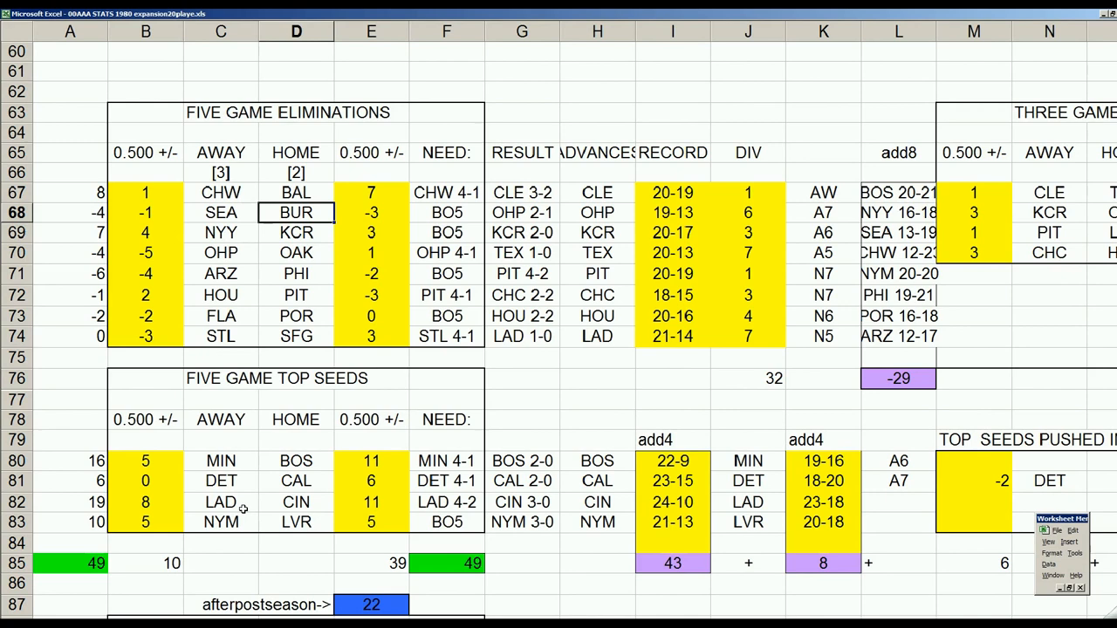
{"action": "mouse_move", "coordinate": [189, 196]}
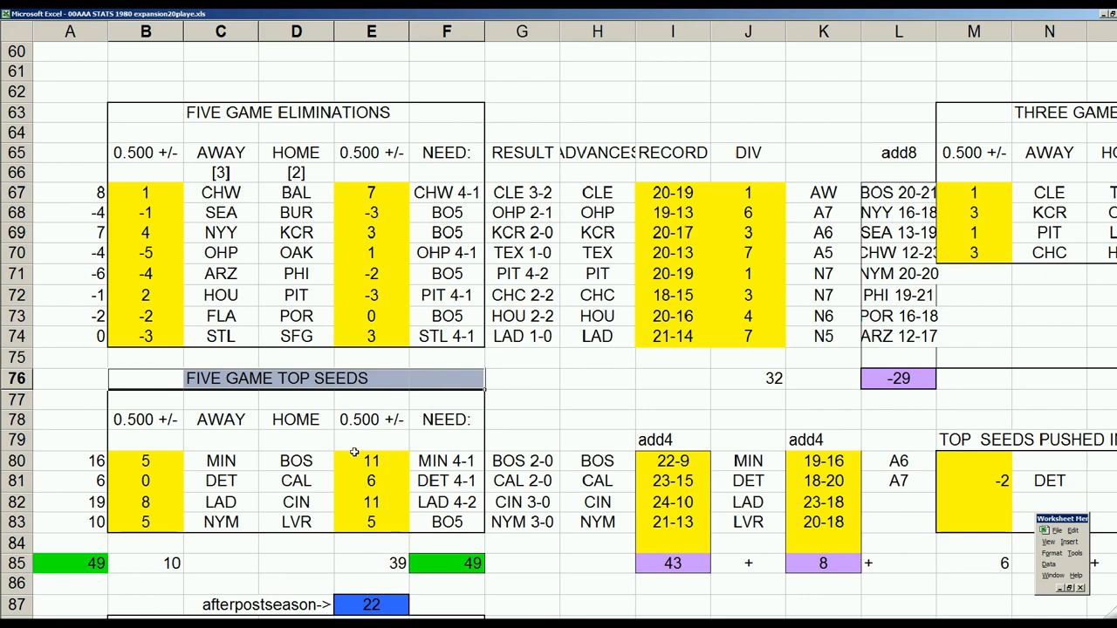
Review the elimination and top-seed standings cells row by row to check their values
{"action": "left_click", "coordinate": [370, 461]}
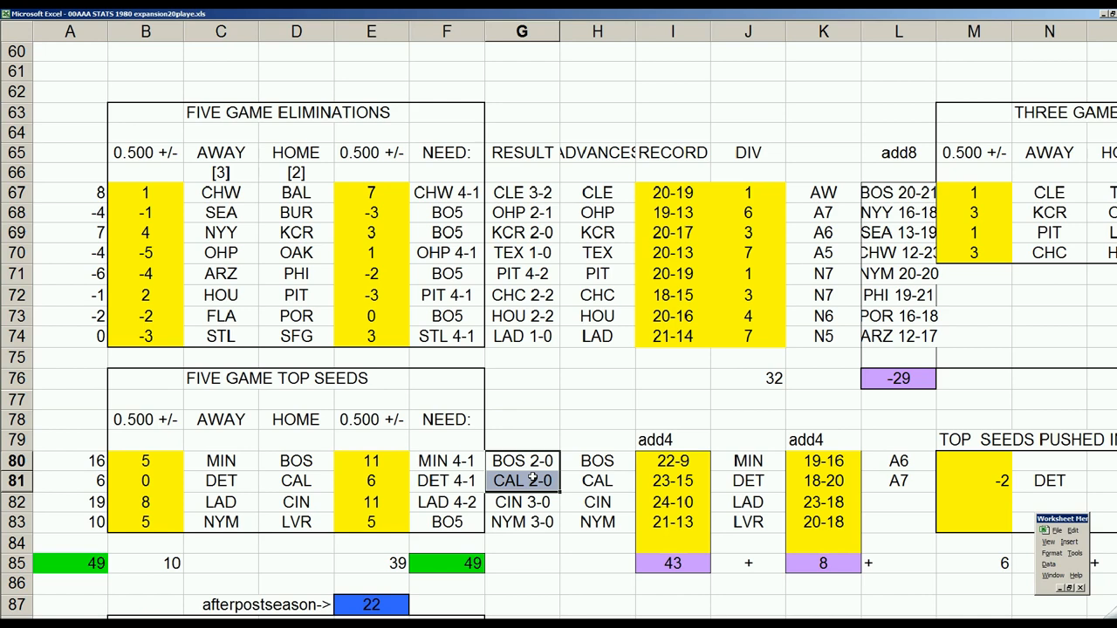
{"action": "left_click", "coordinate": [520, 522]}
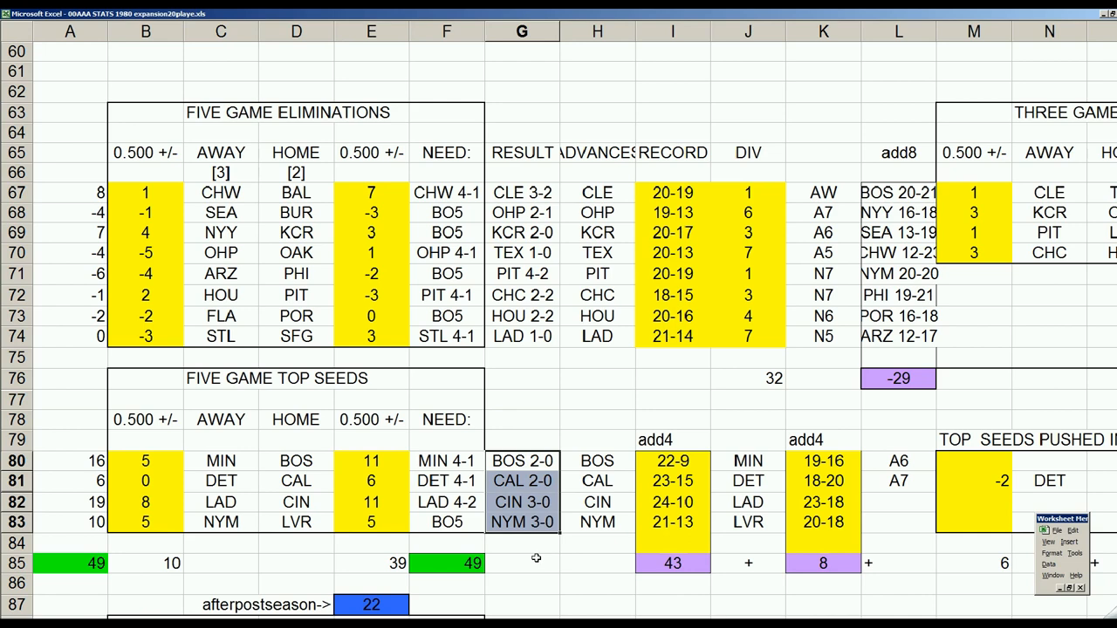
{"action": "left_click", "coordinate": [520, 503]}
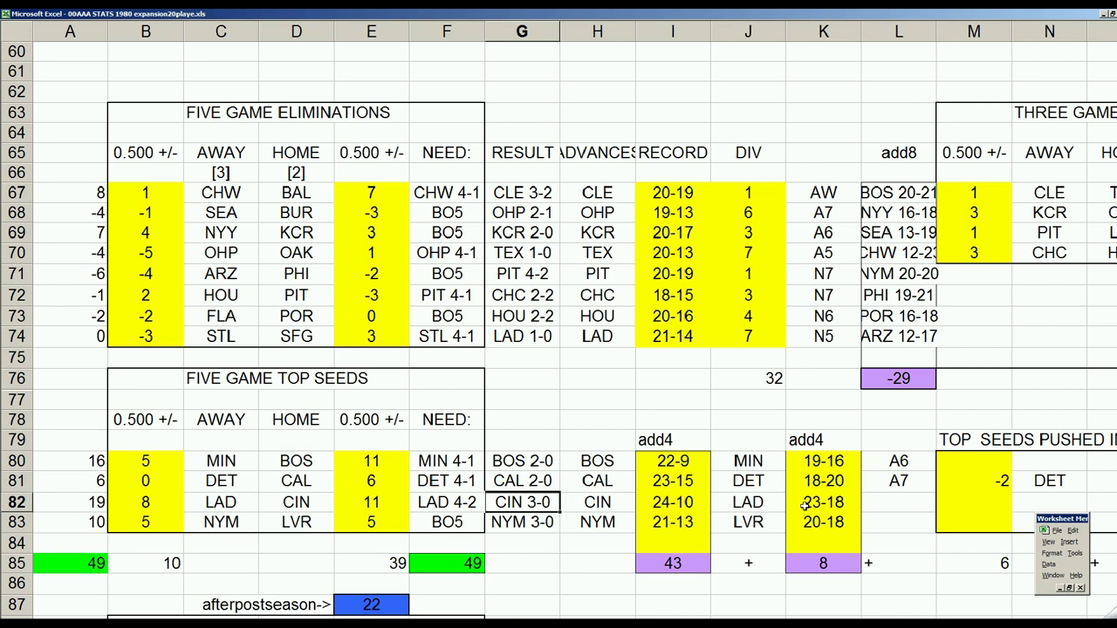
{"action": "left_click", "coordinate": [824, 503]}
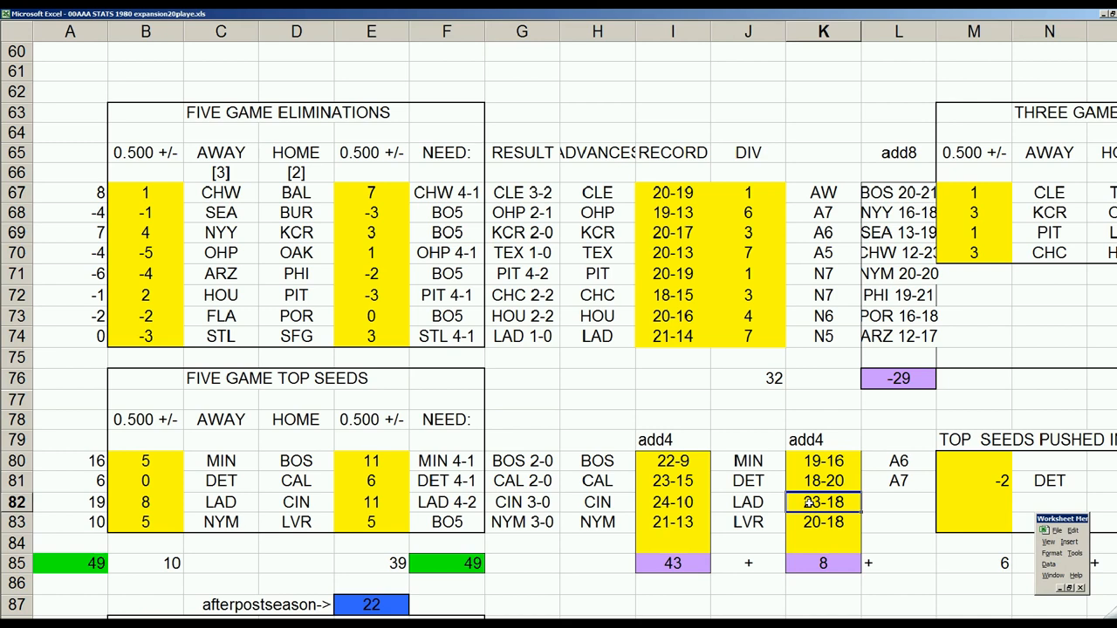
{"action": "left_click", "coordinate": [370, 335]}
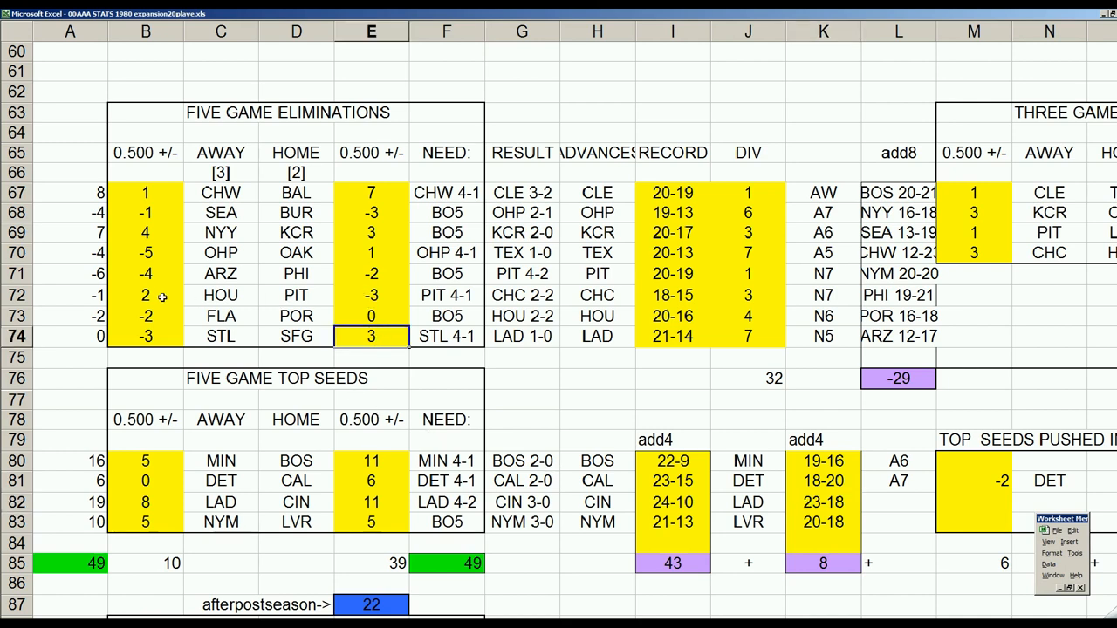
{"action": "left_click", "coordinate": [146, 295]}
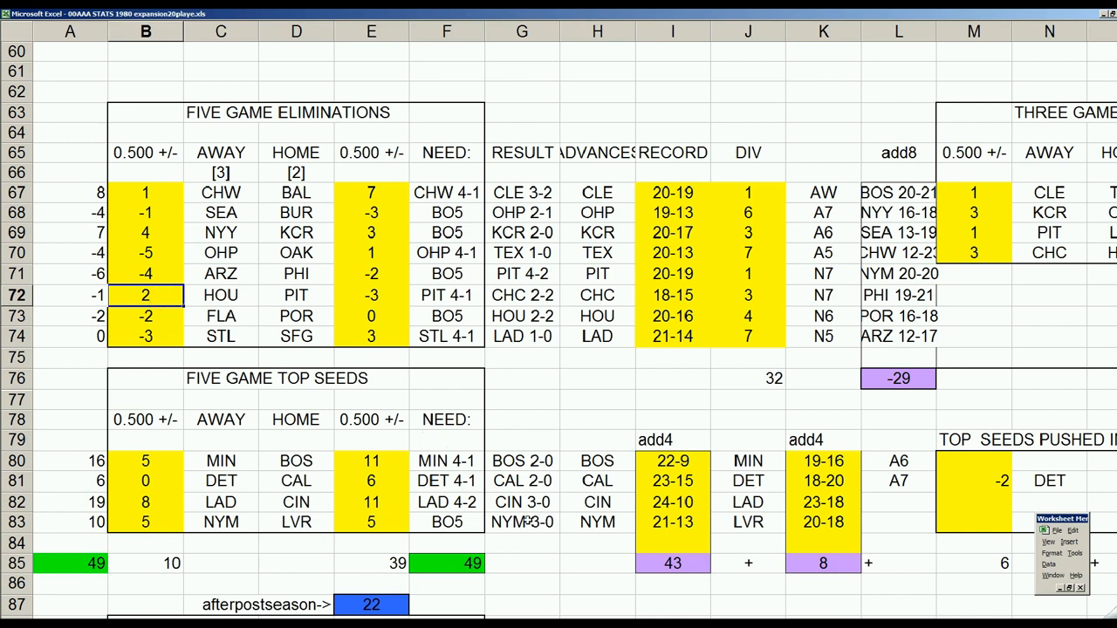
{"action": "left_click", "coordinate": [521, 522]}
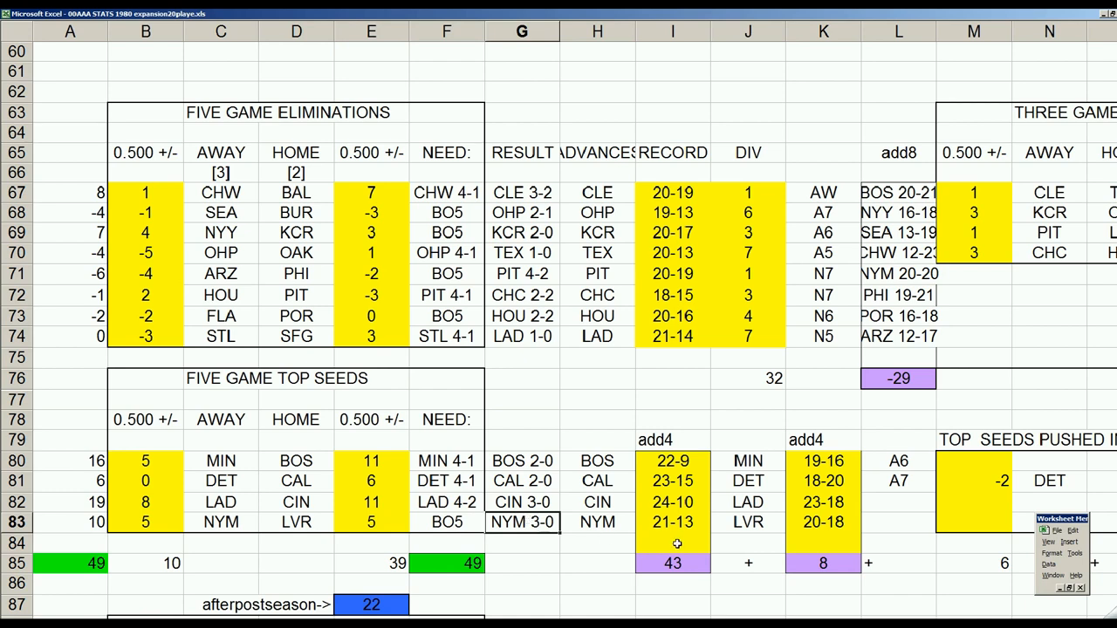
{"action": "left_click", "coordinate": [671, 522]}
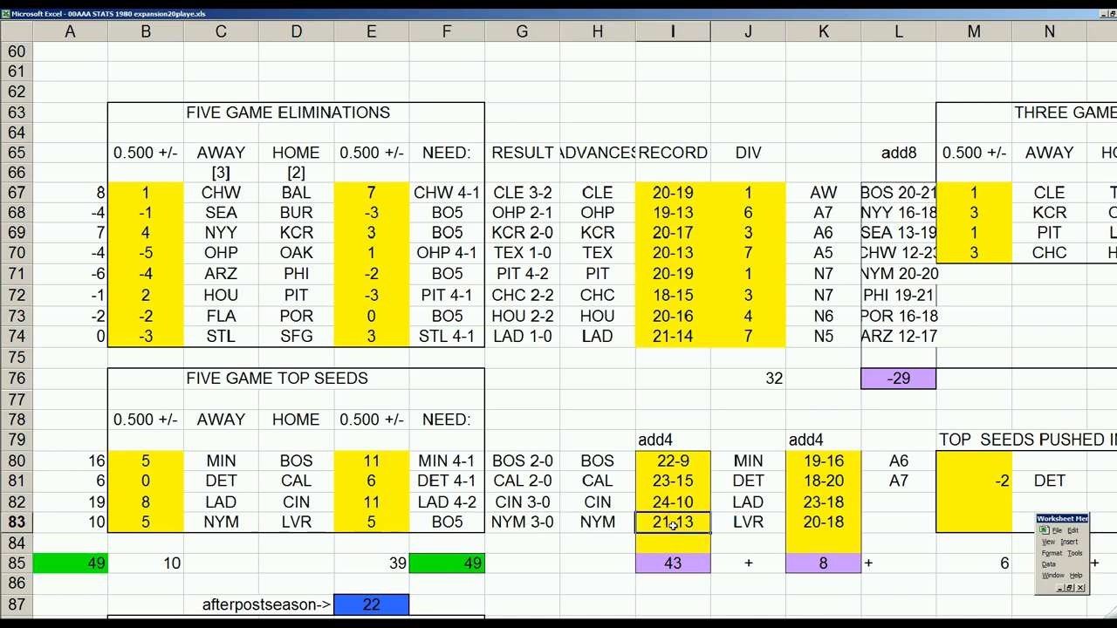
{"action": "left_click", "coordinate": [822, 502]}
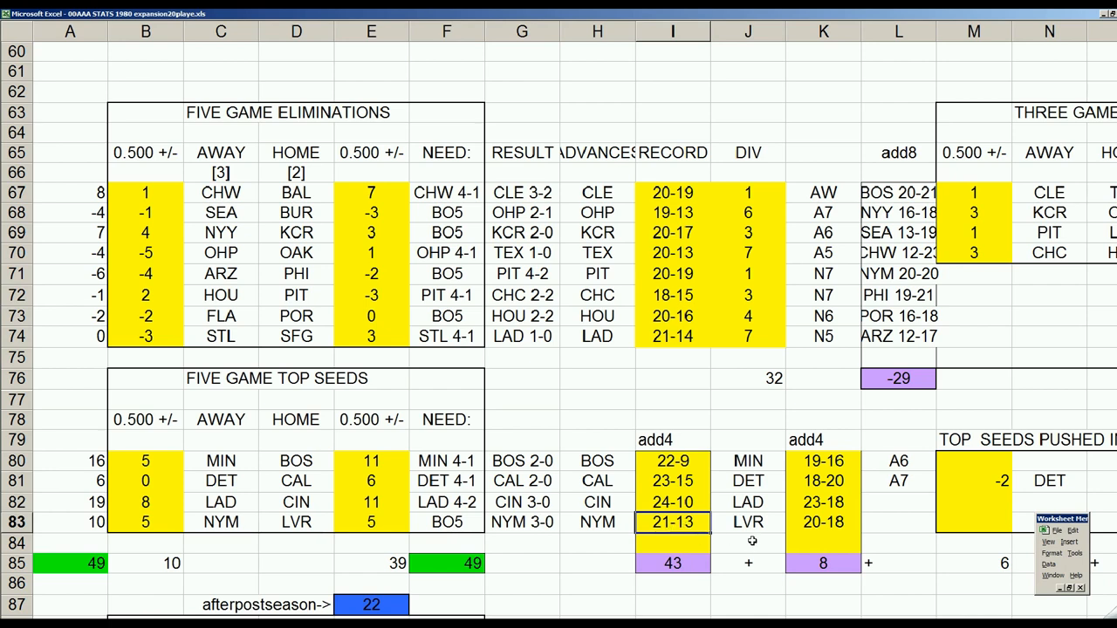
{"action": "left_click", "coordinate": [822, 522]}
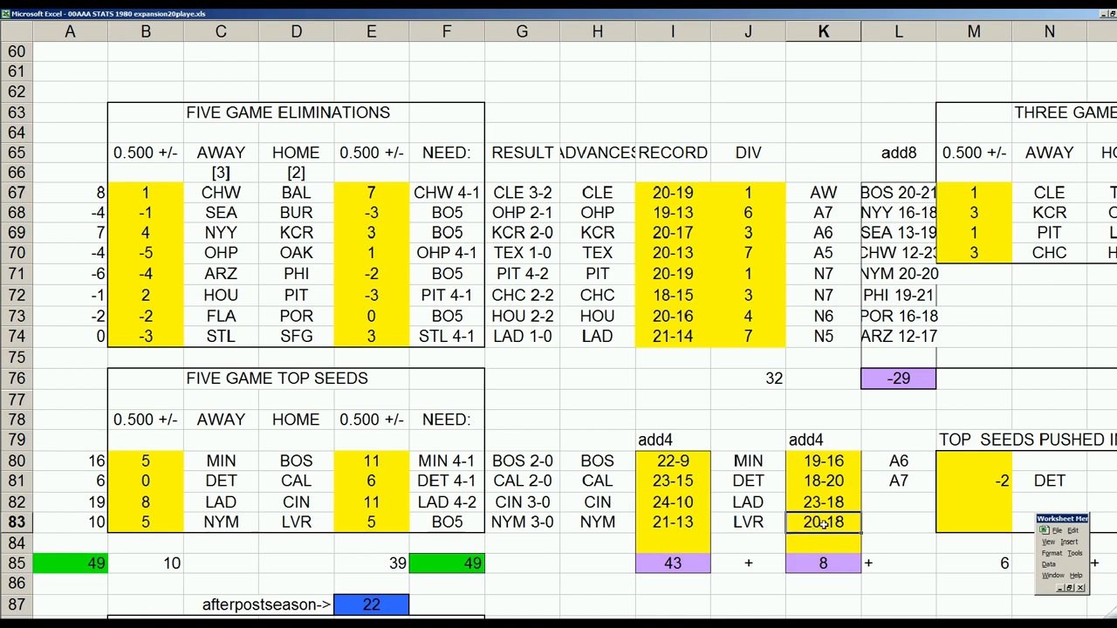
{"action": "left_click", "coordinate": [297, 316]}
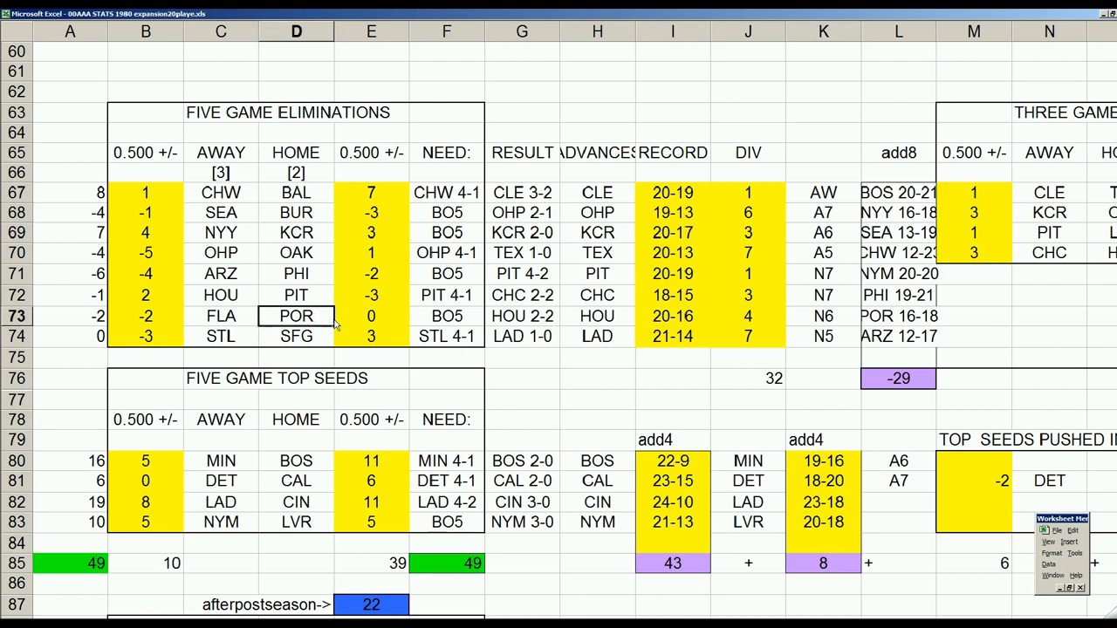
{"action": "left_click", "coordinate": [370, 316]}
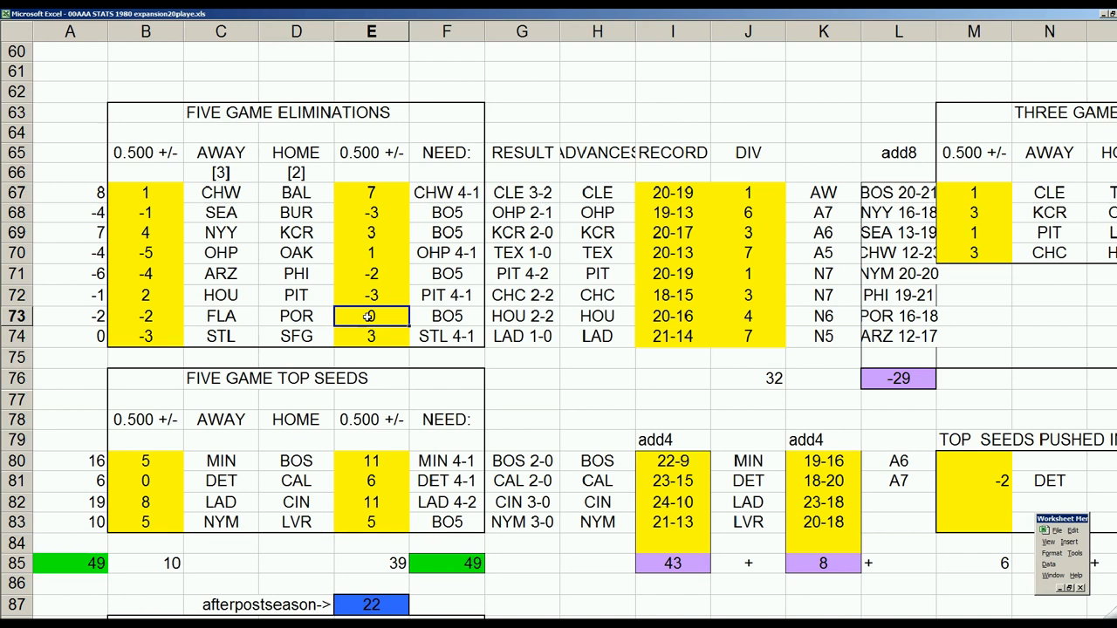
Enter 0 in the selected standings cell and check the dependent table cells
{"action": "type", "text": "0"}
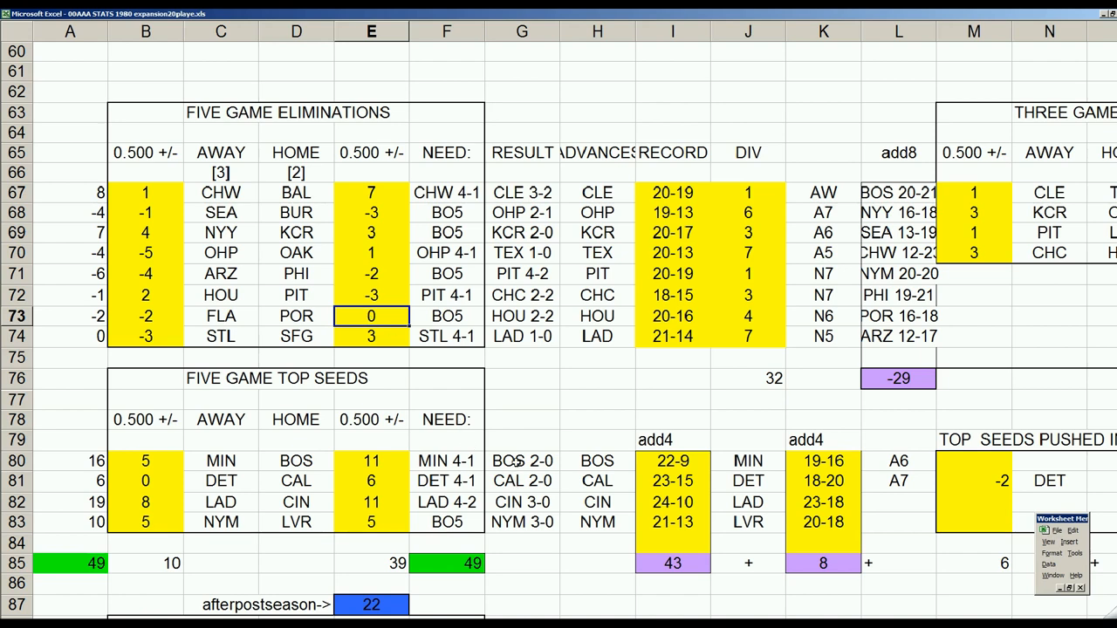
{"action": "left_click", "coordinate": [520, 460]}
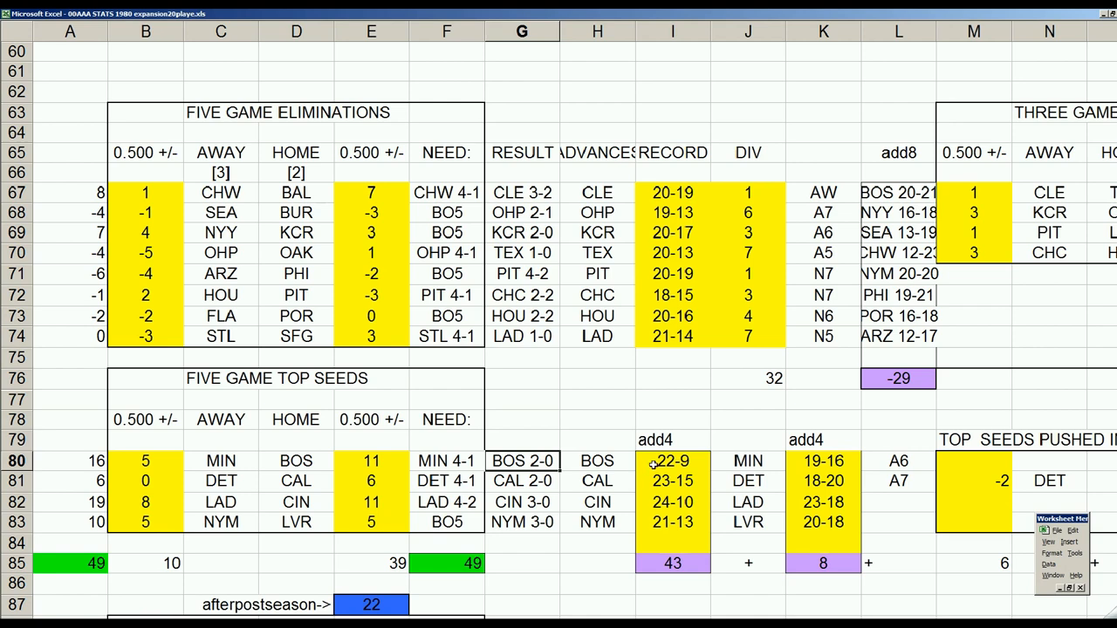
{"action": "left_click", "coordinate": [671, 460]}
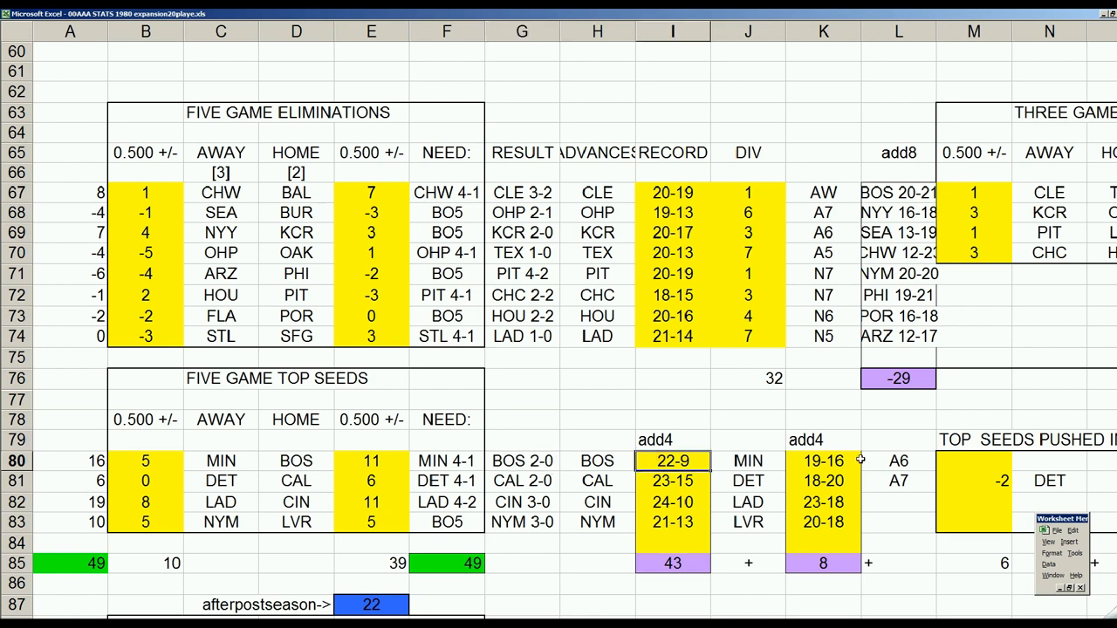
{"action": "left_click", "coordinate": [822, 461]}
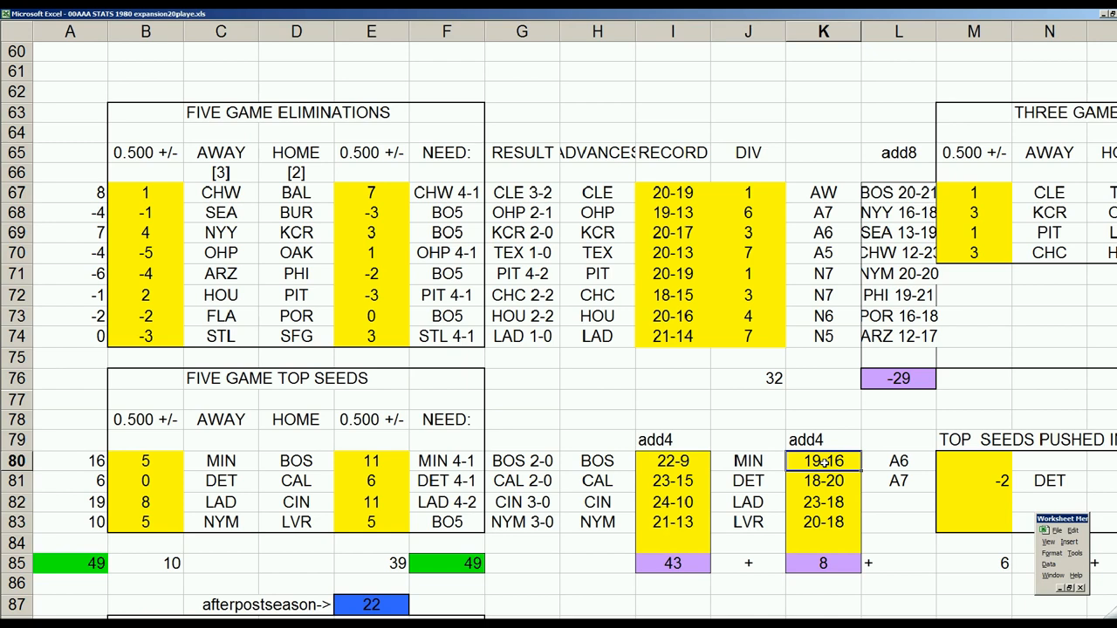
{"action": "left_click", "coordinate": [296, 232]}
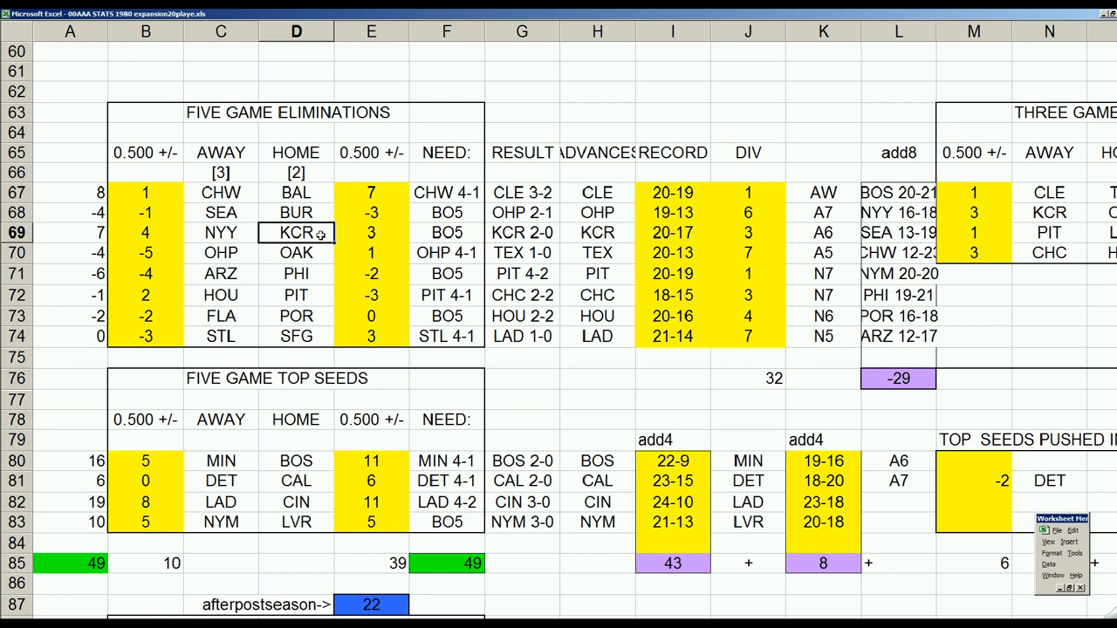
{"action": "left_click", "coordinate": [370, 232]}
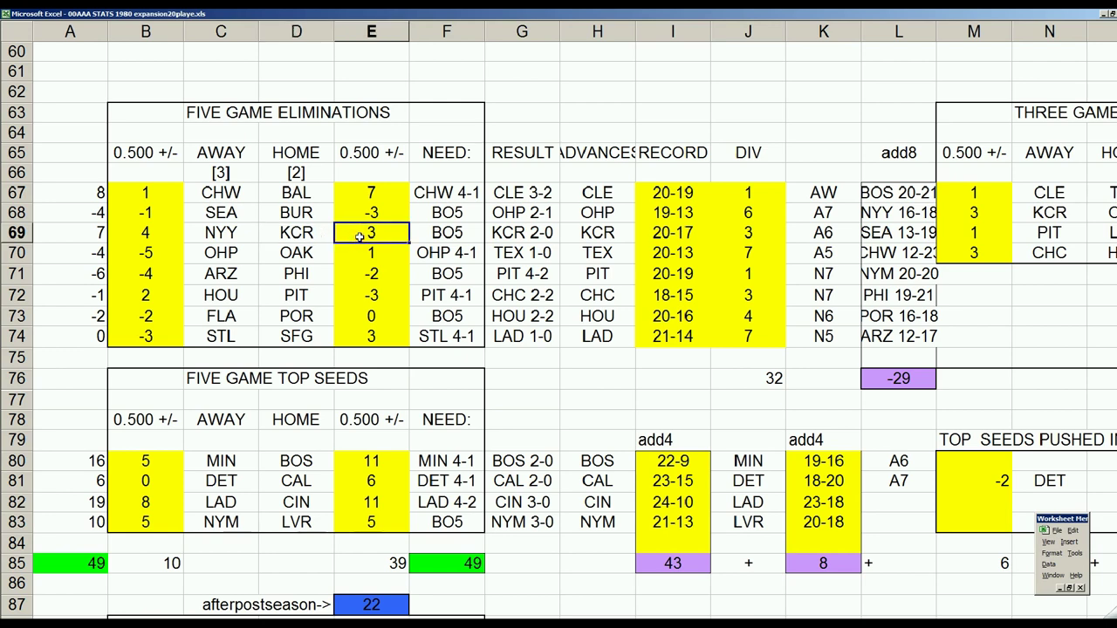
{"action": "left_click", "coordinate": [219, 192]}
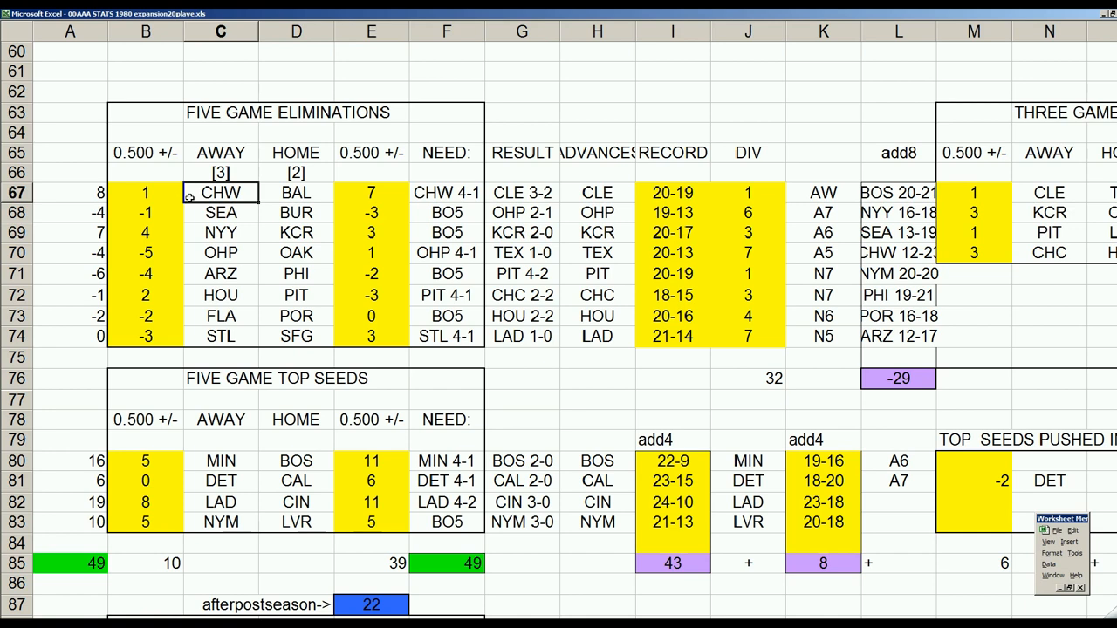
{"action": "left_click", "coordinate": [145, 192]}
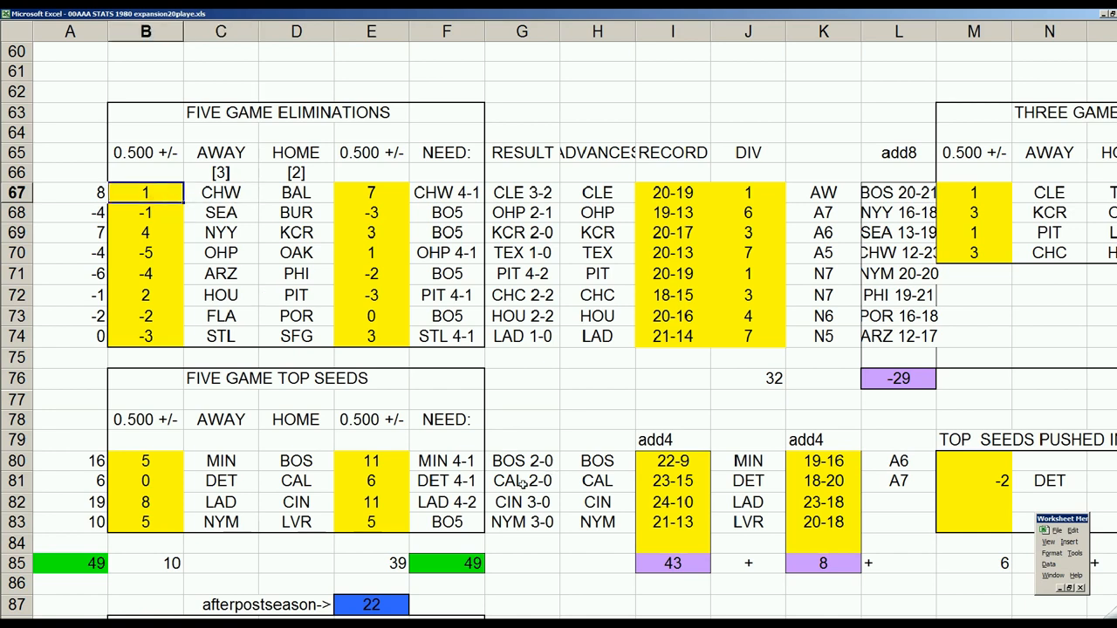
{"action": "left_click", "coordinate": [520, 482]}
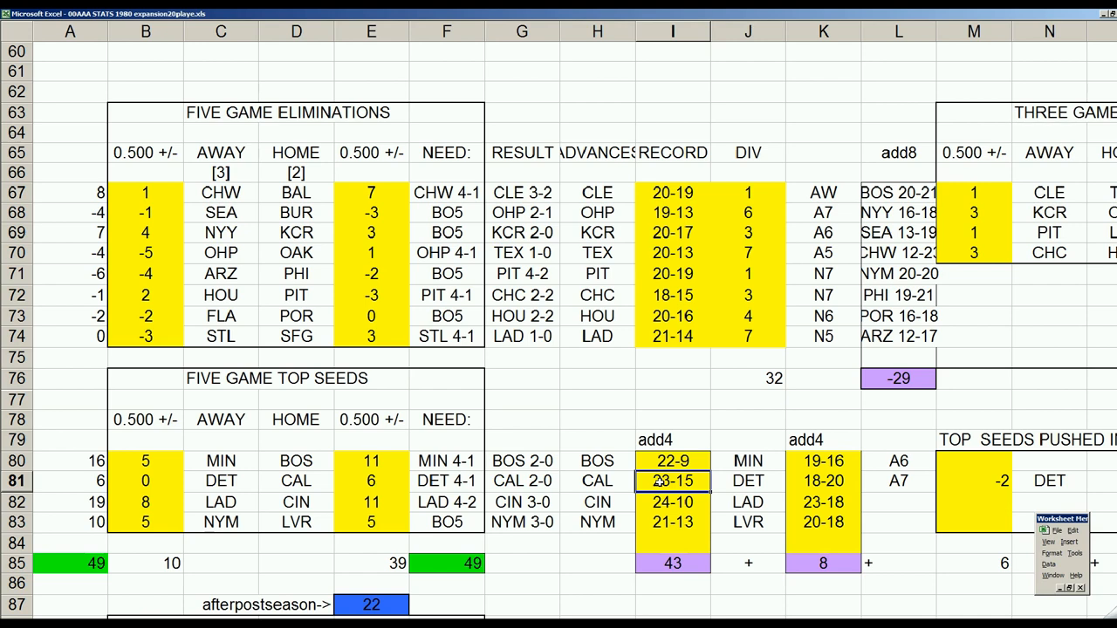
{"action": "mouse_move", "coordinate": [782, 492]}
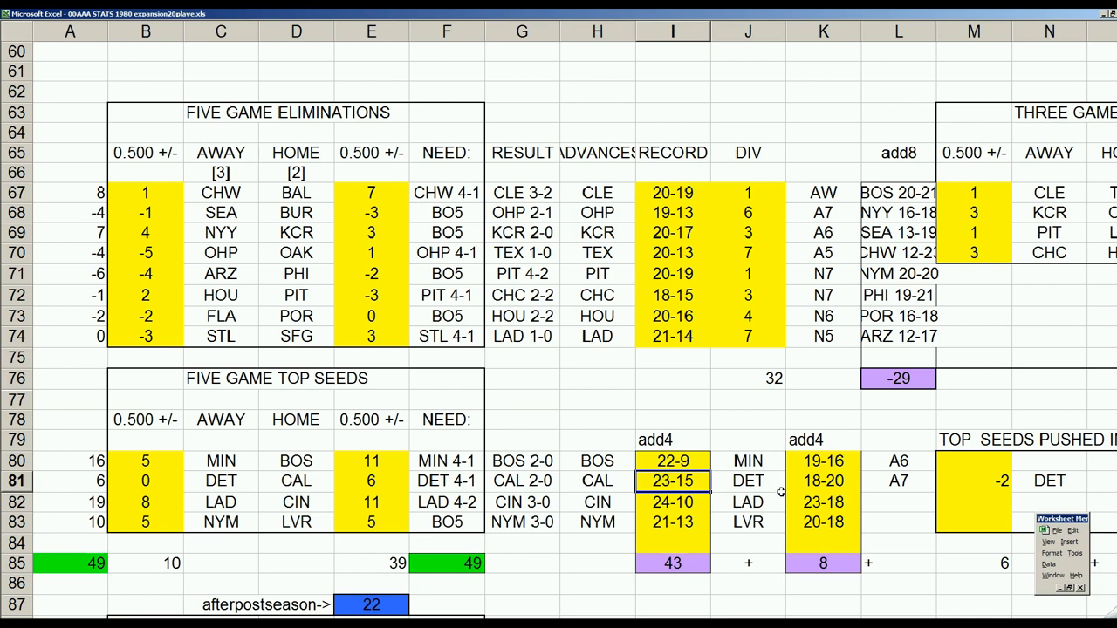
{"action": "left_click", "coordinate": [824, 481]}
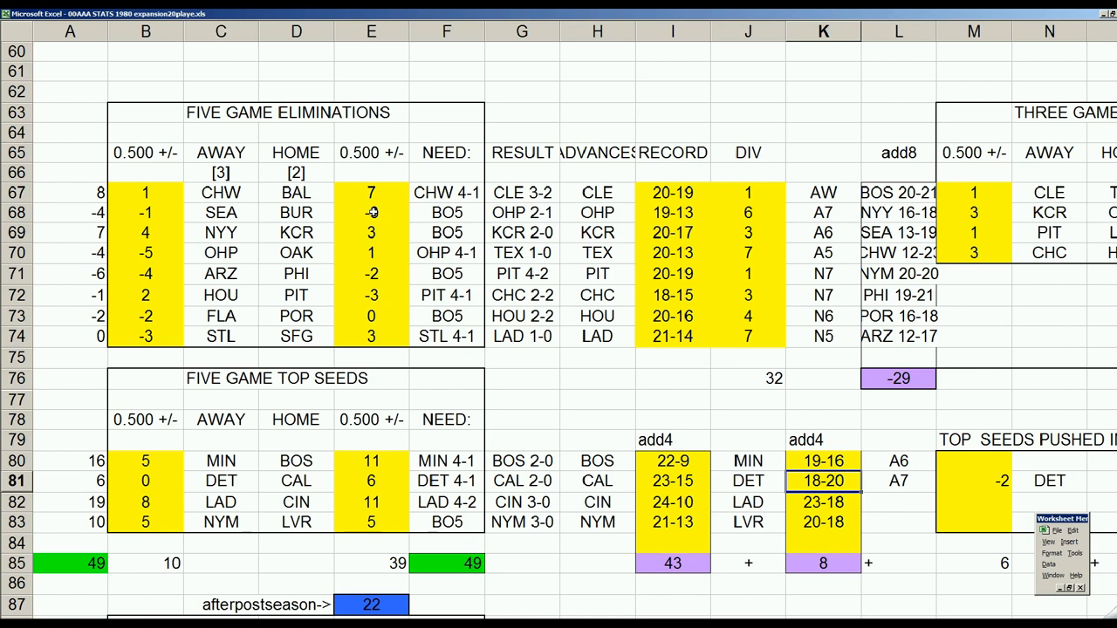
{"action": "left_click", "coordinate": [370, 212]}
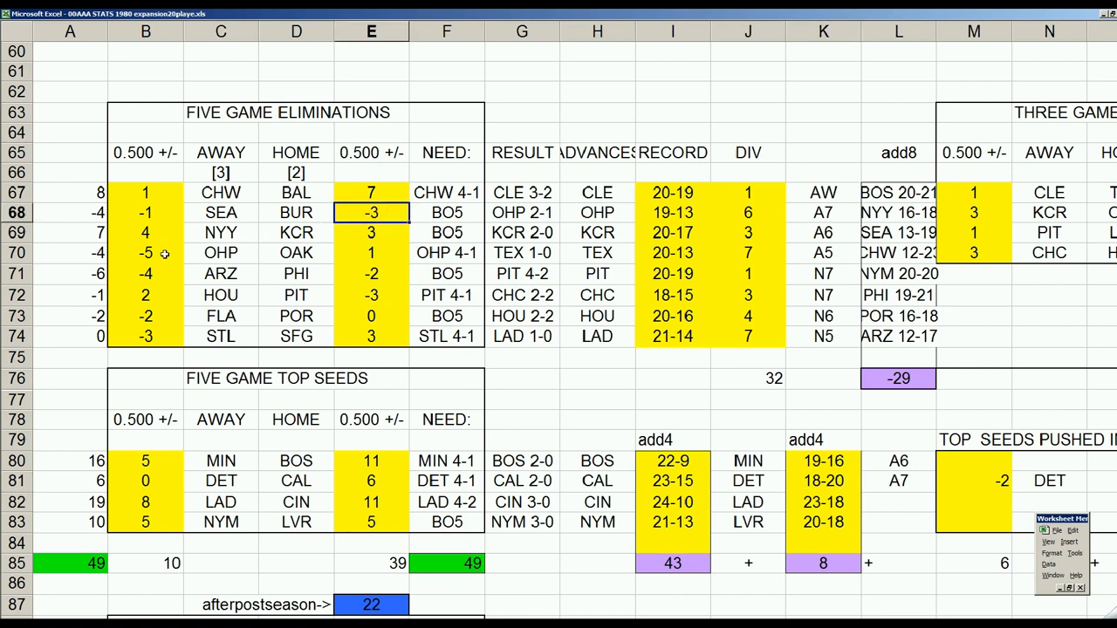
{"action": "left_click", "coordinate": [145, 253]}
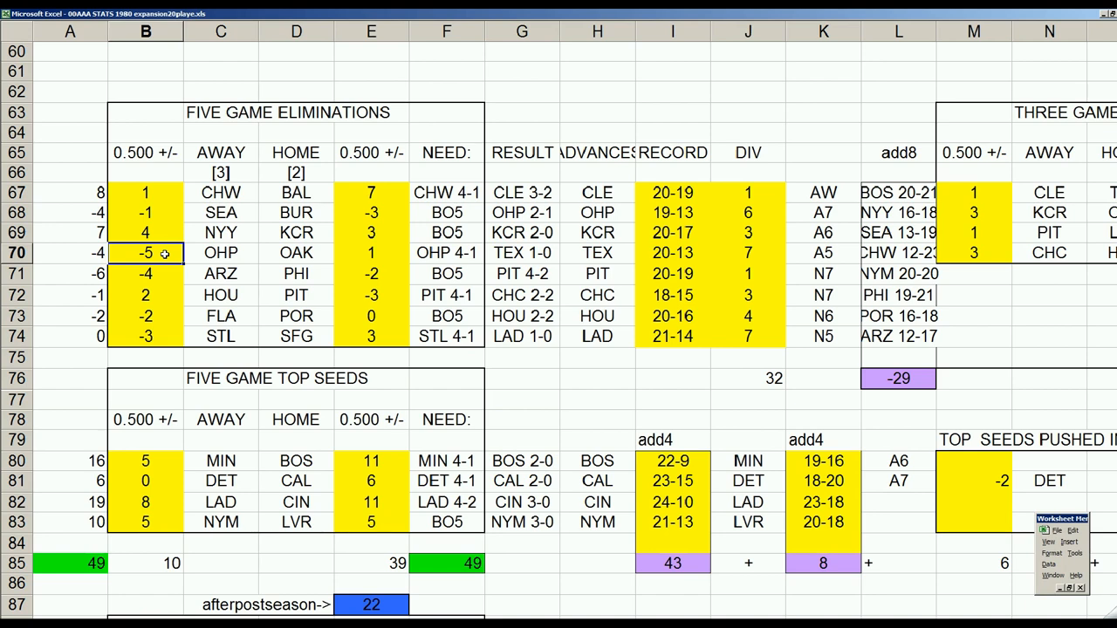
{"action": "mouse_move", "coordinate": [352, 242]}
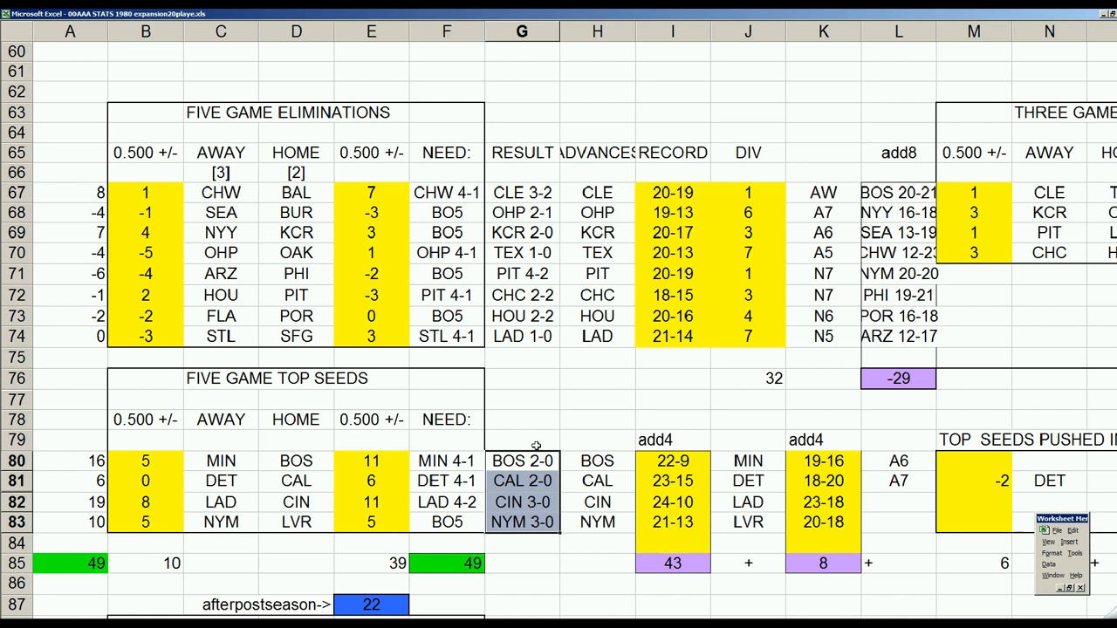
{"action": "mouse_move", "coordinate": [251, 293]}
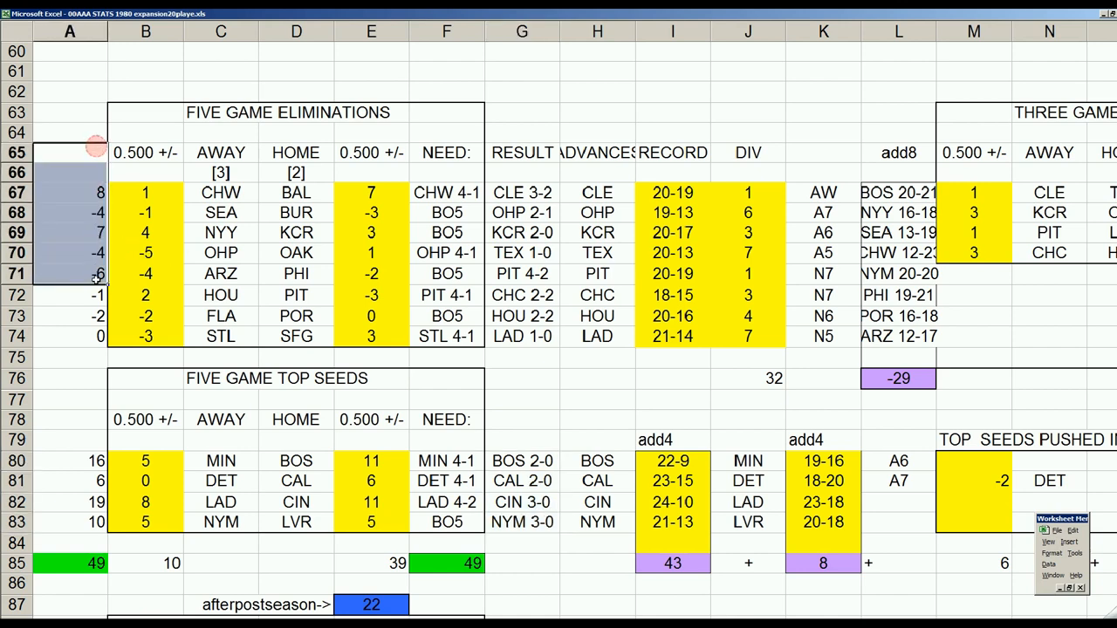
Step through the top rows of the standings table to verify each team's figures
{"action": "left_click", "coordinate": [69, 192]}
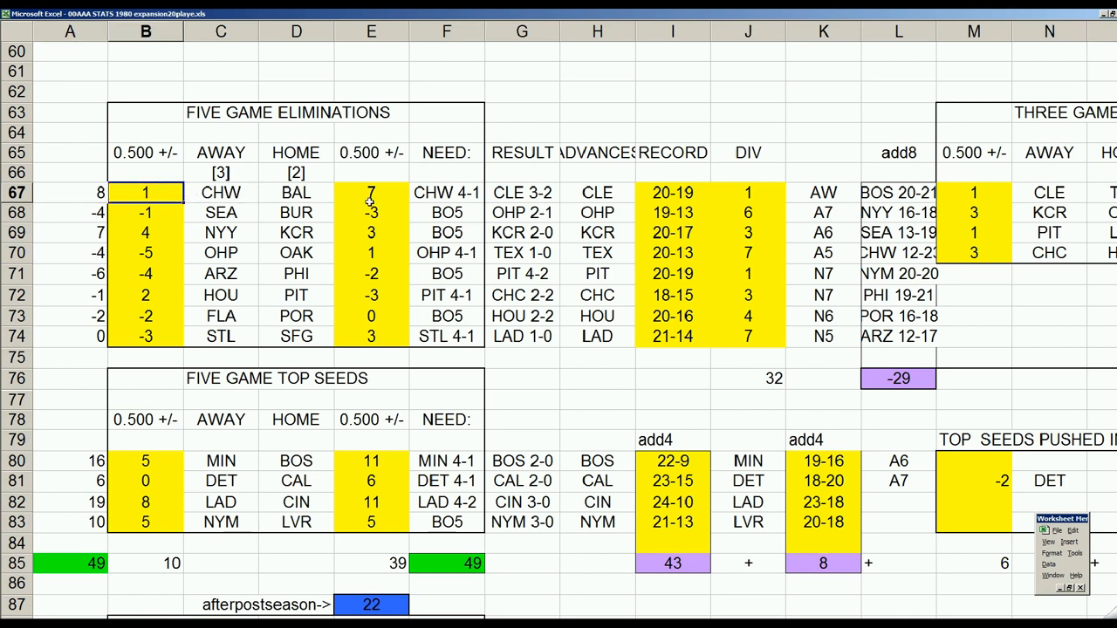
{"action": "left_click", "coordinate": [370, 192]}
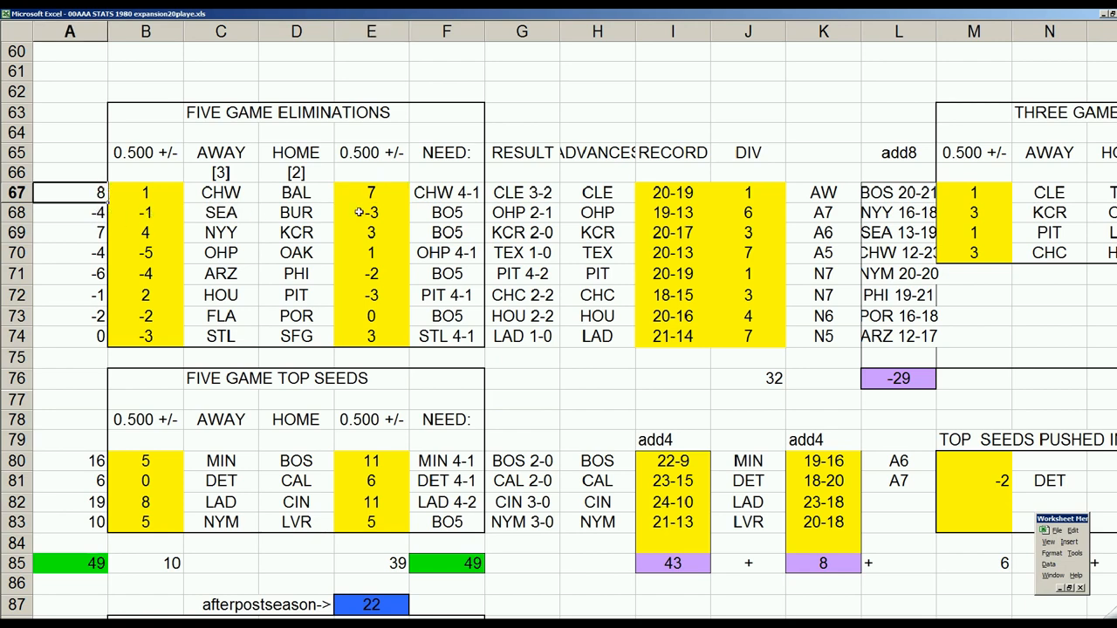
{"action": "left_click", "coordinate": [69, 213]}
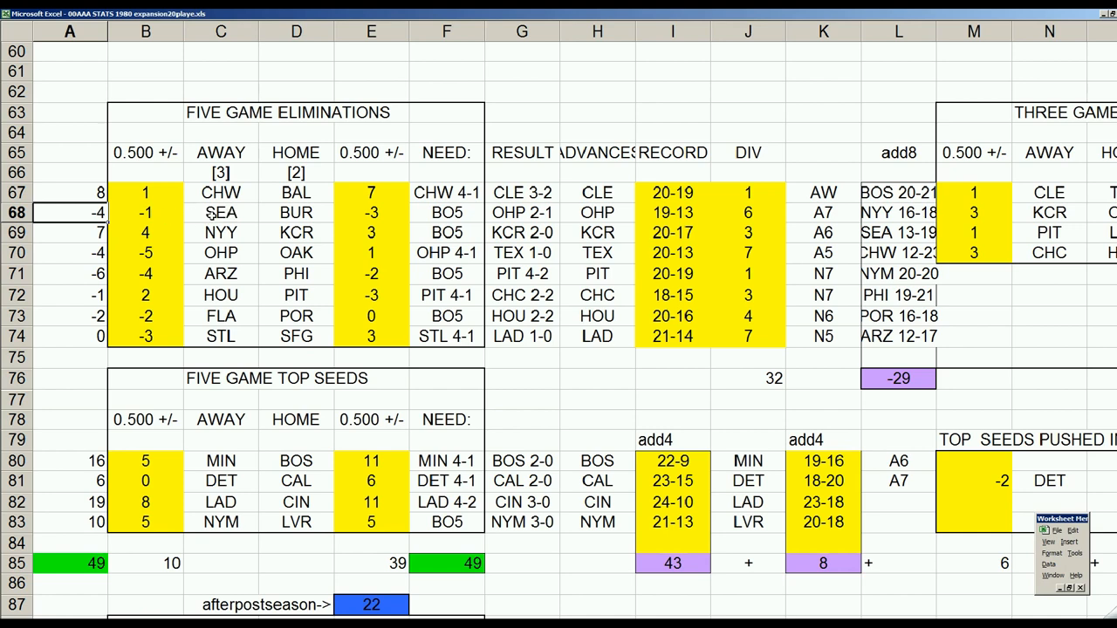
{"action": "left_click", "coordinate": [219, 213]}
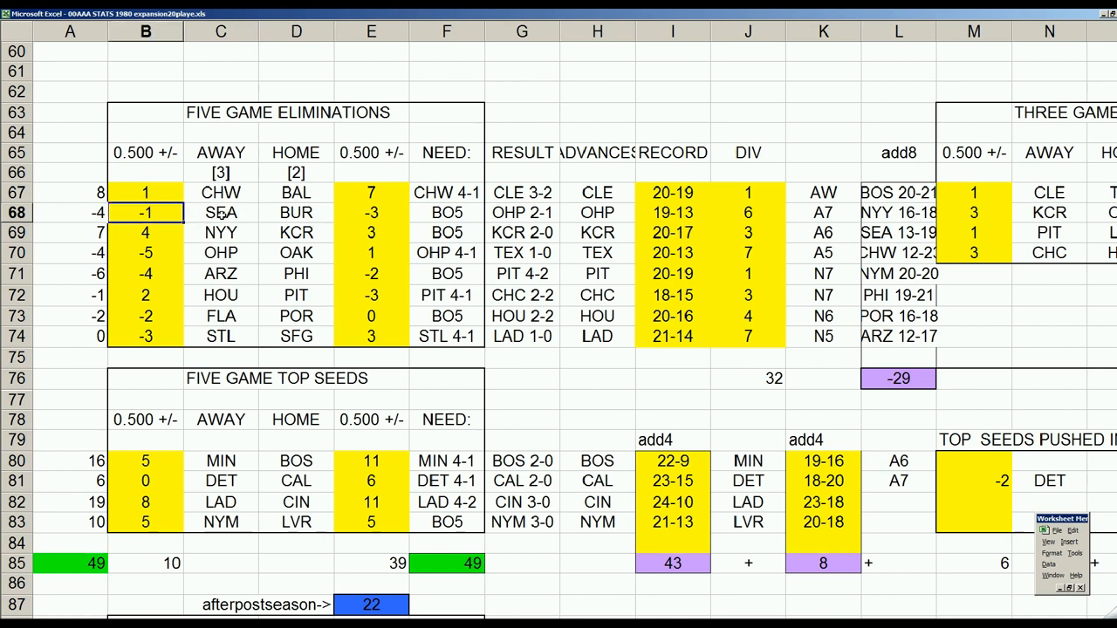
{"action": "left_click", "coordinate": [370, 212]}
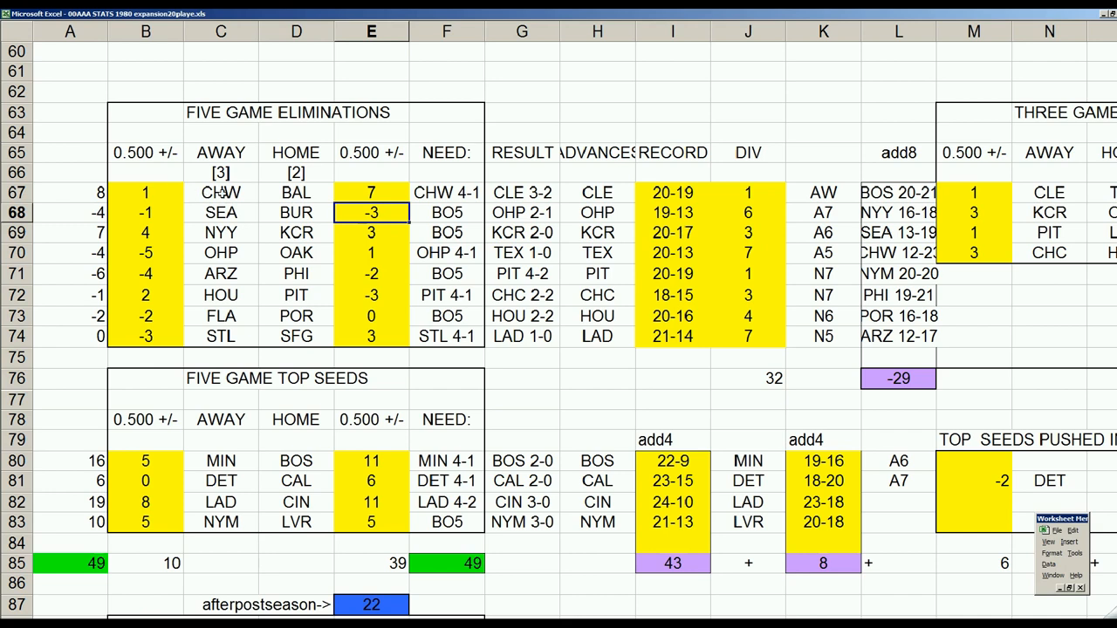
{"action": "left_click", "coordinate": [297, 192]}
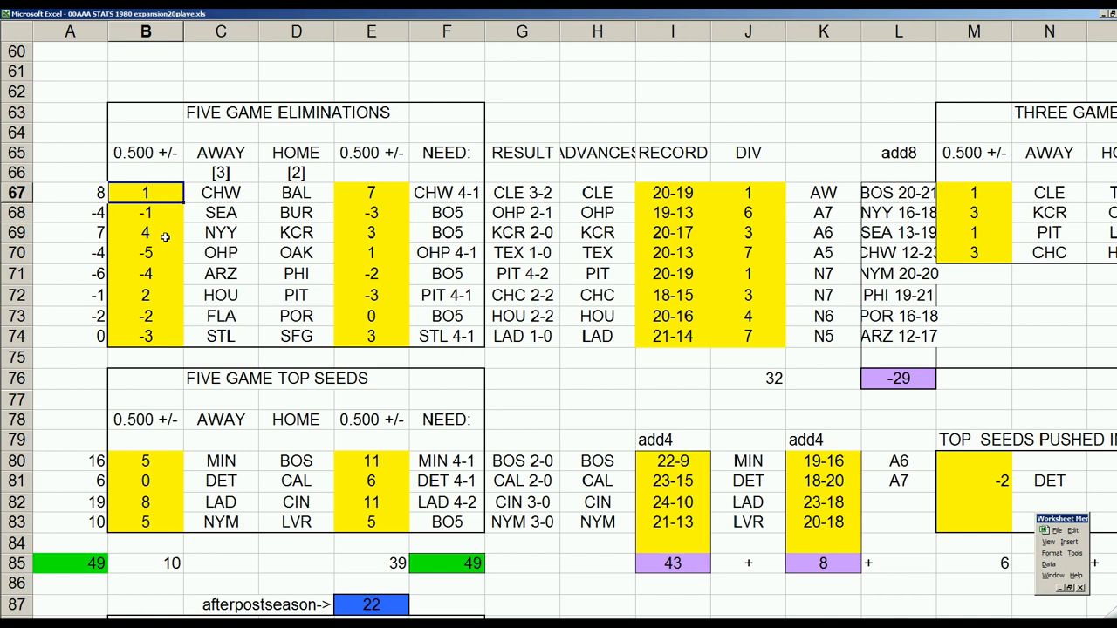
{"action": "left_click", "coordinate": [370, 232]}
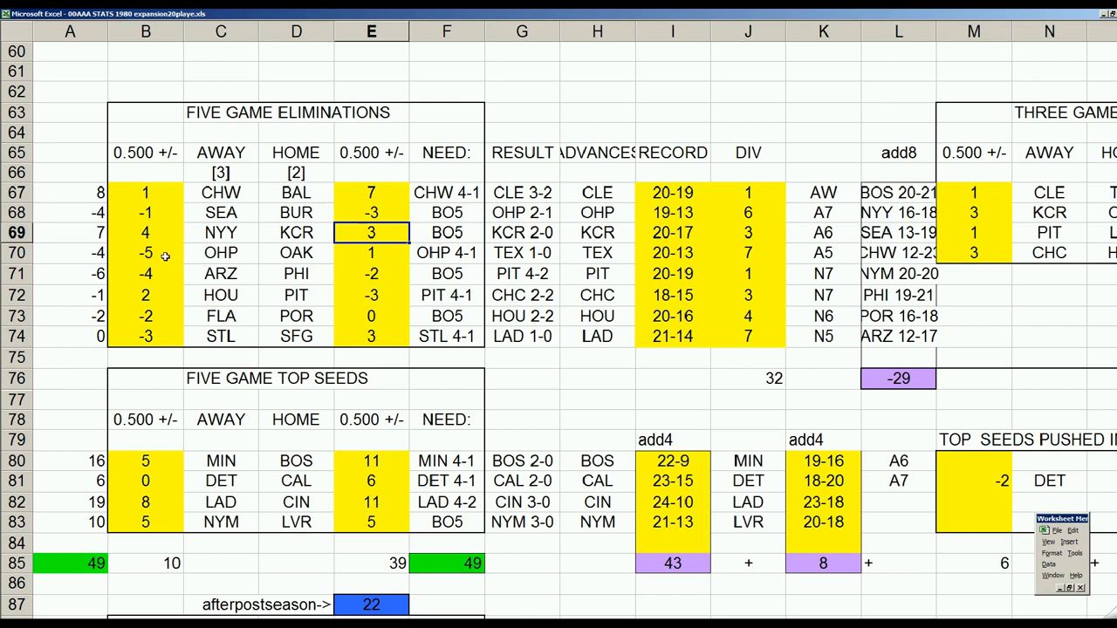
{"action": "left_click", "coordinate": [147, 253]}
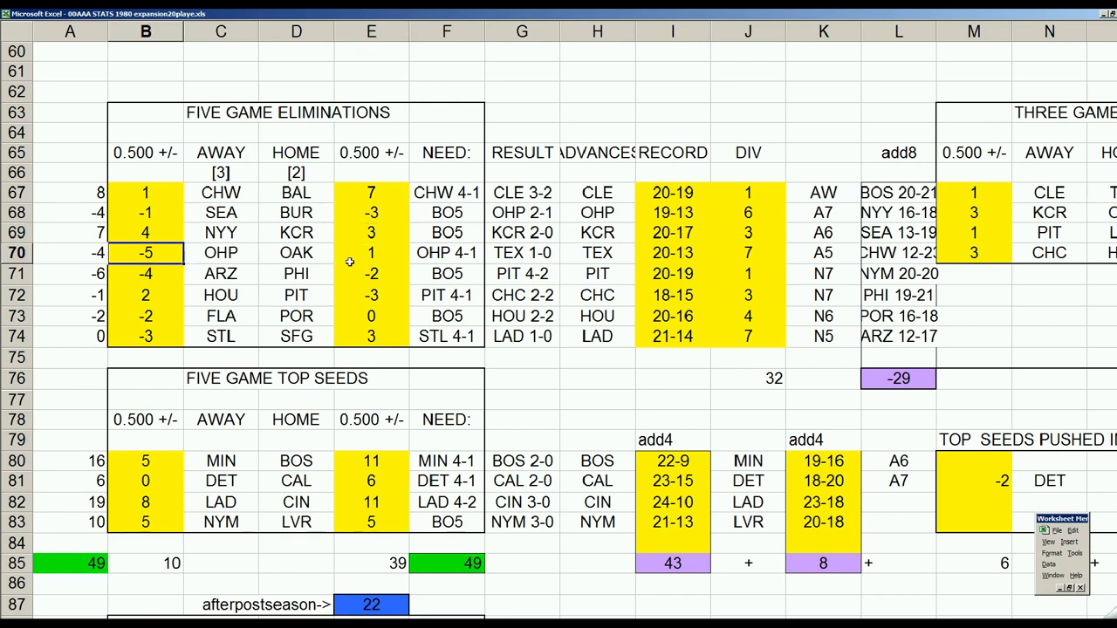
{"action": "left_click", "coordinate": [370, 253]}
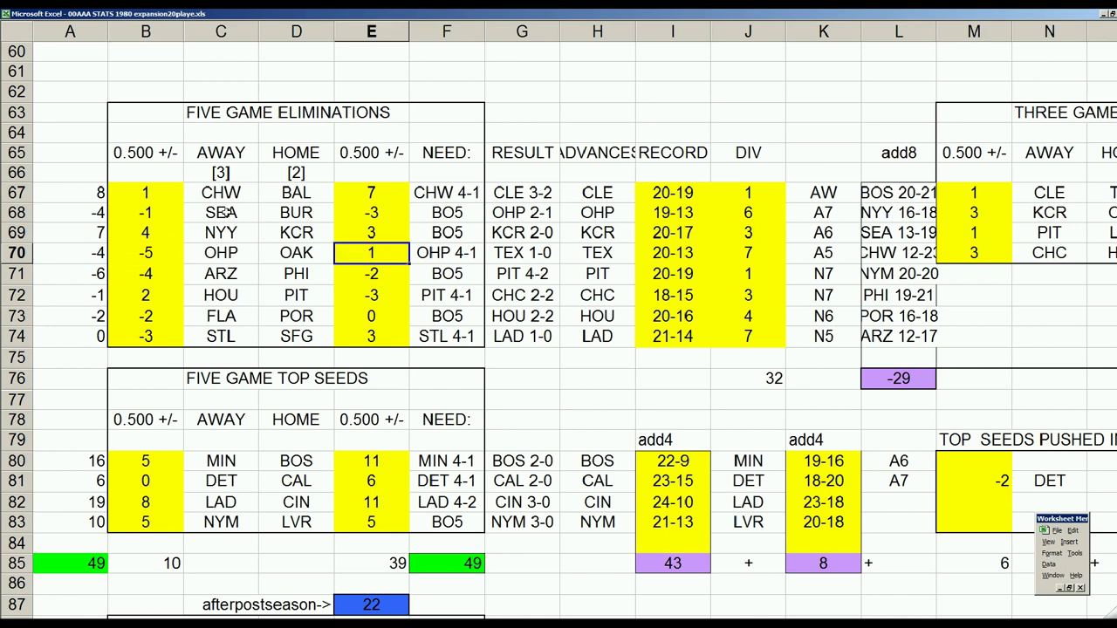
{"action": "left_click", "coordinate": [220, 213]}
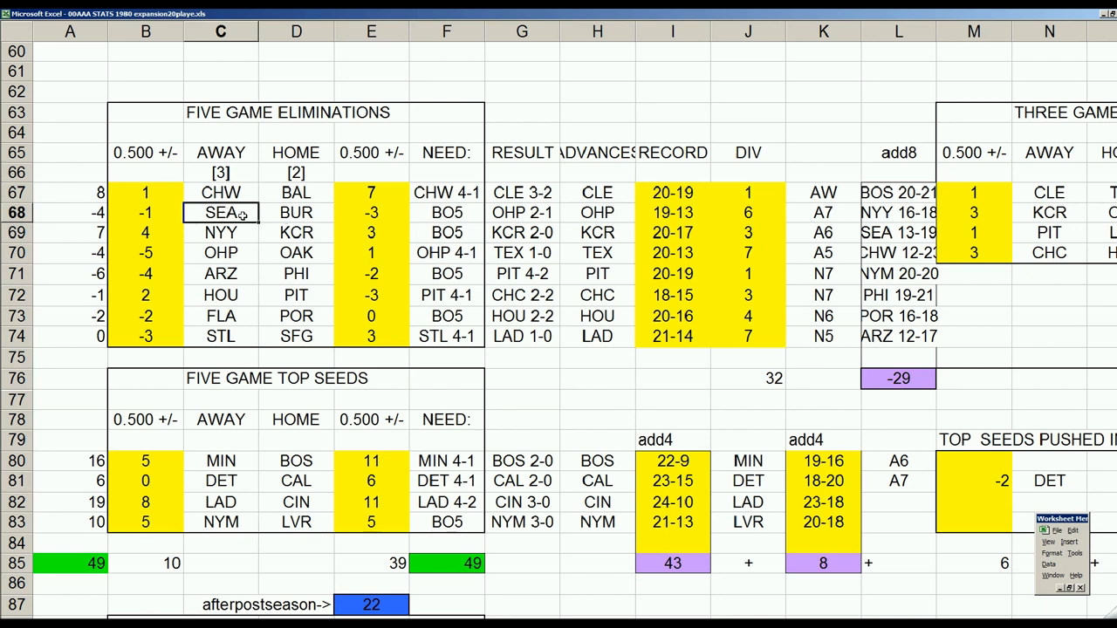
{"action": "mouse_move", "coordinate": [162, 213]}
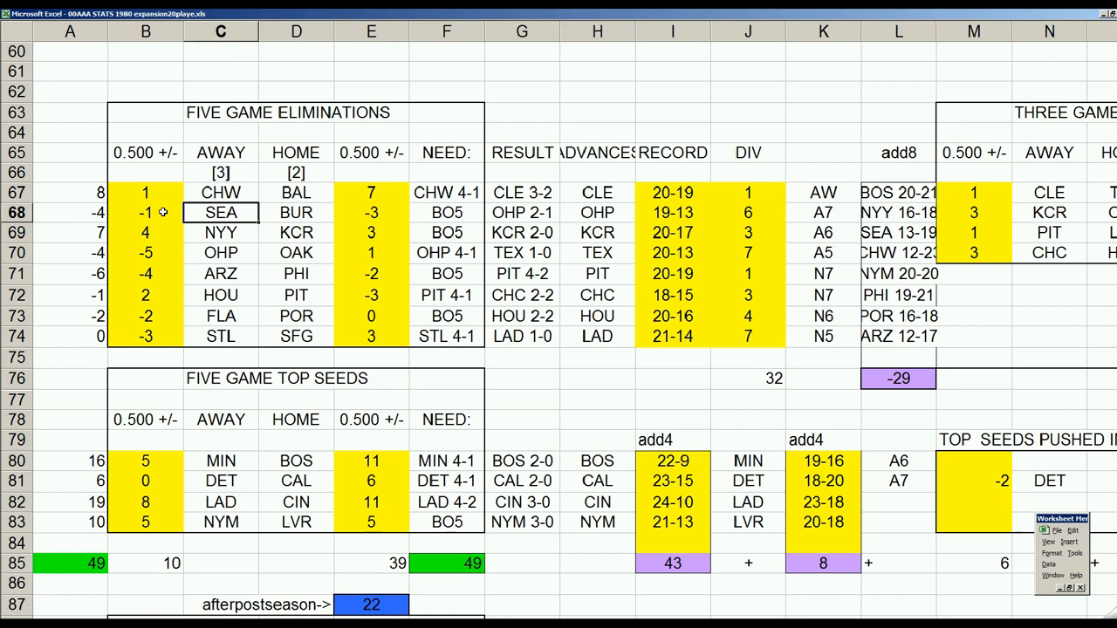
{"action": "left_click", "coordinate": [145, 213]}
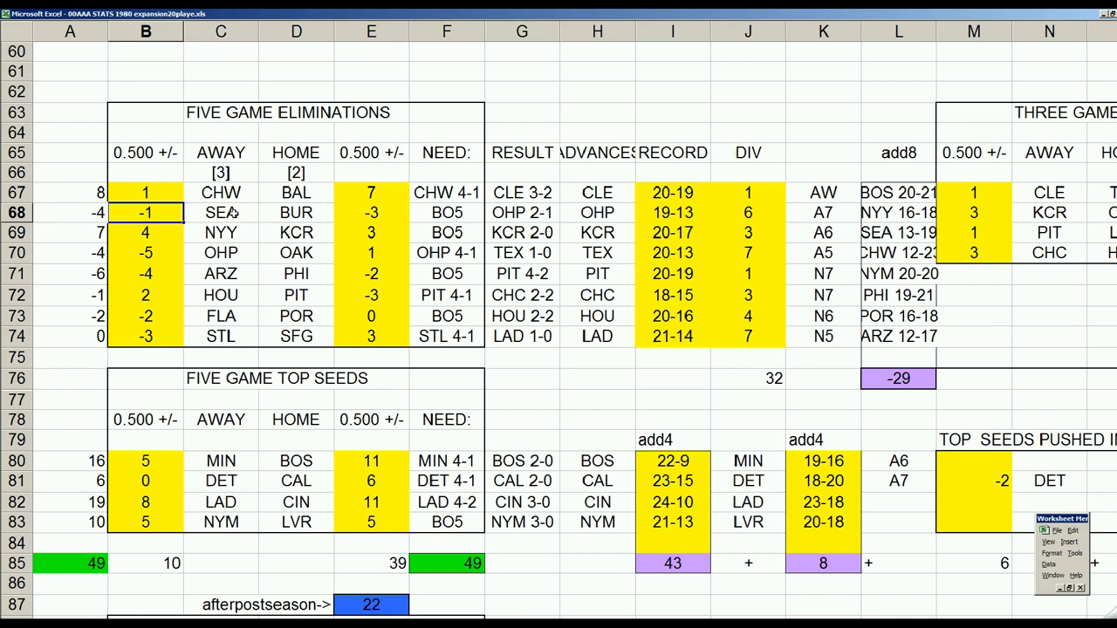
{"action": "mouse_move", "coordinate": [194, 213]}
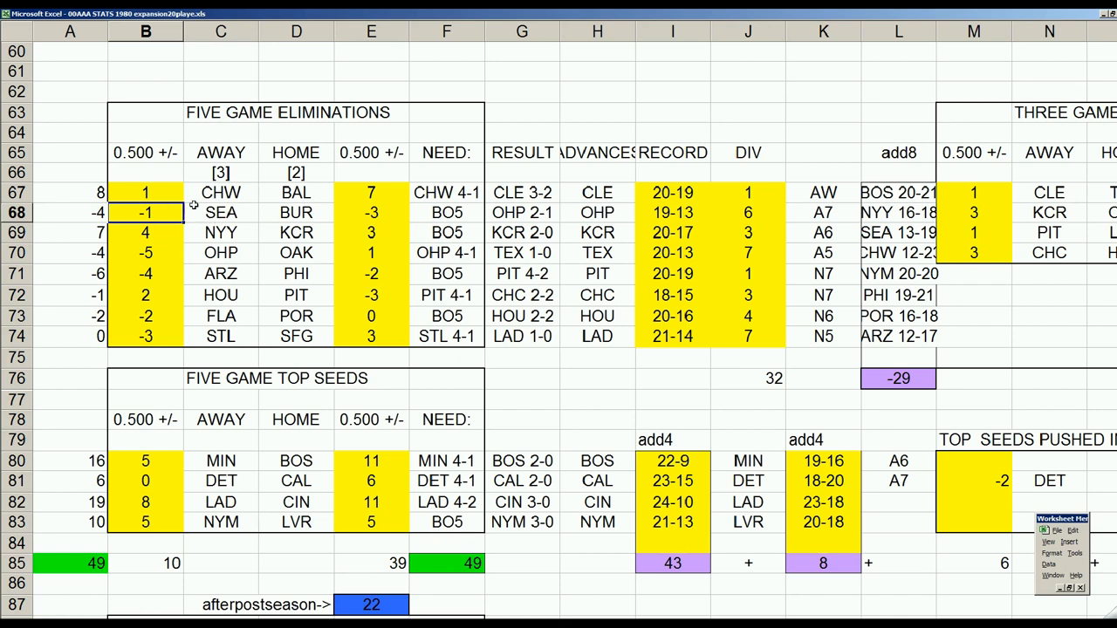
Finish checking the remaining standings cells and bring up the game scoresheet workbook
{"action": "left_click", "coordinate": [220, 192]}
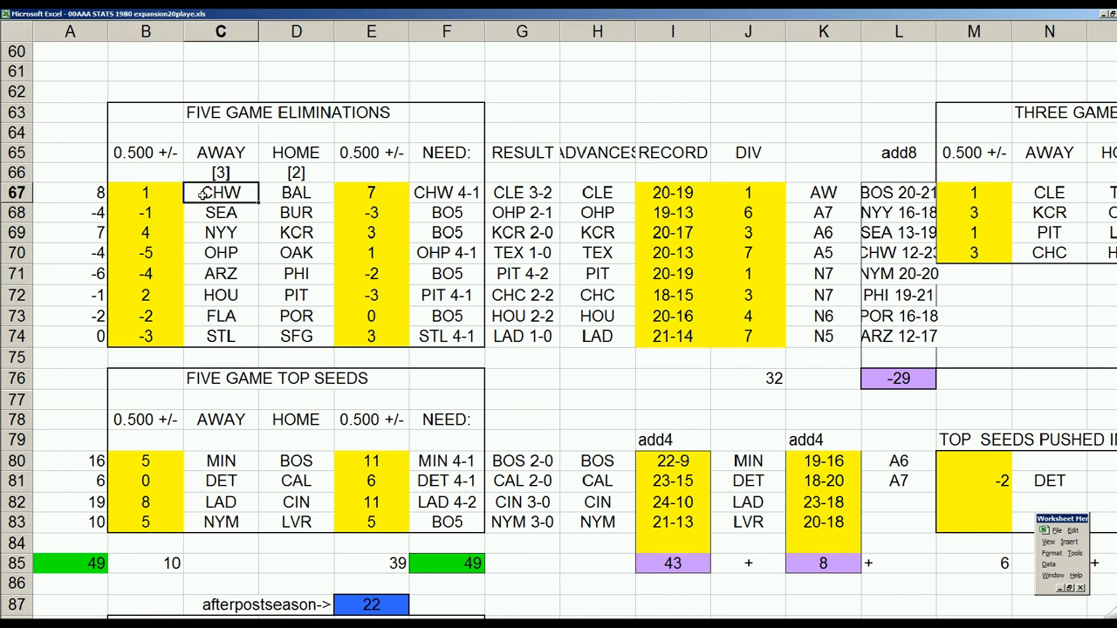
{"action": "left_click", "coordinate": [370, 253]}
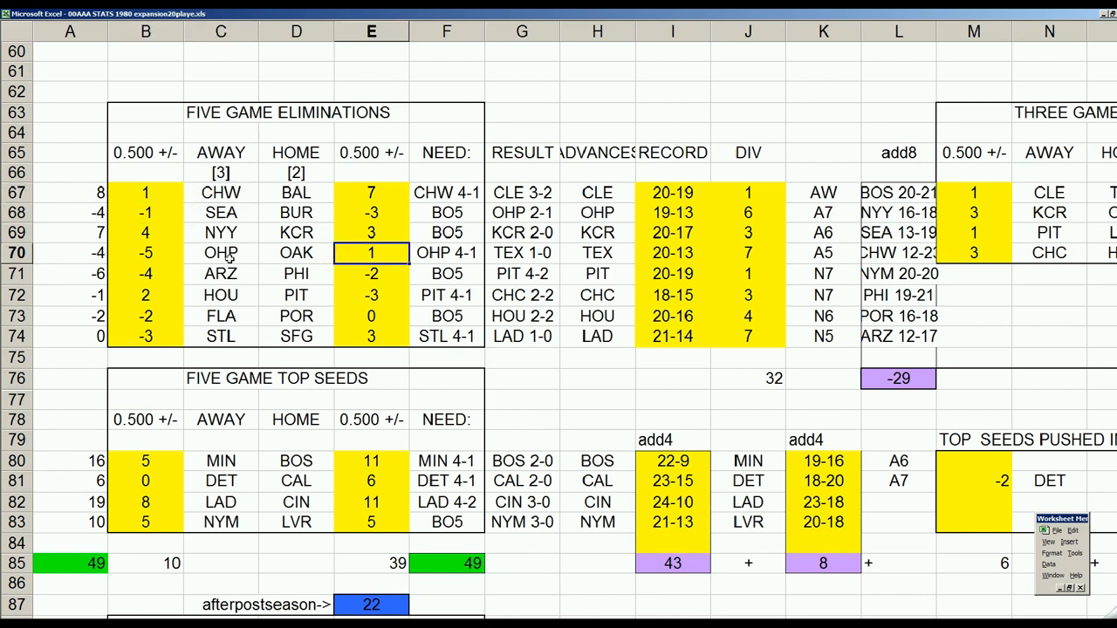
{"action": "left_click", "coordinate": [220, 212]}
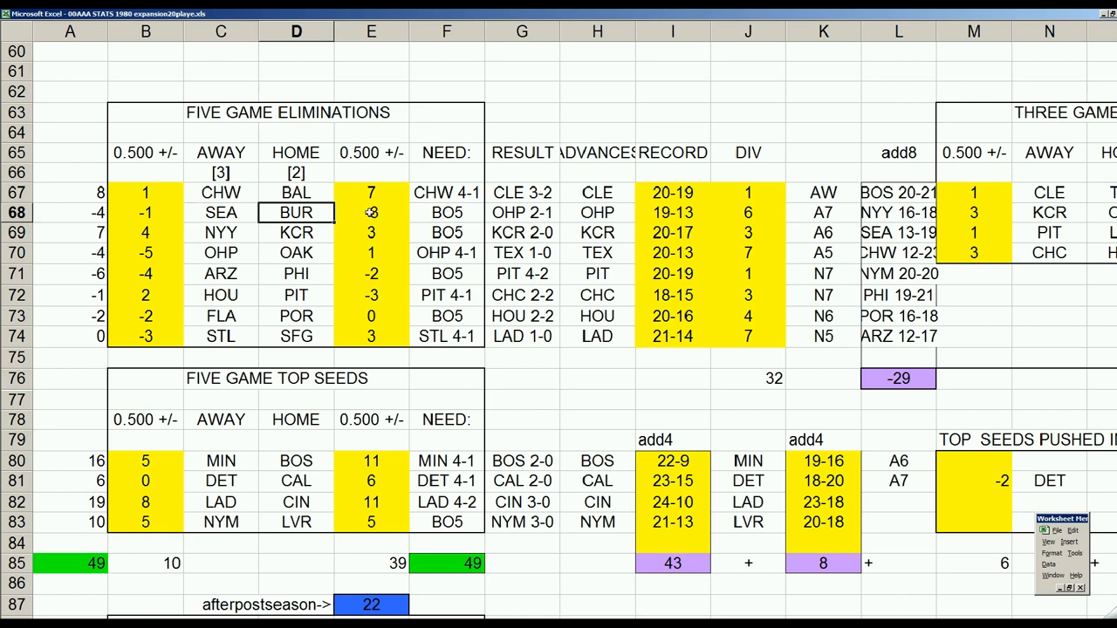
{"action": "left_click", "coordinate": [370, 212]}
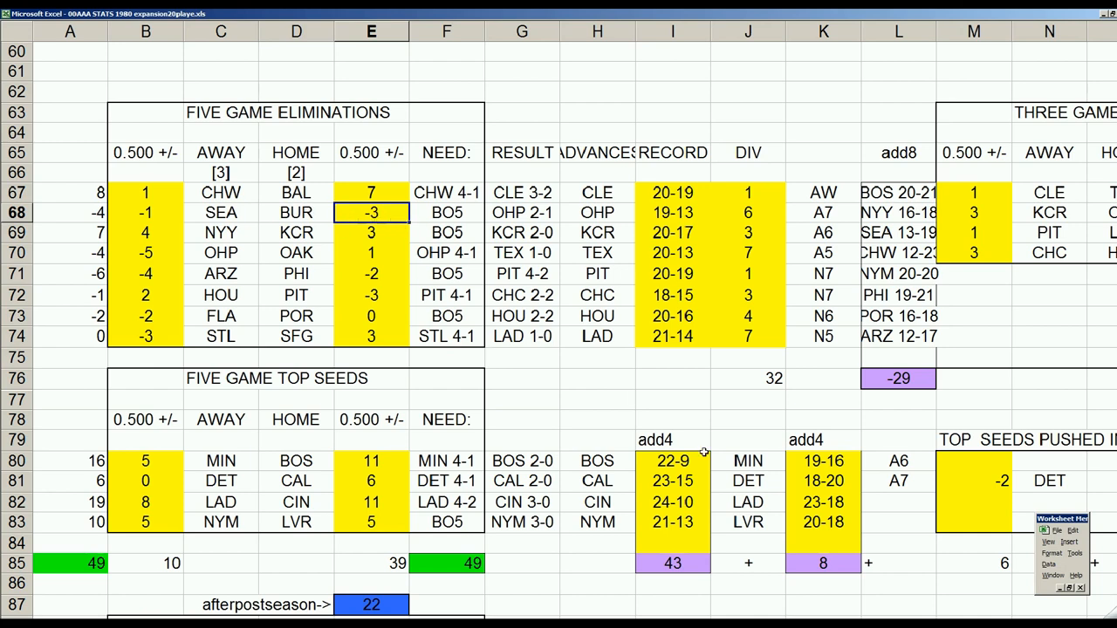
{"action": "left_click", "coordinate": [747, 481]}
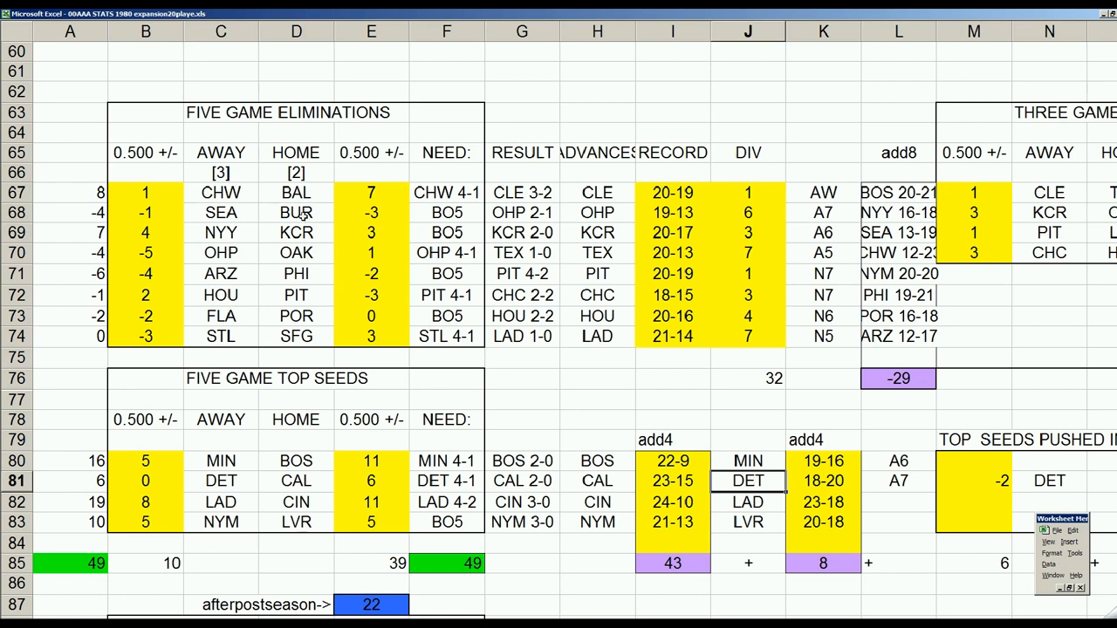
{"action": "left_click", "coordinate": [297, 213]}
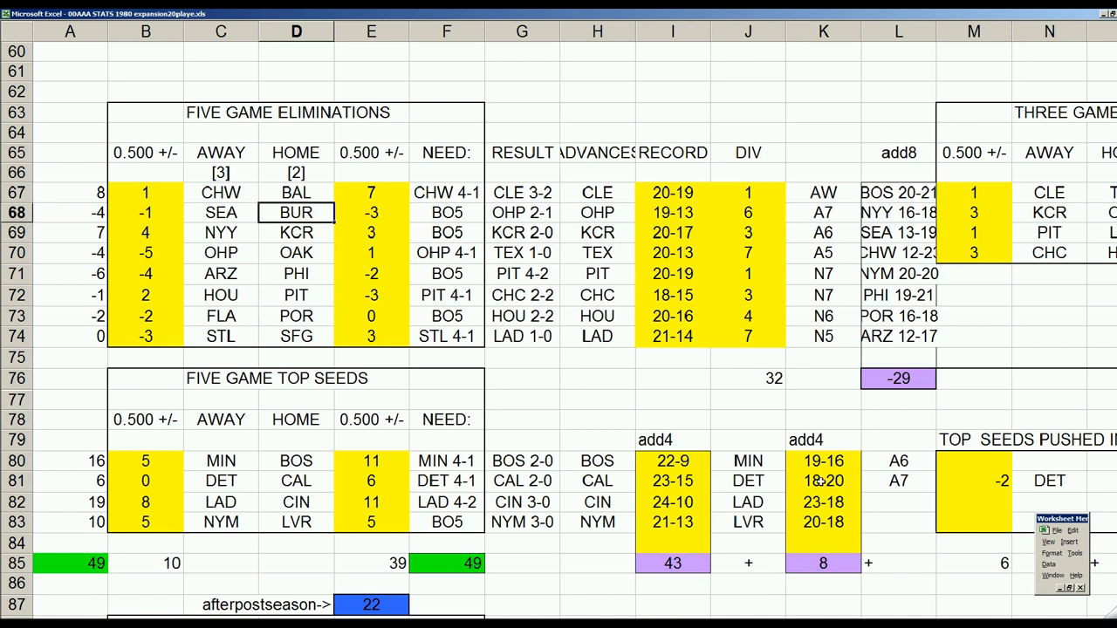
{"action": "left_click", "coordinate": [822, 482]}
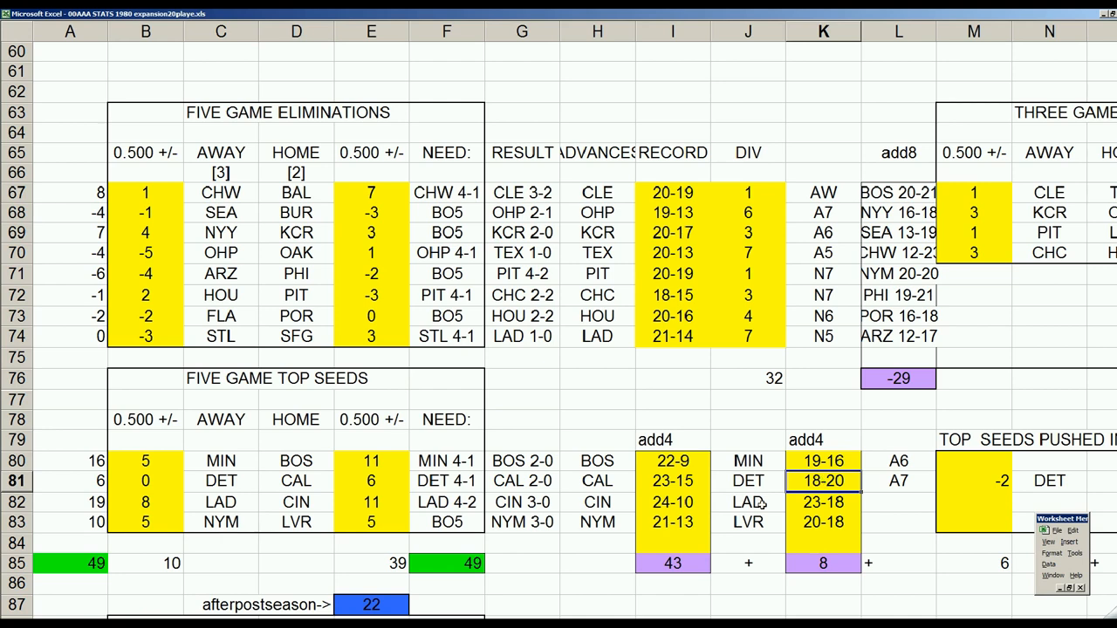
{"action": "left_click", "coordinate": [297, 213]}
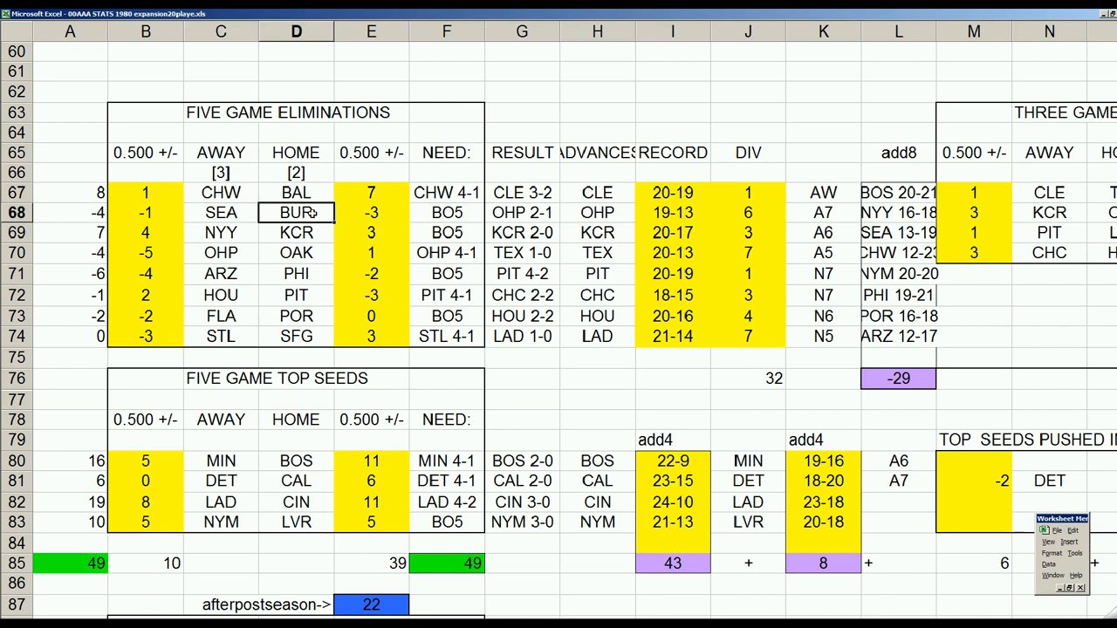
{"action": "left_click", "coordinate": [370, 213]}
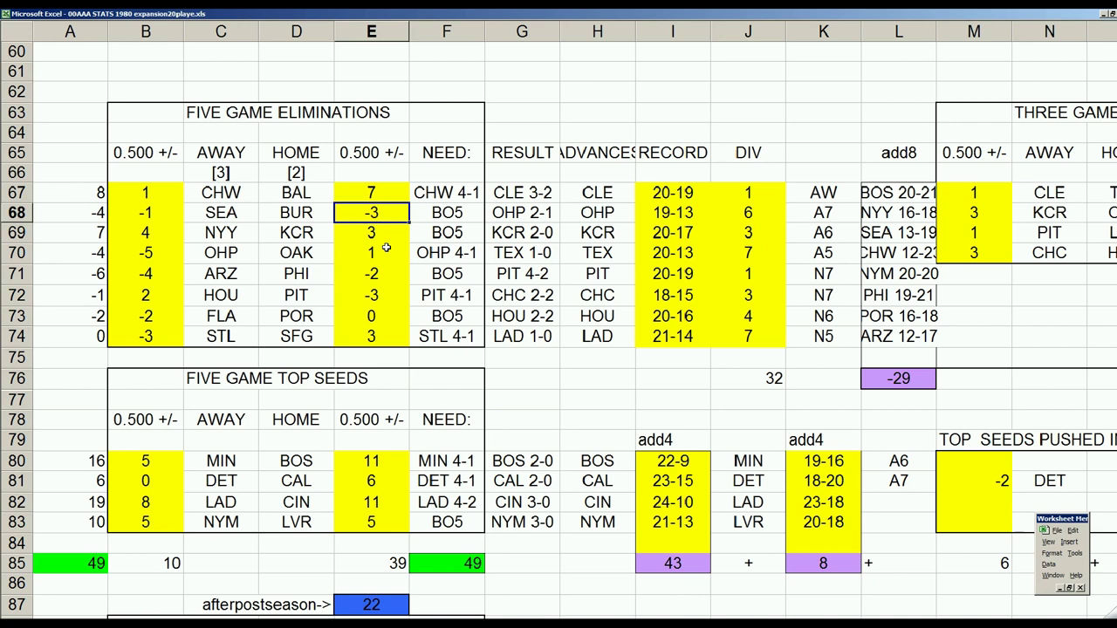
{"action": "left_click", "coordinate": [296, 213]}
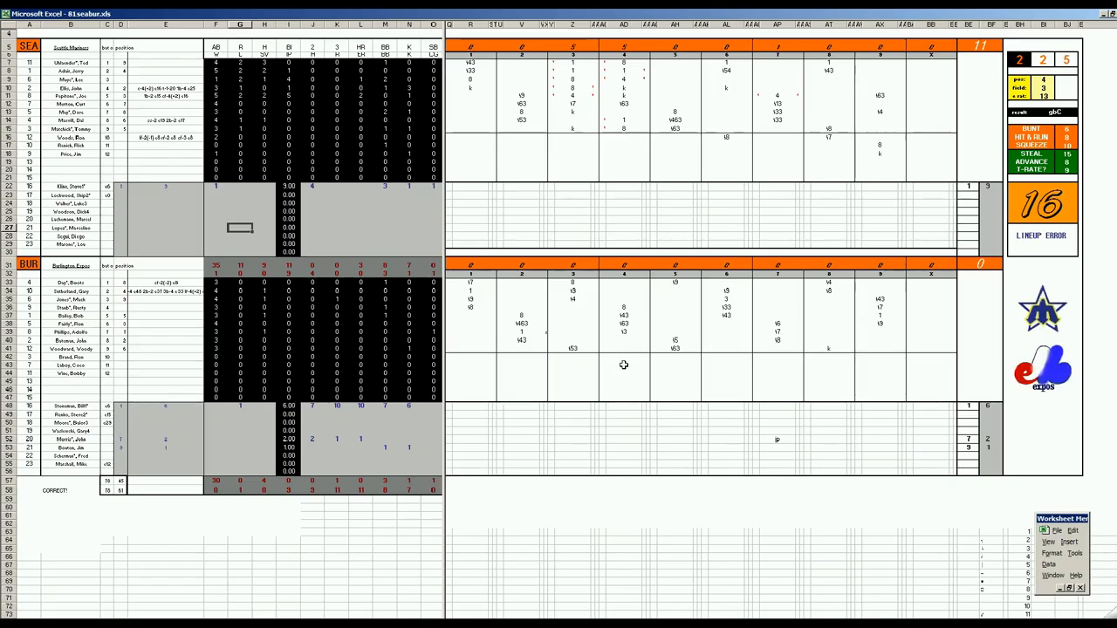
{"action": "mouse_move", "coordinate": [817, 167]}
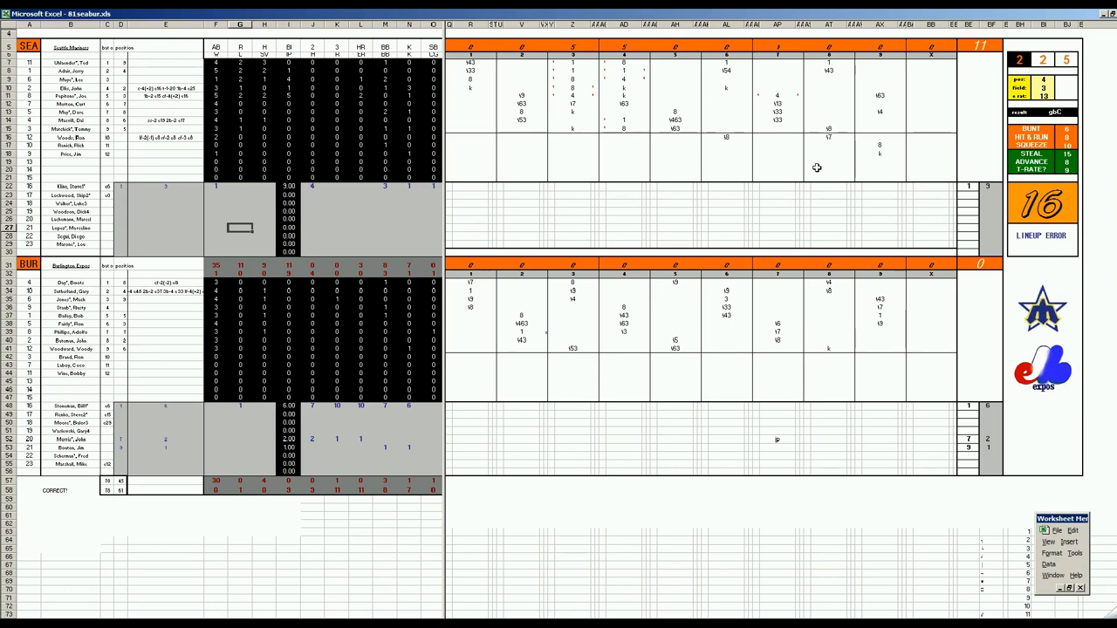
{"action": "mouse_move", "coordinate": [764, 228]}
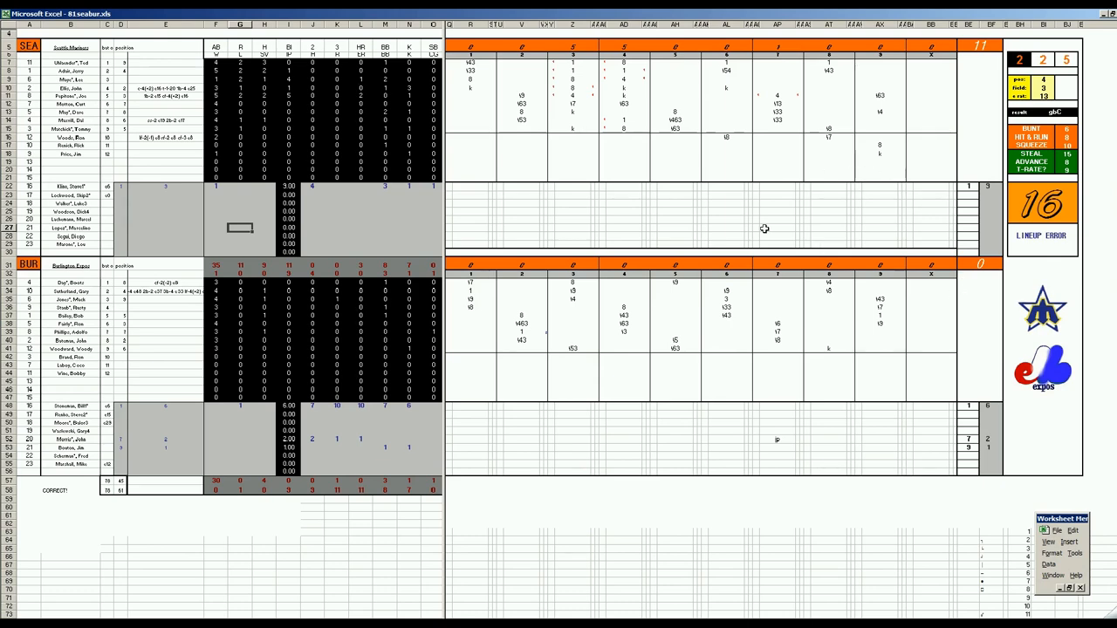
{"action": "mouse_move", "coordinate": [562, 132]}
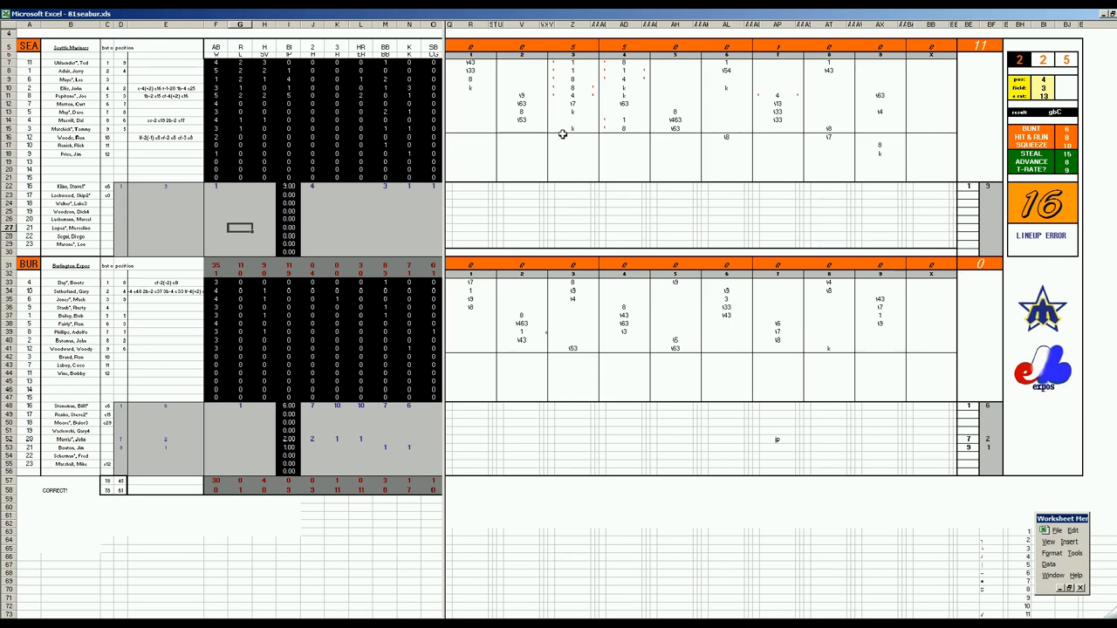
{"action": "mouse_move", "coordinate": [585, 87]}
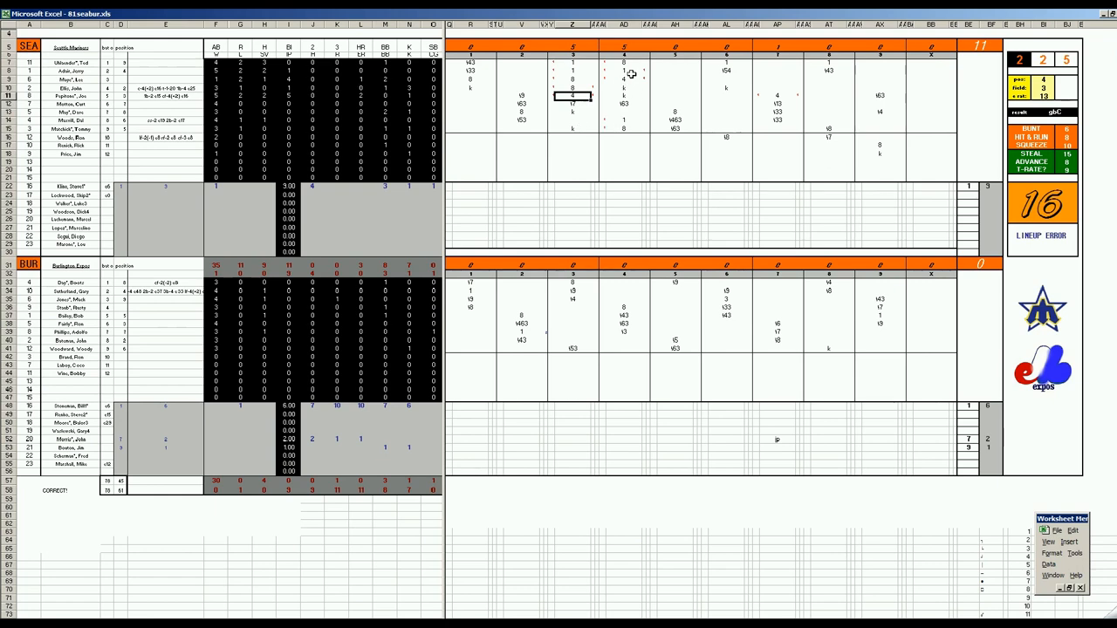
Review play entries in the scoresheet grid before moving to the next game's sheet
{"action": "left_click", "coordinate": [623, 71]}
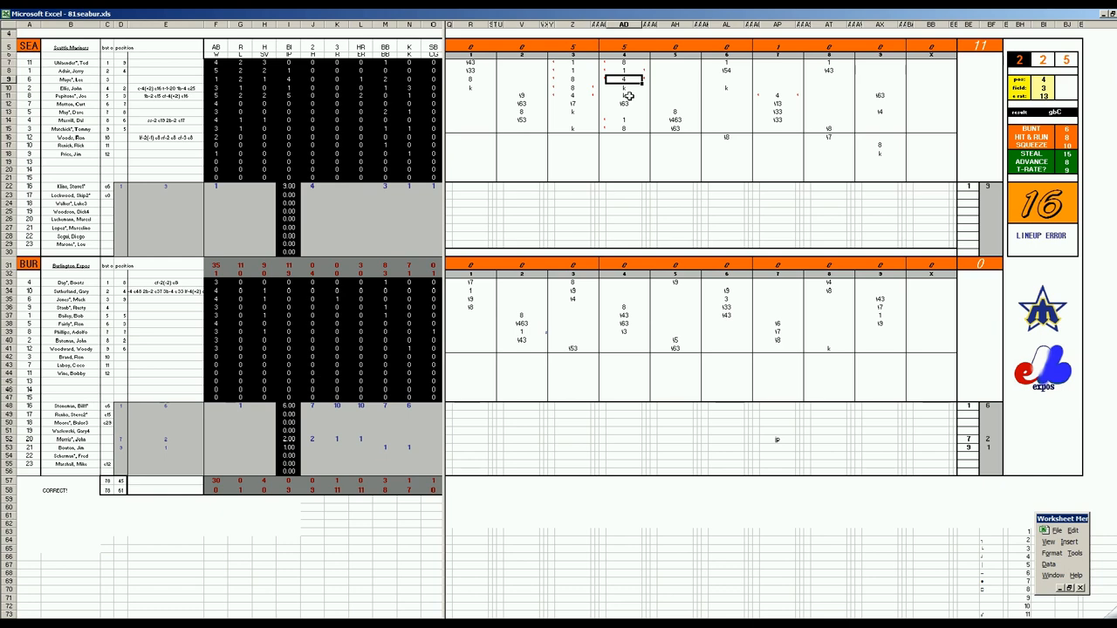
{"action": "mouse_move", "coordinate": [780, 97]}
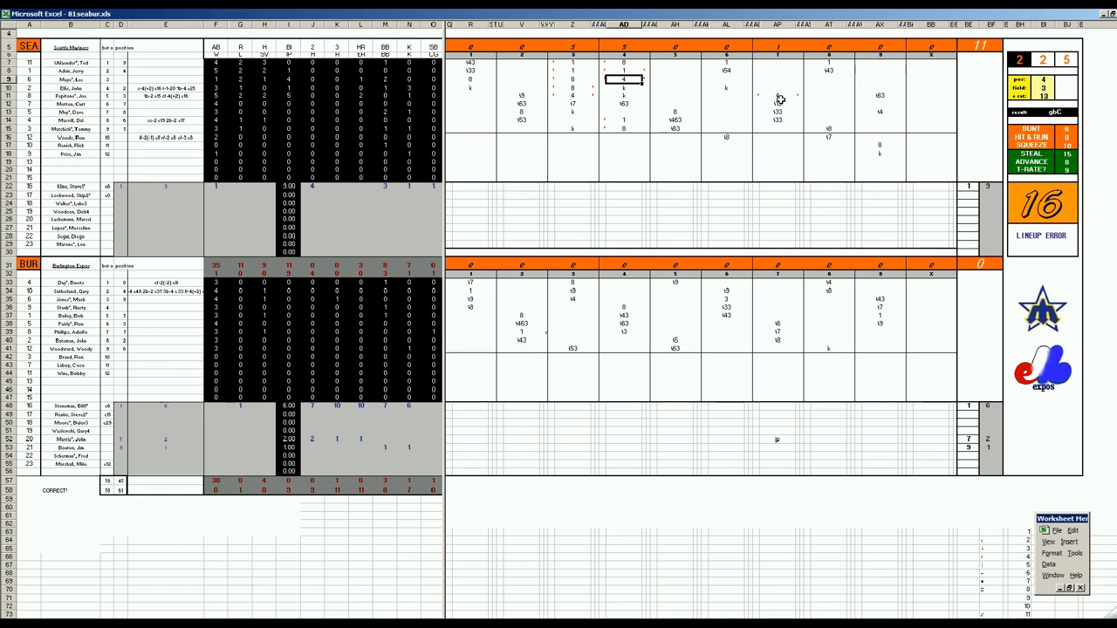
{"action": "left_click", "coordinate": [776, 94]}
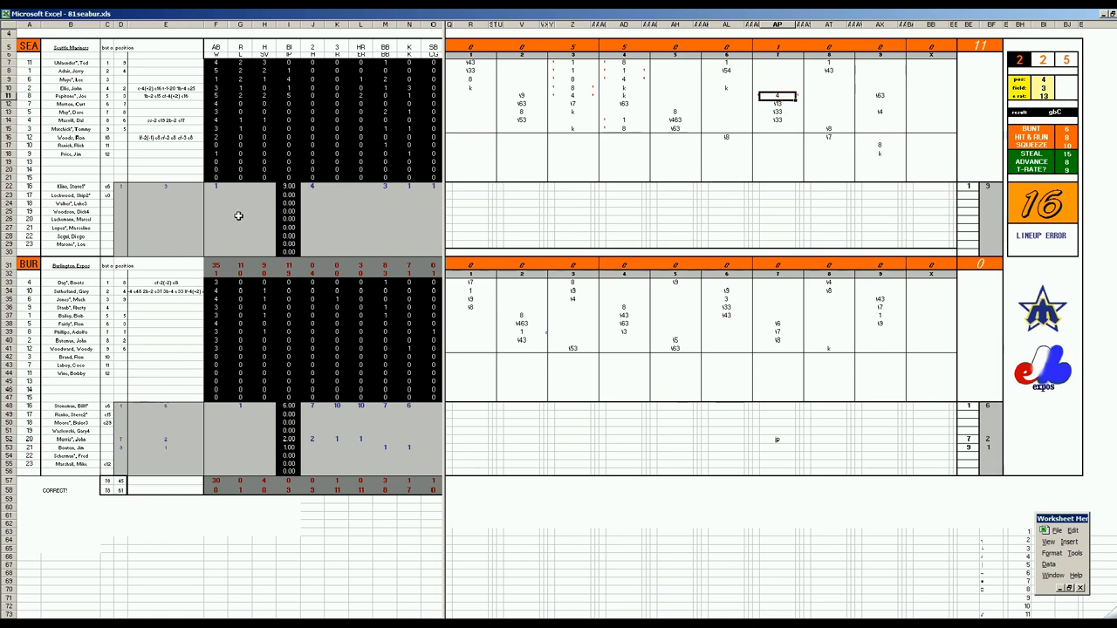
{"action": "mouse_move", "coordinate": [210, 394]}
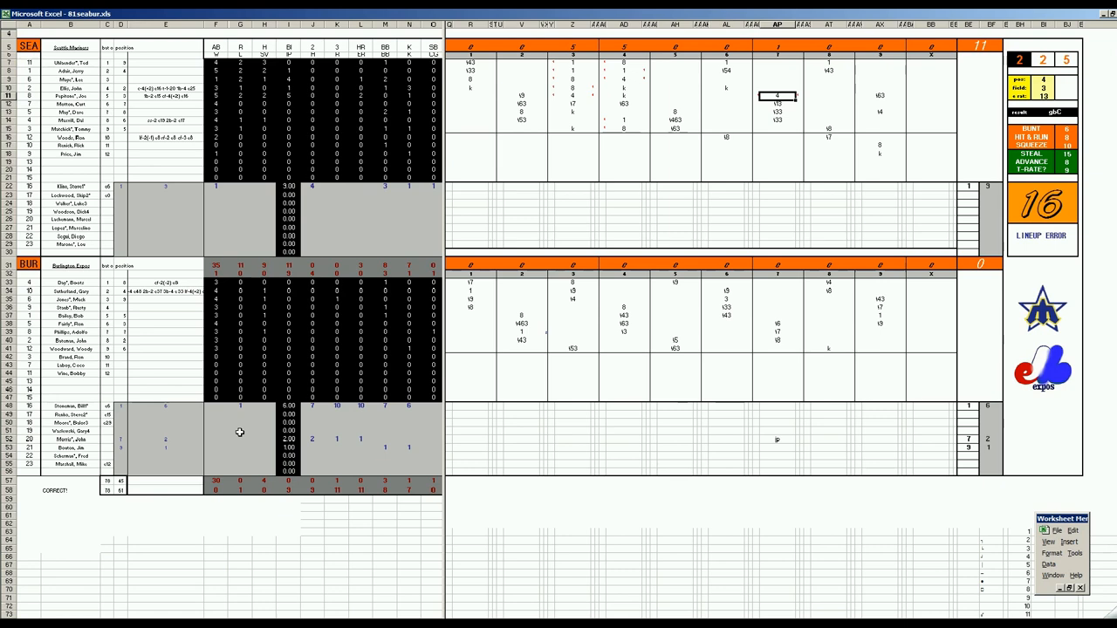
{"action": "mouse_move", "coordinate": [483, 419]}
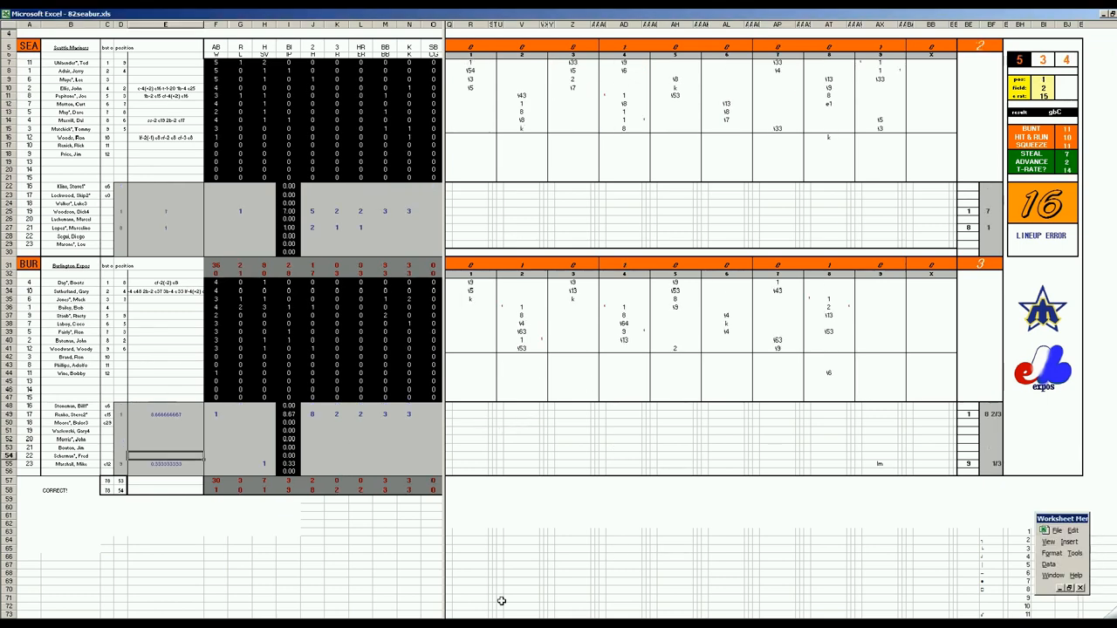
{"action": "mouse_move", "coordinate": [865, 199]}
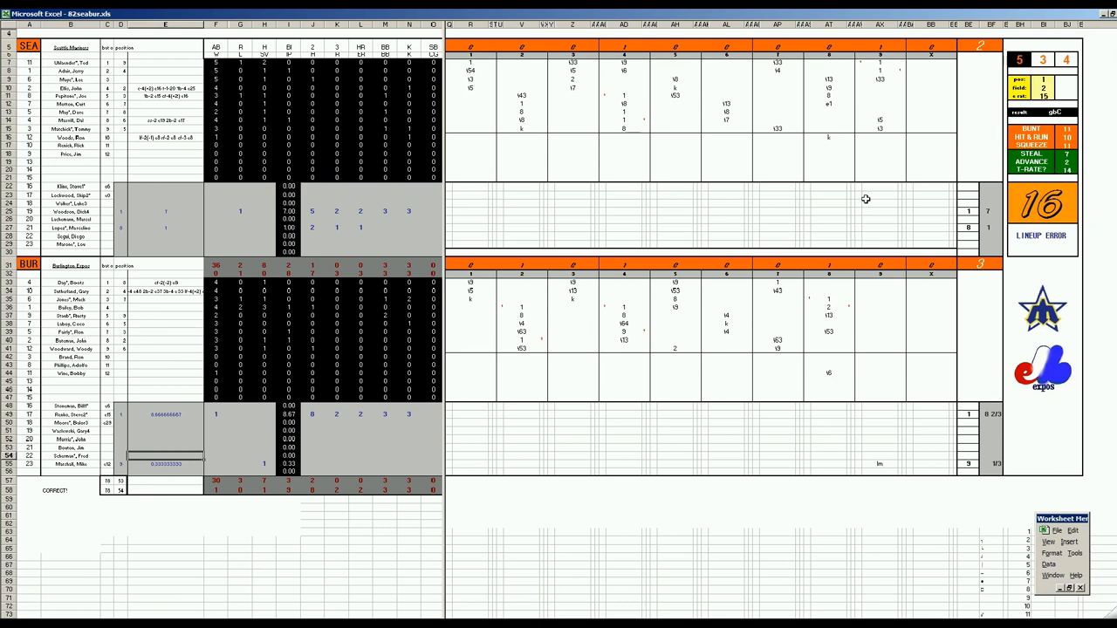
{"action": "mouse_move", "coordinate": [654, 399]}
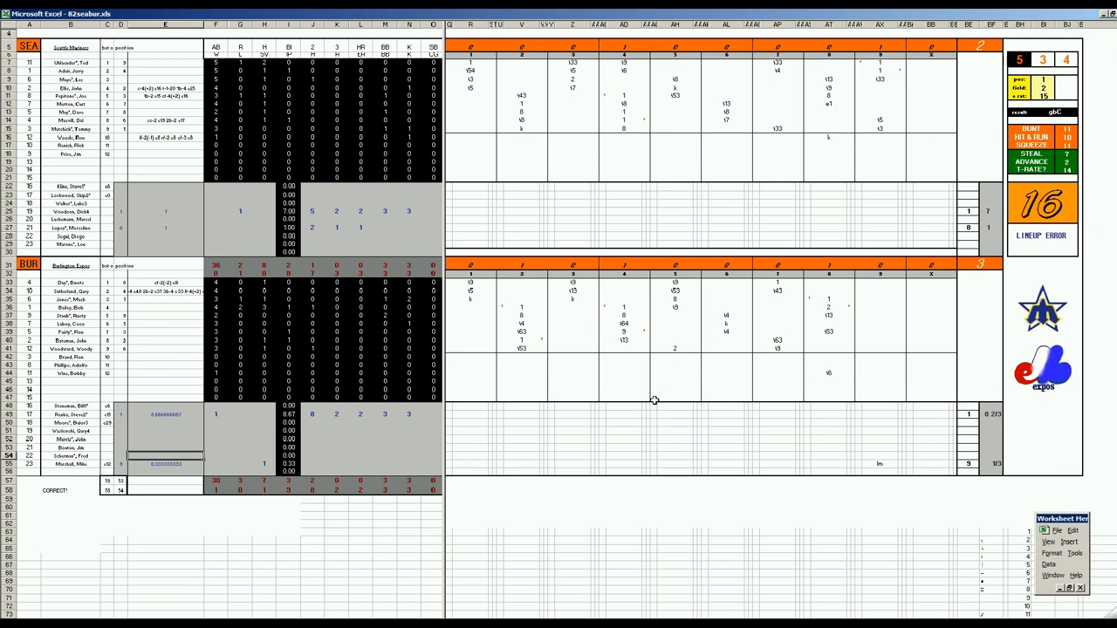
{"action": "mouse_move", "coordinate": [361, 225]}
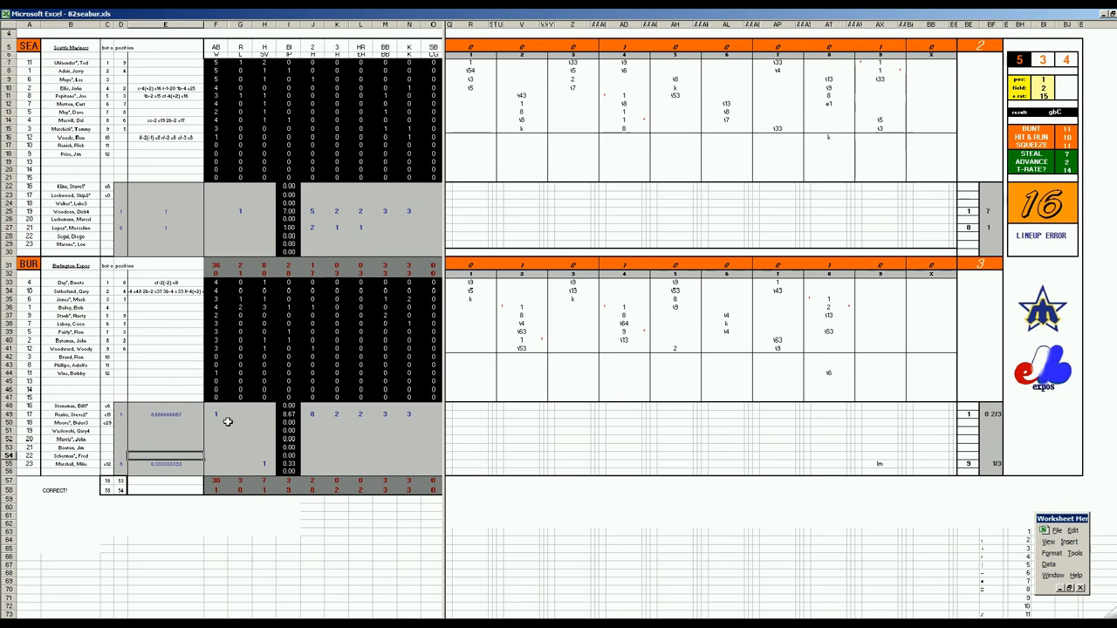
{"action": "mouse_move", "coordinate": [265, 464]}
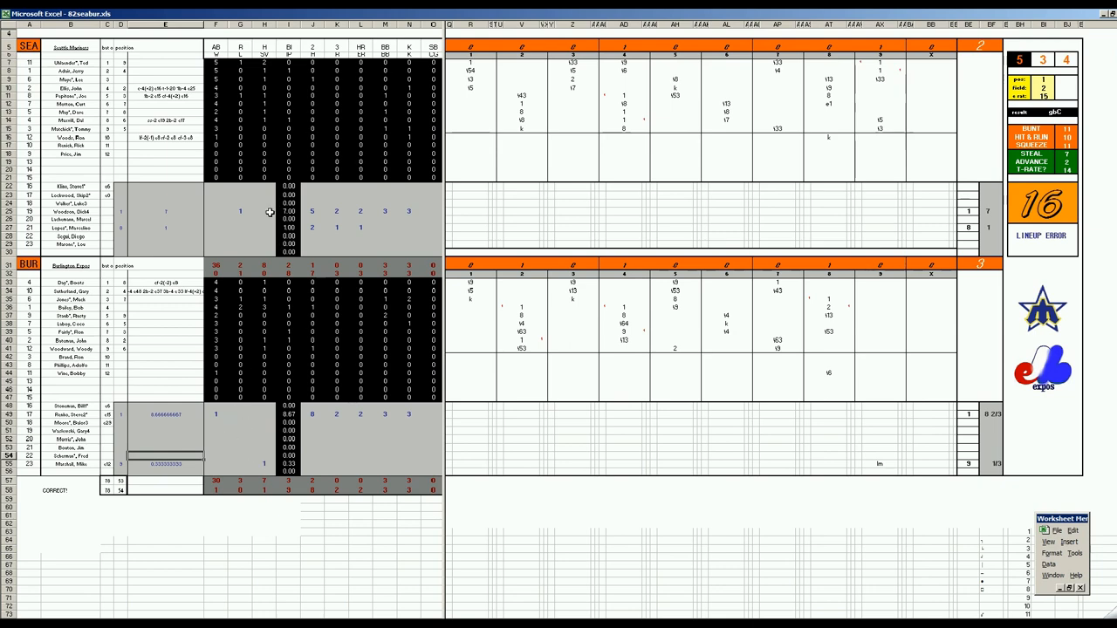
{"action": "mouse_move", "coordinate": [606, 269]}
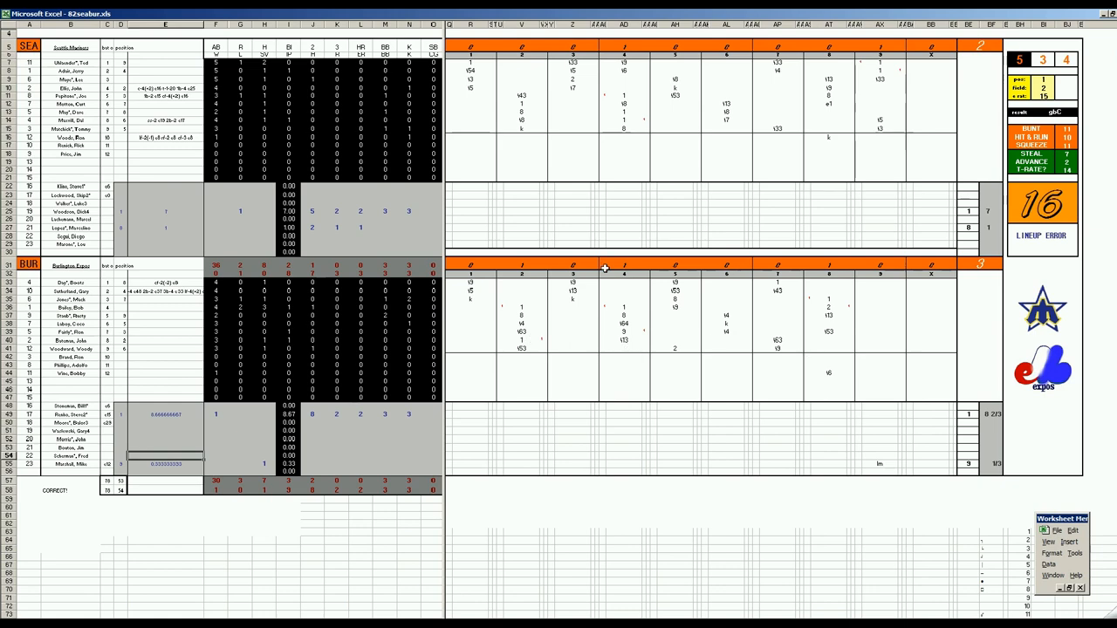
{"action": "mouse_move", "coordinate": [715, 412]}
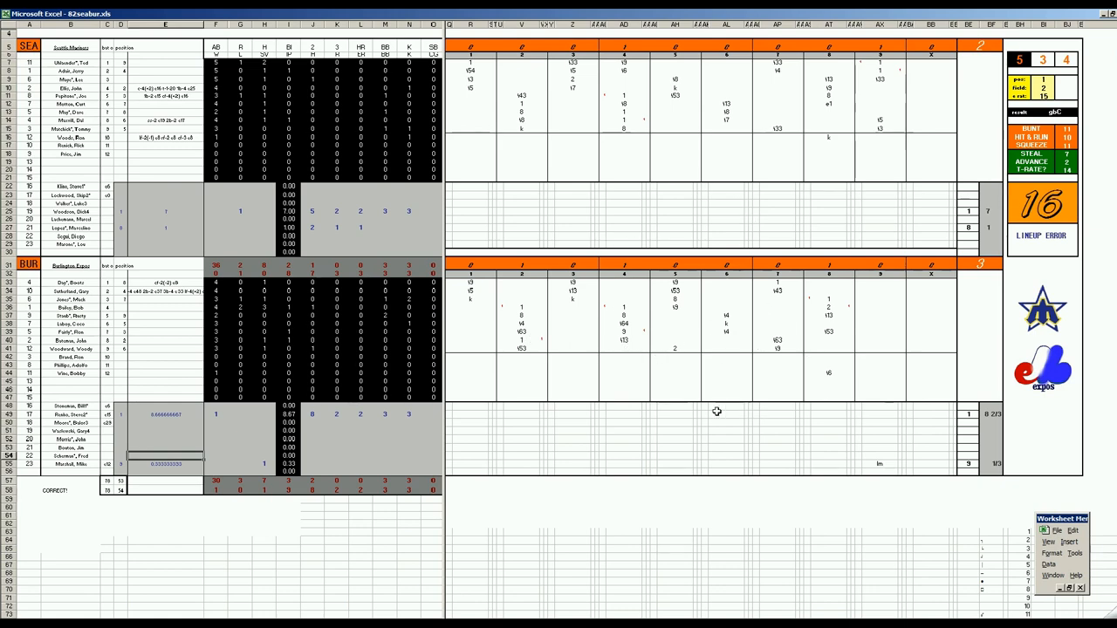
{"action": "mouse_move", "coordinate": [672, 213]}
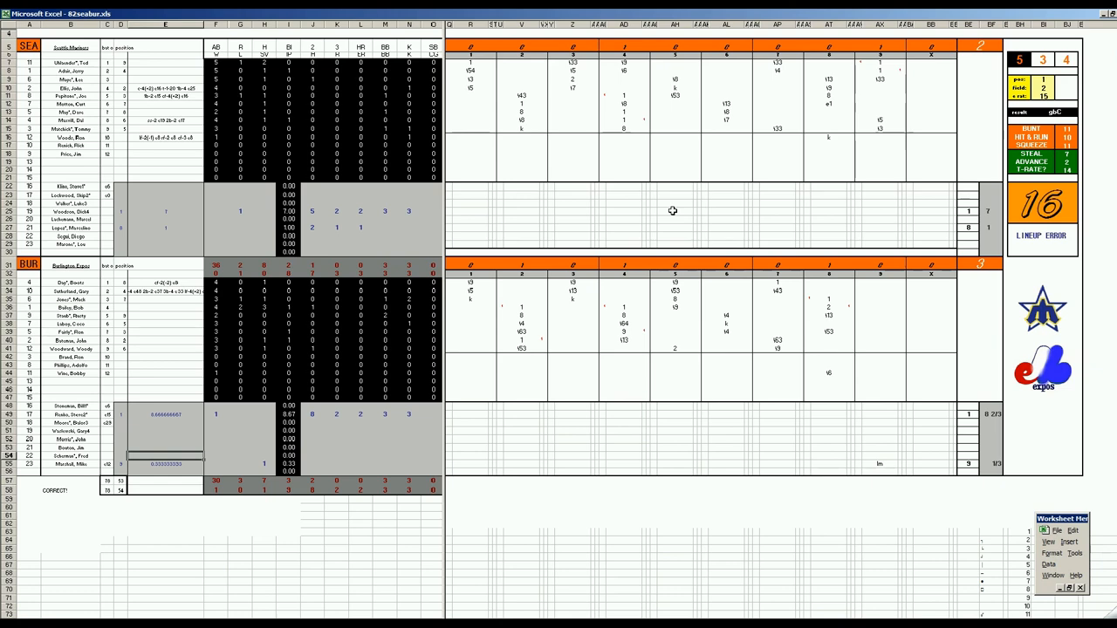
{"action": "mouse_move", "coordinate": [464, 312]}
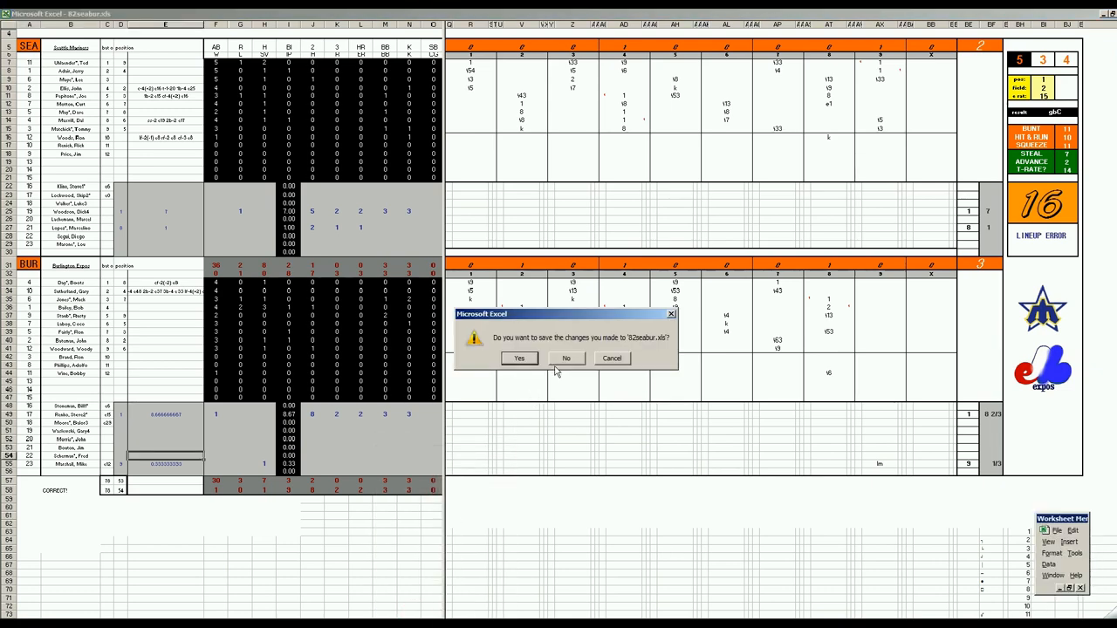
Answer the save-changes prompt to close the Seattle-home game workbook
{"action": "left_click", "coordinate": [565, 358]}
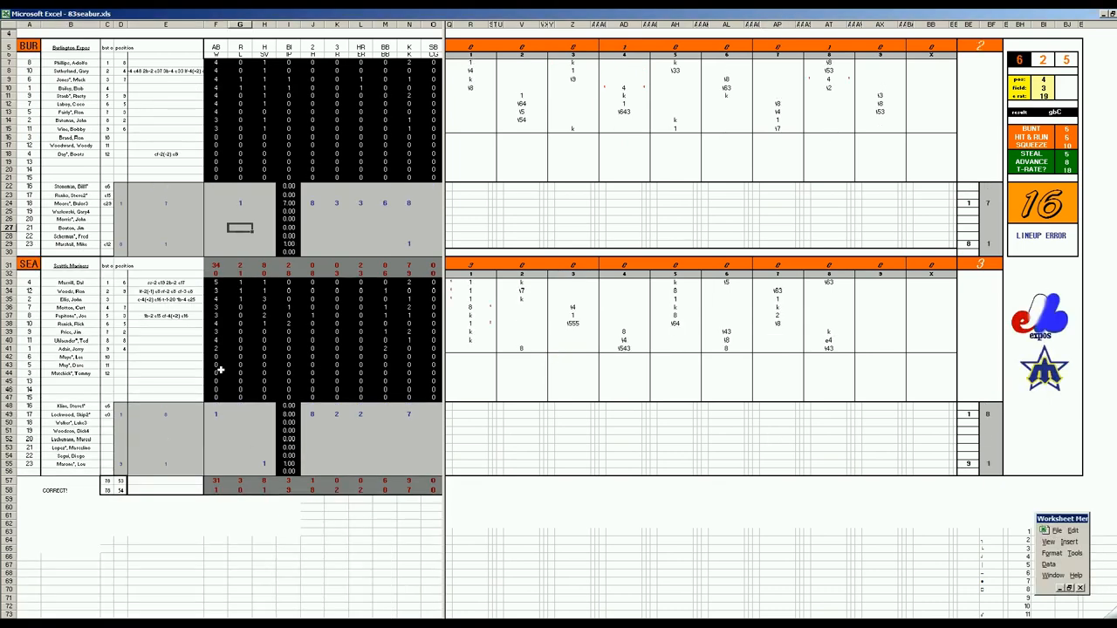
{"action": "mouse_move", "coordinate": [729, 451]}
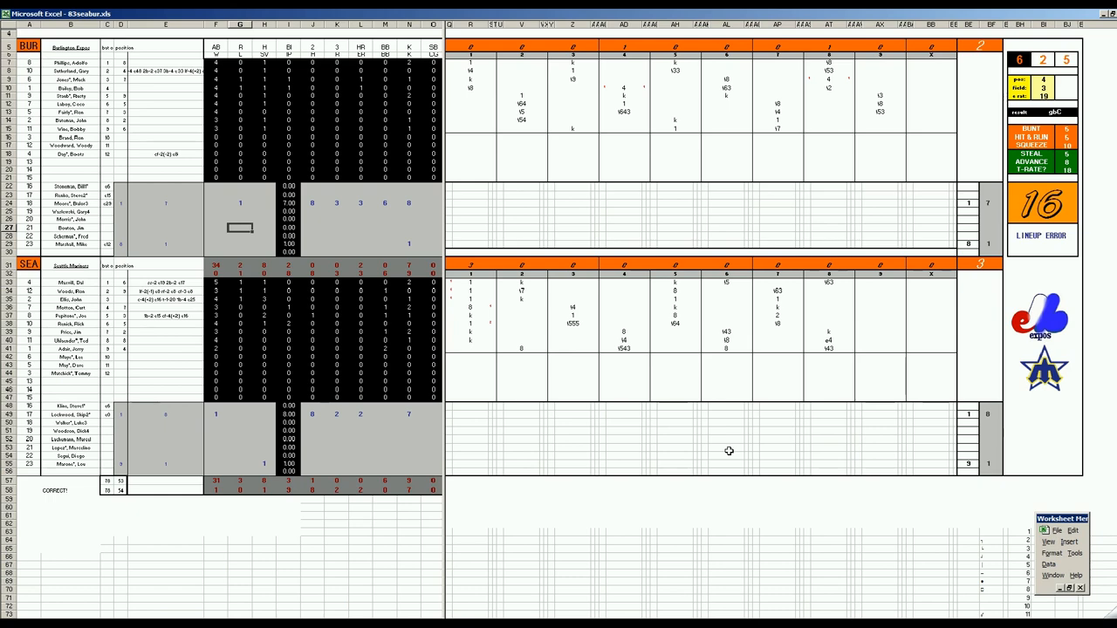
{"action": "mouse_move", "coordinate": [464, 279]}
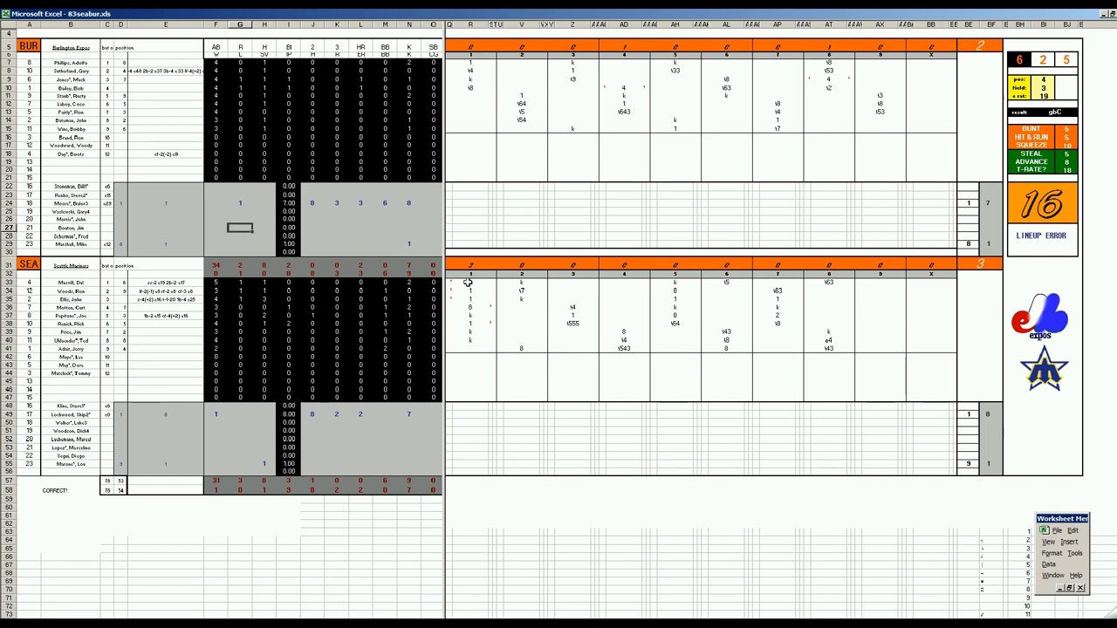
{"action": "mouse_move", "coordinate": [485, 292]}
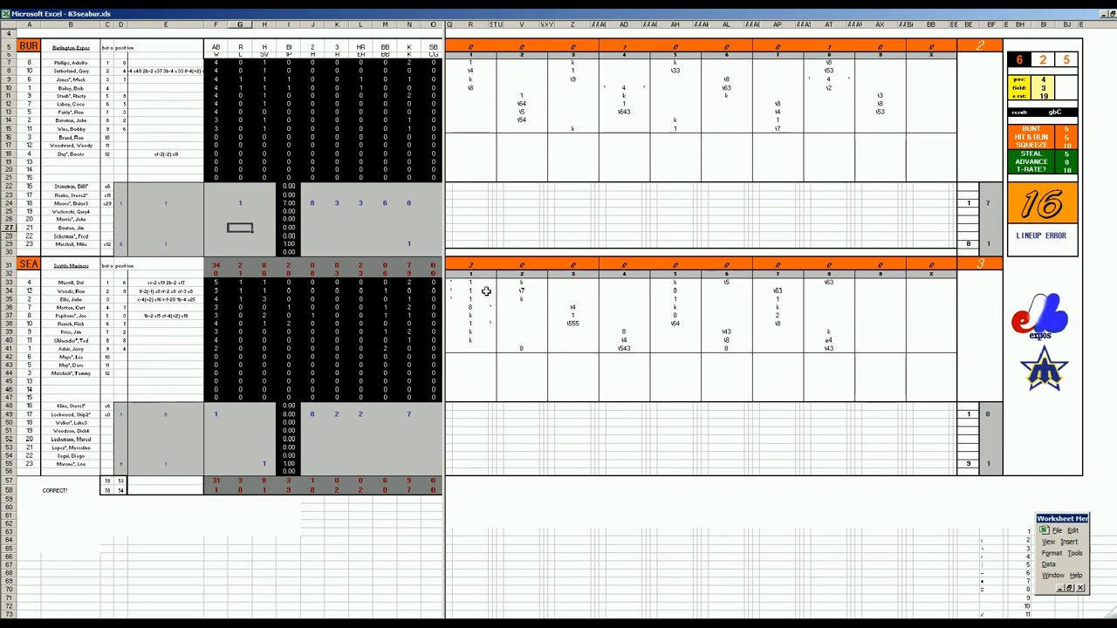
{"action": "mouse_move", "coordinate": [600, 158]}
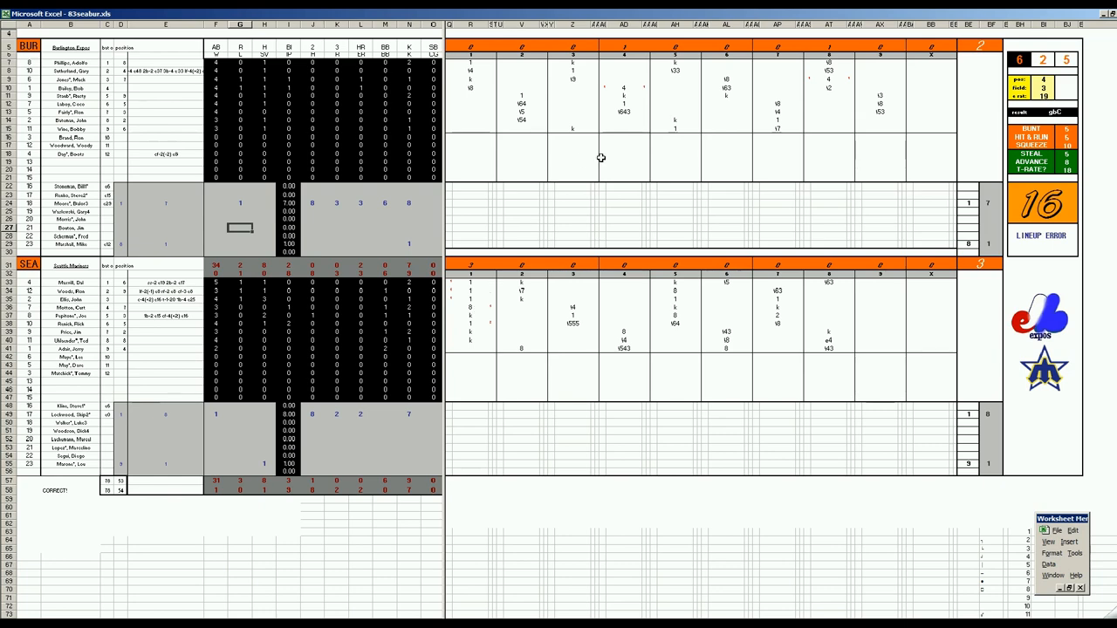
{"action": "mouse_move", "coordinate": [615, 117]}
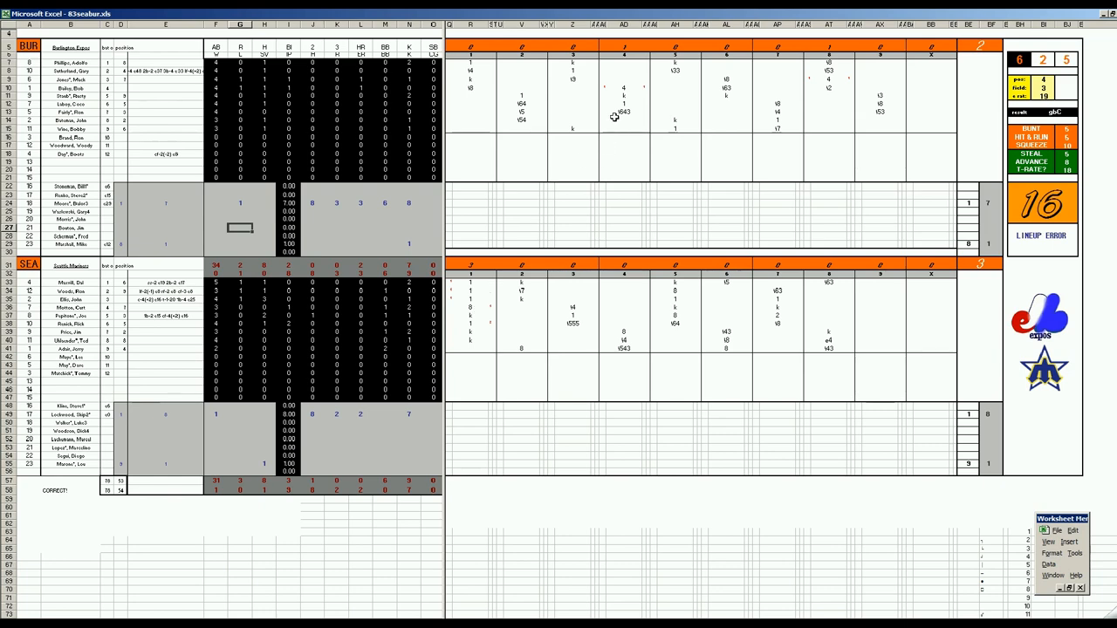
Close the reviewed game workbook via File > Close and answer the save prompt
{"action": "left_click", "coordinate": [625, 87]}
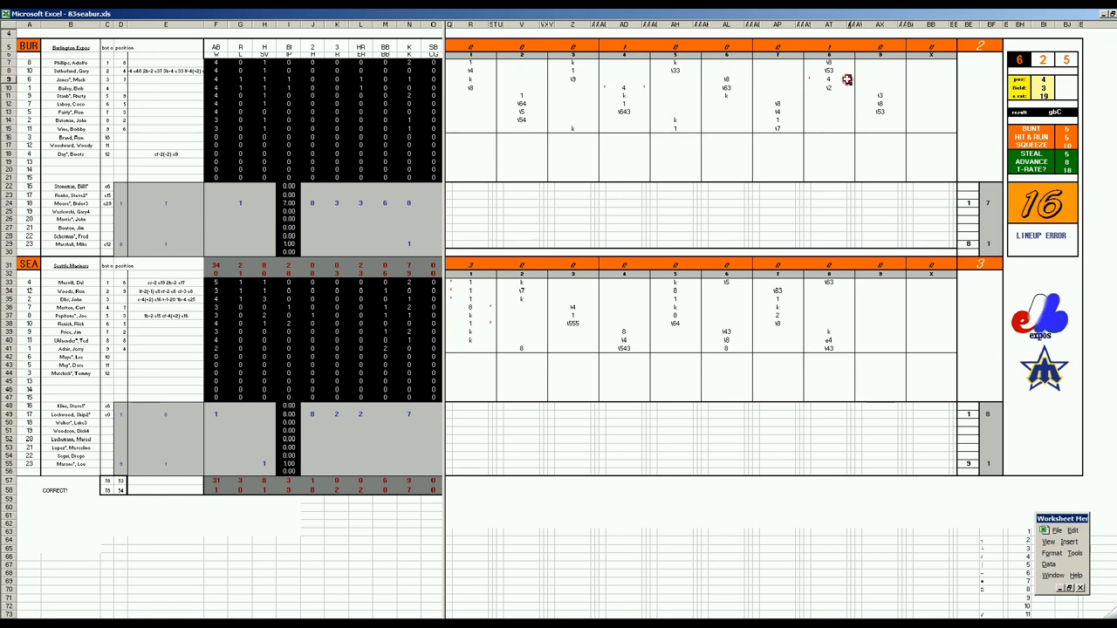
{"action": "left_click", "coordinate": [215, 414]}
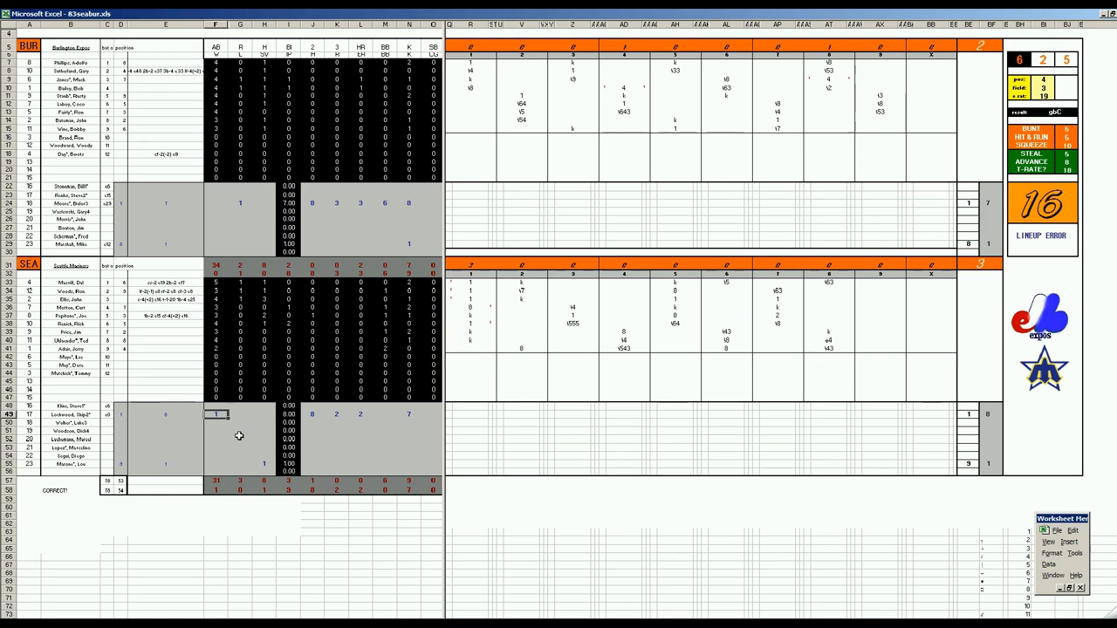
{"action": "left_click", "coordinate": [262, 465]}
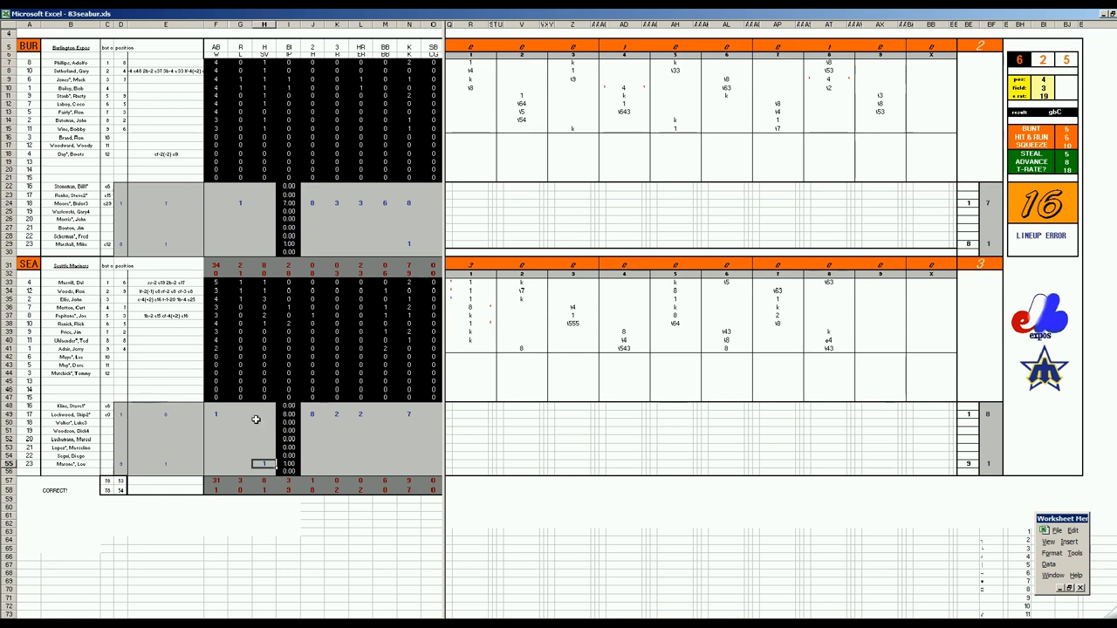
{"action": "mouse_move", "coordinate": [255, 419]}
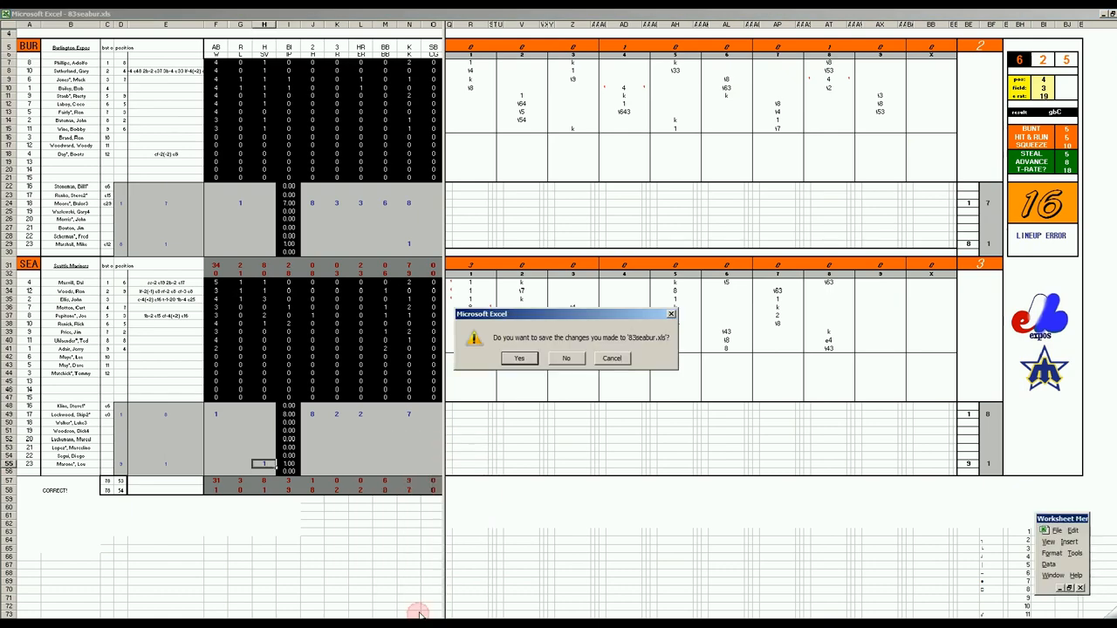
{"action": "left_click", "coordinate": [565, 357]}
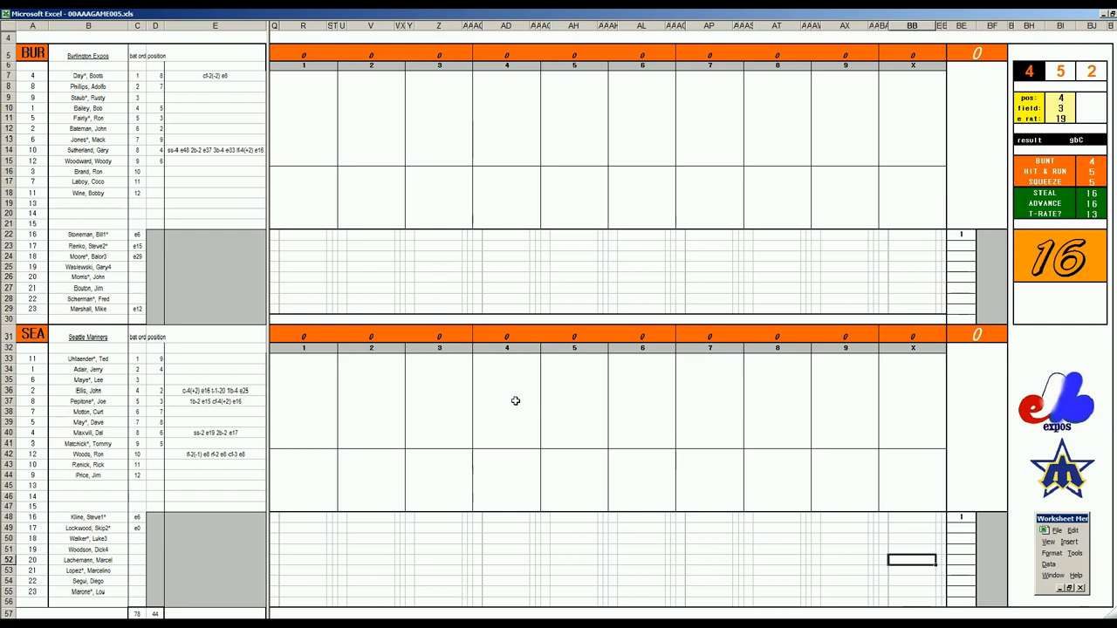
{"action": "mouse_move", "coordinate": [960, 238]}
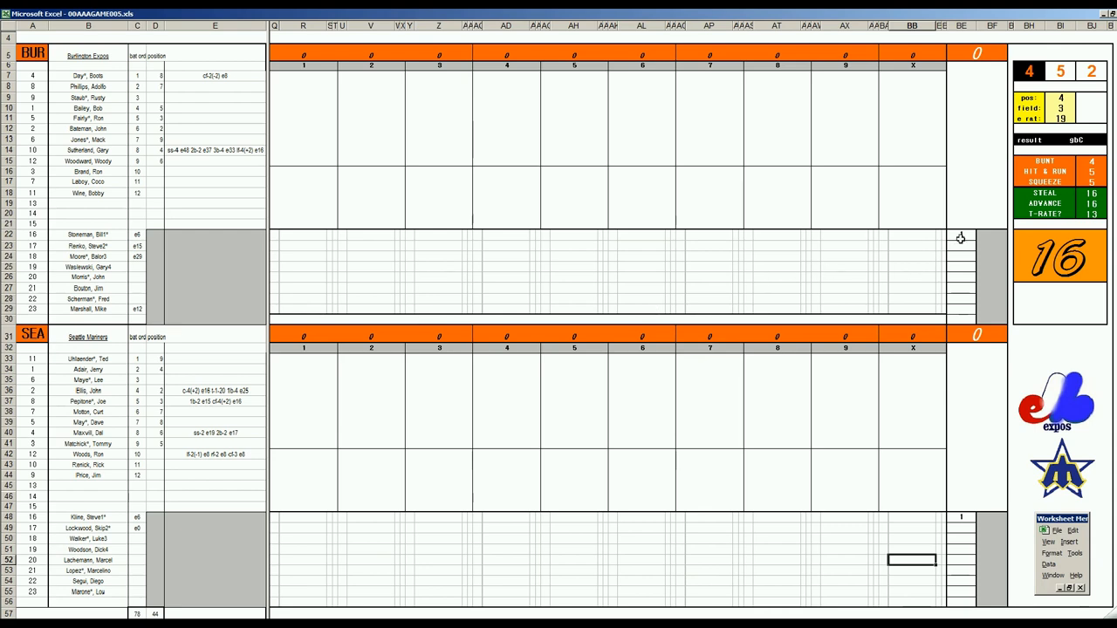
Record the Expos' scoreless first-inning plays batter by batter on the new sheet
{"action": "left_click", "coordinate": [304, 76]}
{"action": "type", "text": "s"}
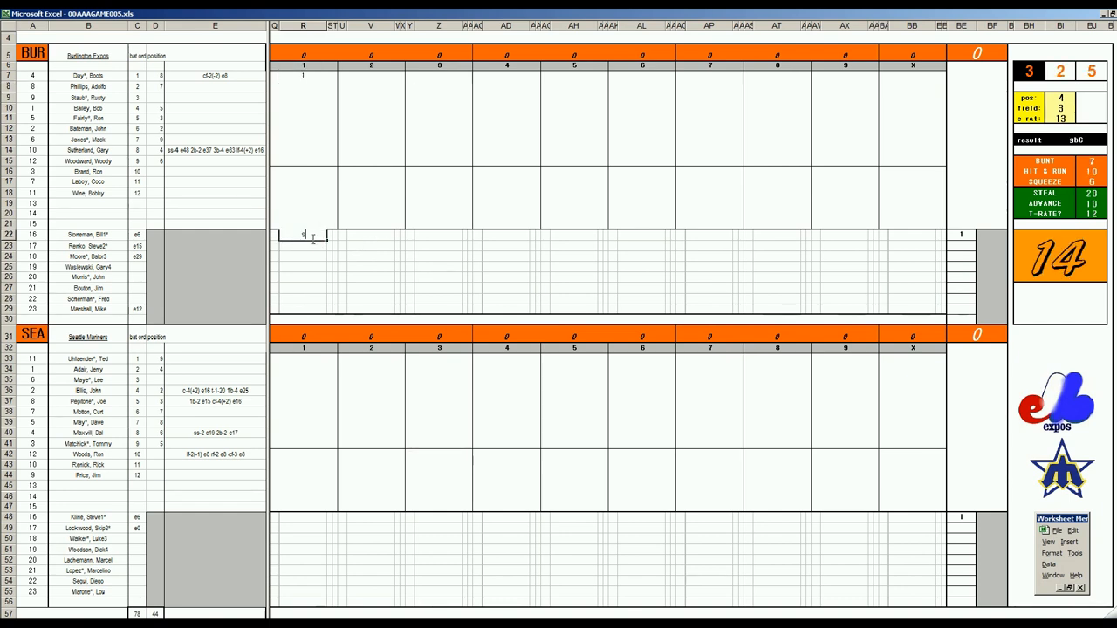
{"action": "left_click", "coordinate": [304, 85]}
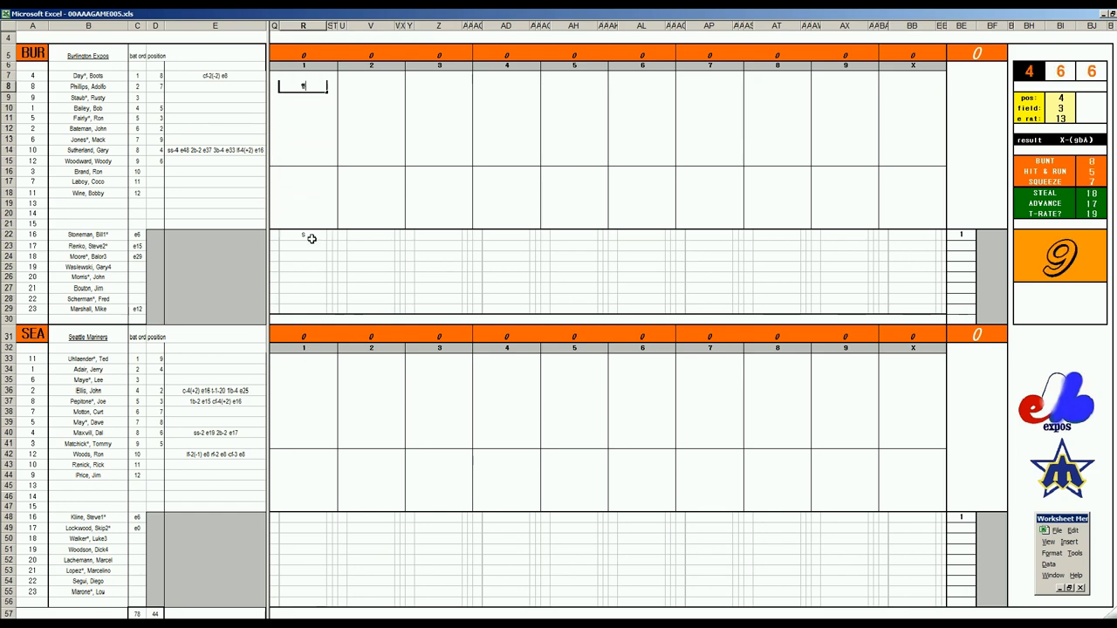
{"action": "key", "text": "Return"}
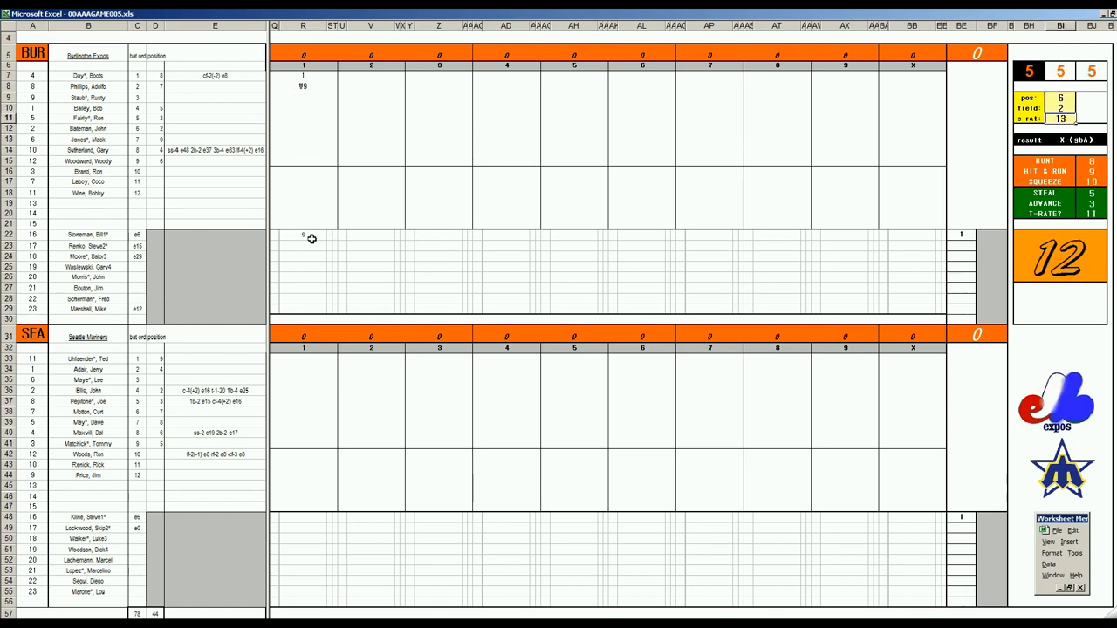
{"action": "left_click", "coordinate": [304, 98]}
{"action": "type", "text": "f63"}
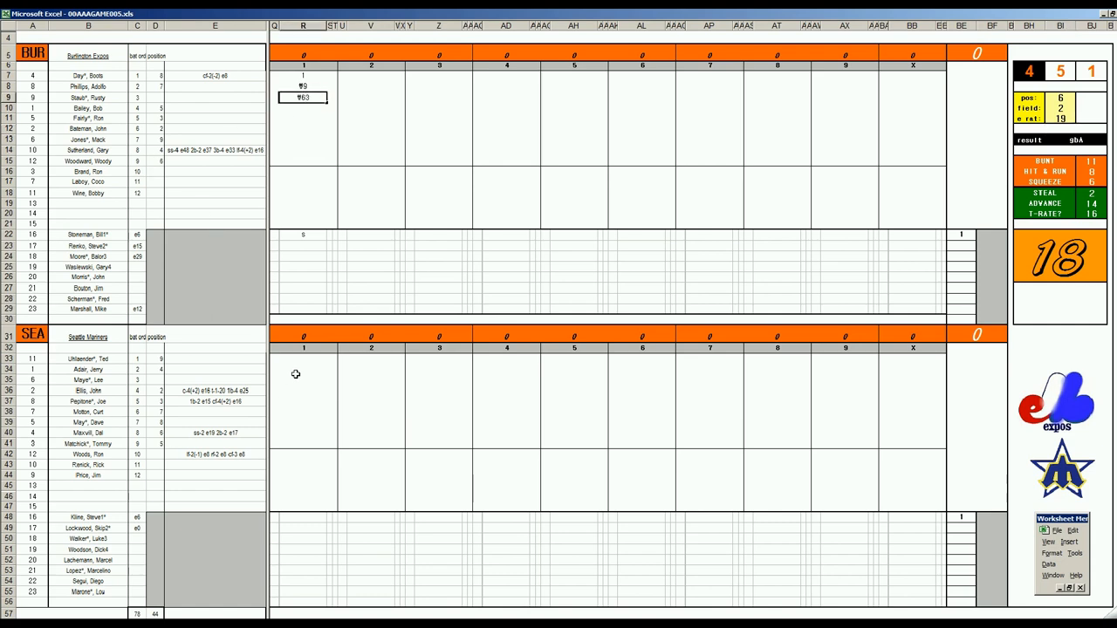
{"action": "left_click", "coordinate": [304, 360]}
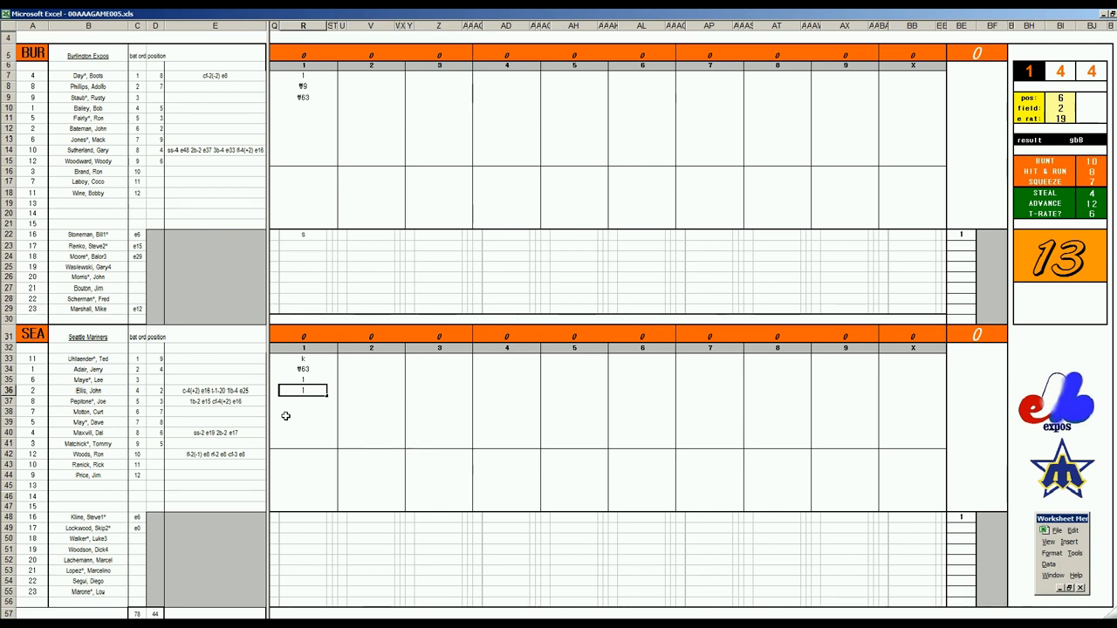
Record Seattle's first-inning plays, entering 2 and r to credit two runs
{"action": "left_click", "coordinate": [304, 400]}
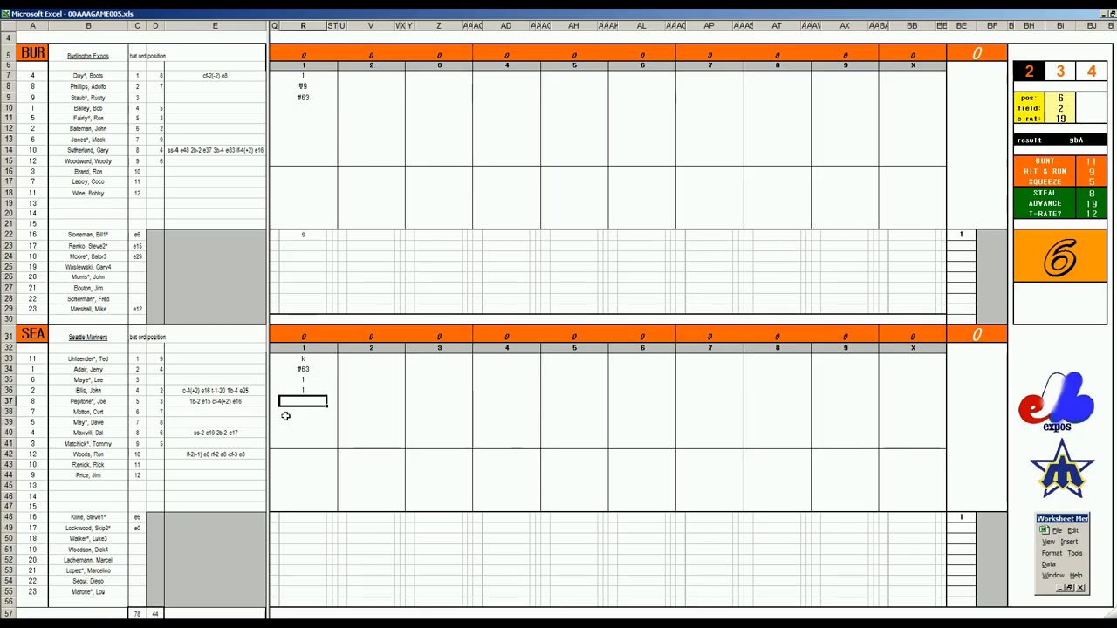
{"action": "type", "text": "2"}
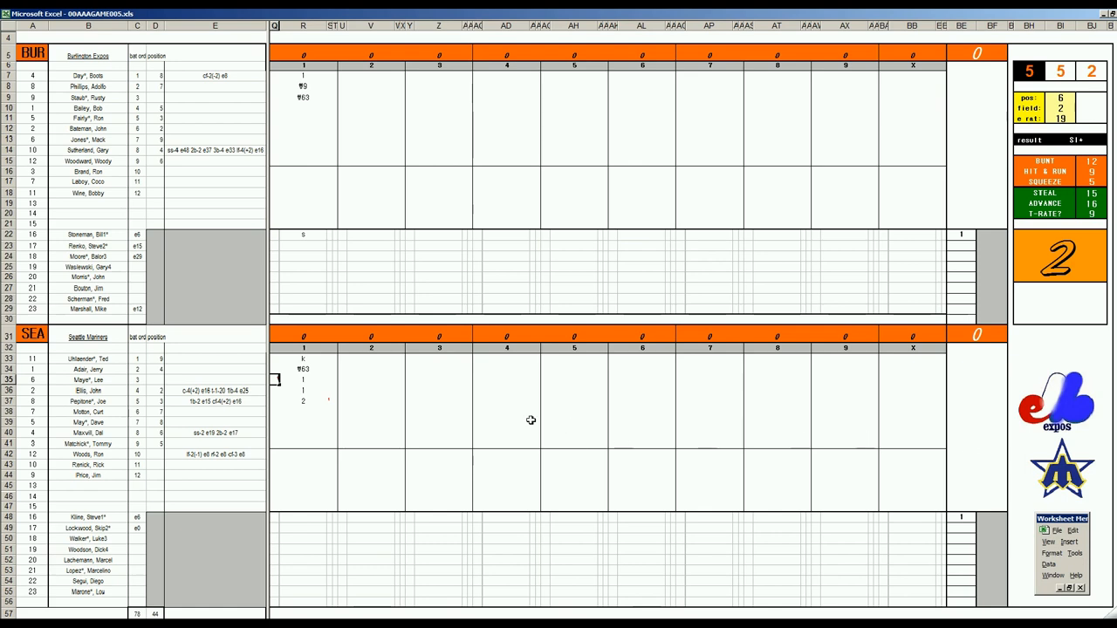
{"action": "mouse_move", "coordinate": [335, 432]}
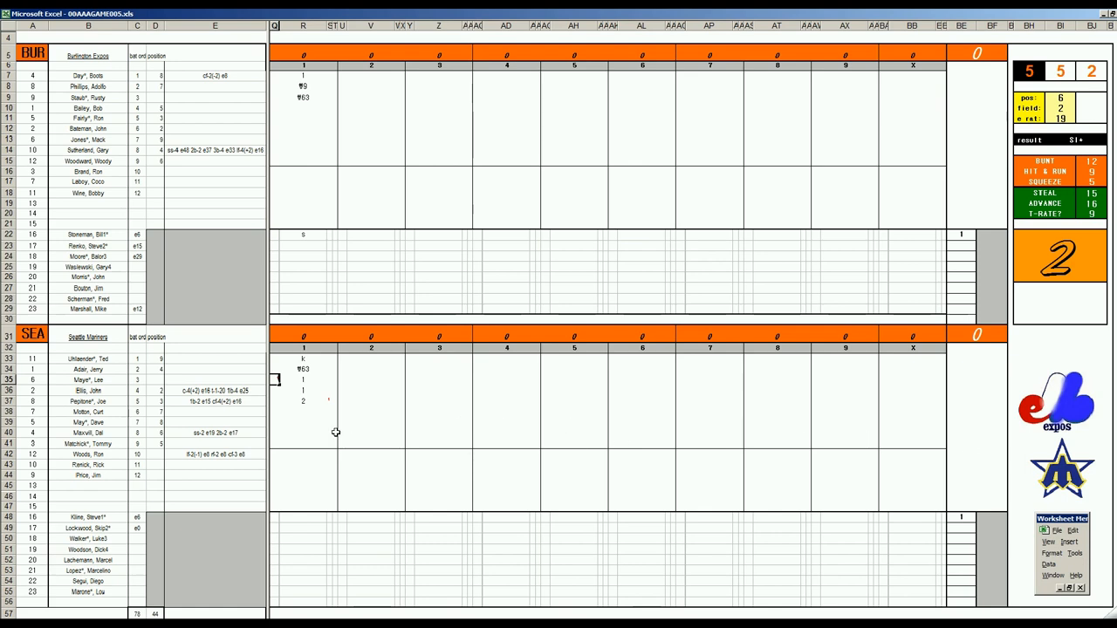
{"action": "mouse_move", "coordinate": [300, 412]}
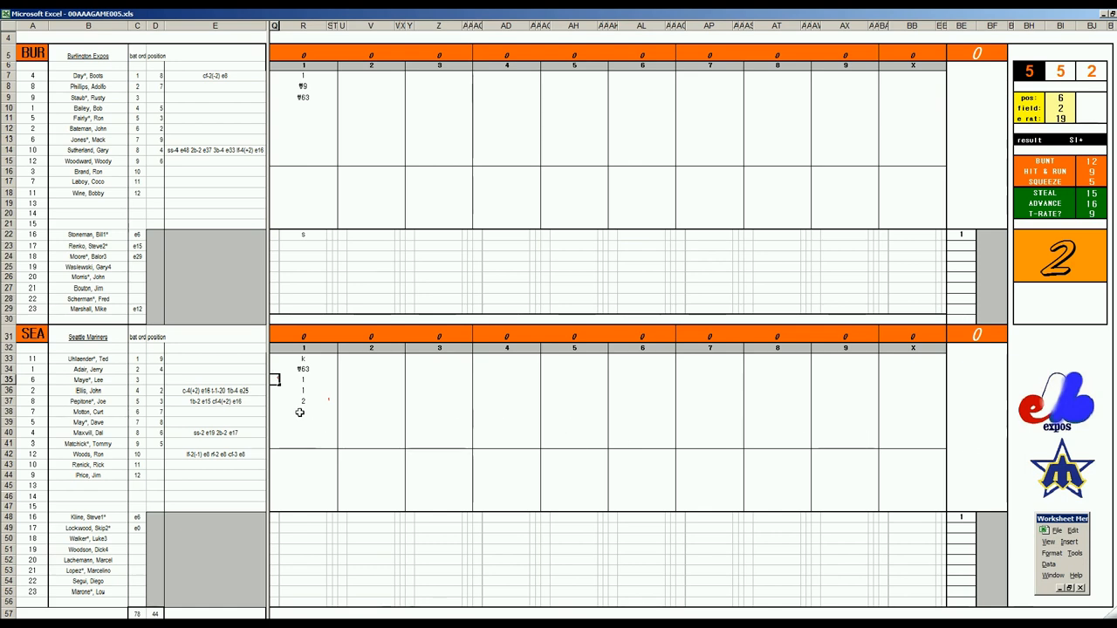
{"action": "left_click", "coordinate": [304, 412]}
{"action": "type", "text": "1"}
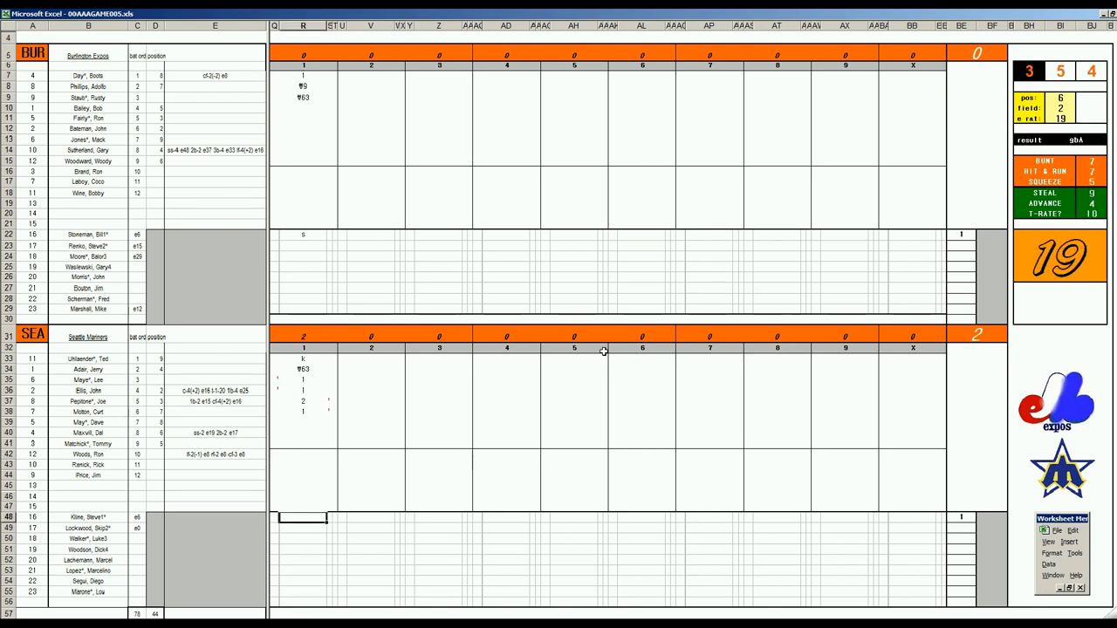
{"action": "type", "text": "r"}
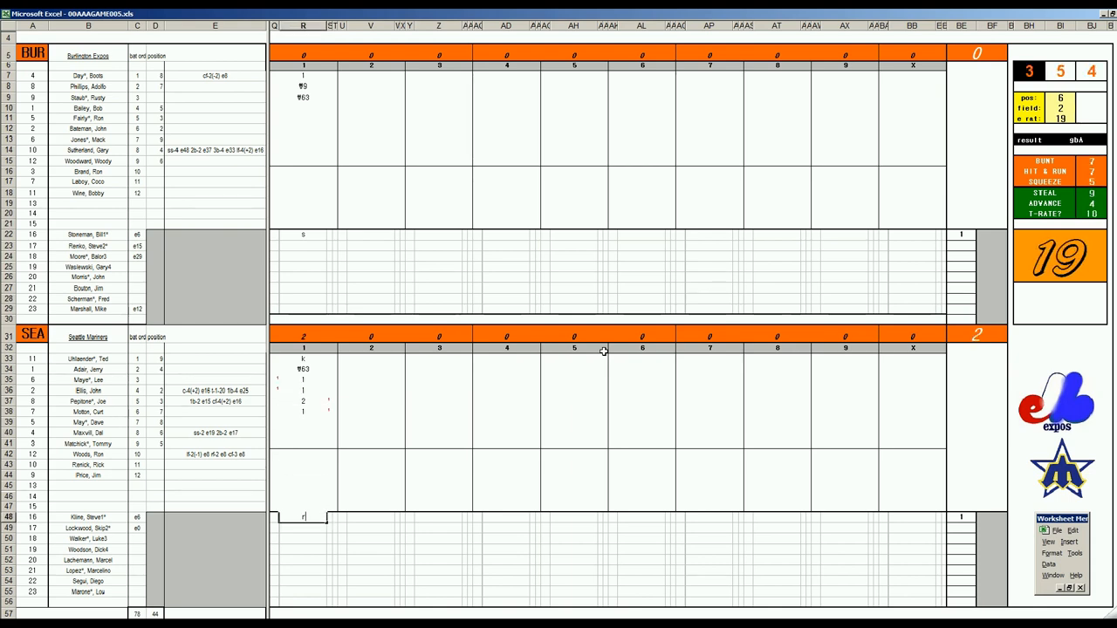
{"action": "mouse_move", "coordinate": [379, 113]}
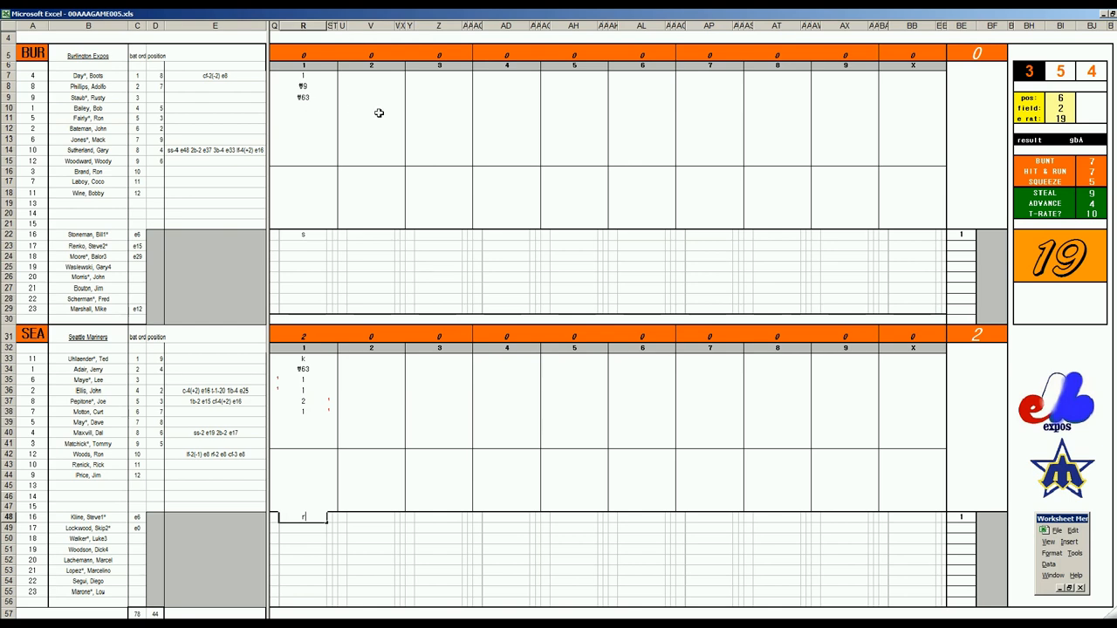
Enter Seattle's second-inning results including 9, then a k for an Expos third-inning batter
{"action": "left_click", "coordinate": [370, 109]}
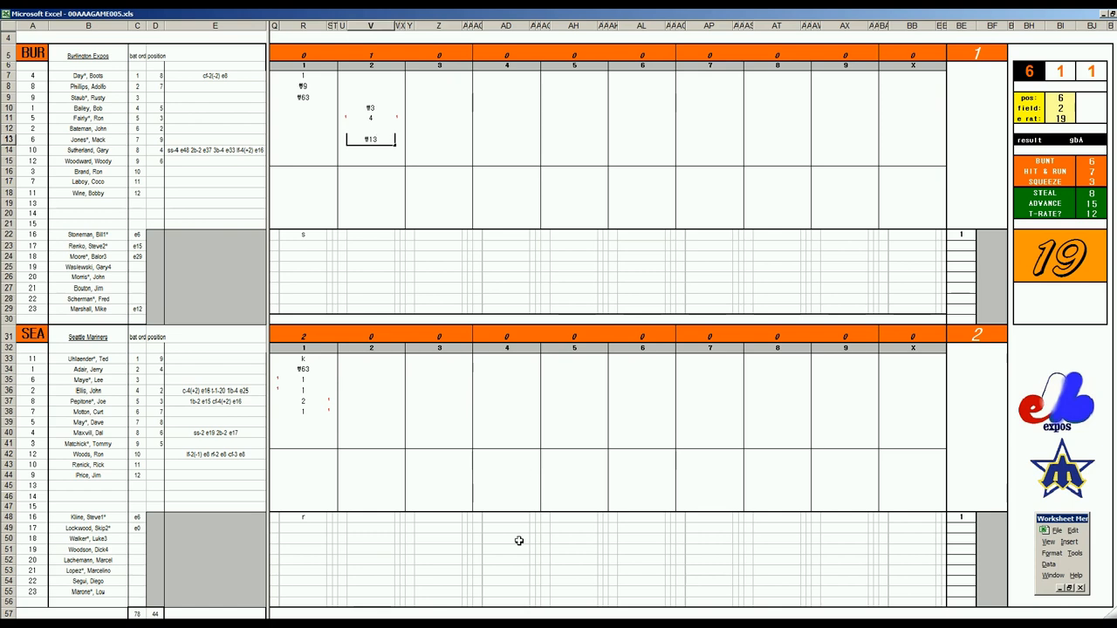
{"action": "left_click", "coordinate": [370, 421]}
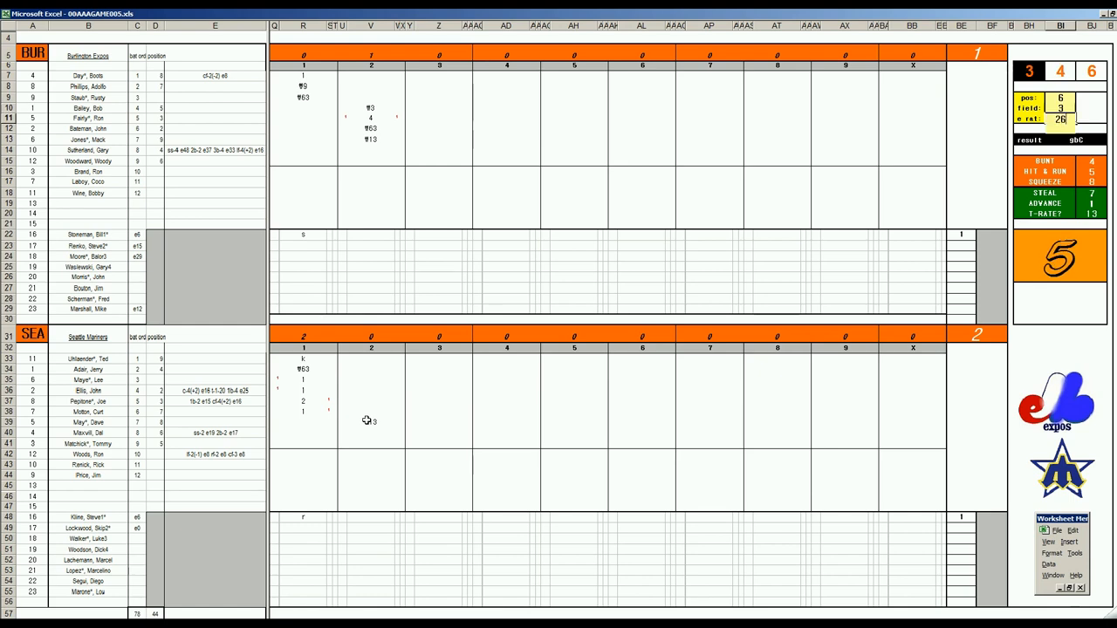
{"action": "left_click", "coordinate": [370, 432]}
{"action": "type", "text": "#63"}
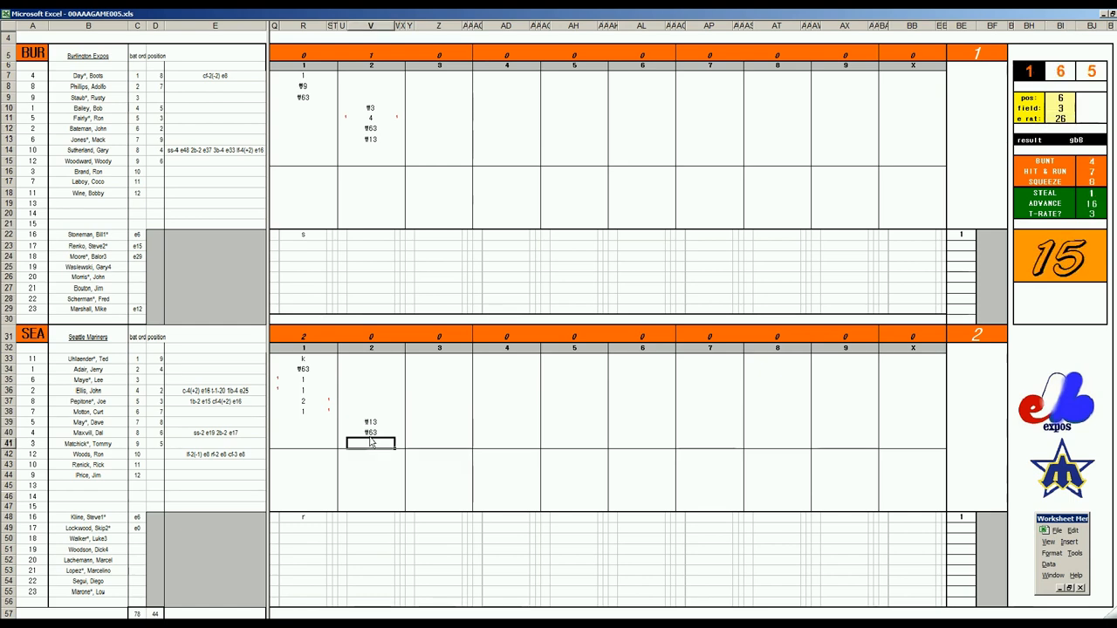
{"action": "type", "text": "9"}
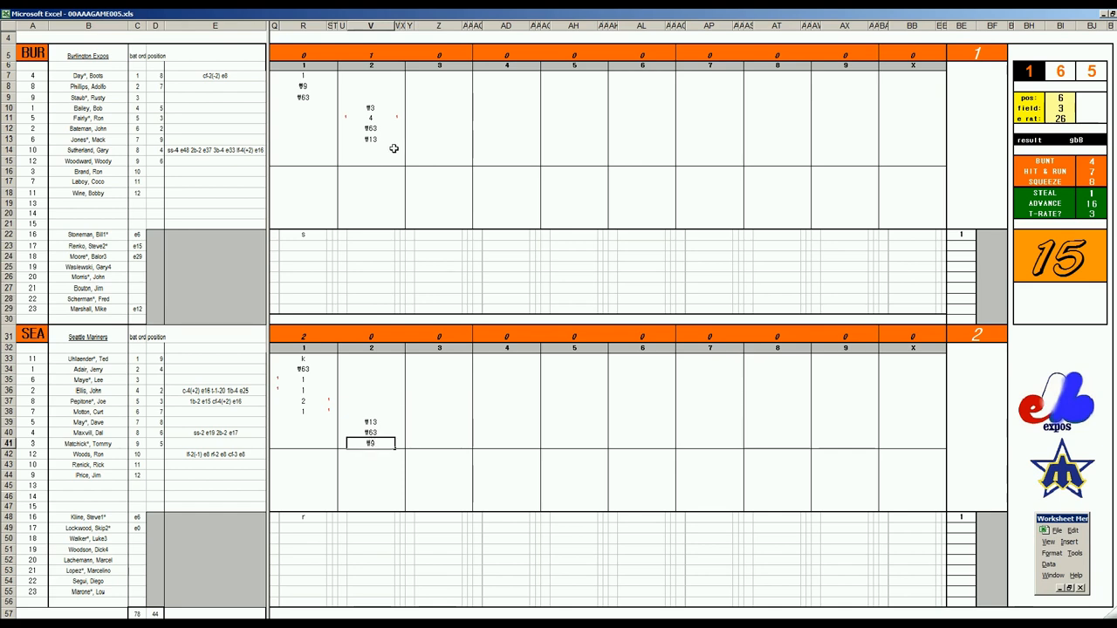
{"action": "left_click", "coordinate": [437, 150]}
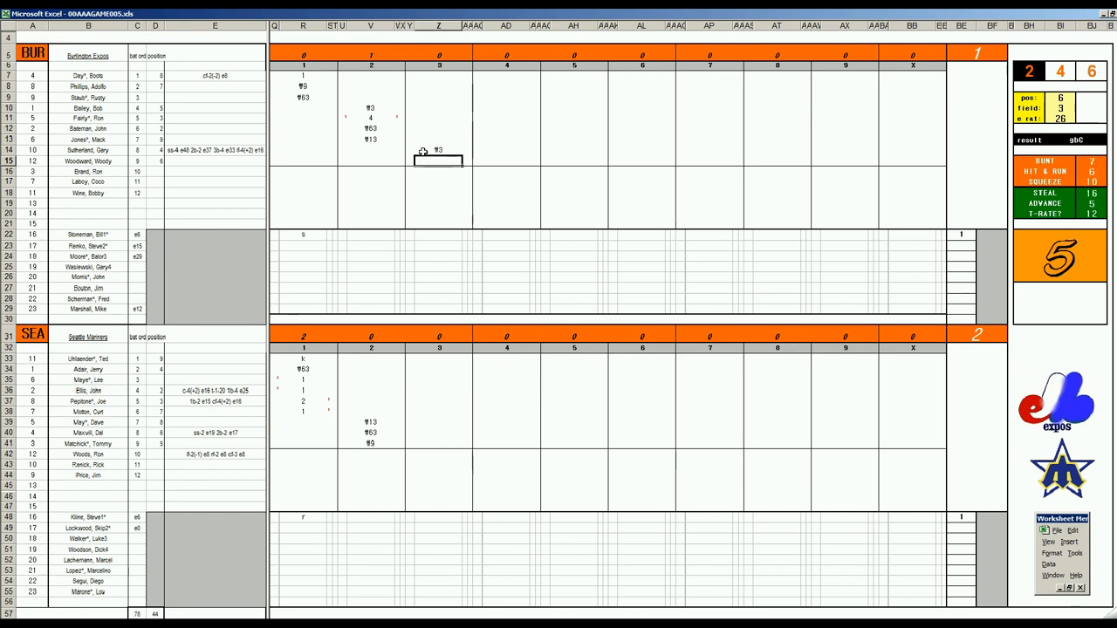
{"action": "type", "text": "k"}
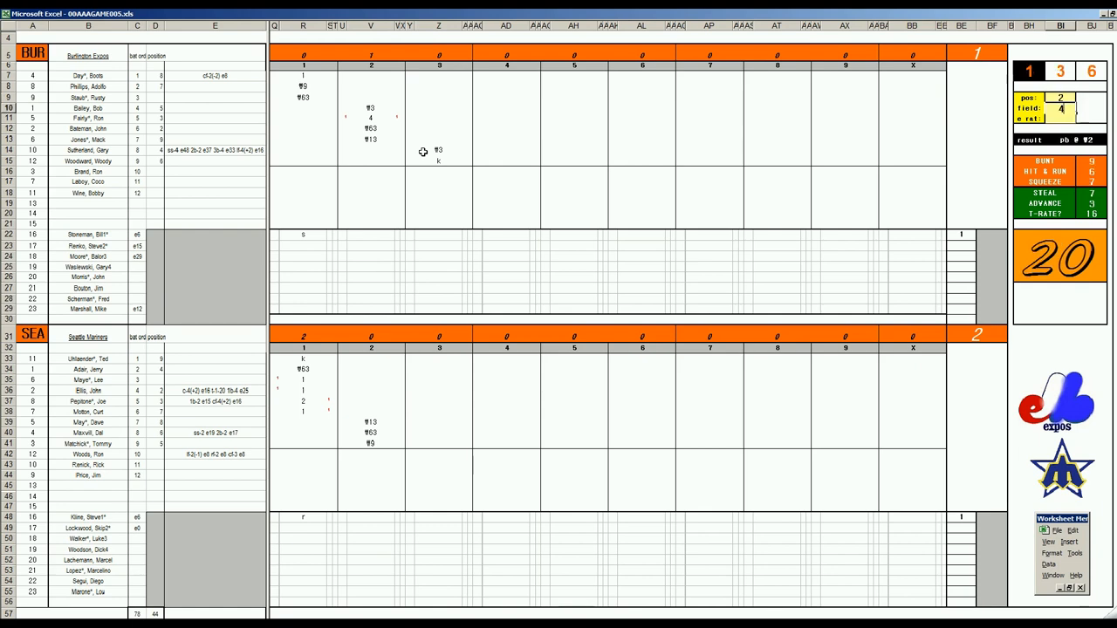
Enter the Expos' third-inning leadoff play and Seattle's third-inning results 1 and W5
{"action": "left_click", "coordinate": [440, 76]}
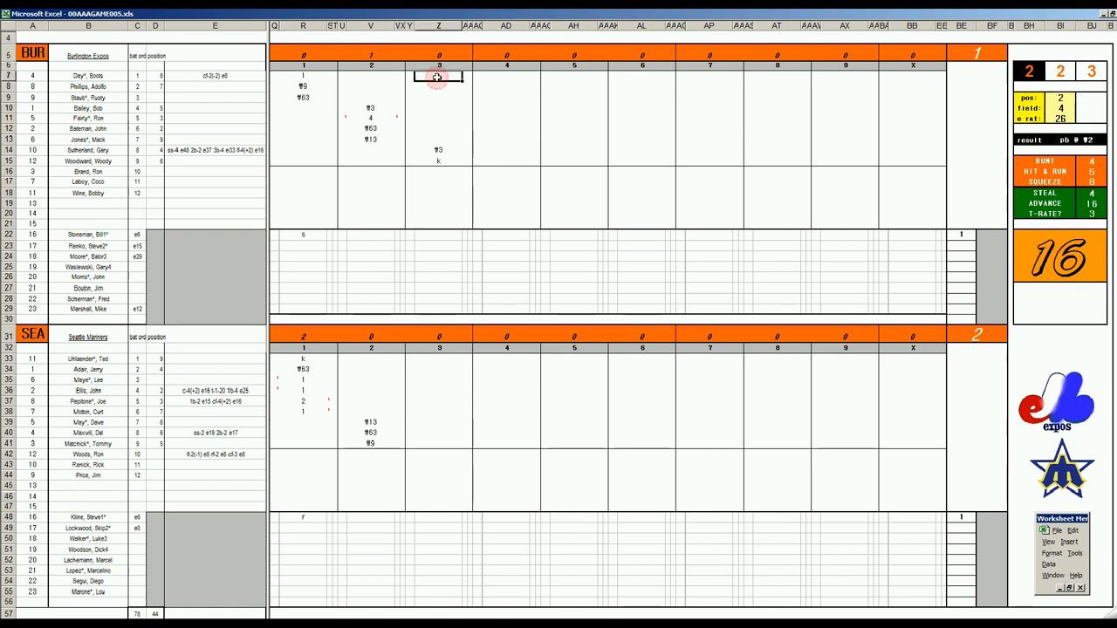
{"action": "left_click", "coordinate": [439, 358]}
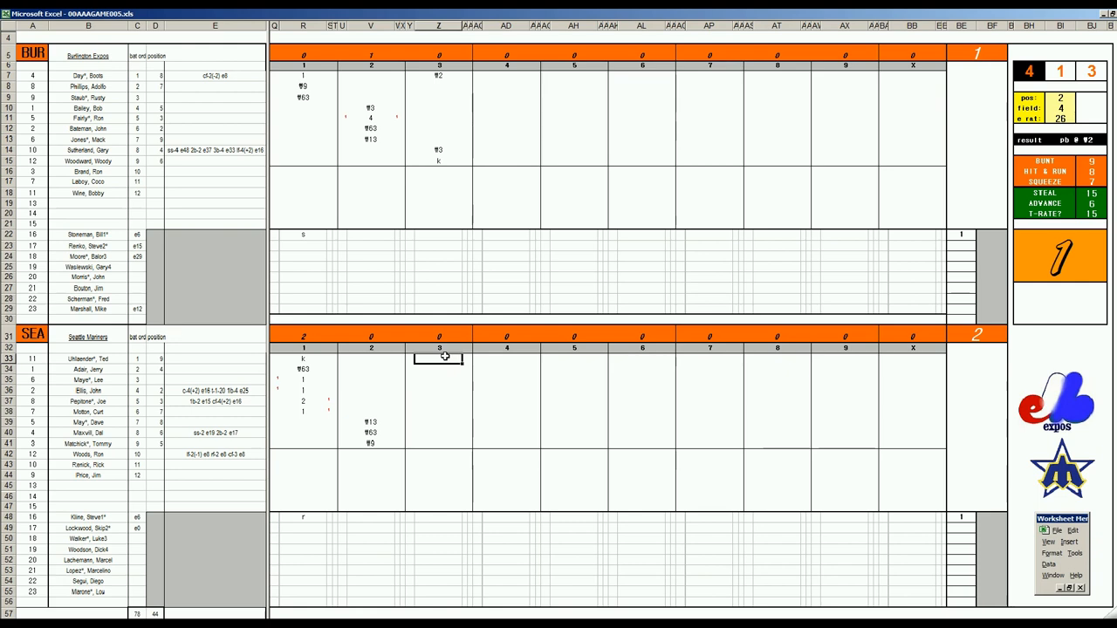
{"action": "mouse_move", "coordinate": [426, 416]}
{"action": "type", "text": "4"}
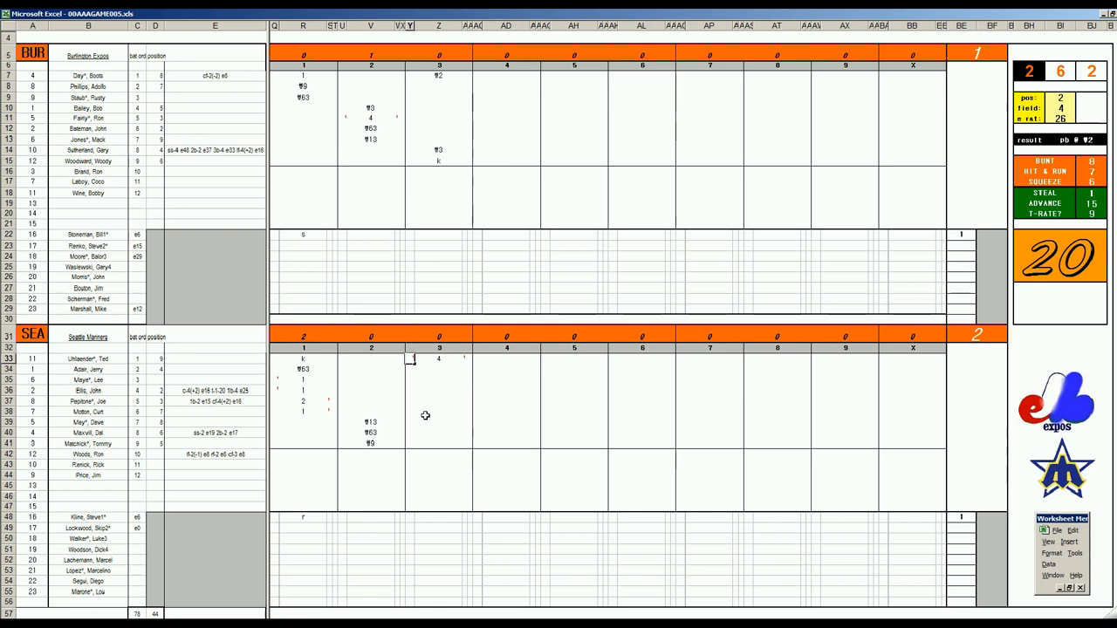
{"action": "mouse_move", "coordinate": [439, 370]}
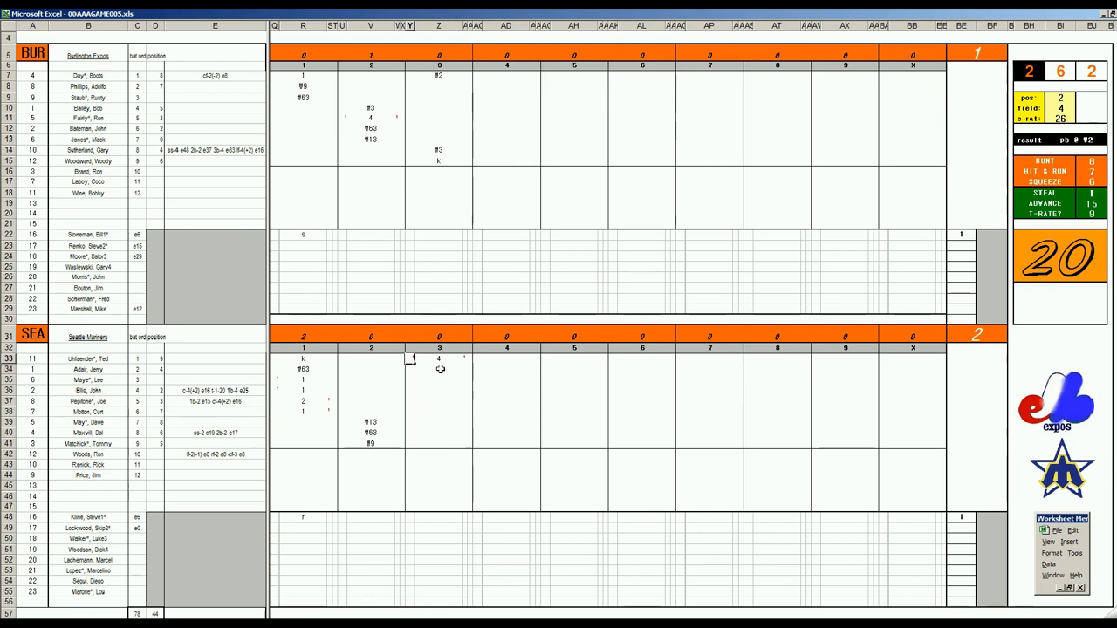
{"action": "left_click", "coordinate": [440, 368]}
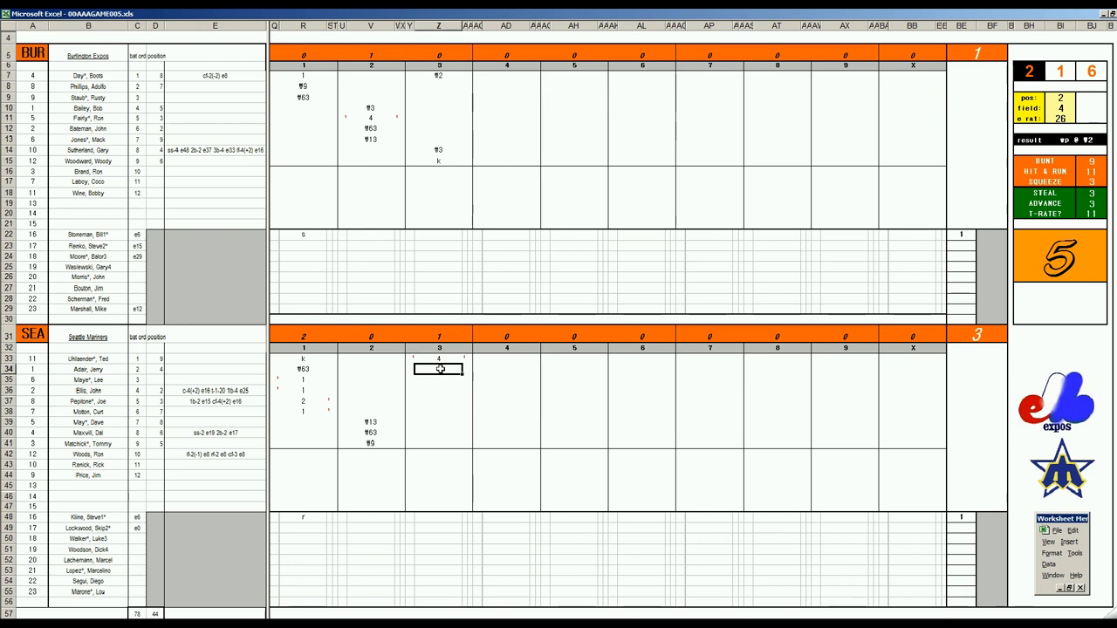
{"action": "type", "text": "1"}
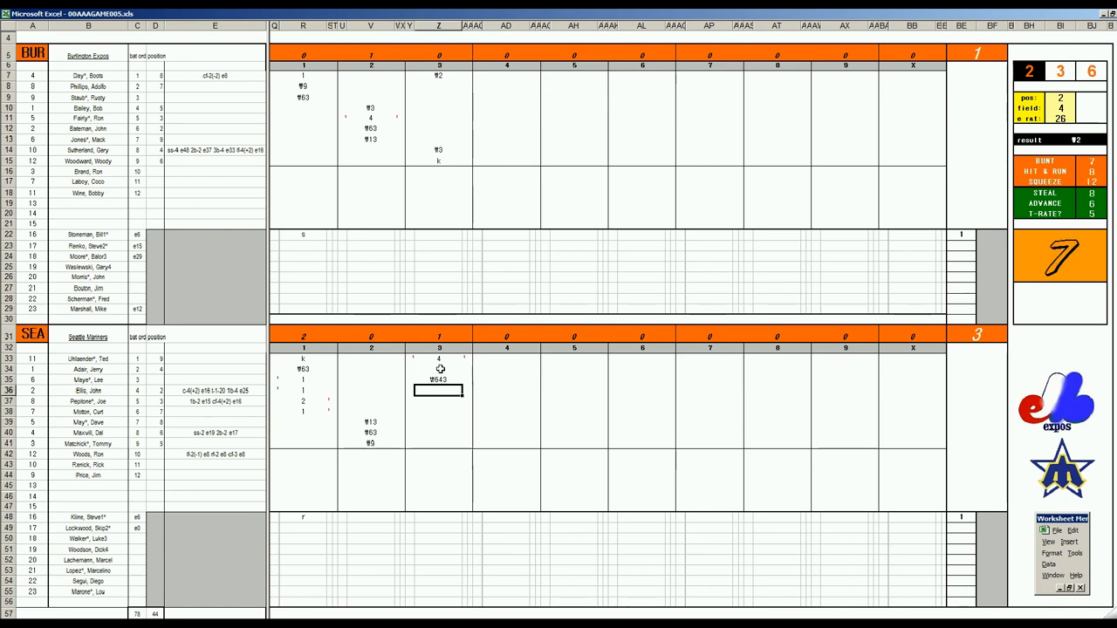
{"action": "type", "text": "W5"}
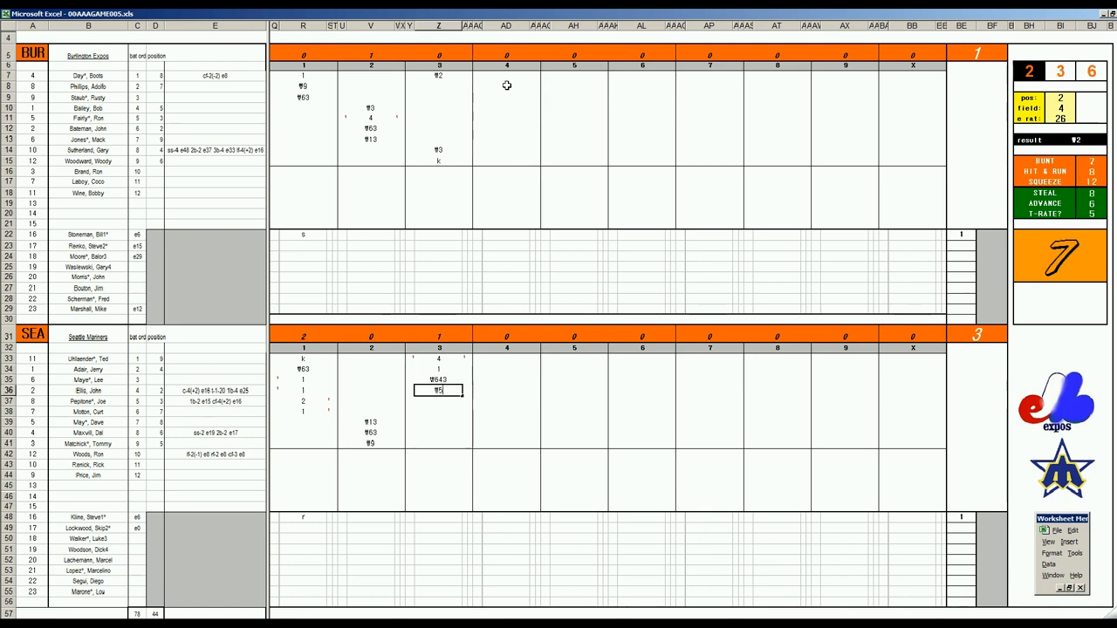
{"action": "left_click", "coordinate": [506, 86]}
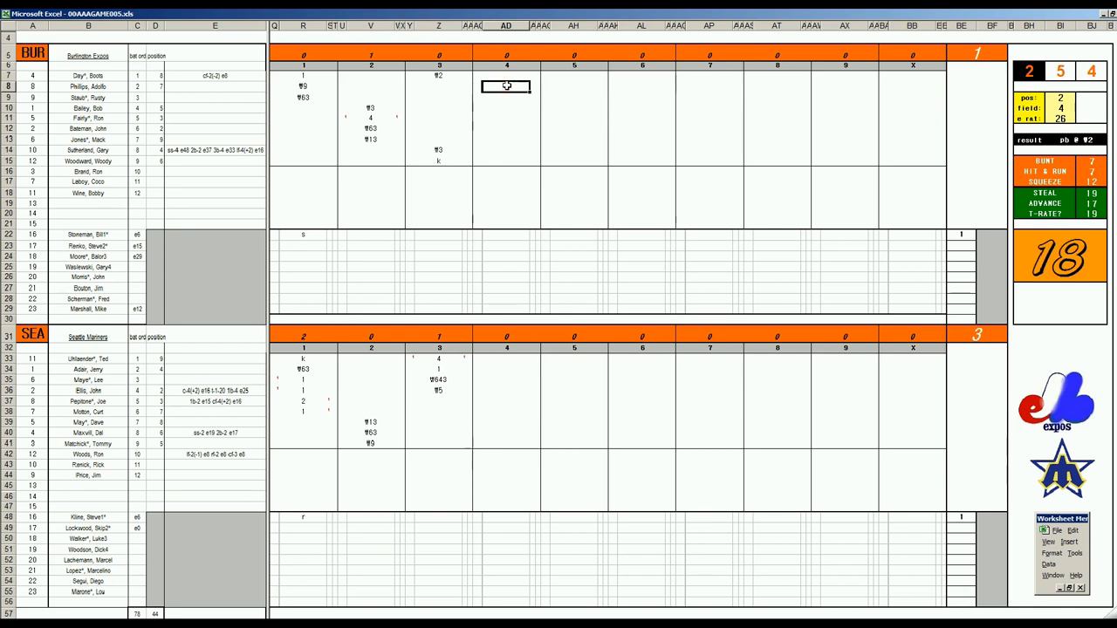
Enter the Expos' fourth-inning results 0 and #64, then move to Seattle's fourth inning
{"action": "type", "text": "0"}
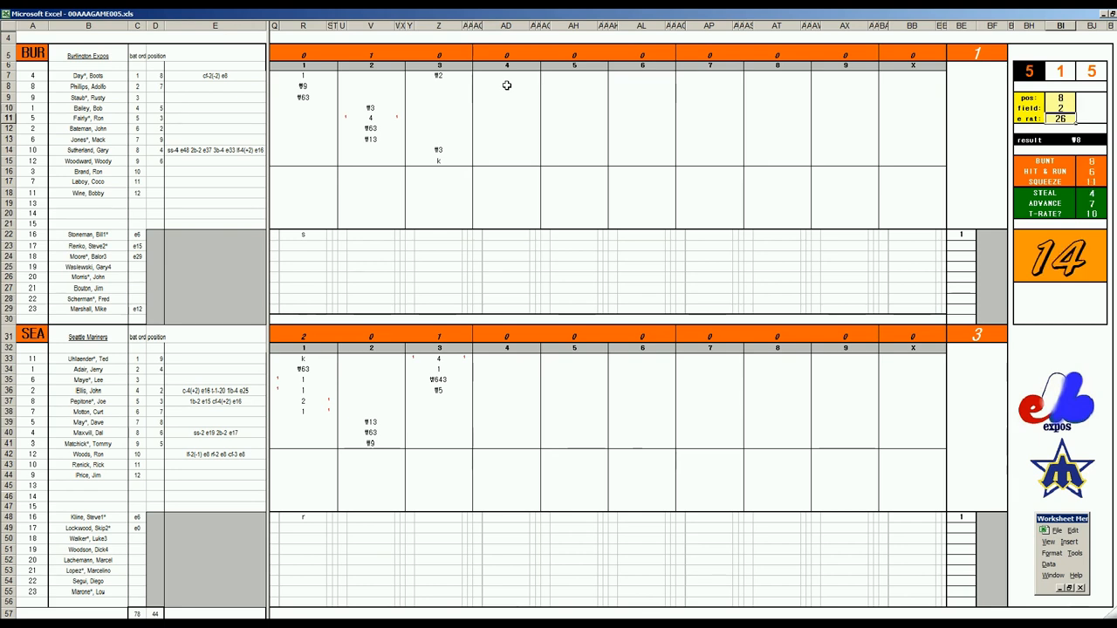
{"action": "left_click", "coordinate": [506, 97]}
{"action": "type", "text": "f8"}
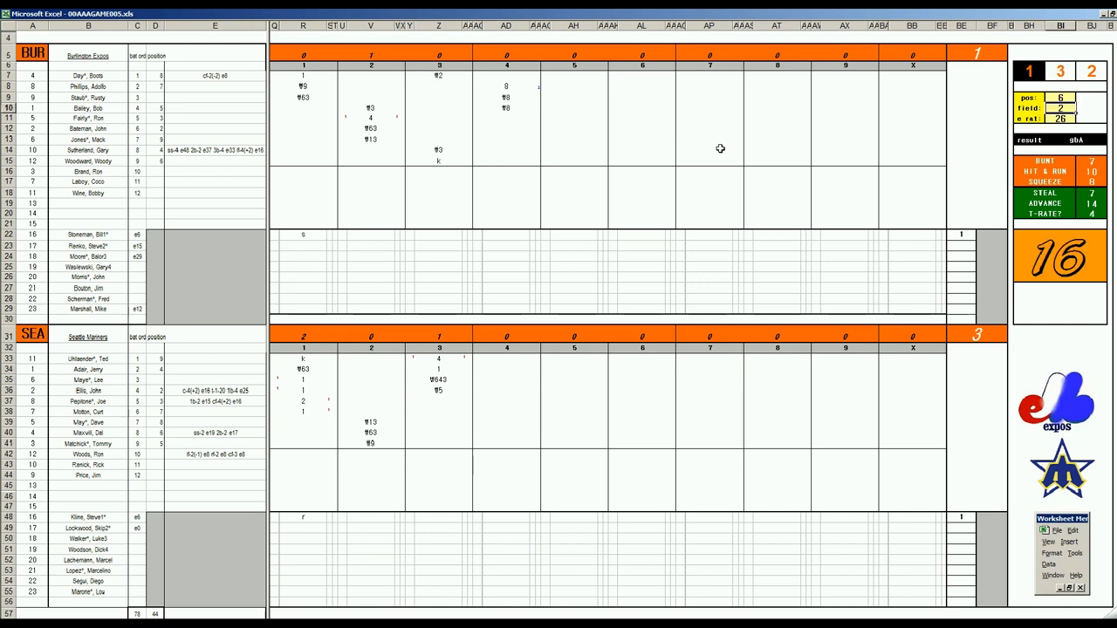
{"action": "left_click", "coordinate": [506, 119]}
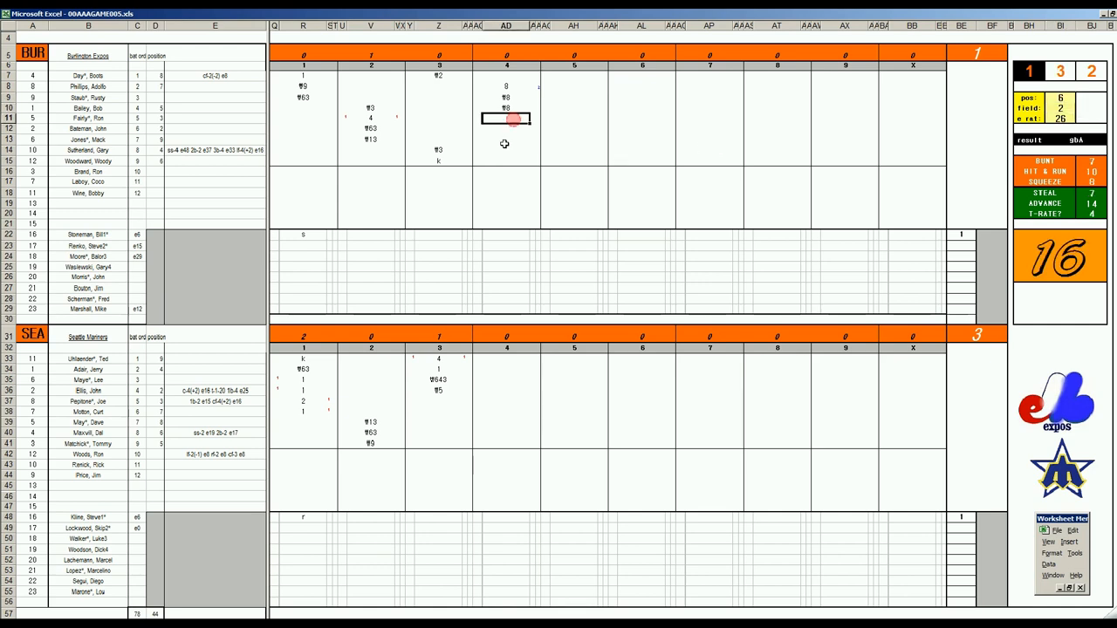
{"action": "type", "text": "#64"}
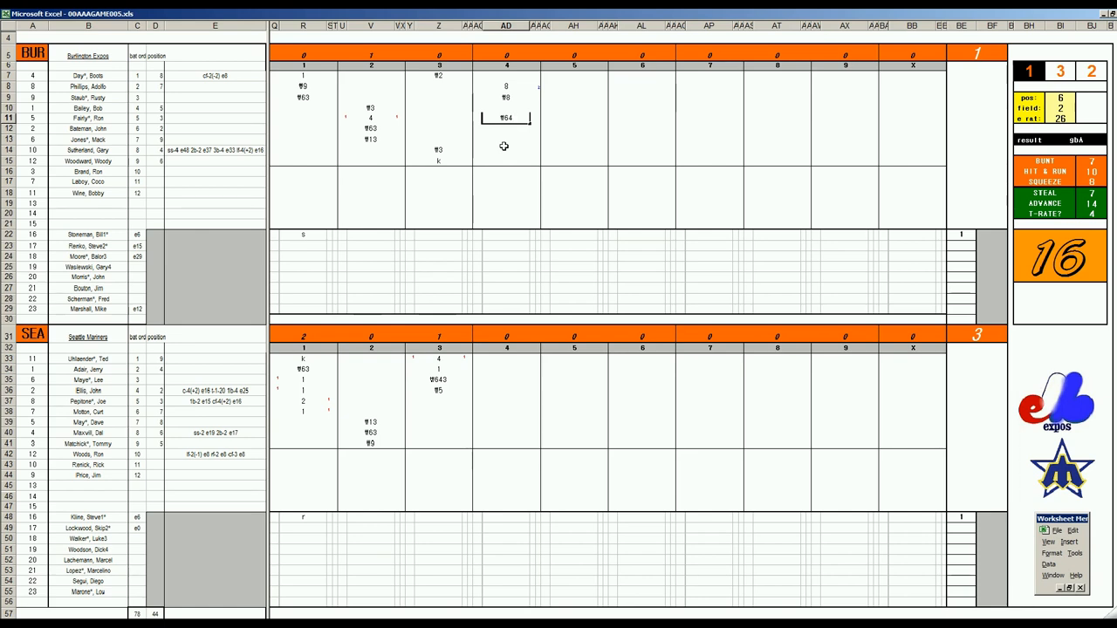
{"action": "mouse_move", "coordinate": [496, 402]}
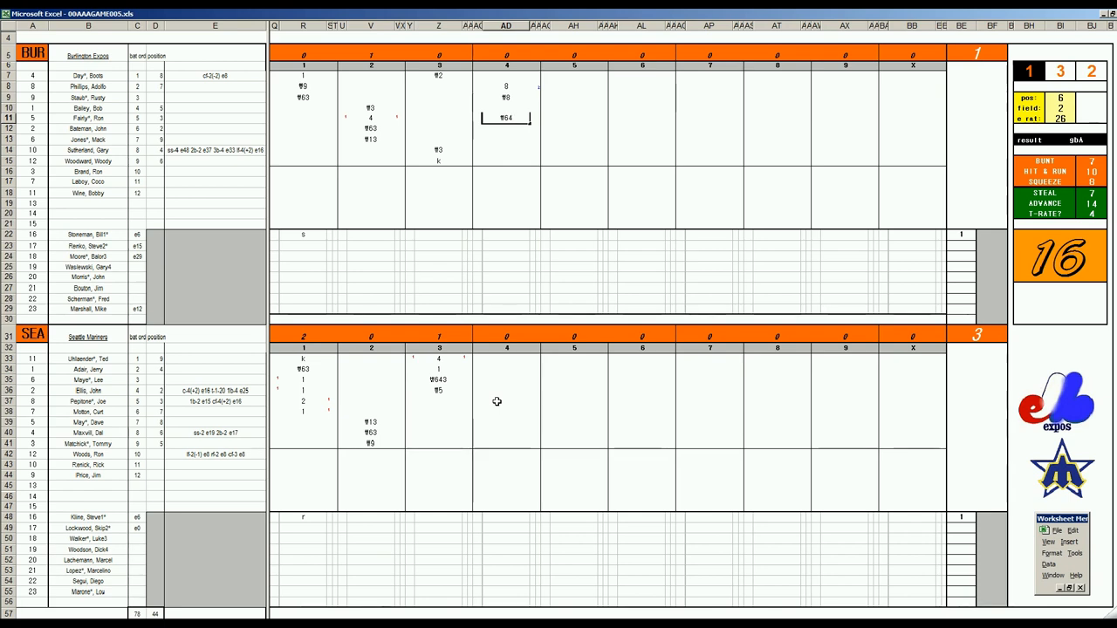
{"action": "left_click", "coordinate": [506, 399]}
{"action": "type", "text": "#9"}
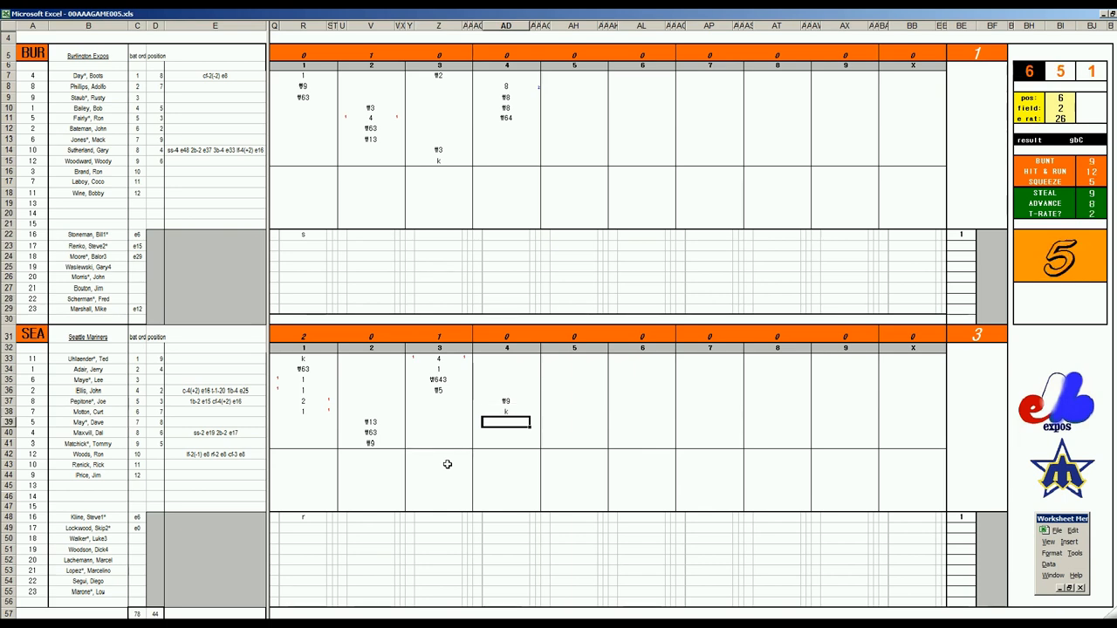
Record Seattle's next fourth-inning play and the Expos' fifth-inning result 1
{"action": "left_click", "coordinate": [573, 129]}
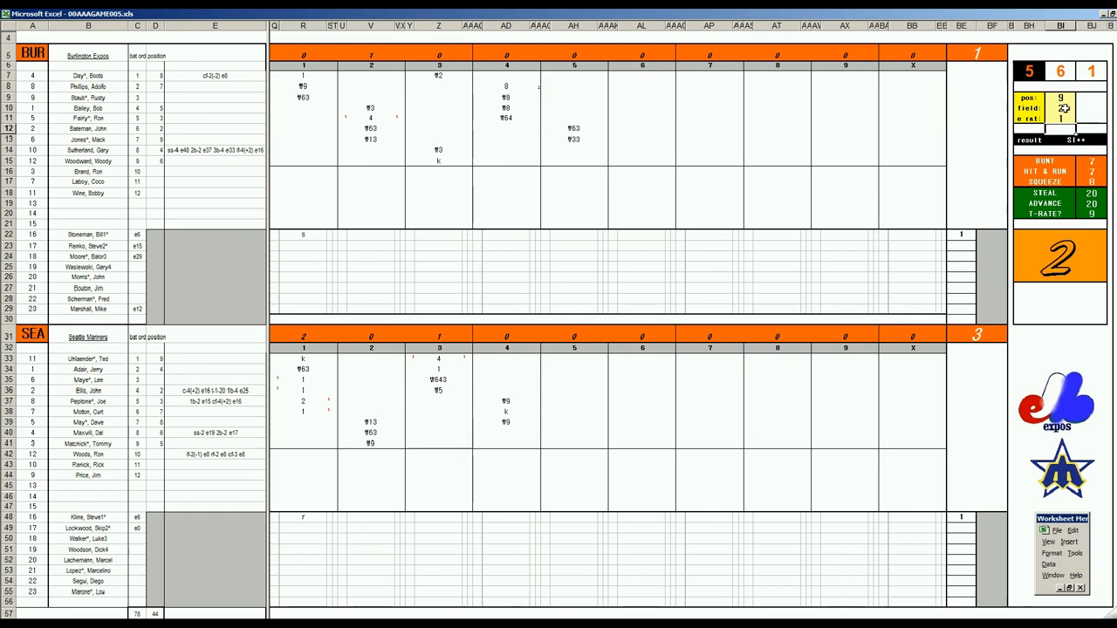
{"action": "left_click", "coordinate": [574, 140]}
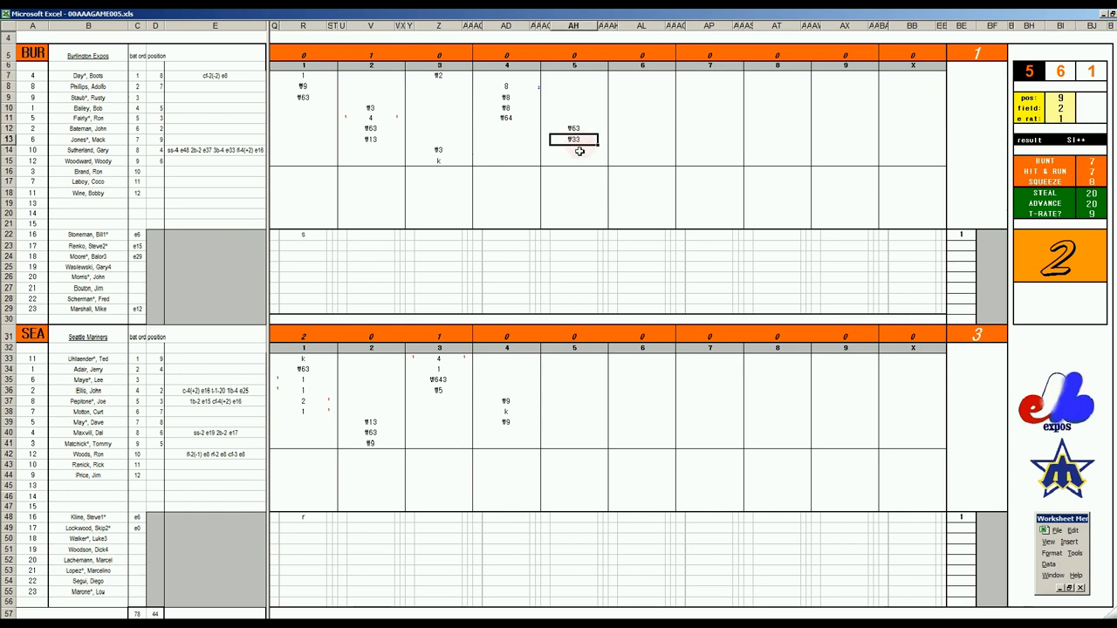
{"action": "left_click", "coordinate": [574, 160]}
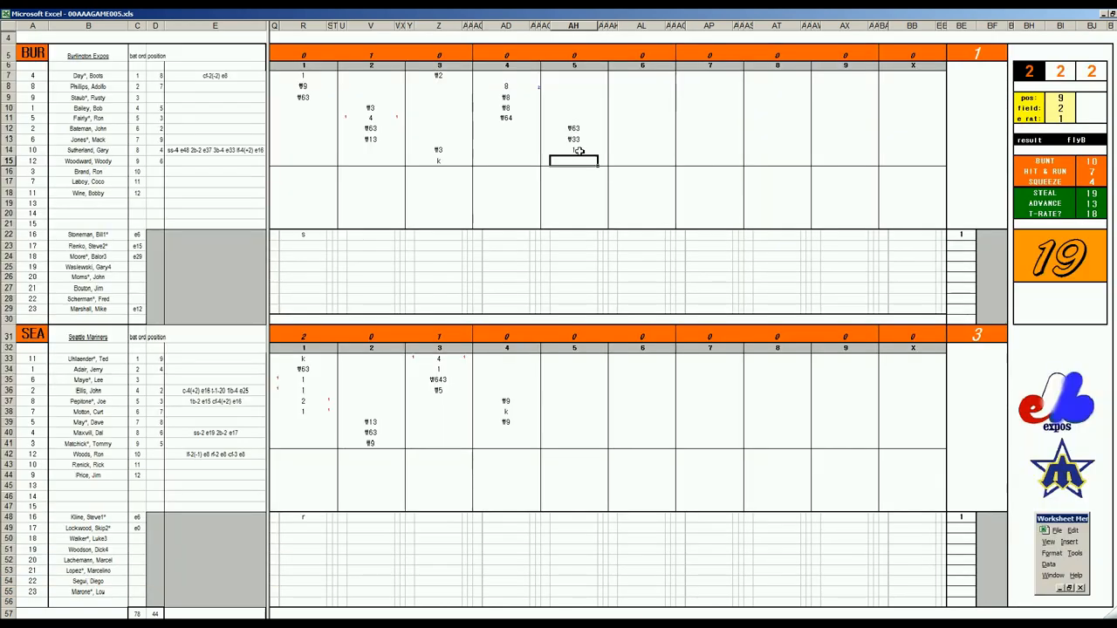
{"action": "type", "text": "1"}
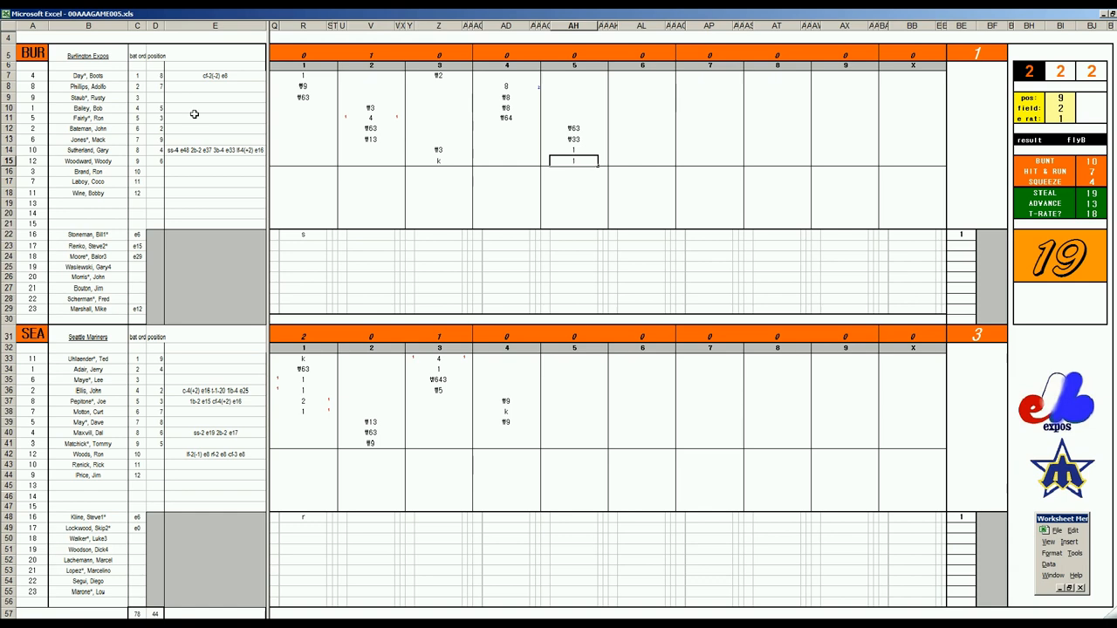
{"action": "mouse_move", "coordinate": [485, 247]}
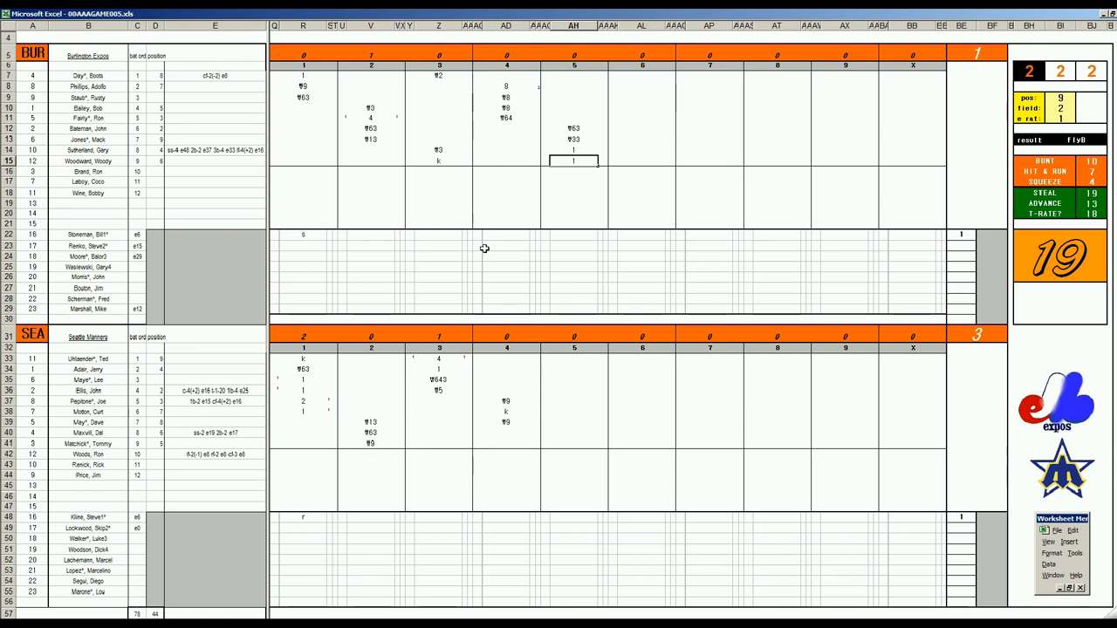
{"action": "mouse_move", "coordinate": [569, 74]}
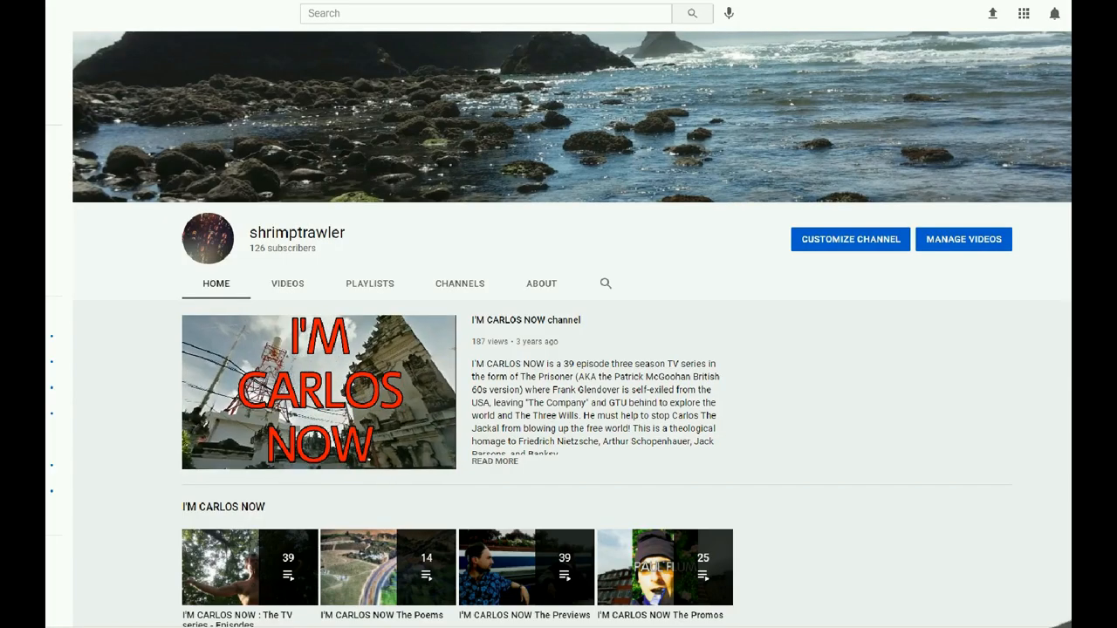
Scroll down the YouTube channel page through its playlists section
{"action": "scroll", "scroll_direction": "down", "scroll_amount": 3}
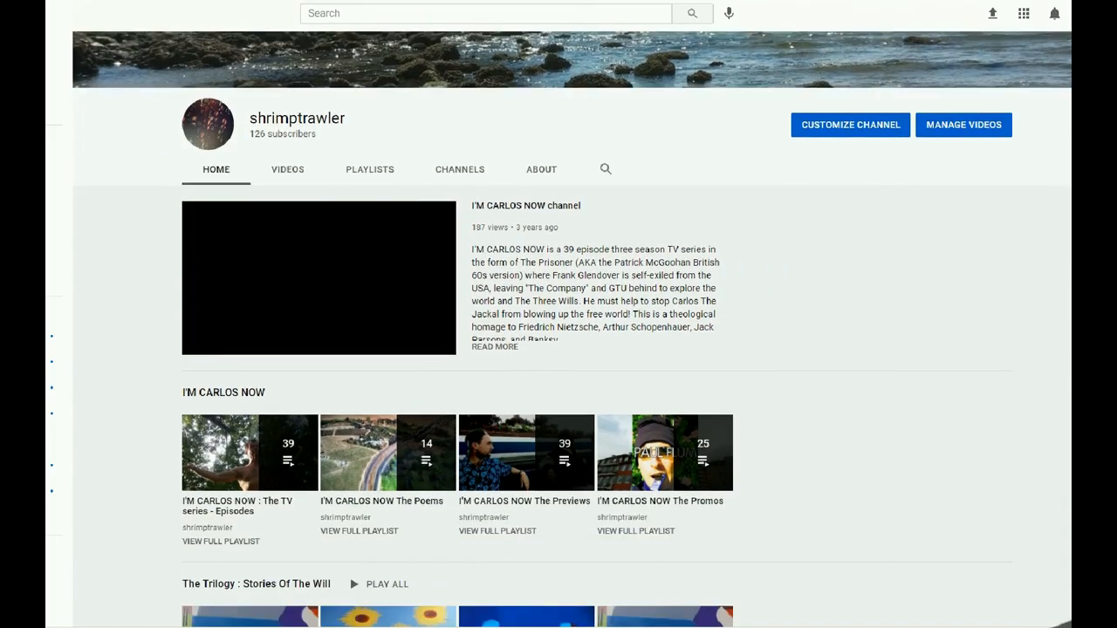
{"action": "scroll", "scroll_direction": "down", "scroll_amount": 3}
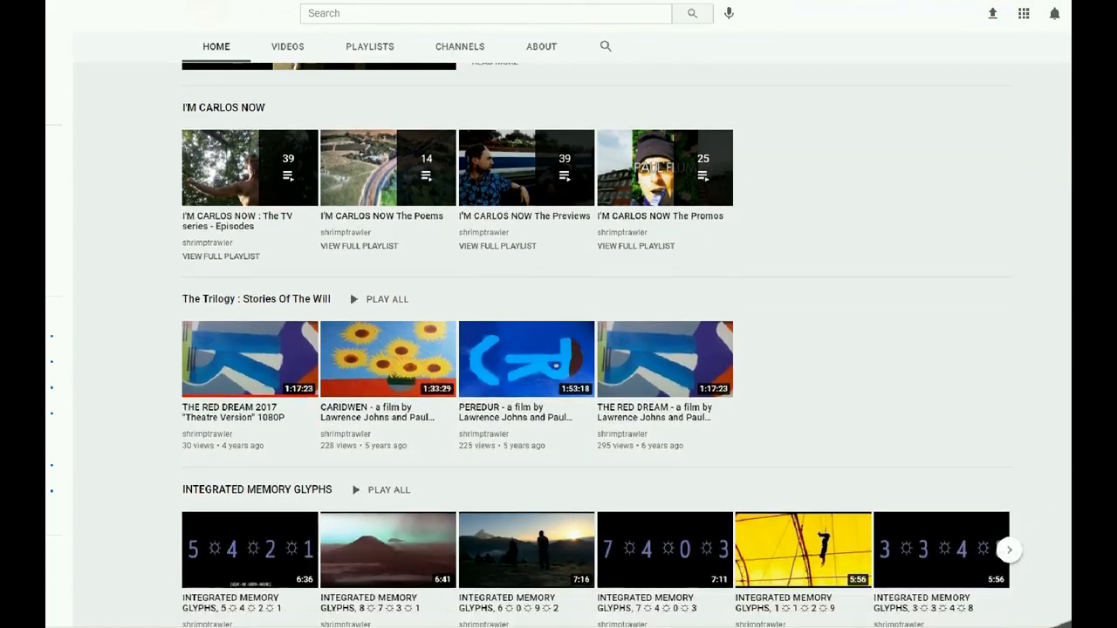
{"action": "scroll", "scroll_direction": "down", "scroll_amount": 3}
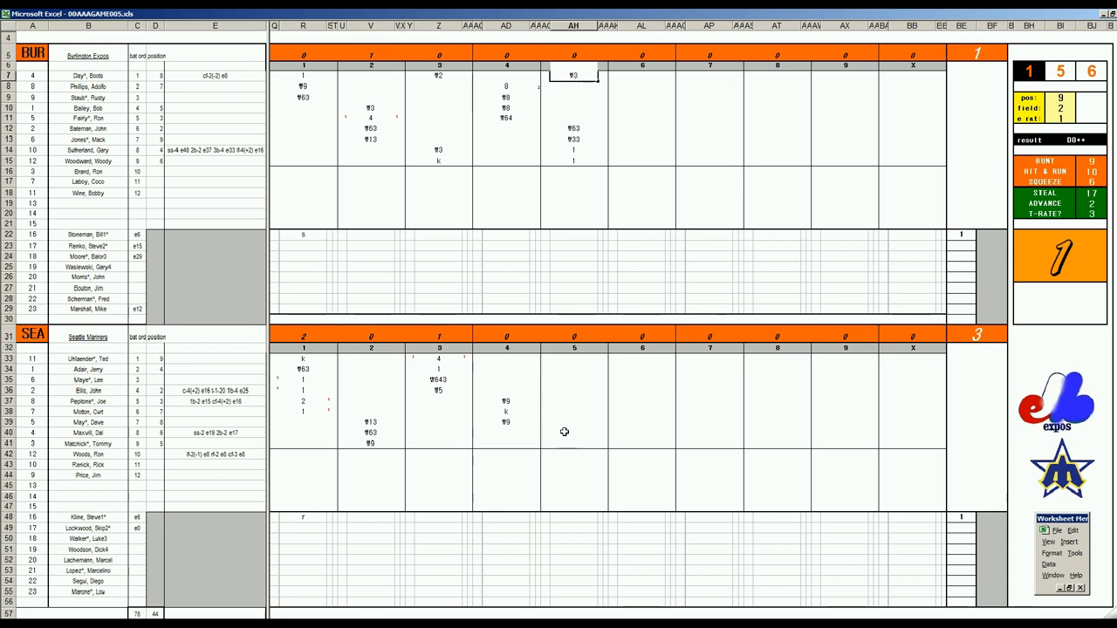
Record Seattle's fifth-inning results 43 and 1 to close out the inning
{"action": "left_click", "coordinate": [573, 433]}
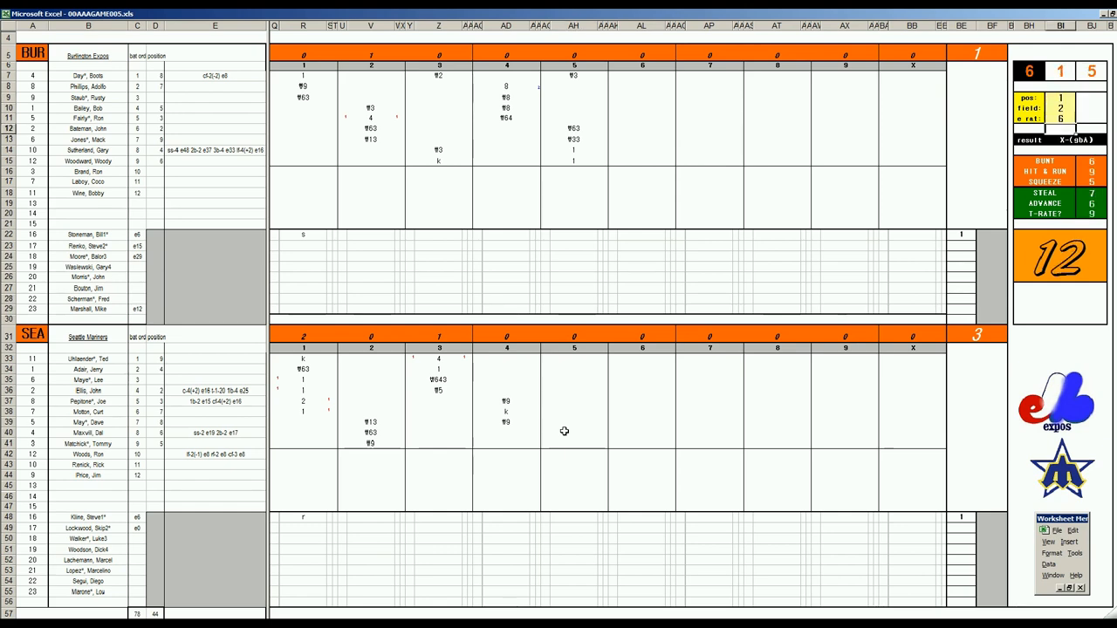
{"action": "left_click", "coordinate": [575, 443]}
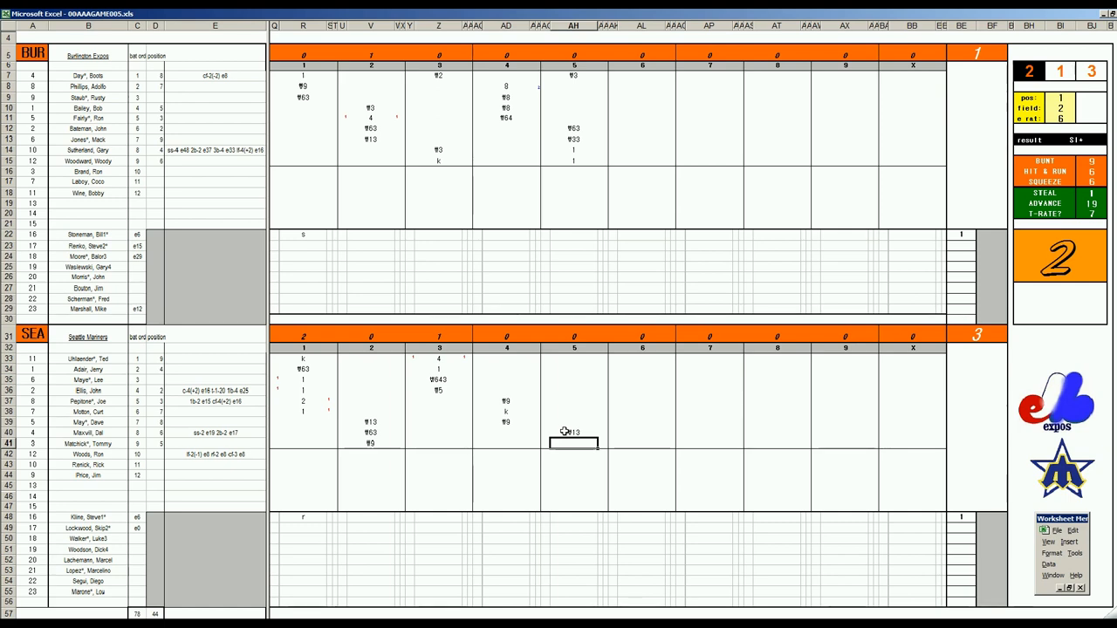
{"action": "type", "text": "43"}
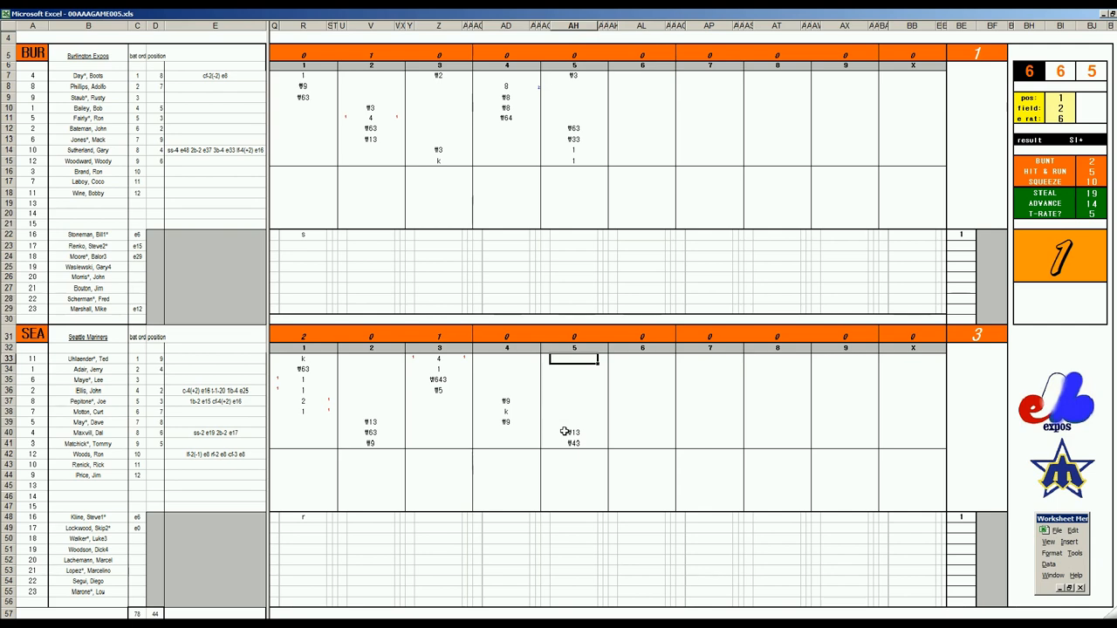
{"action": "mouse_move", "coordinate": [653, 447]}
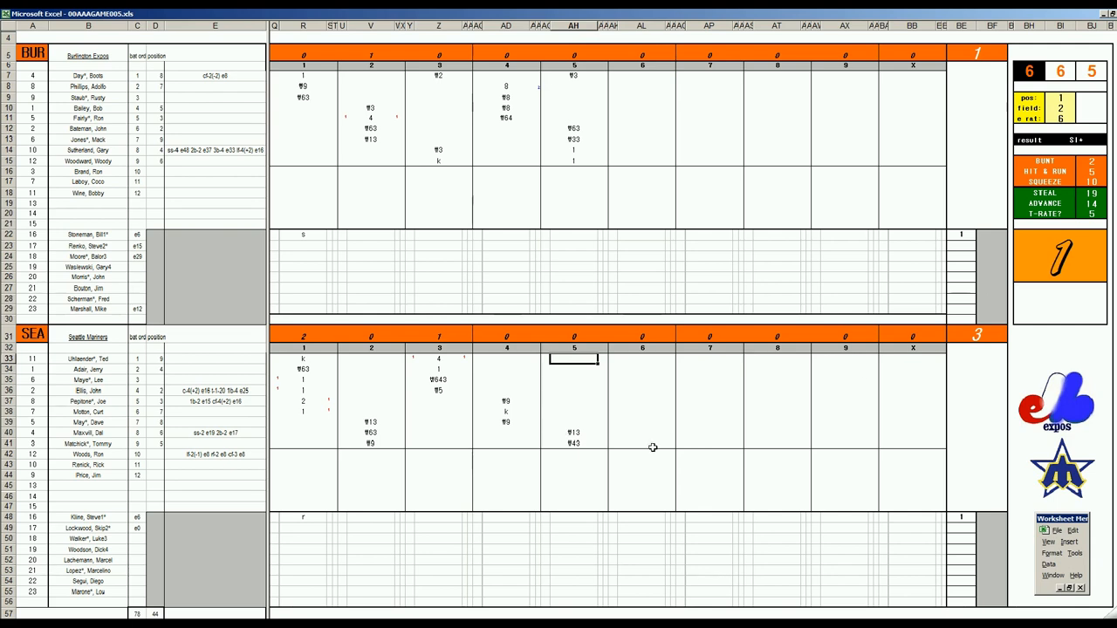
{"action": "type", "text": "1"}
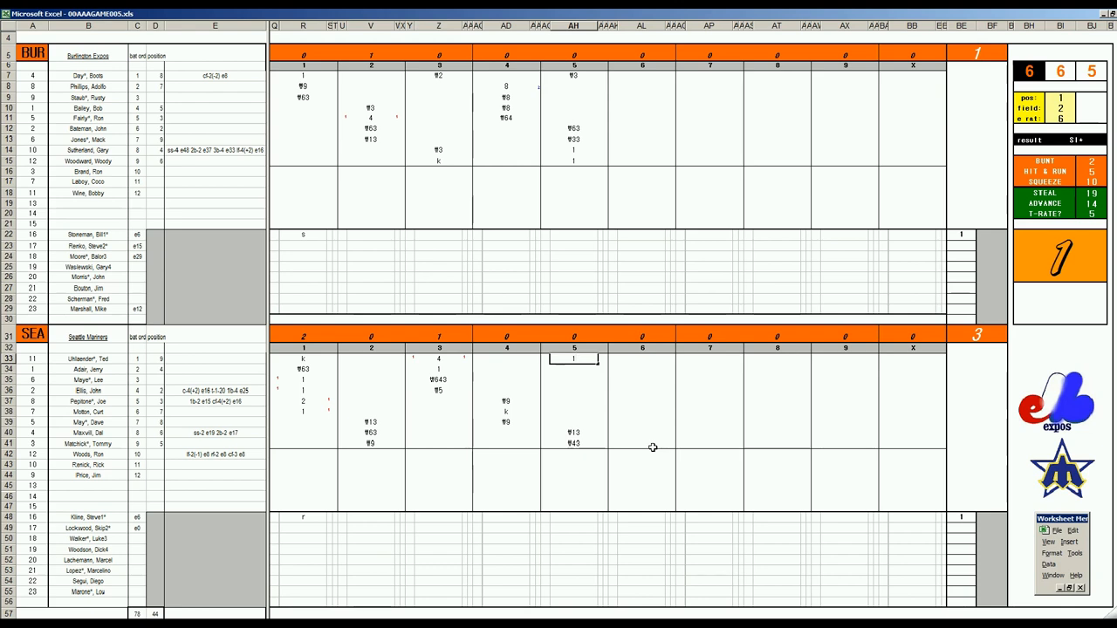
{"action": "left_click", "coordinate": [573, 370]}
{"action": "type", "text": "¶64"}
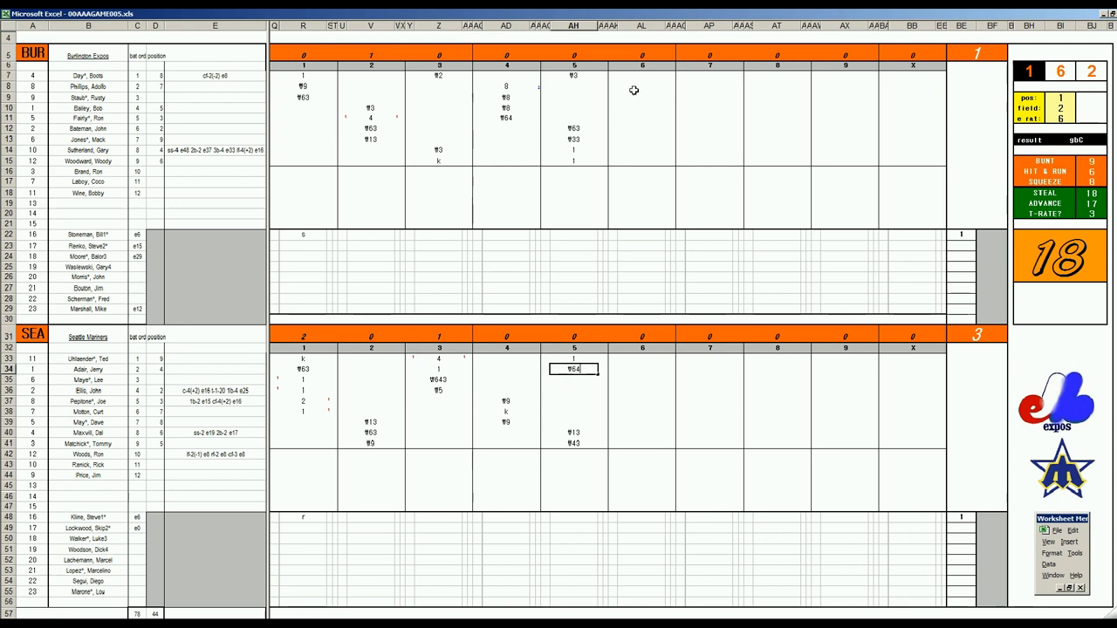
Enter the Expos' first sixth-inning results, 46 and 3, for the leadoff batters
{"action": "left_click", "coordinate": [642, 88]}
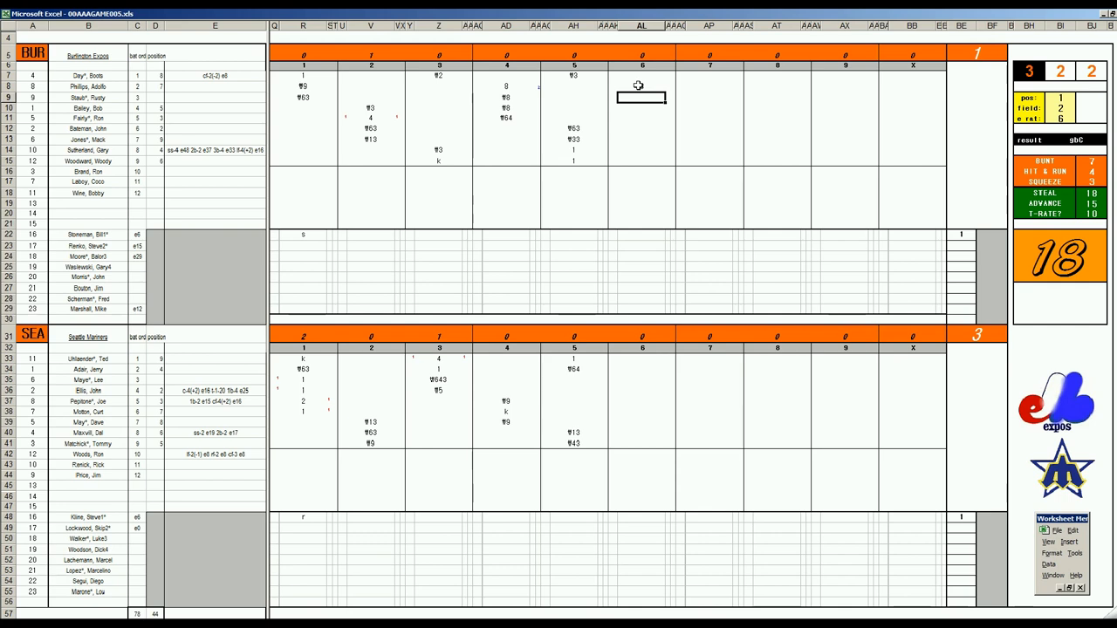
{"action": "type", "text": "46"}
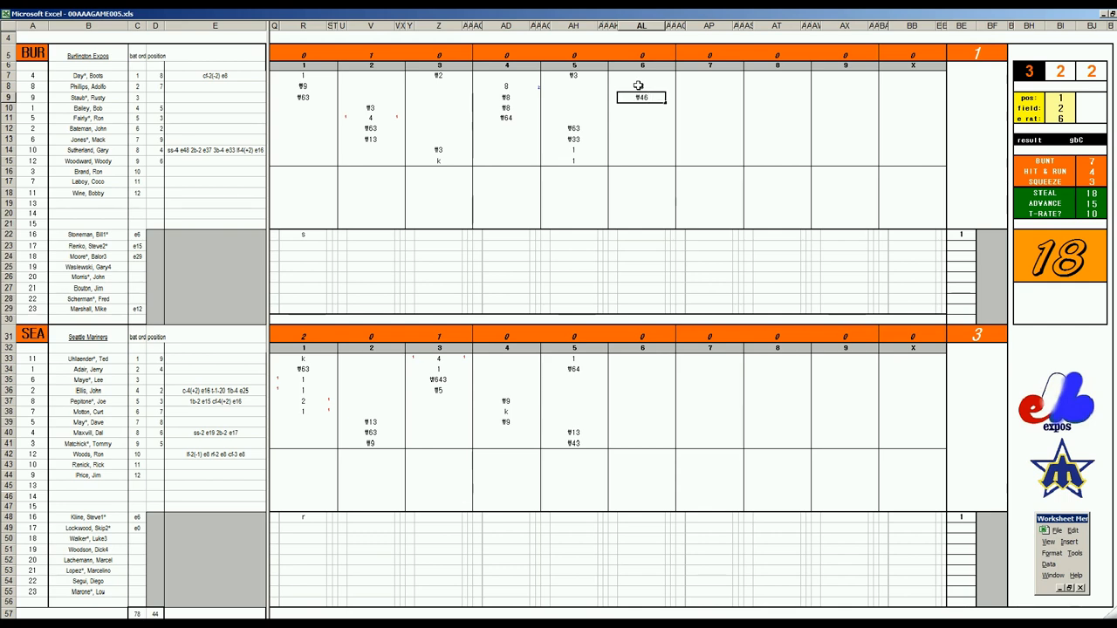
{"action": "type", "text": "3"}
{"action": "left_click", "coordinate": [1062, 118]}
{"action": "type", "text": "13"}
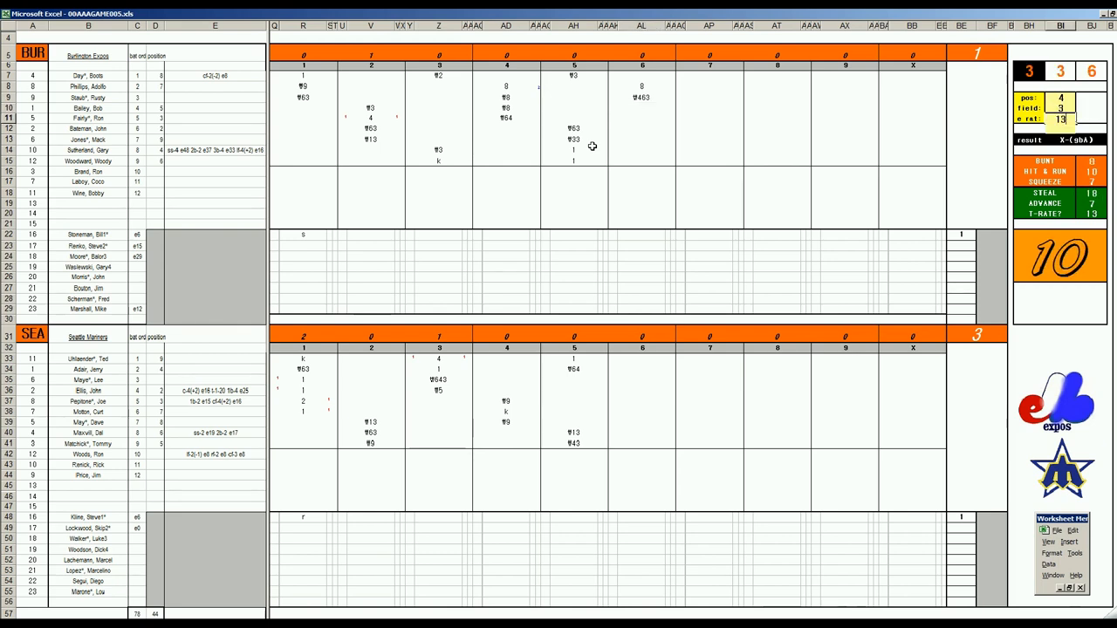
Finish the Expos' sixth inning and record Seattle's first sixth-inning result as 2
{"action": "left_click", "coordinate": [642, 108]}
{"action": "type", "text": "f49"}
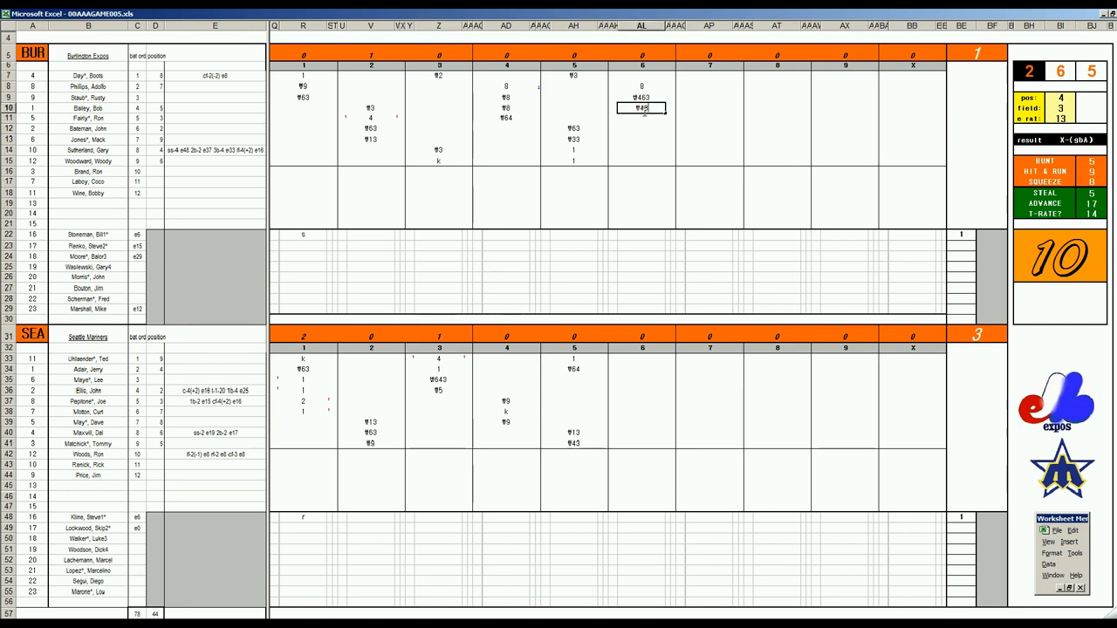
{"action": "left_click", "coordinate": [642, 381]}
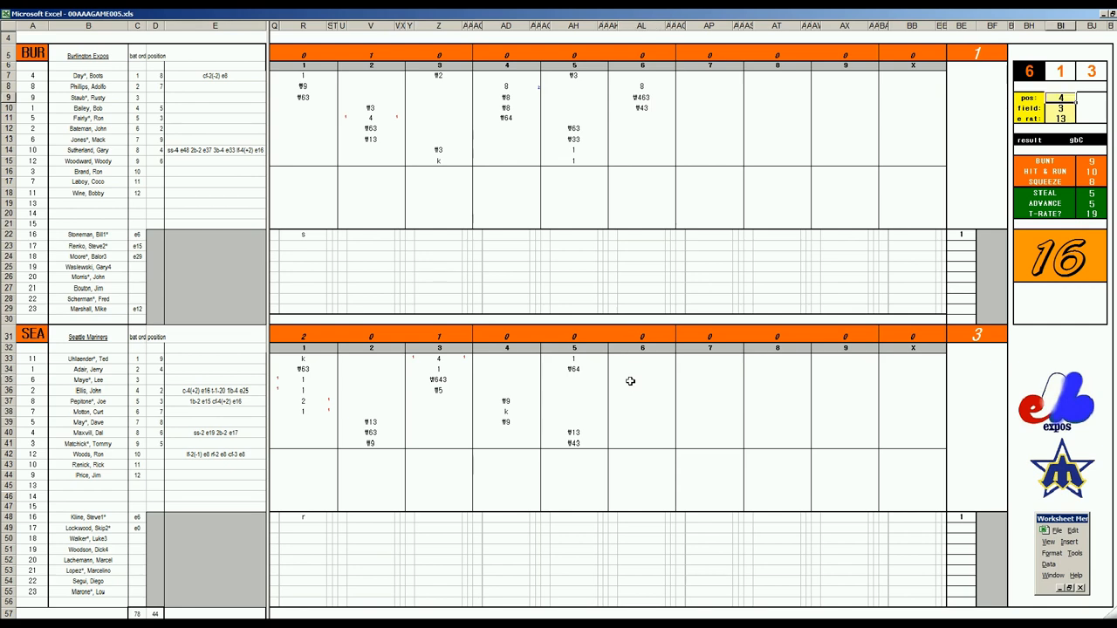
{"action": "left_click", "coordinate": [1058, 98]}
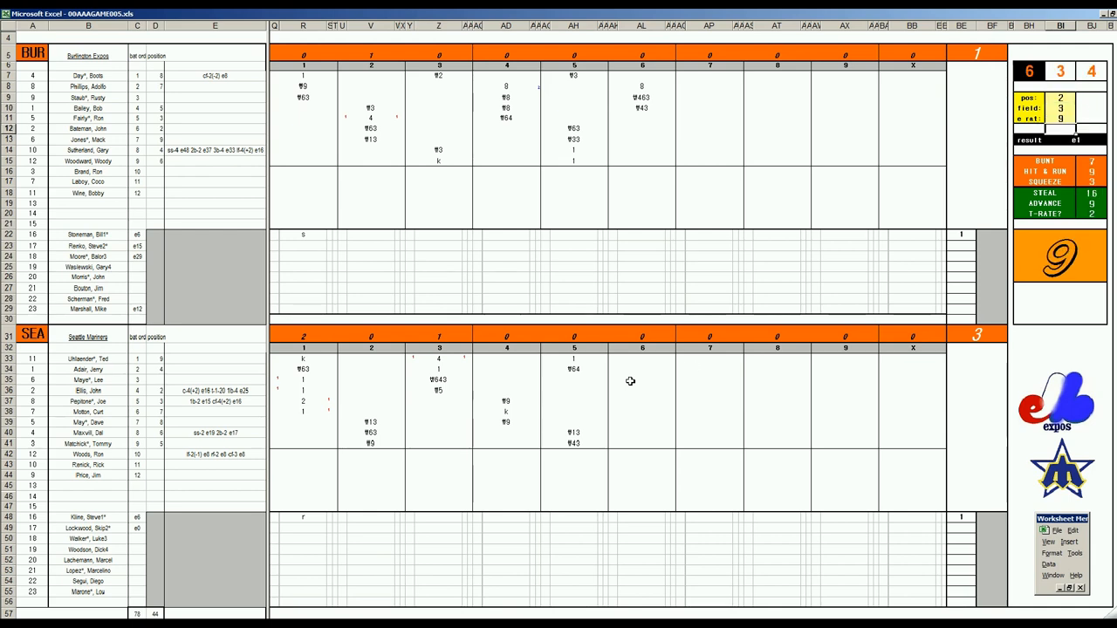
{"action": "left_click", "coordinate": [642, 380]}
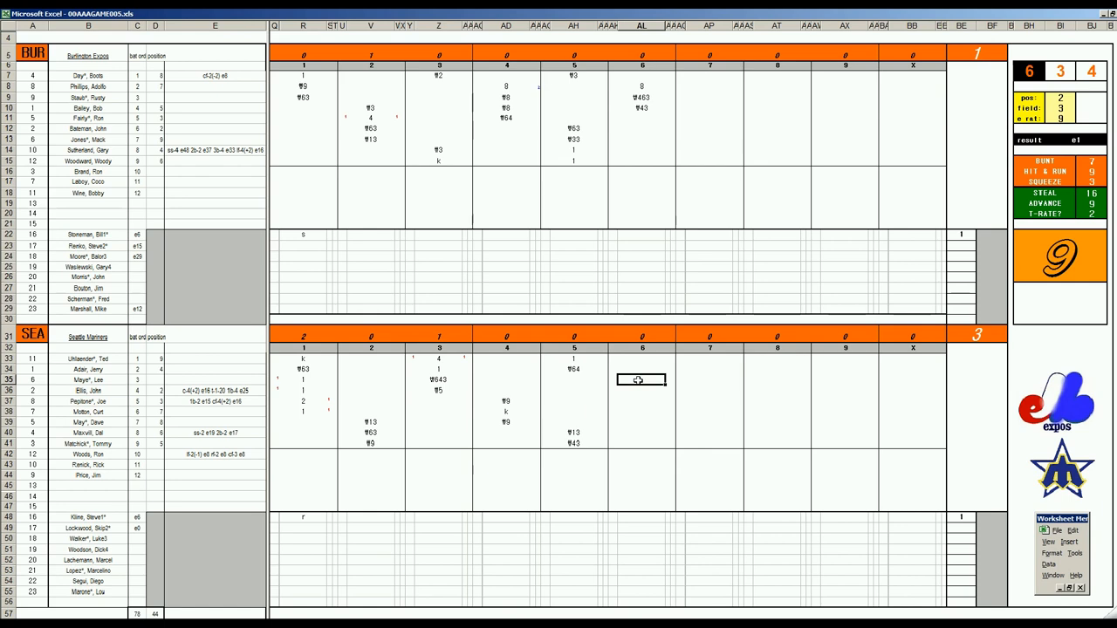
{"action": "type", "text": "2"}
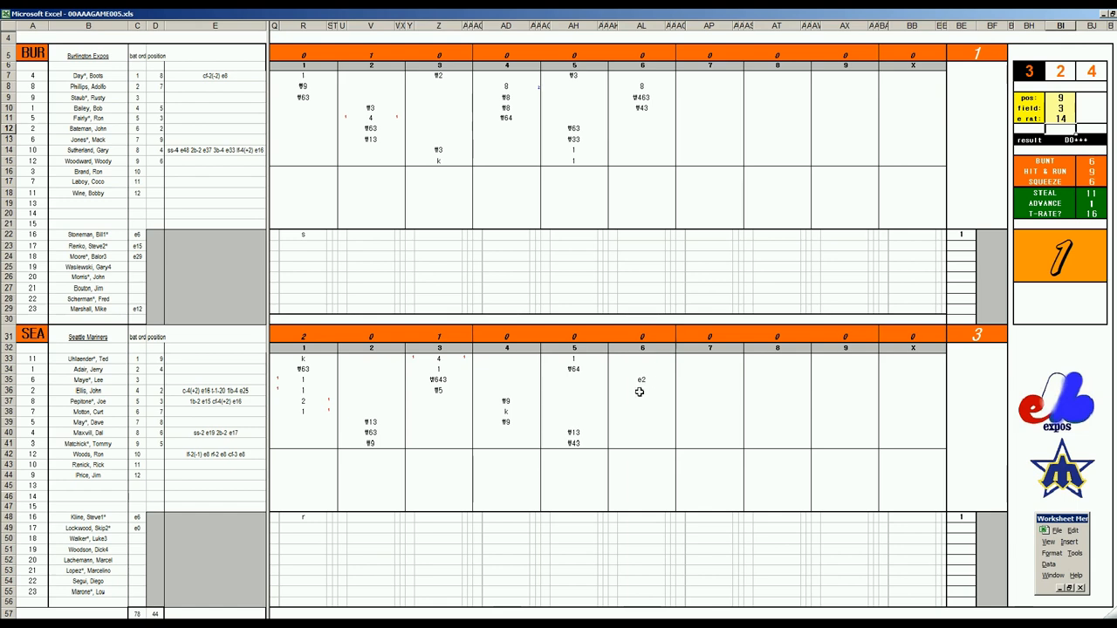
{"action": "left_click", "coordinate": [642, 390]}
{"action": "type", "text": "2"}
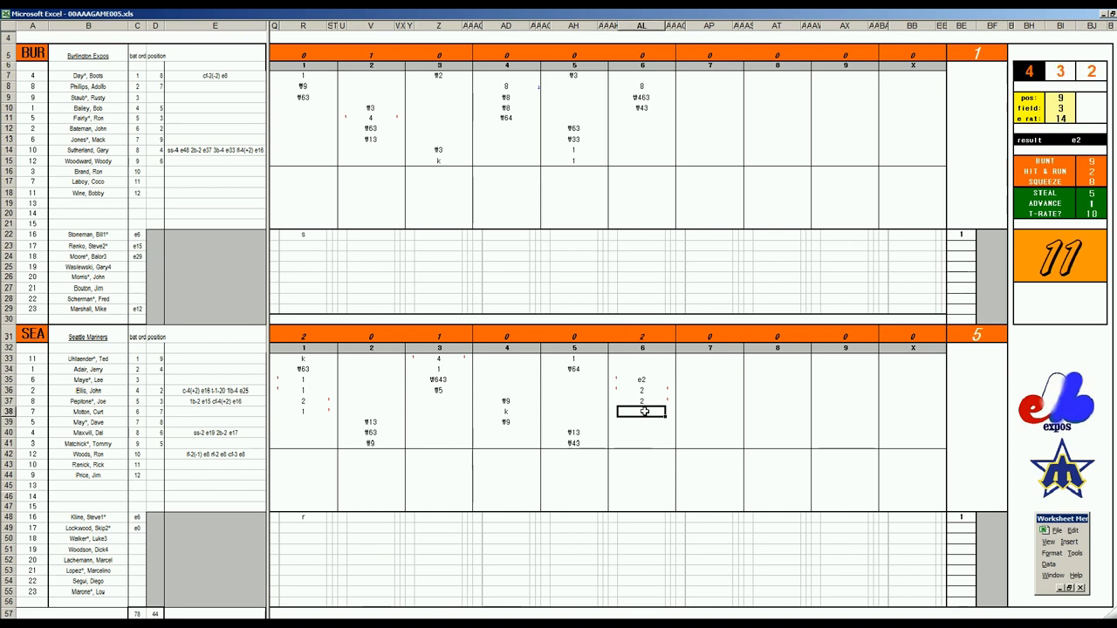
{"action": "mouse_move", "coordinate": [570, 422]}
{"action": "type", "text": "1"}
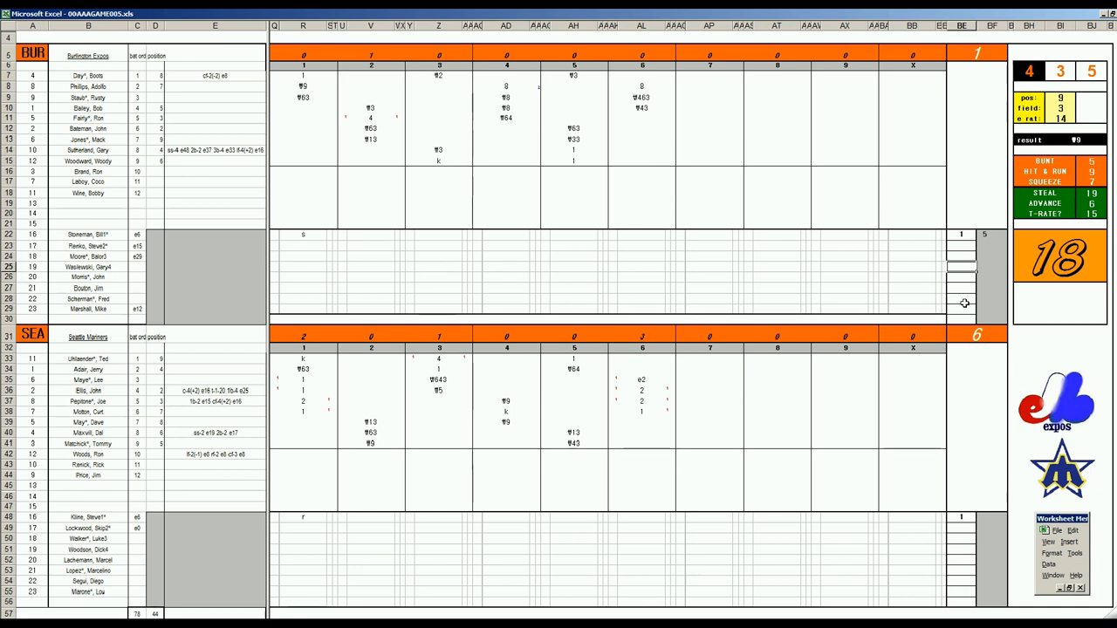
{"action": "mouse_move", "coordinate": [1043, 471]}
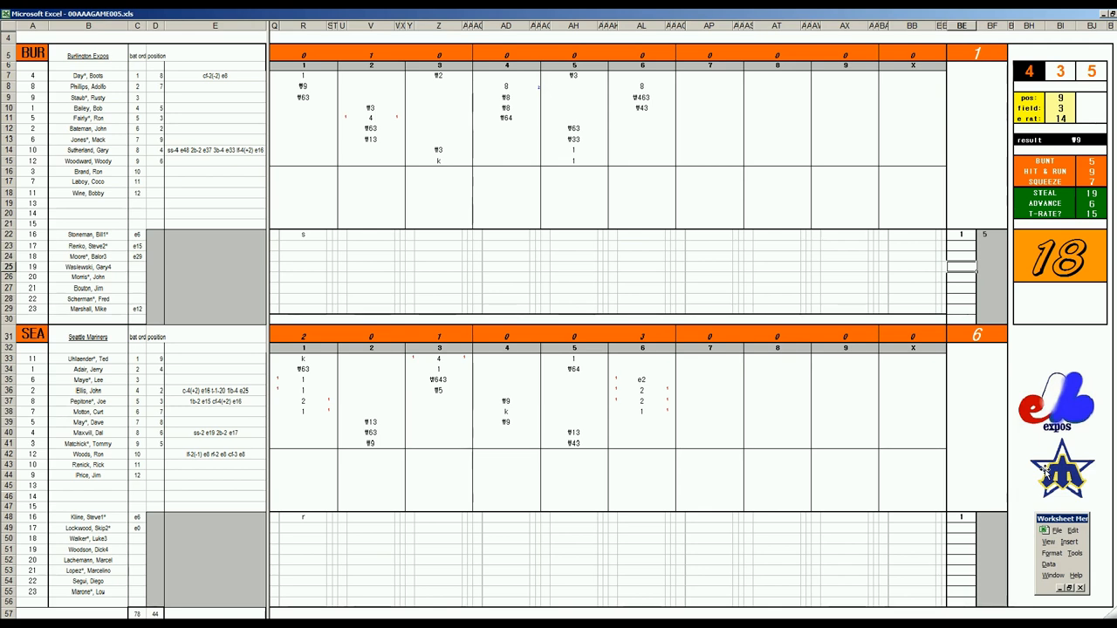
{"action": "mouse_move", "coordinate": [927, 293]}
{"action": "type", "text": "6"}
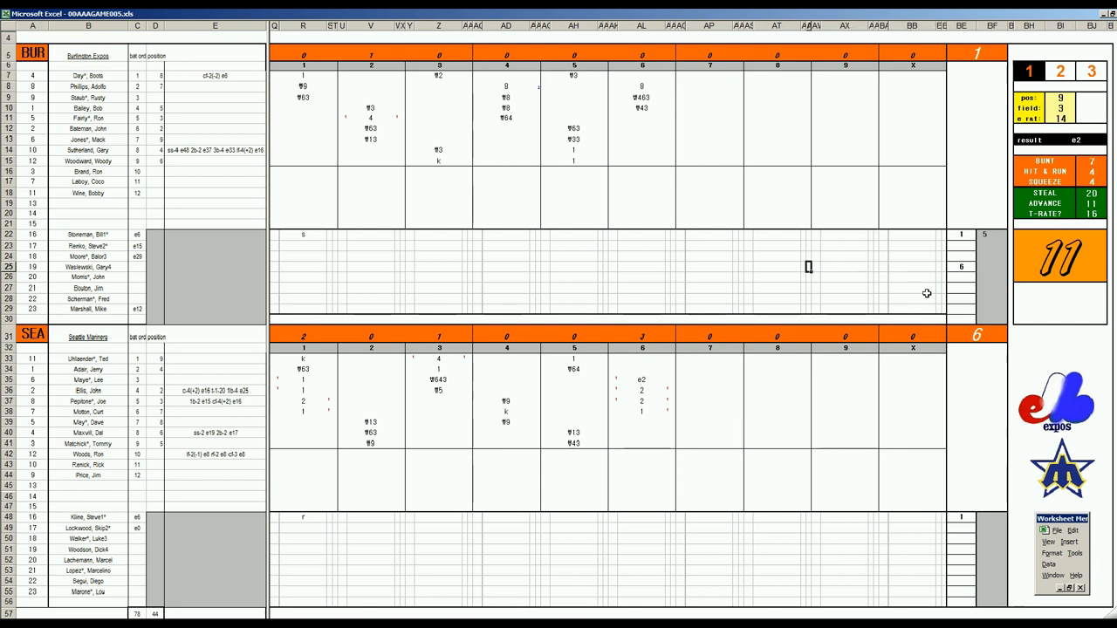
Add the short note 'da' in a cell below the Expos lineup grid
{"action": "left_click", "coordinate": [708, 265]}
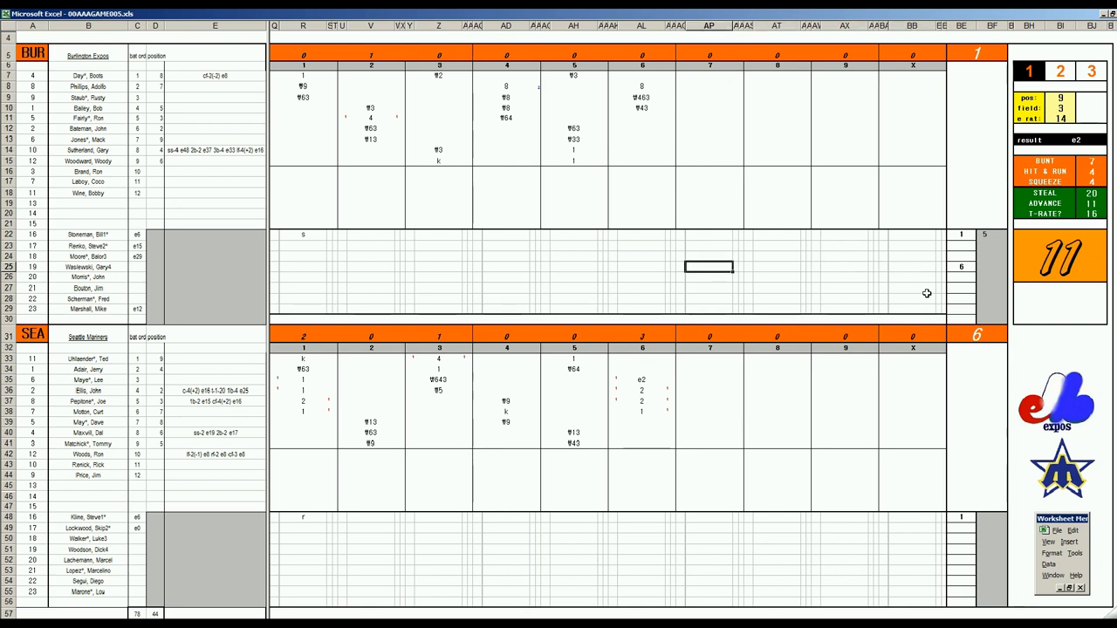
{"action": "left_click", "coordinate": [944, 265]}
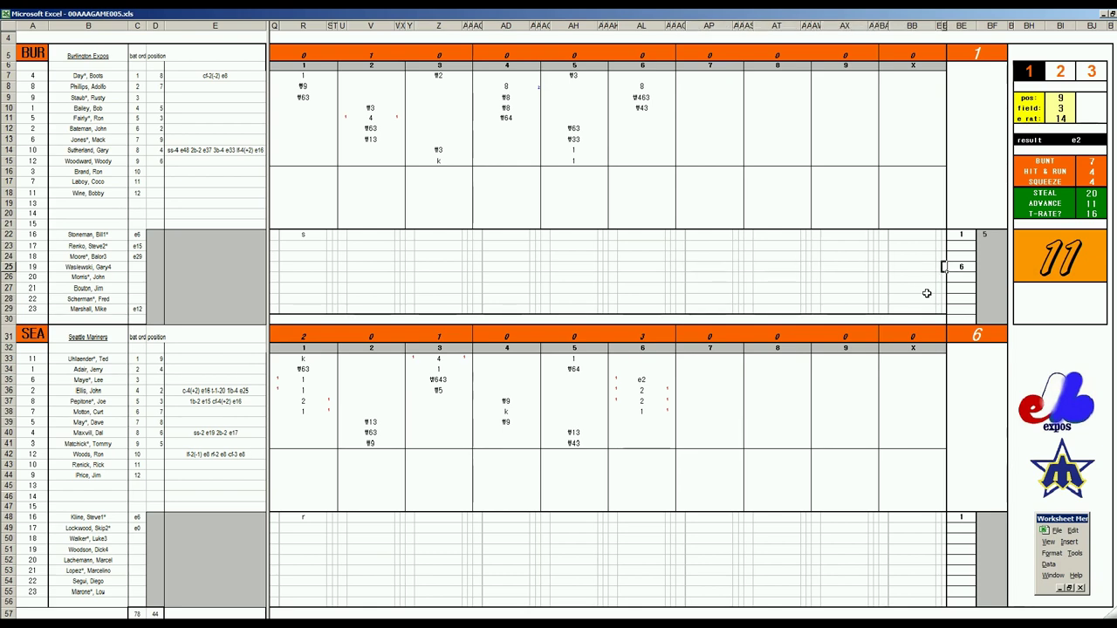
{"action": "left_click", "coordinate": [844, 276]}
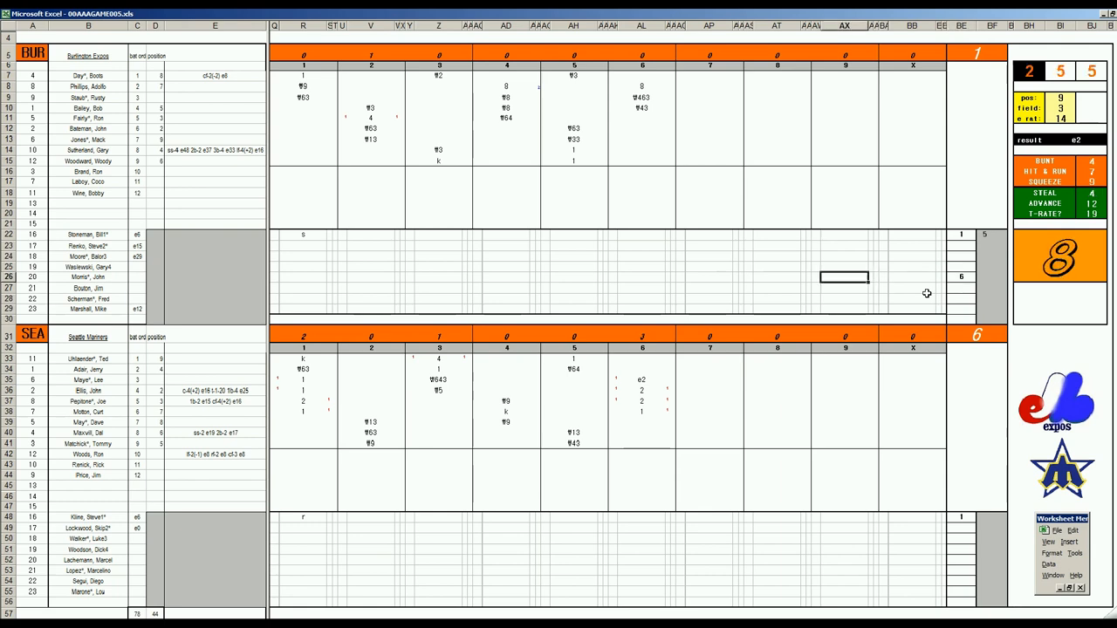
{"action": "left_click", "coordinate": [642, 277]}
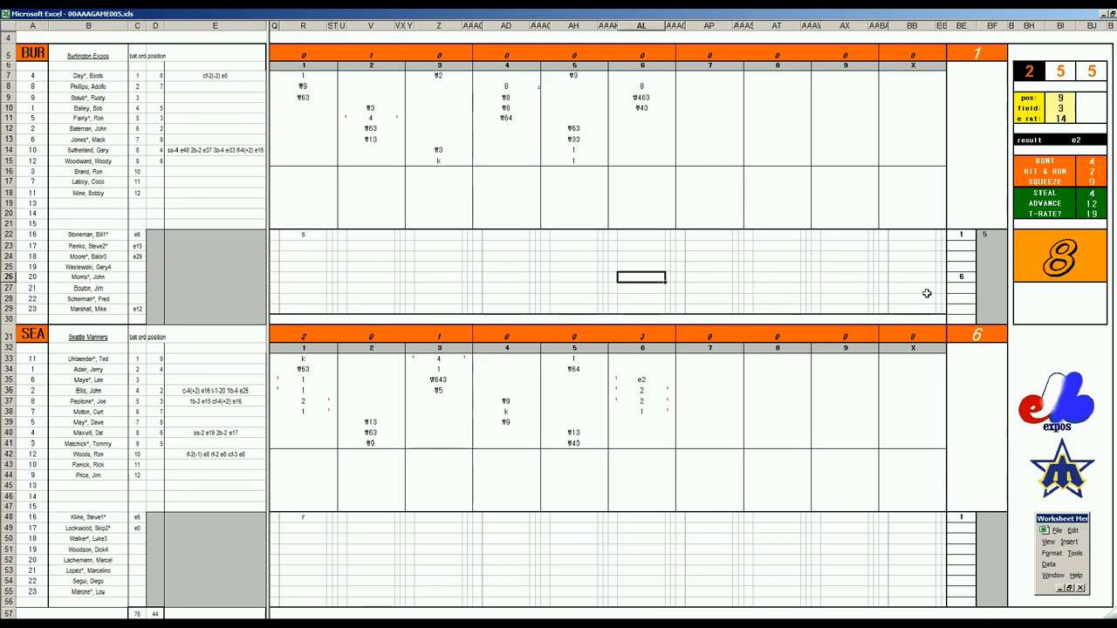
{"action": "type", "text": "da"}
{"action": "left_click", "coordinate": [642, 422]}
{"action": "type", "text": "1"}
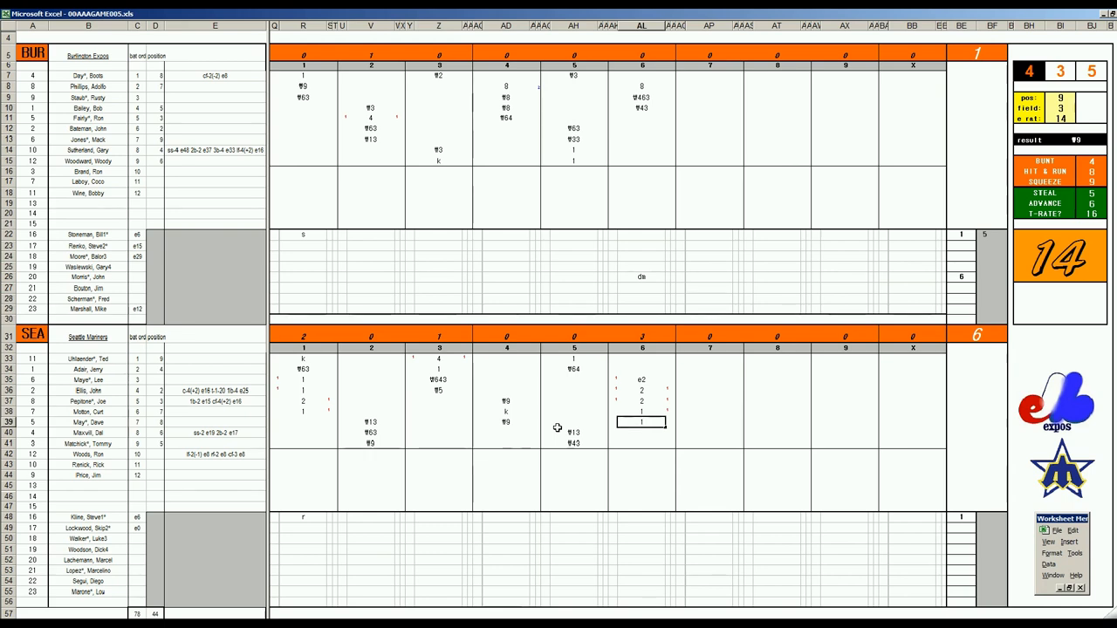
Score Seattle's remaining sixth-inning batters with result code 9 for each
{"action": "left_click", "coordinate": [643, 432]}
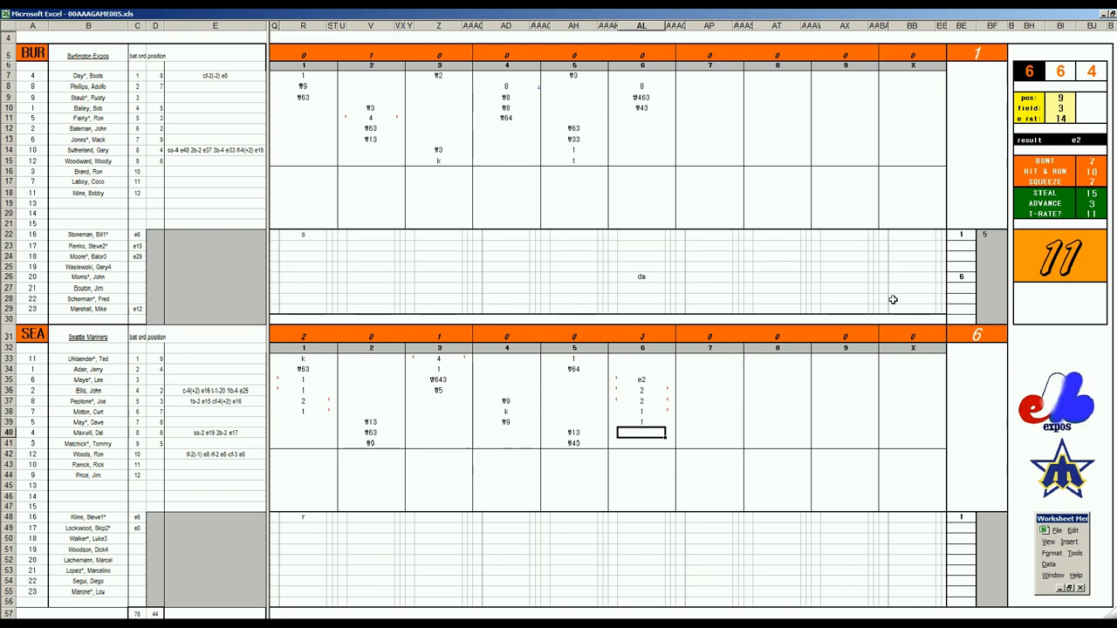
{"action": "type", "text": "9"}
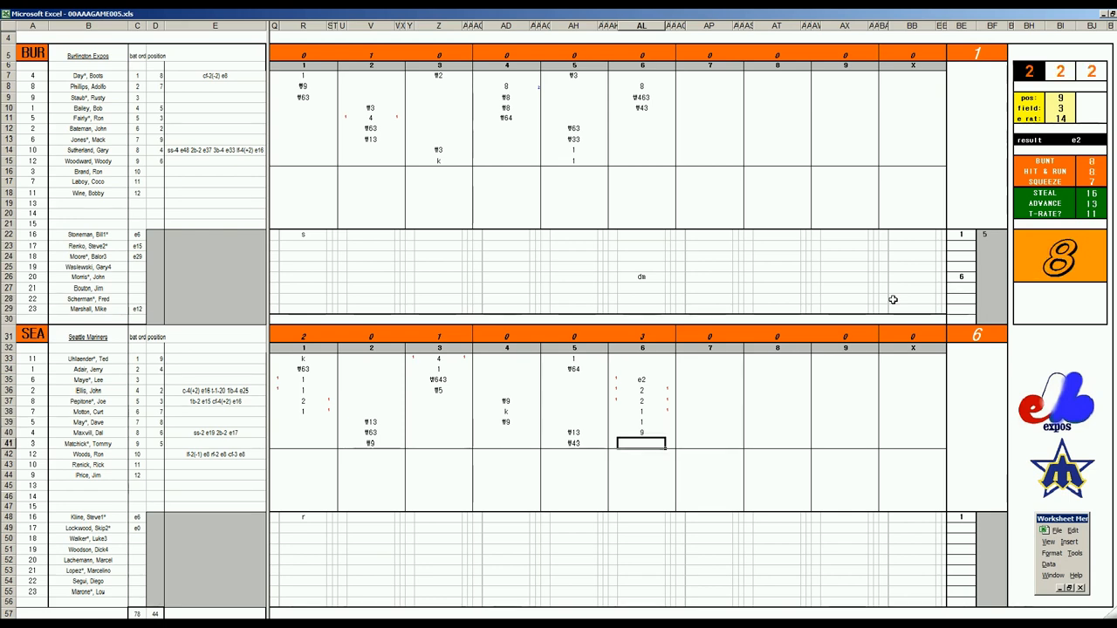
{"action": "type", "text": "9"}
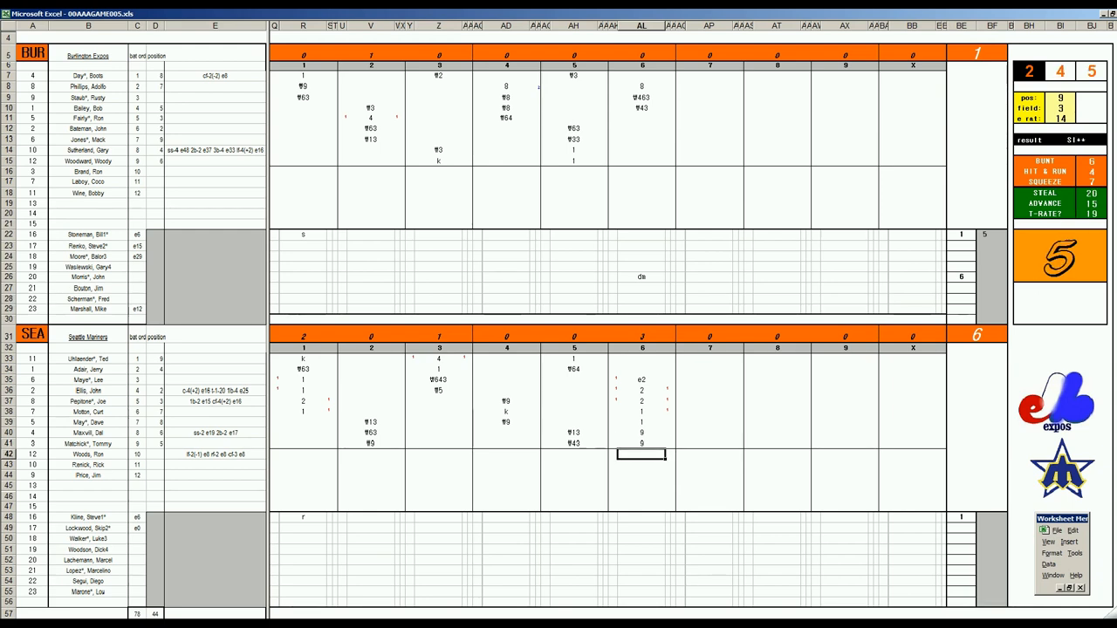
{"action": "mouse_move", "coordinate": [1019, 269]}
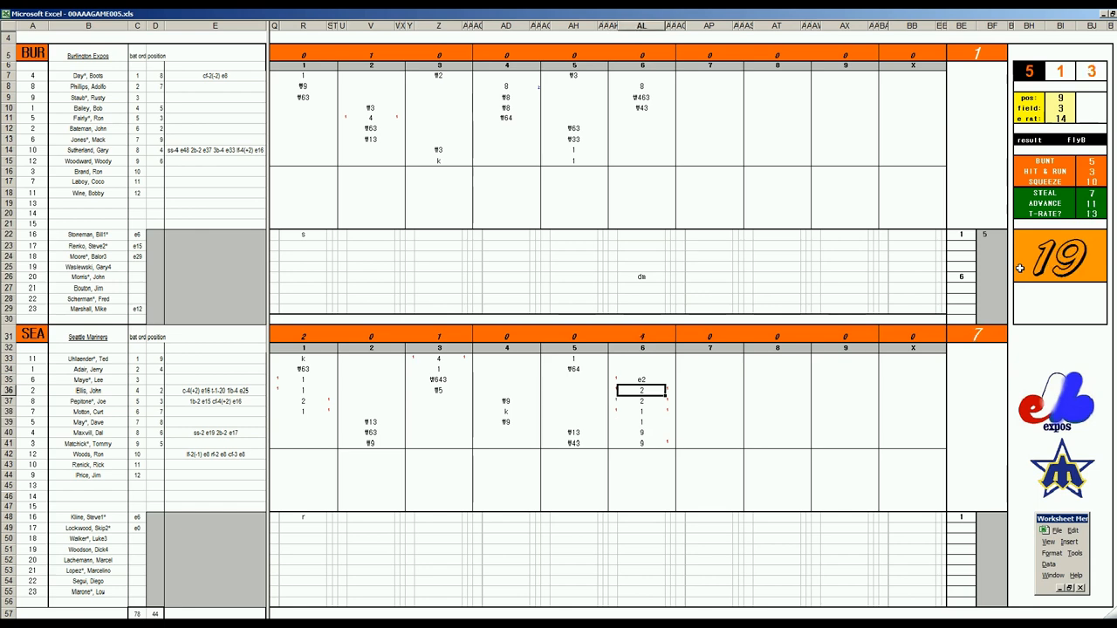
{"action": "left_click", "coordinate": [643, 359]}
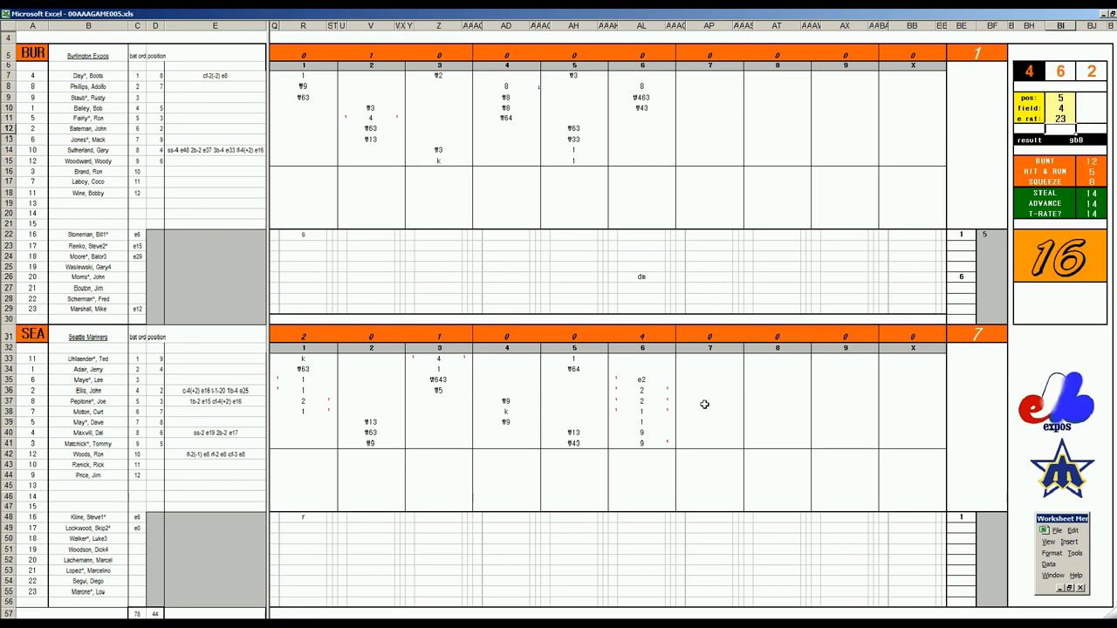
{"action": "left_click", "coordinate": [642, 359]}
{"action": "type", "text": "¶53"}
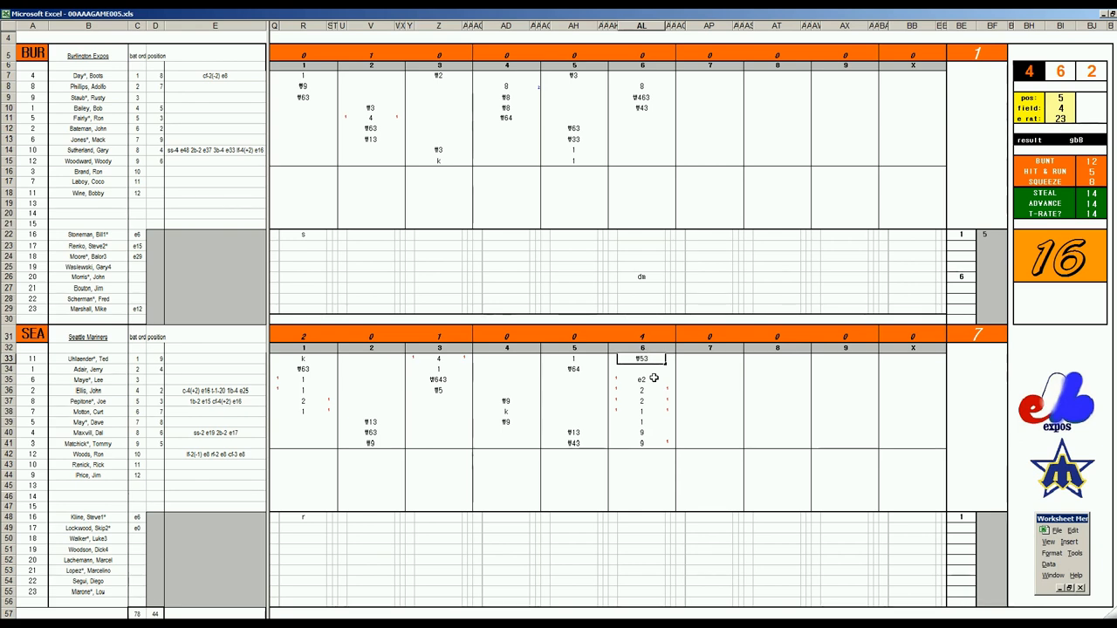
{"action": "mouse_move", "coordinate": [731, 241]}
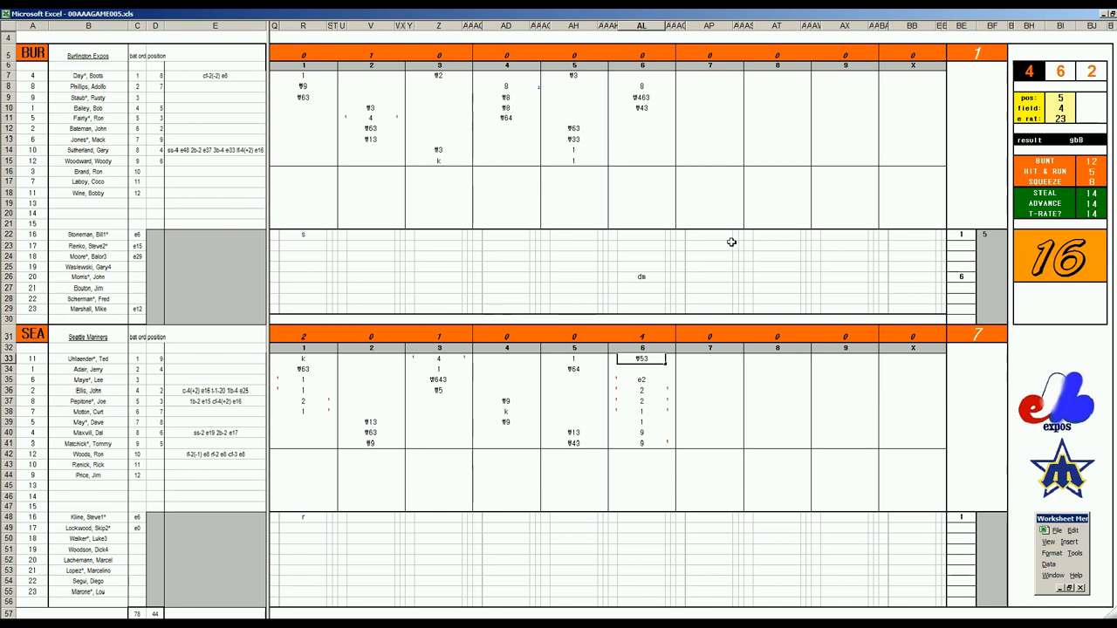
{"action": "mouse_move", "coordinate": [696, 133]}
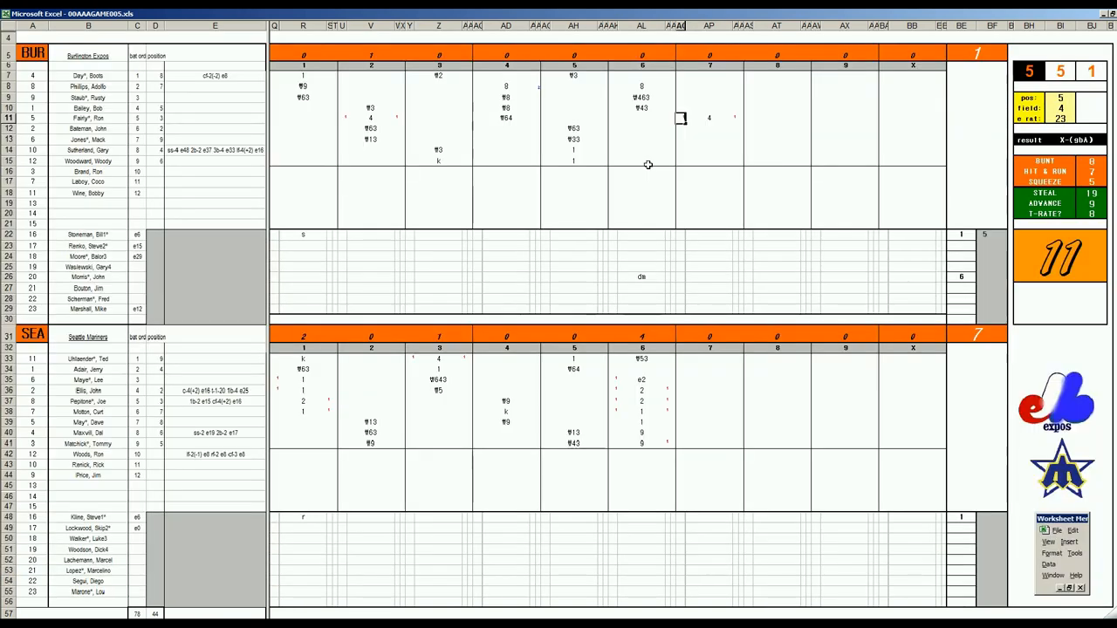
Enter the Expos' seventh-inning at-bat codes 2 and 463 for successive batters
{"action": "left_click", "coordinate": [709, 129]}
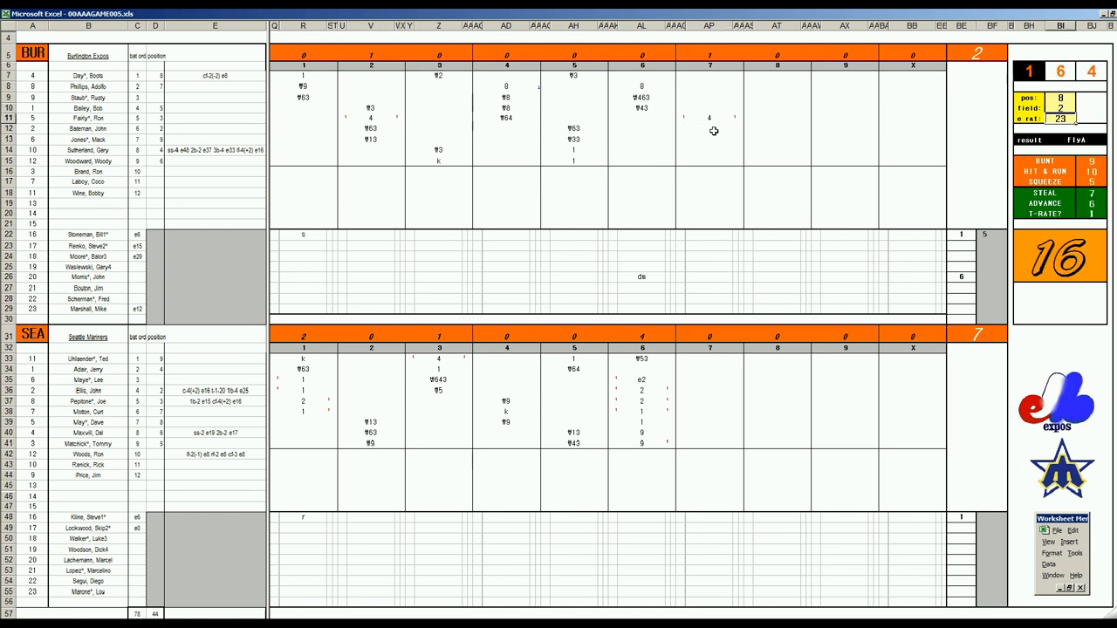
{"action": "left_click", "coordinate": [708, 140]}
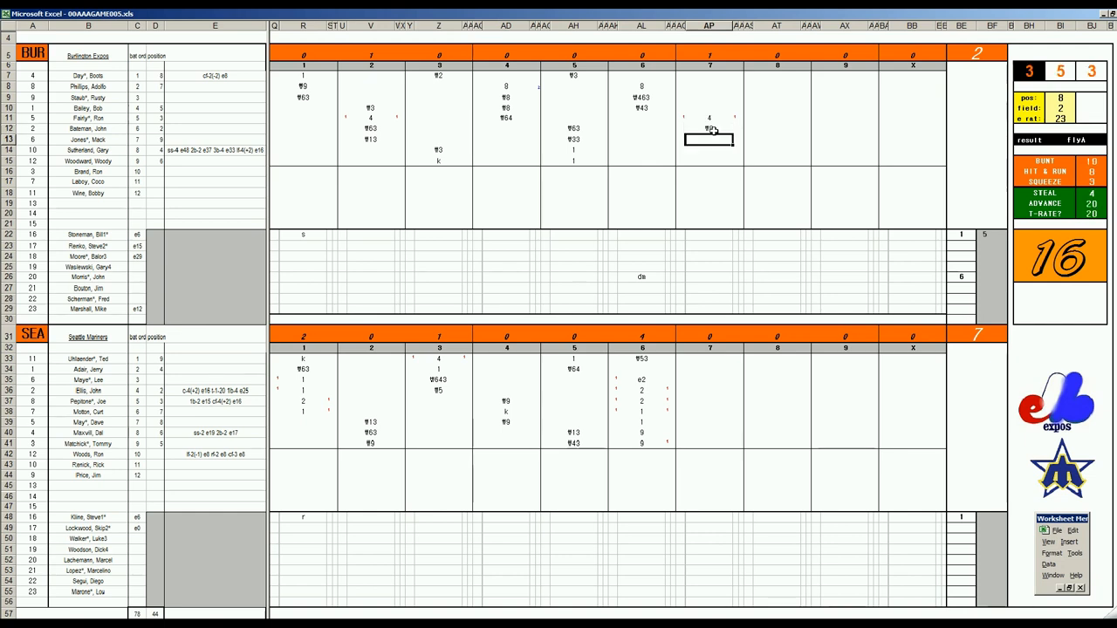
{"action": "left_click", "coordinate": [708, 150]}
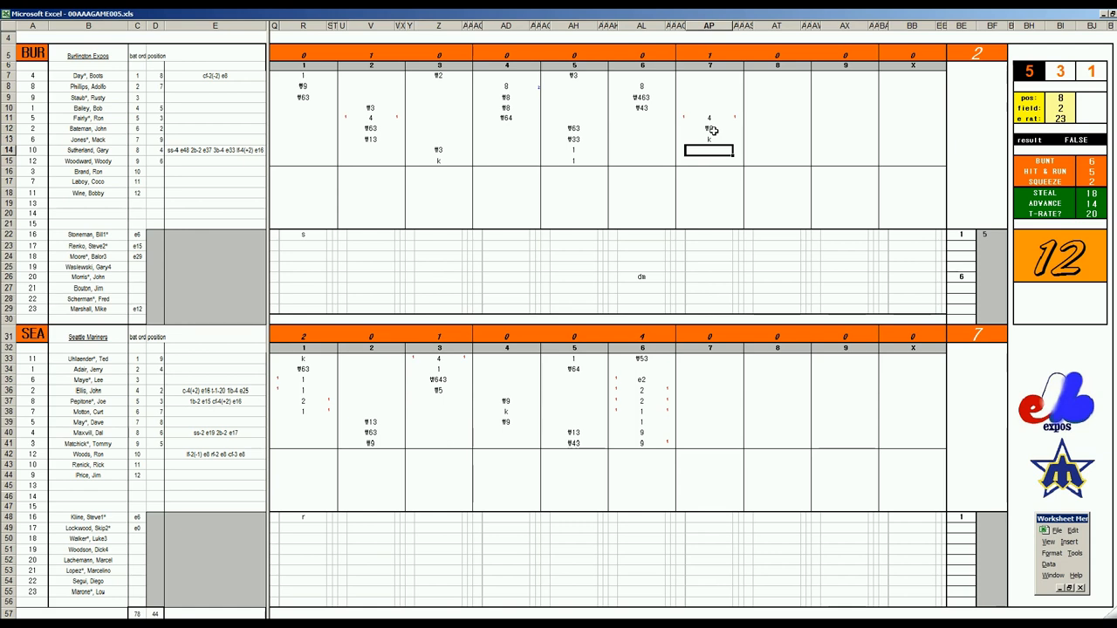
{"action": "type", "text": "2"}
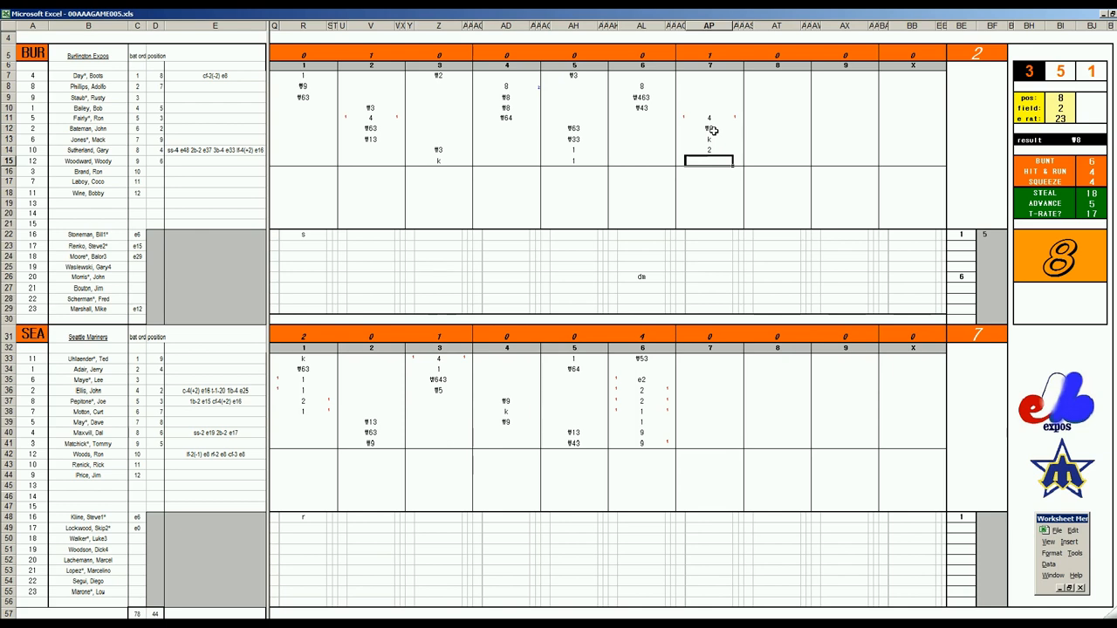
{"action": "type", "text": "463"}
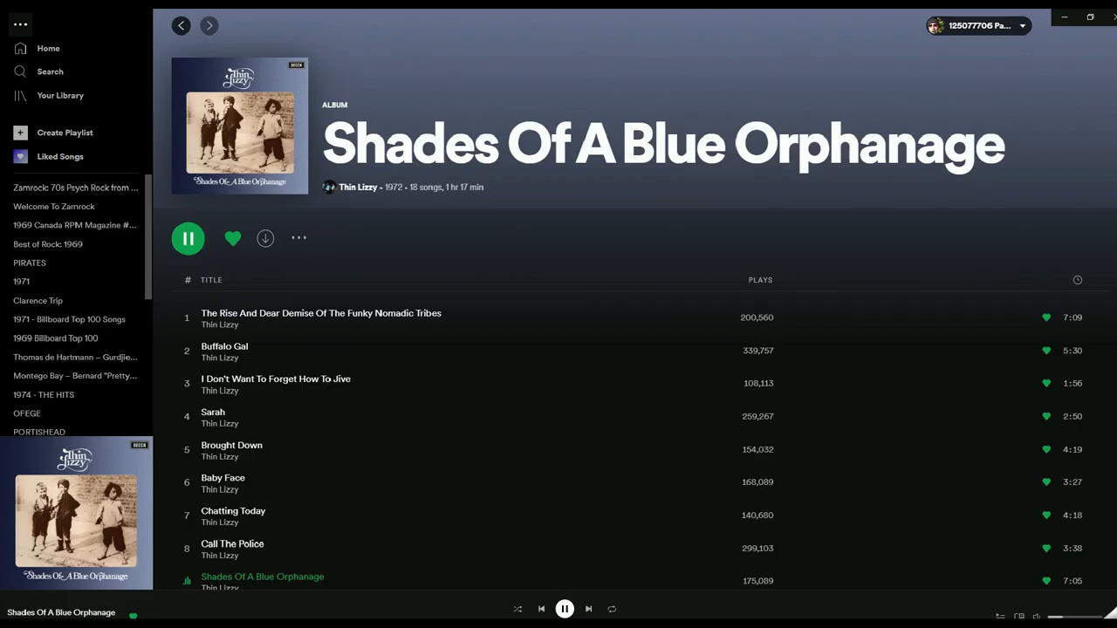
{"action": "mouse_move", "coordinate": [464, 255]}
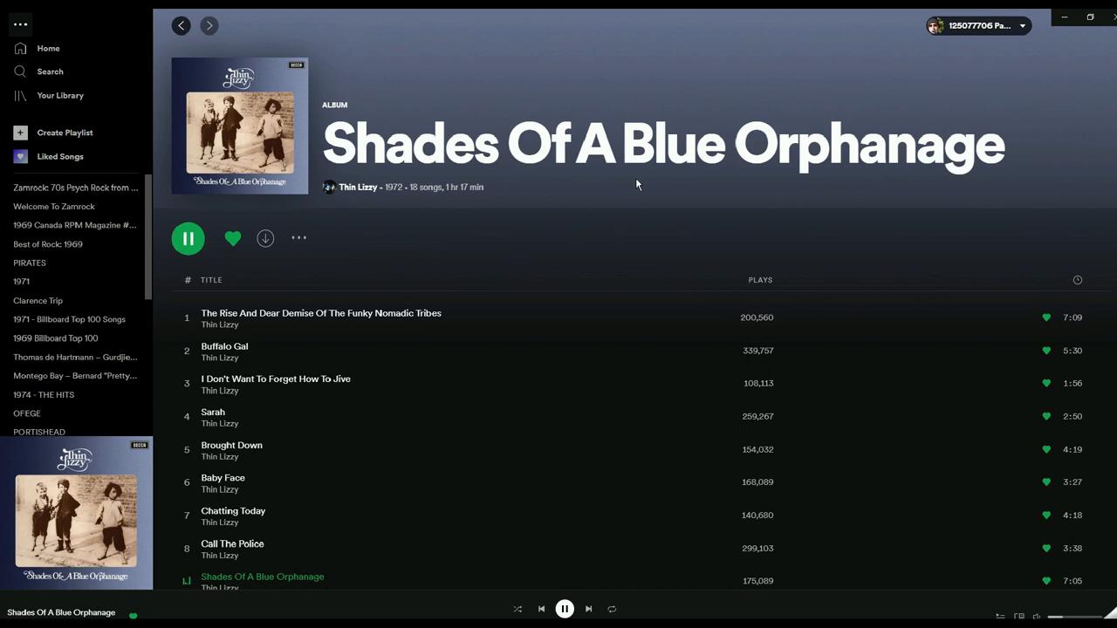
{"action": "mouse_move", "coordinate": [460, 349]}
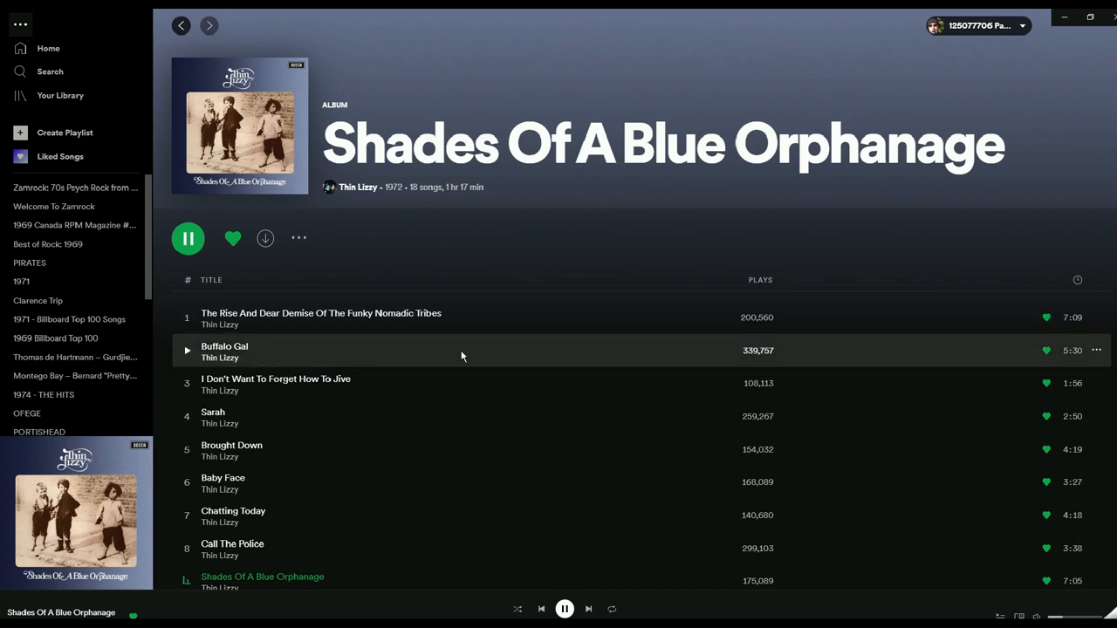
Play Whiskey In The Jar from Thin Lizzy's Shades Of A Blue Orphanage album in Spotify
{"action": "scroll", "scroll_direction": "down", "scroll_amount": 3}
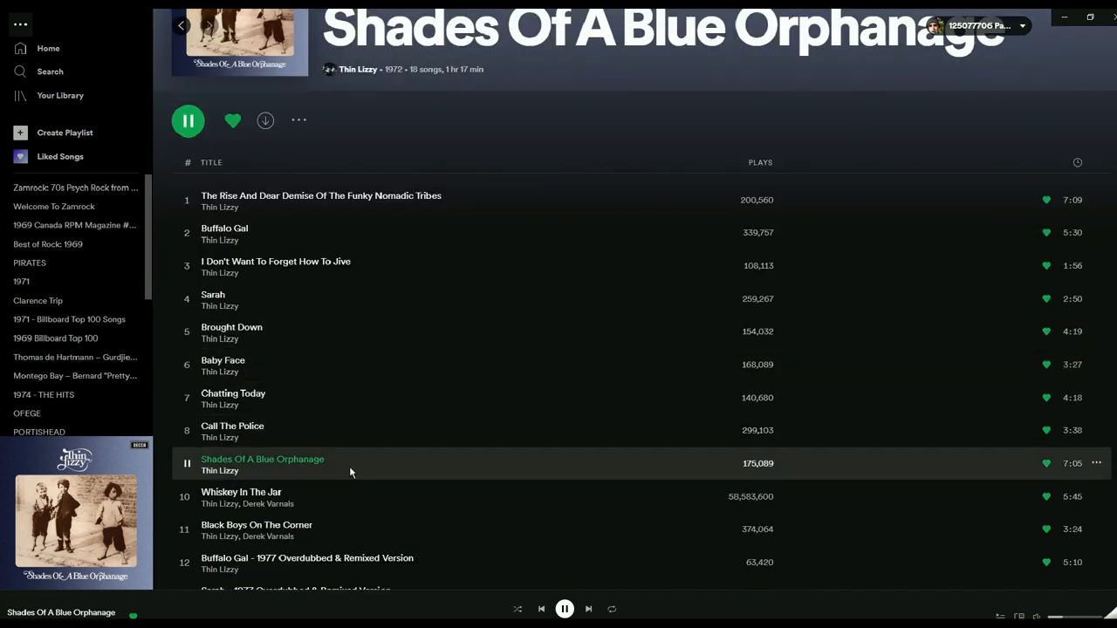
{"action": "mouse_move", "coordinate": [401, 469]}
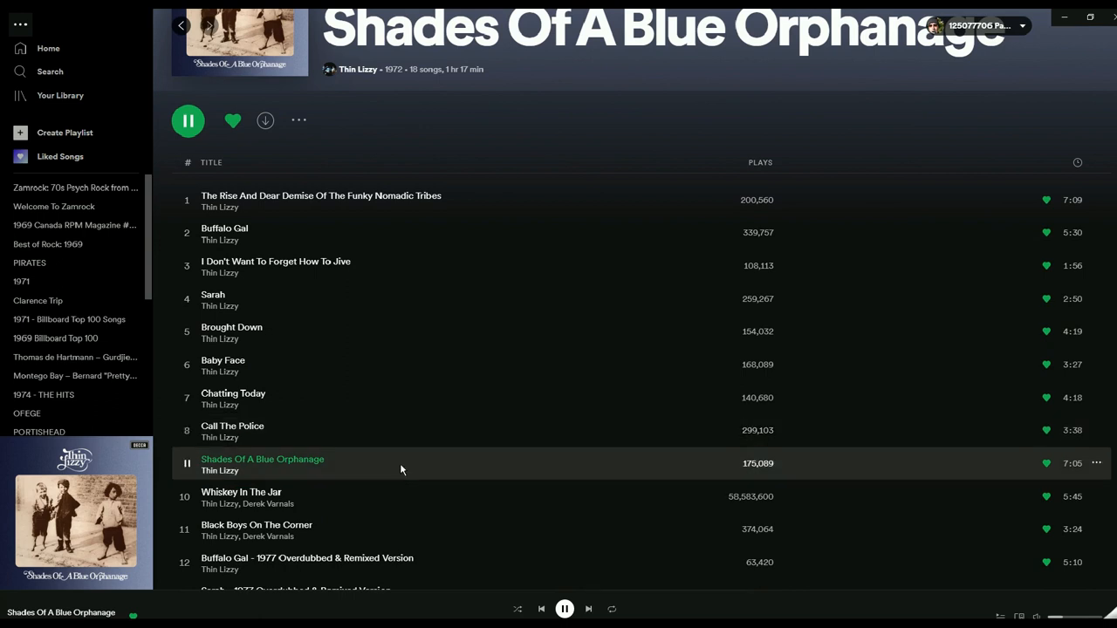
{"action": "mouse_move", "coordinate": [241, 495]}
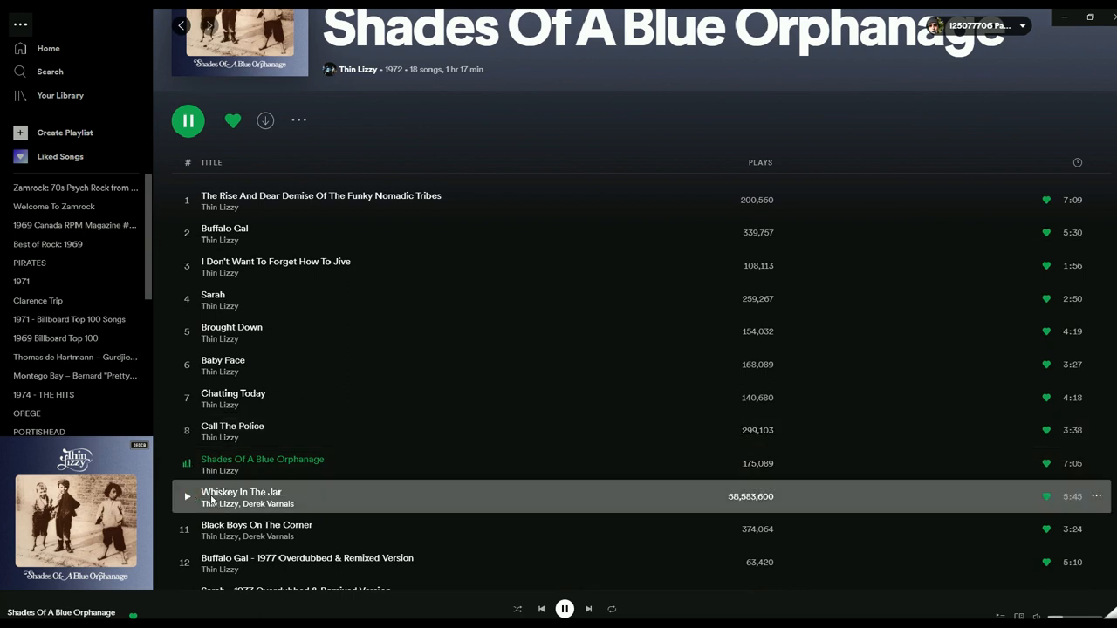
{"action": "double_click", "coordinate": [241, 492]}
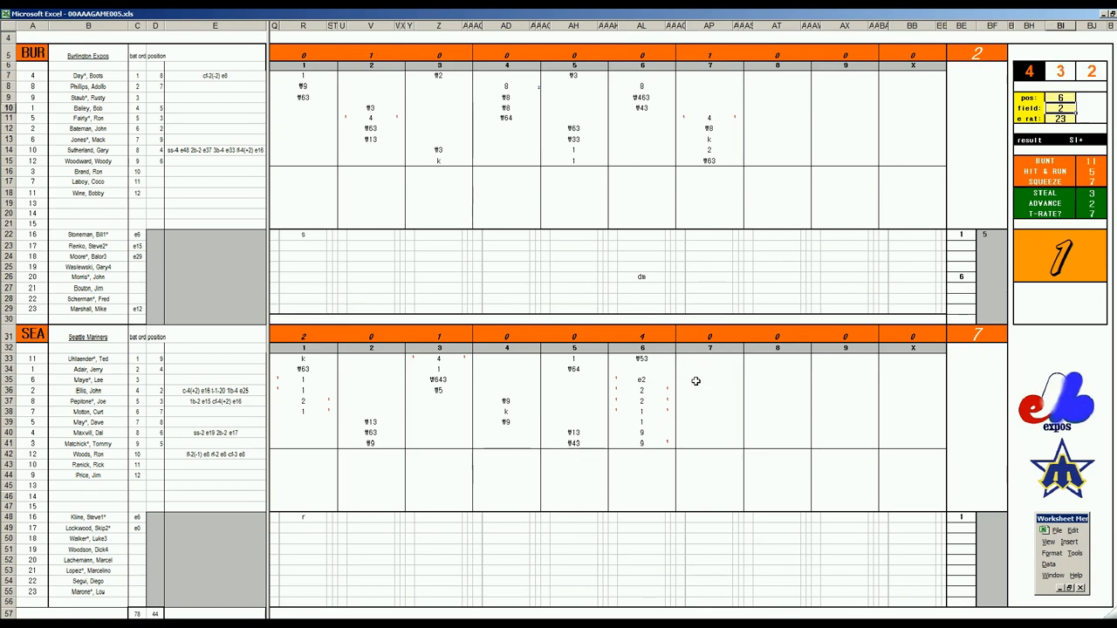
Score Seattle's seventh-inning batters with results 1 and 9
{"action": "left_click", "coordinate": [708, 368]}
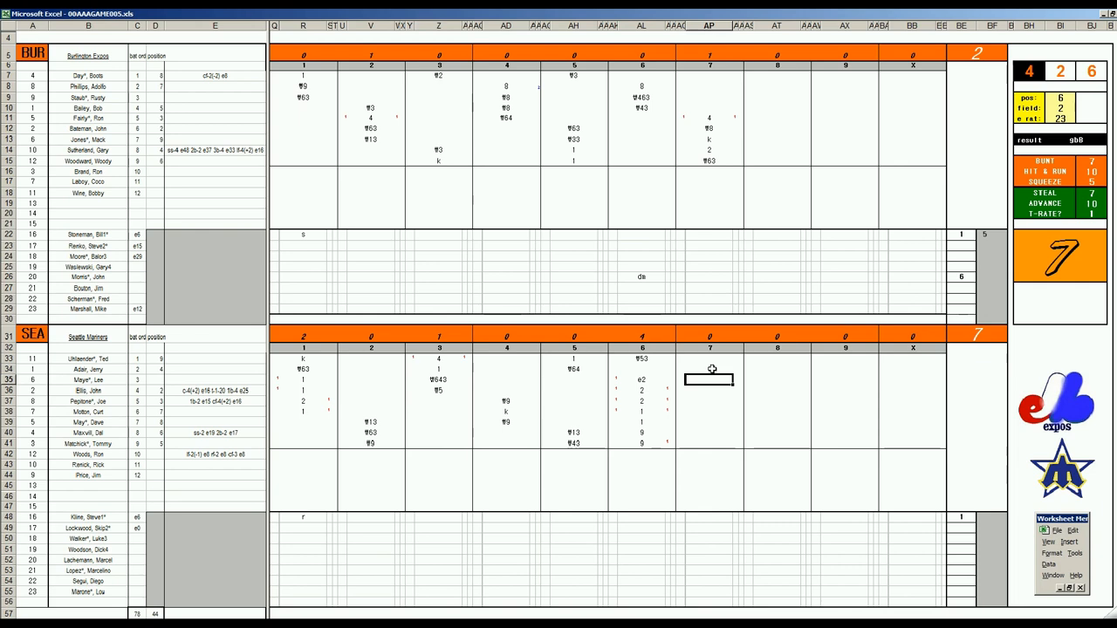
{"action": "left_click", "coordinate": [708, 423]}
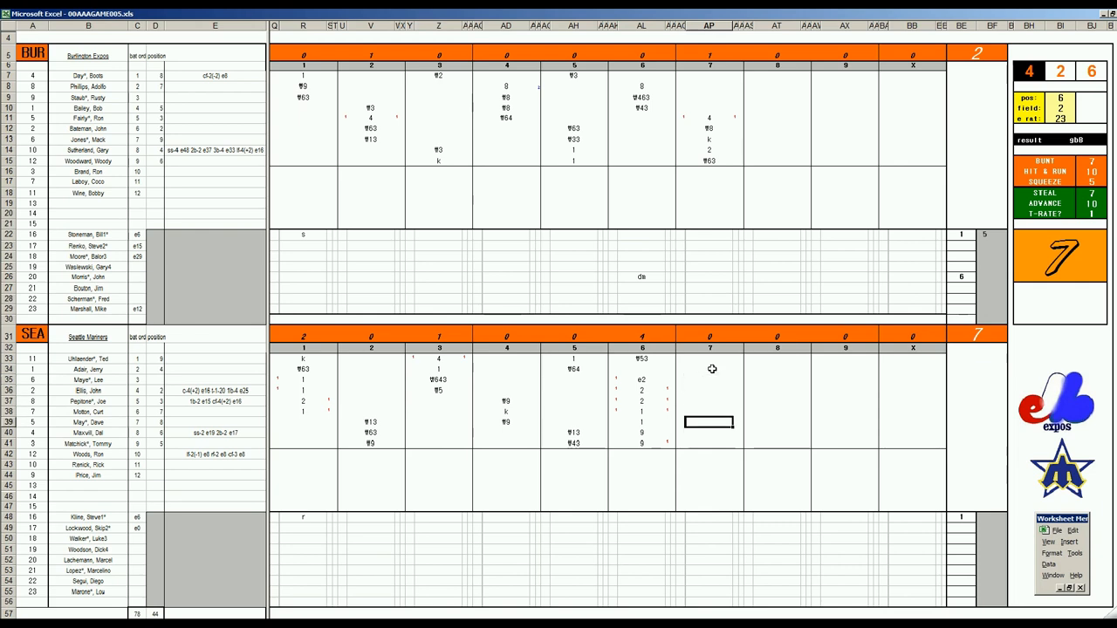
{"action": "left_click", "coordinate": [708, 454]}
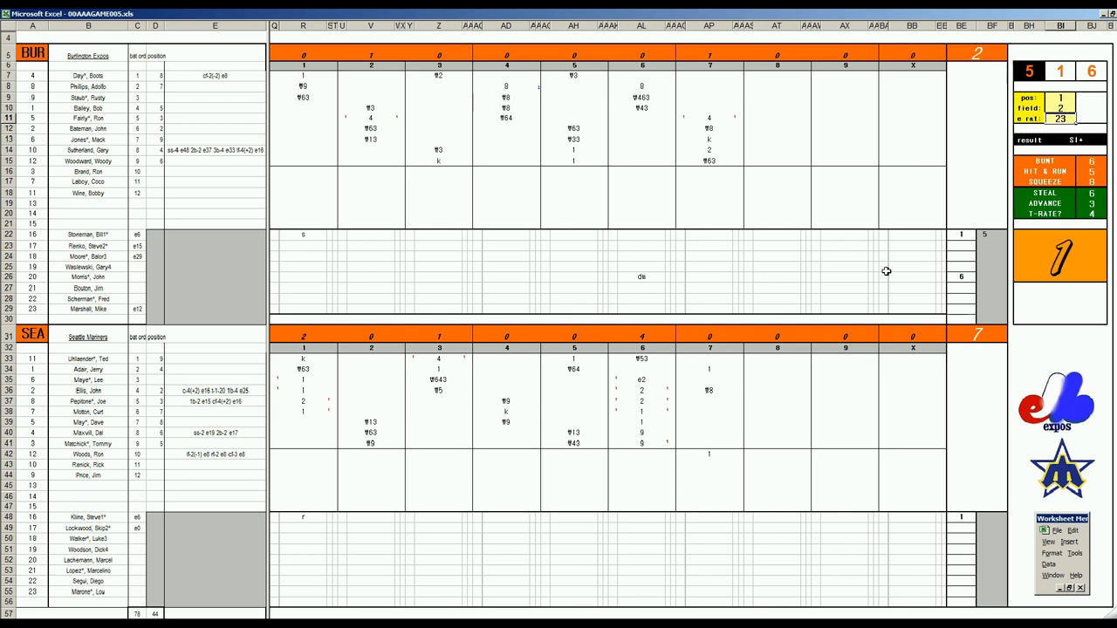
{"action": "left_click", "coordinate": [708, 401]}
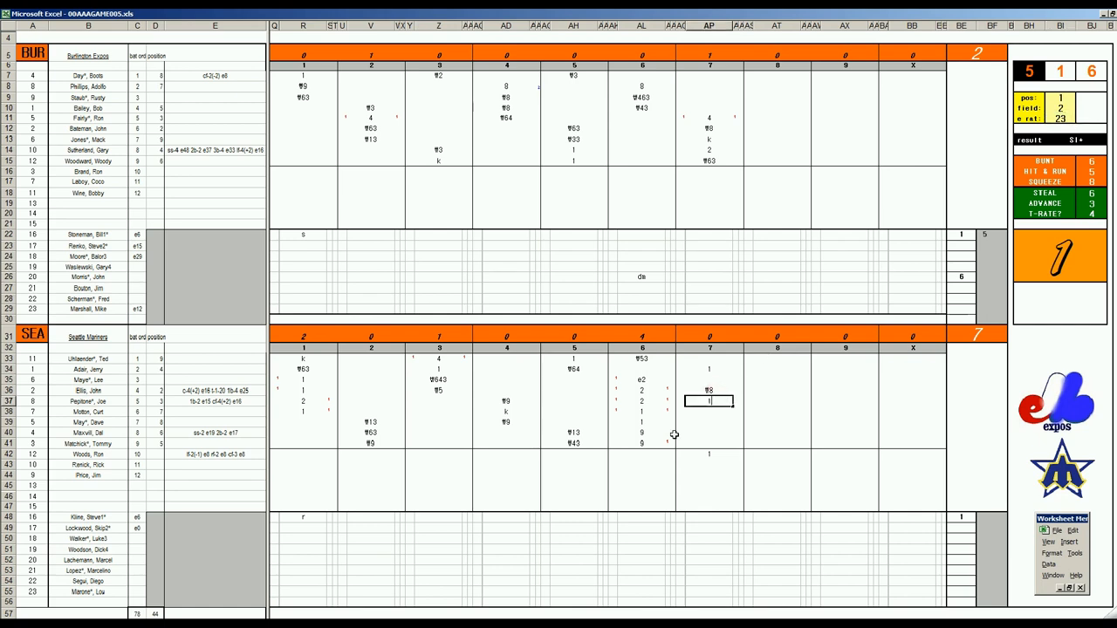
{"action": "type", "text": "1"}
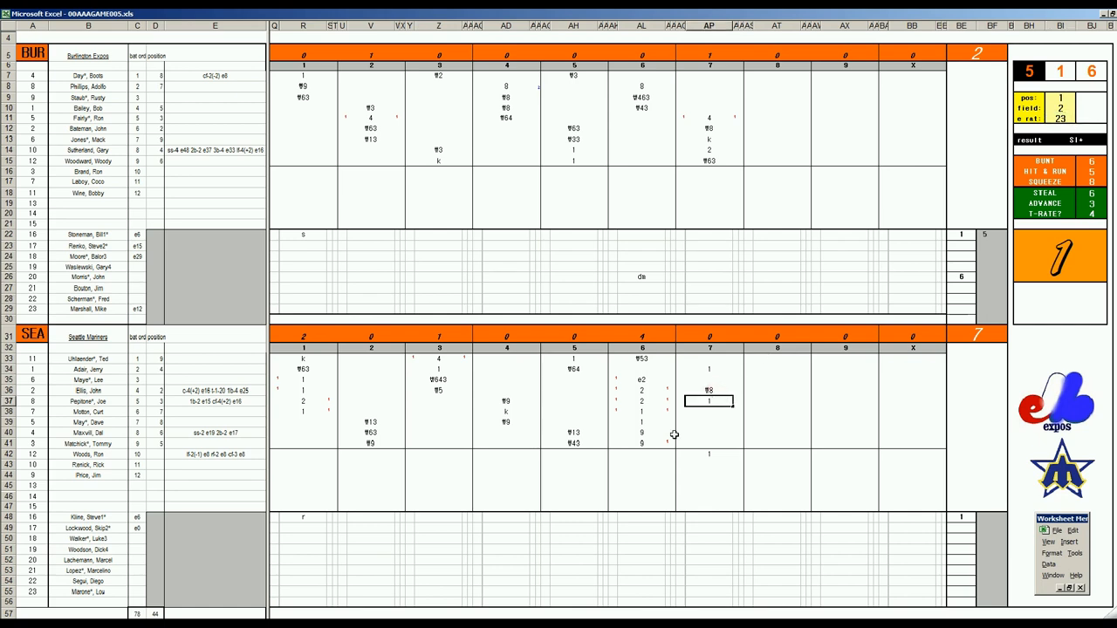
{"action": "key", "text": "Return"}
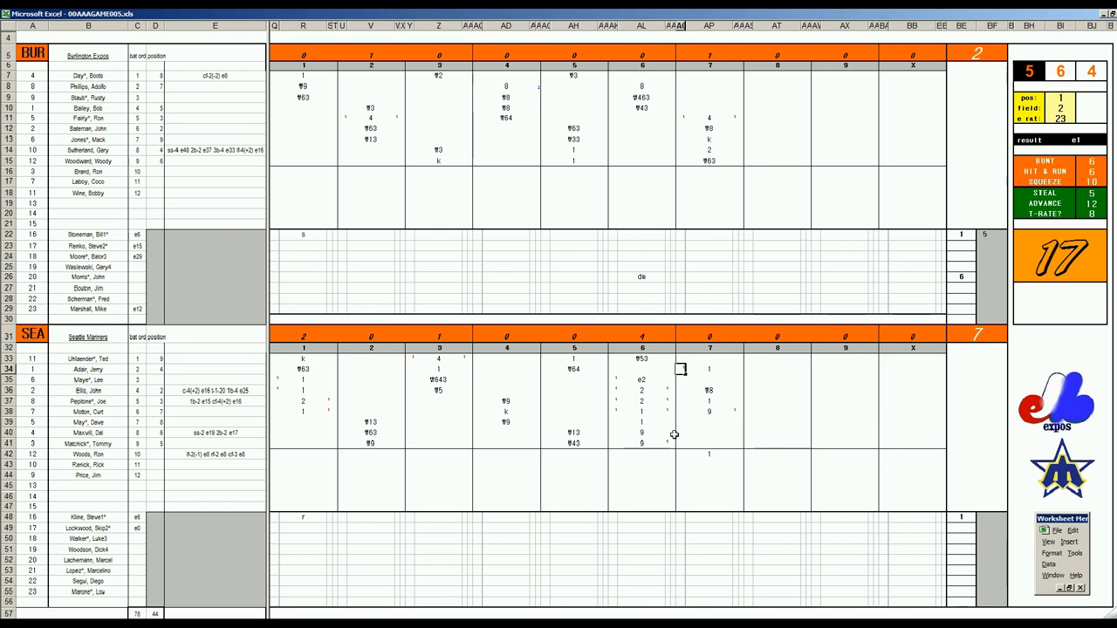
{"action": "left_click", "coordinate": [709, 422]}
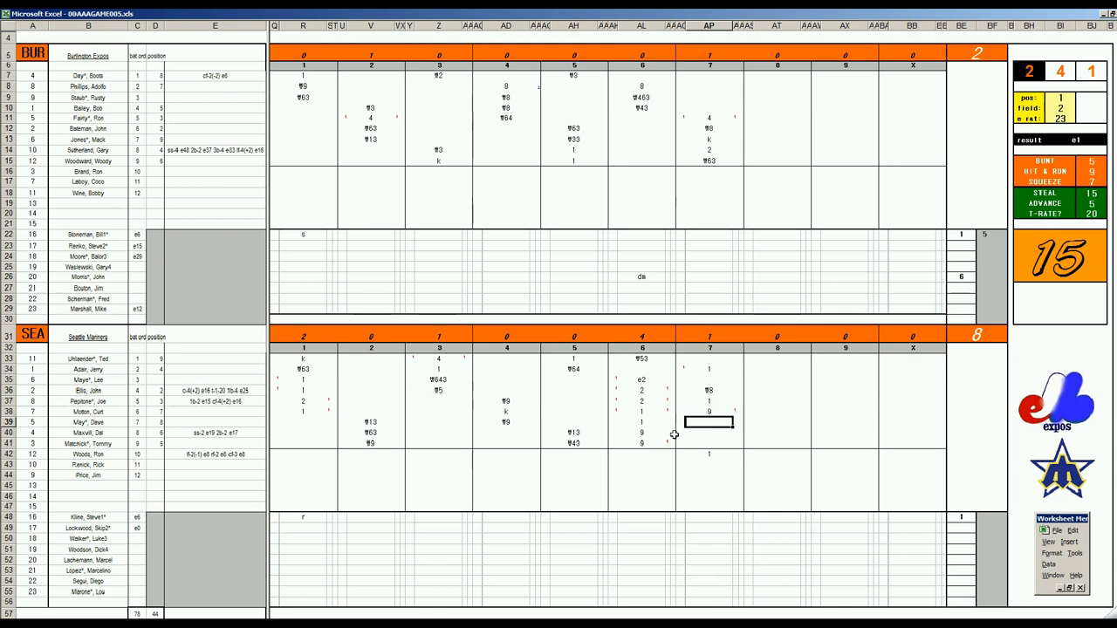
{"action": "type", "text": "9"}
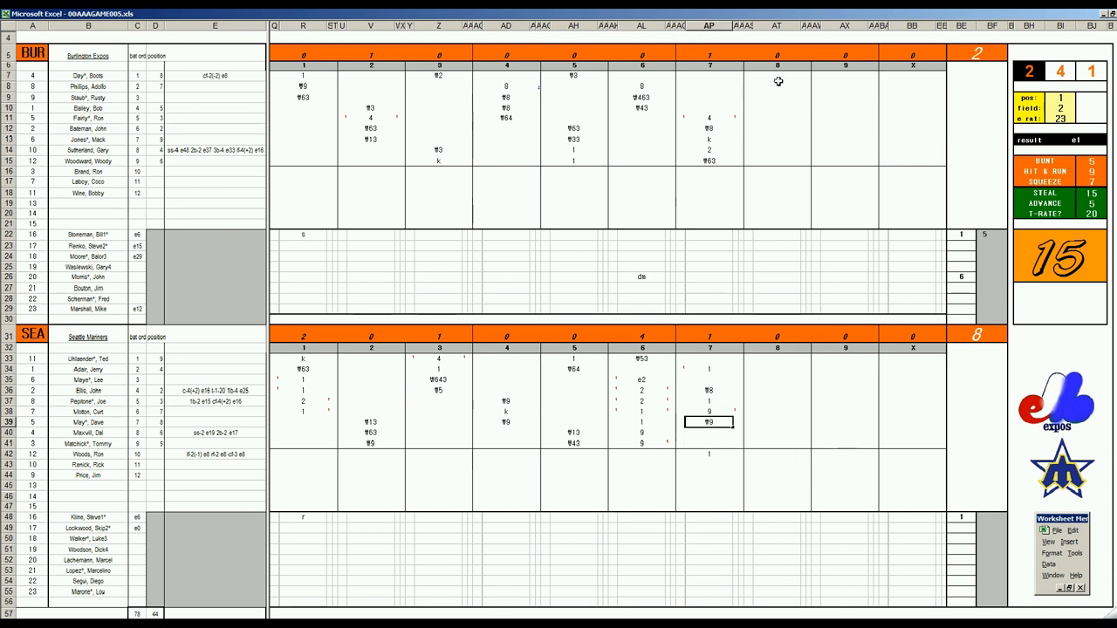
Begin the Expos' eighth inning with results 1 and ₩33
{"action": "left_click", "coordinate": [777, 77]}
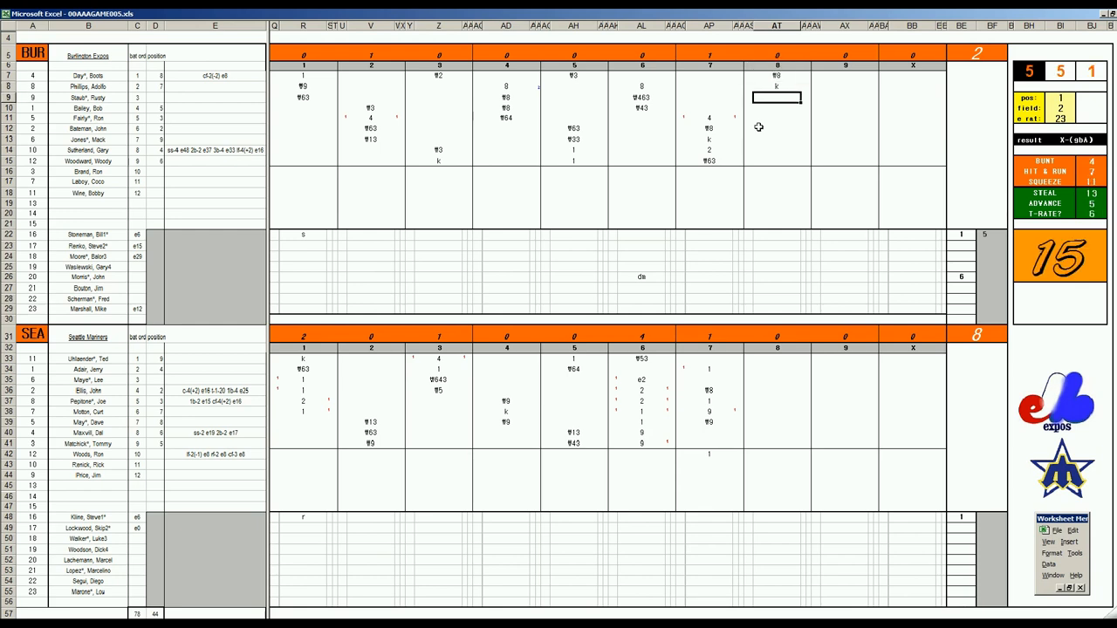
{"action": "type", "text": "1"}
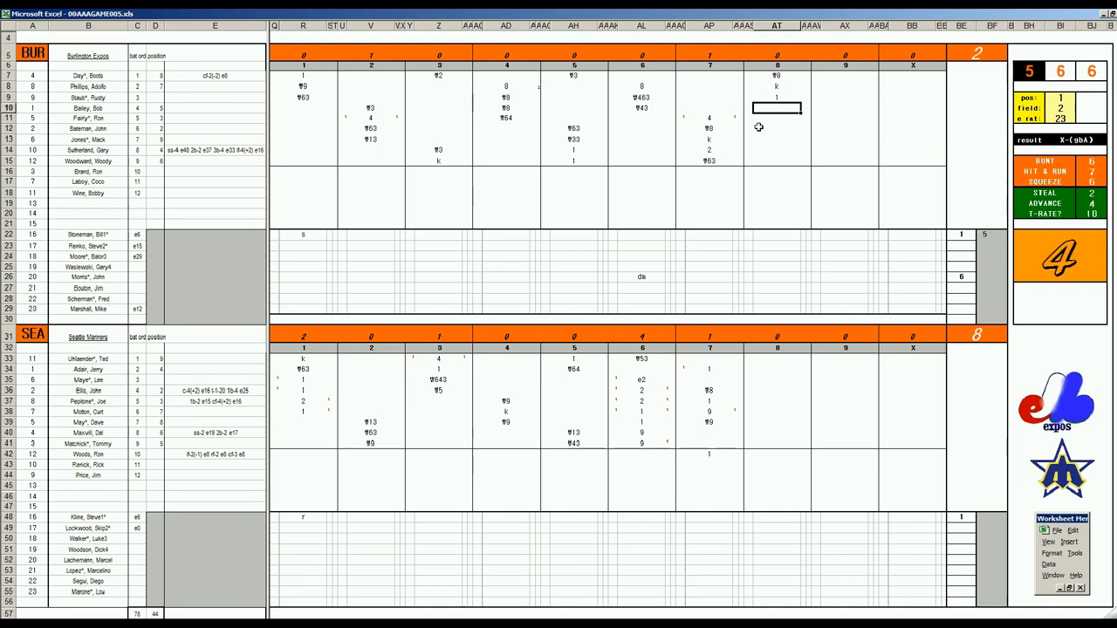
{"action": "type", "text": "₩33"}
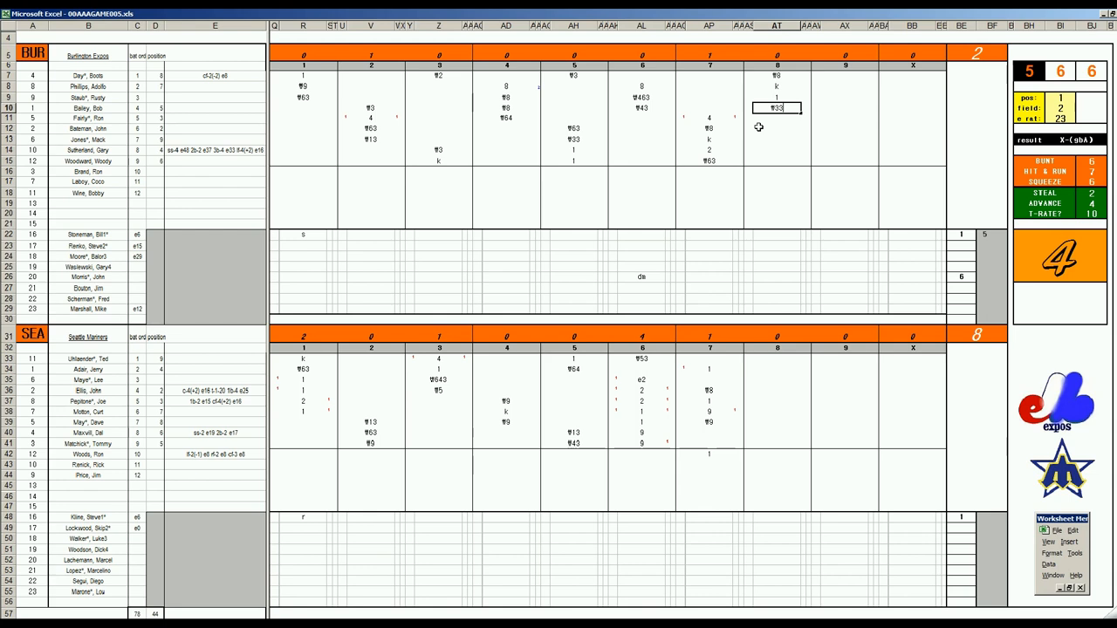
{"action": "mouse_move", "coordinate": [909, 335]}
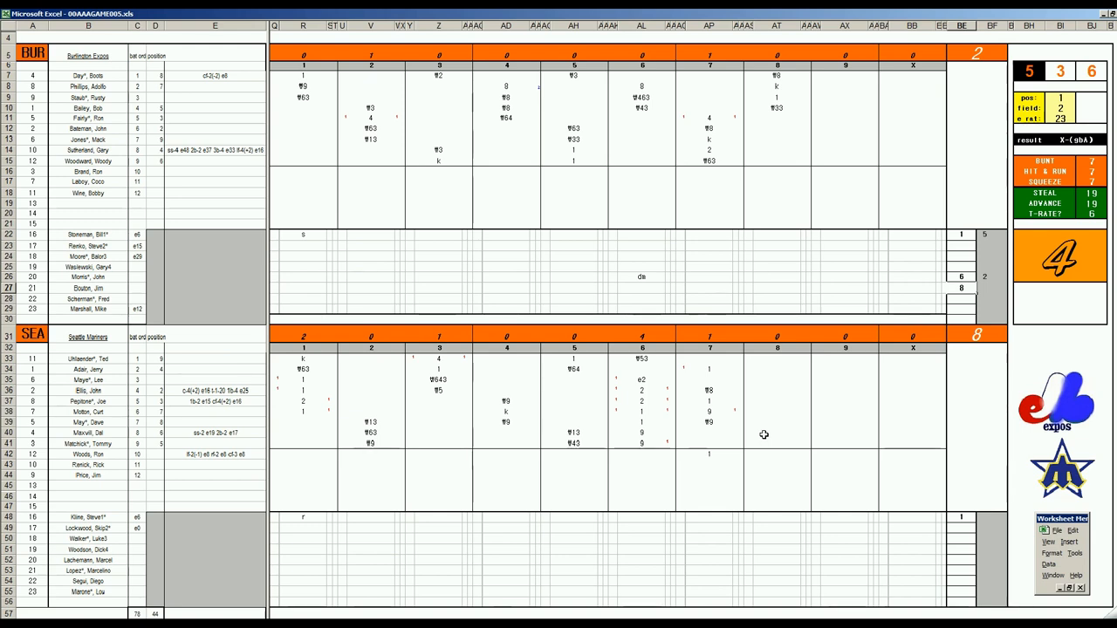
Record Seattle's first eighth-inning results, 1 and K3, and move to the next batters
{"action": "left_click", "coordinate": [777, 433]}
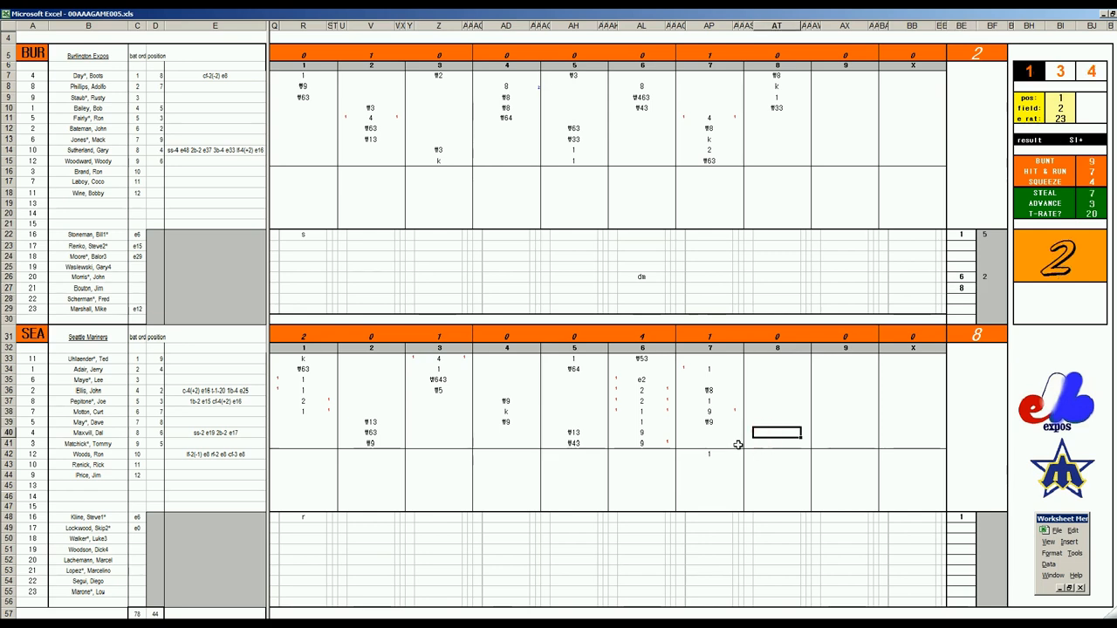
{"action": "type", "text": "1"}
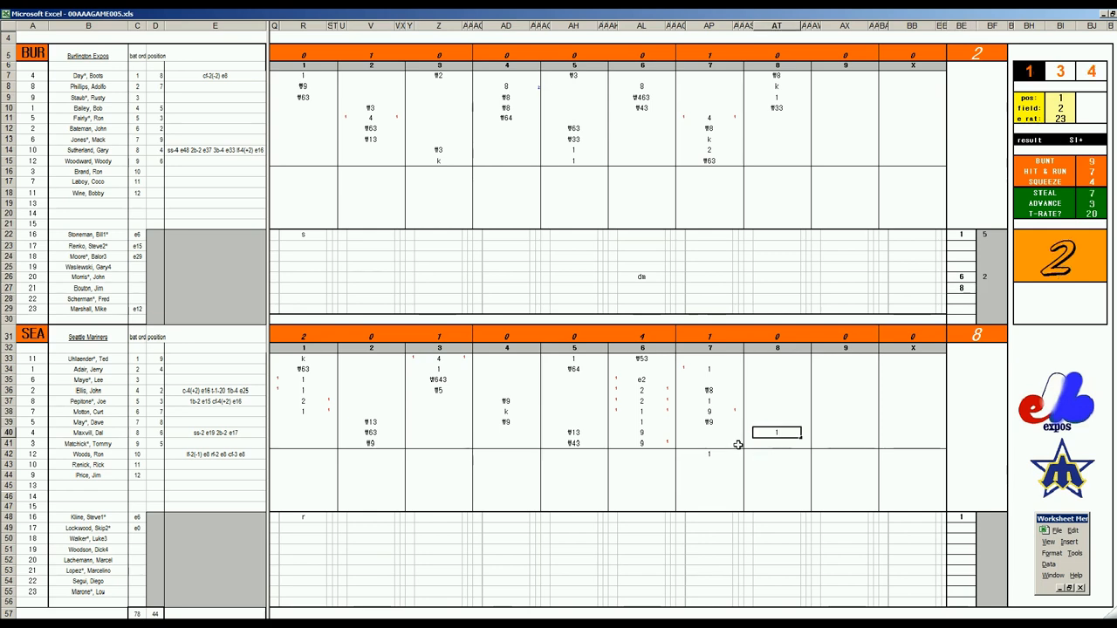
{"action": "left_click", "coordinate": [774, 443]}
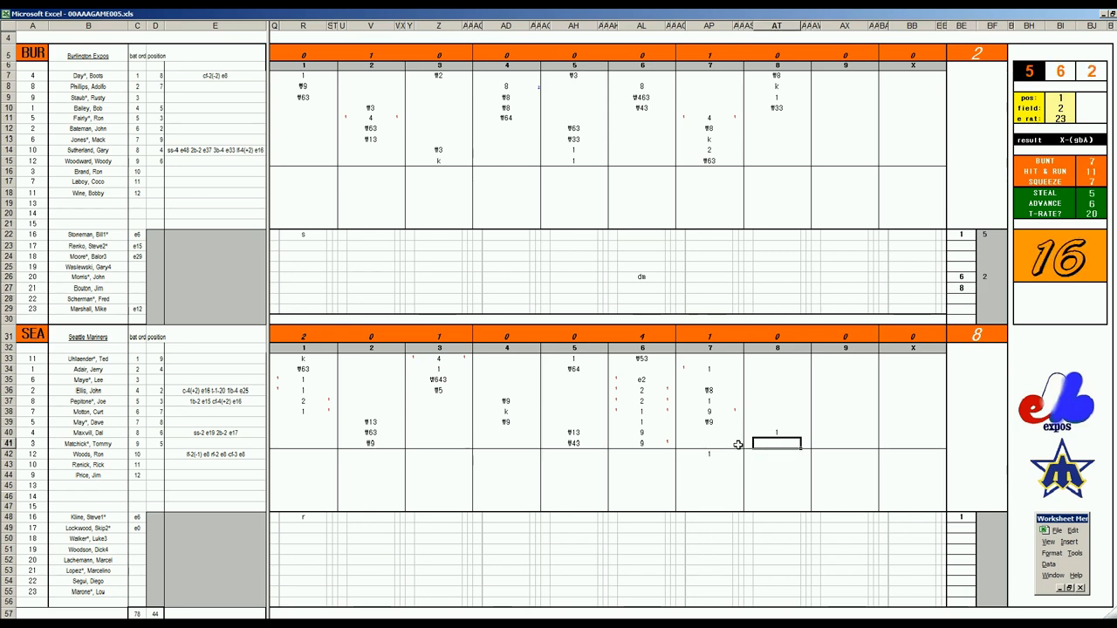
{"action": "type", "text": "K3"}
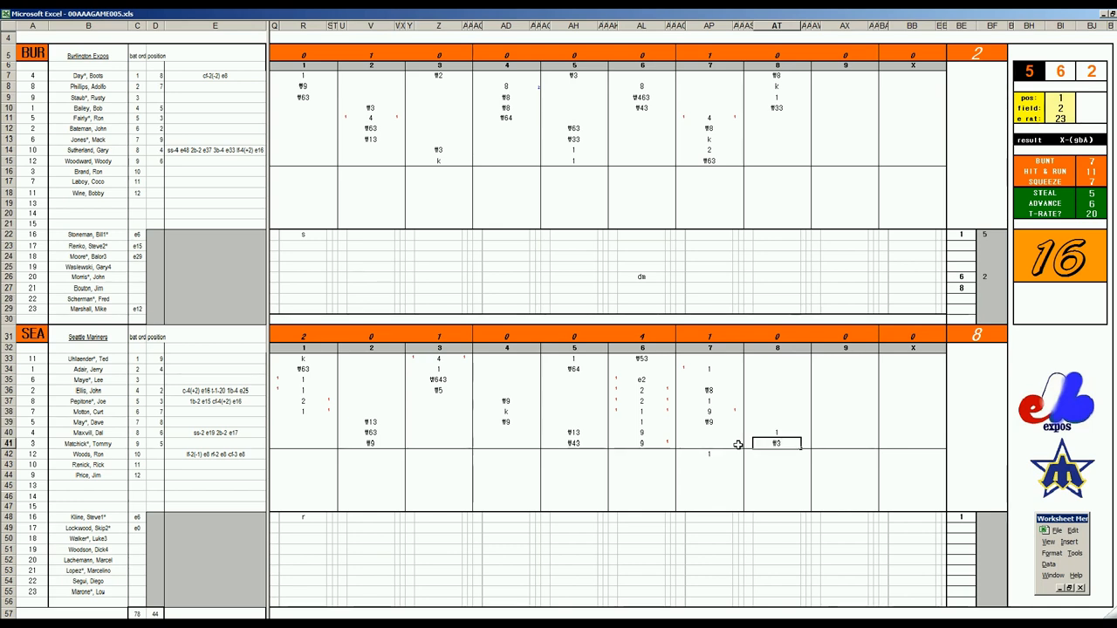
{"action": "left_click", "coordinate": [776, 380]}
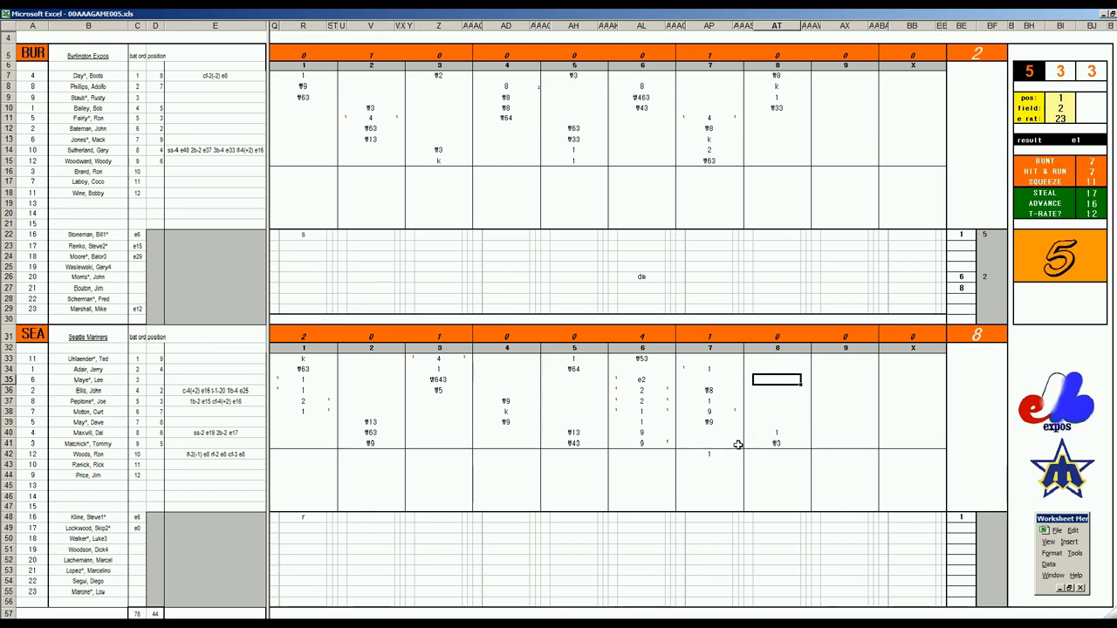
{"action": "left_click", "coordinate": [777, 360]}
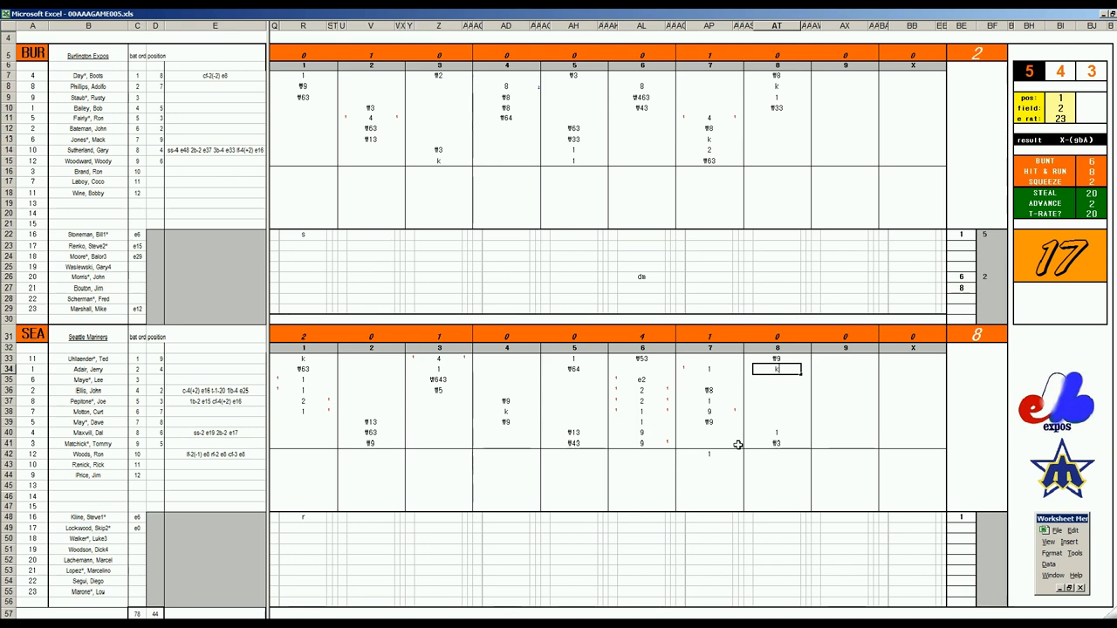
{"action": "mouse_move", "coordinate": [985, 520]}
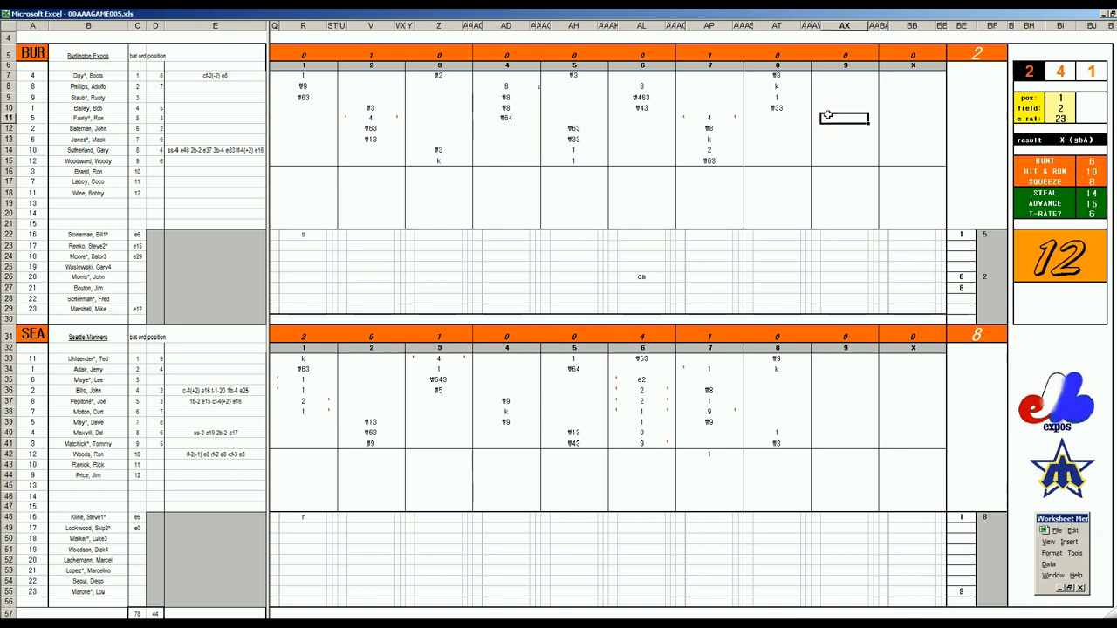
{"action": "mouse_move", "coordinate": [691, 192]}
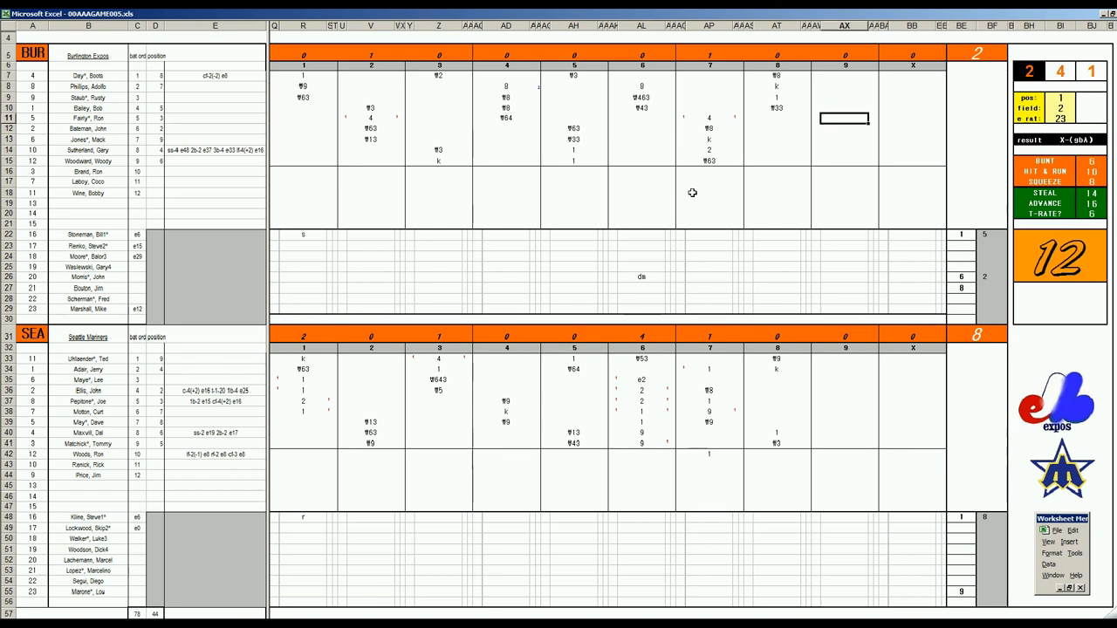
Close out Seattle's eighth with a 3 and move to the Expos' ninth-inning column
{"action": "type", "text": "3"}
{"action": "left_click", "coordinate": [844, 128]}
{"action": "type", "text": "4"}
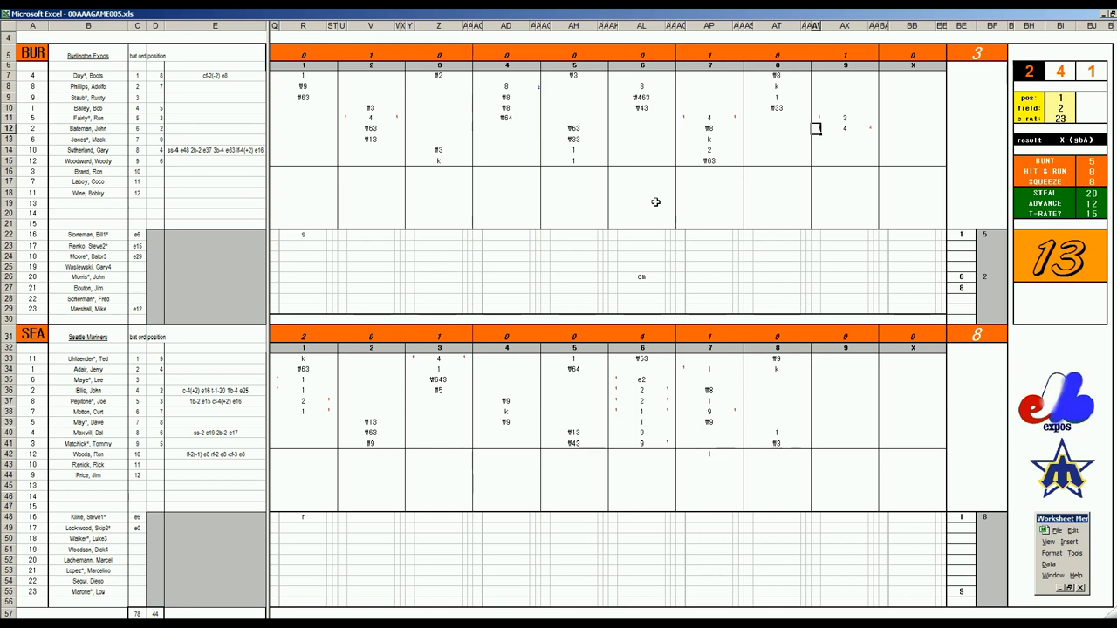
{"action": "left_click", "coordinate": [845, 140]}
{"action": "type", "text": "f5"}
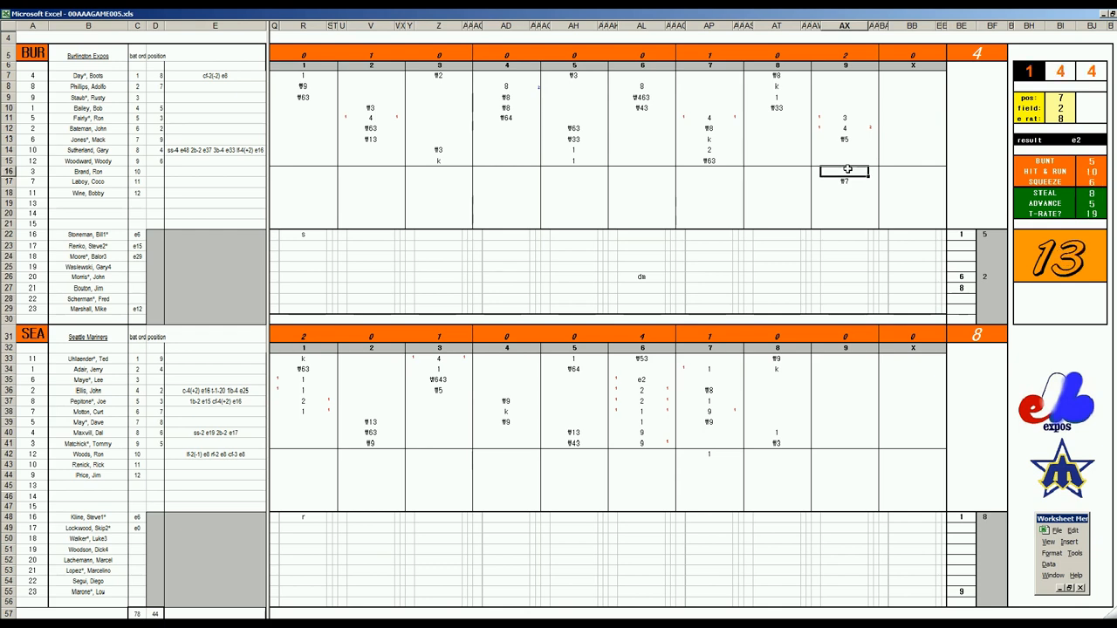
Record an Expos ninth-inning result of 1 and generate the next play outcome
{"action": "left_click", "coordinate": [844, 161]}
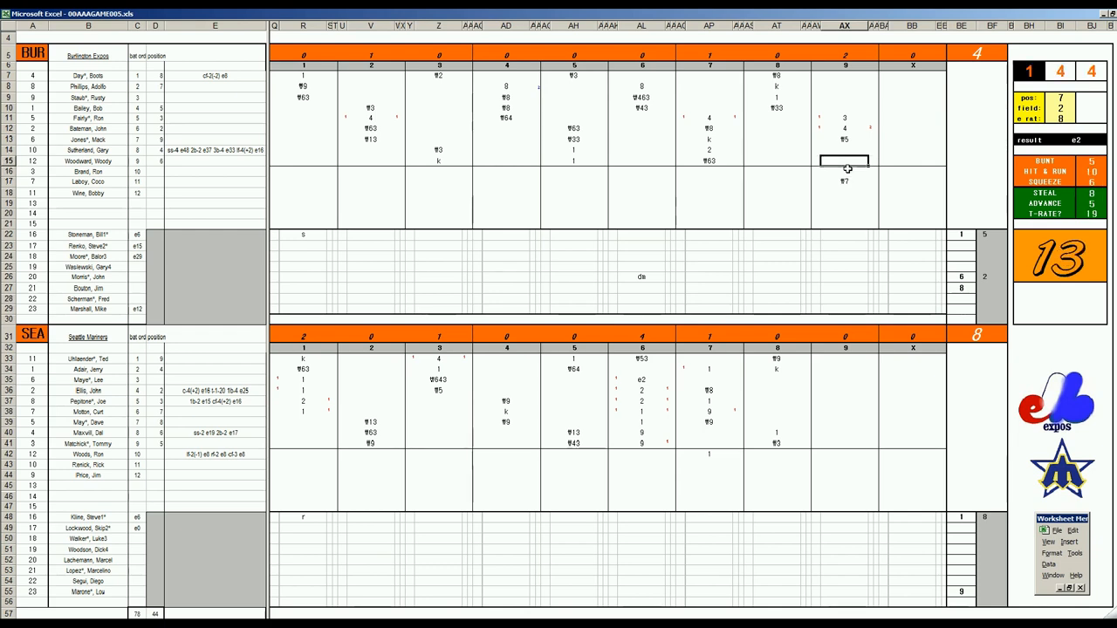
{"action": "type", "text": "1"}
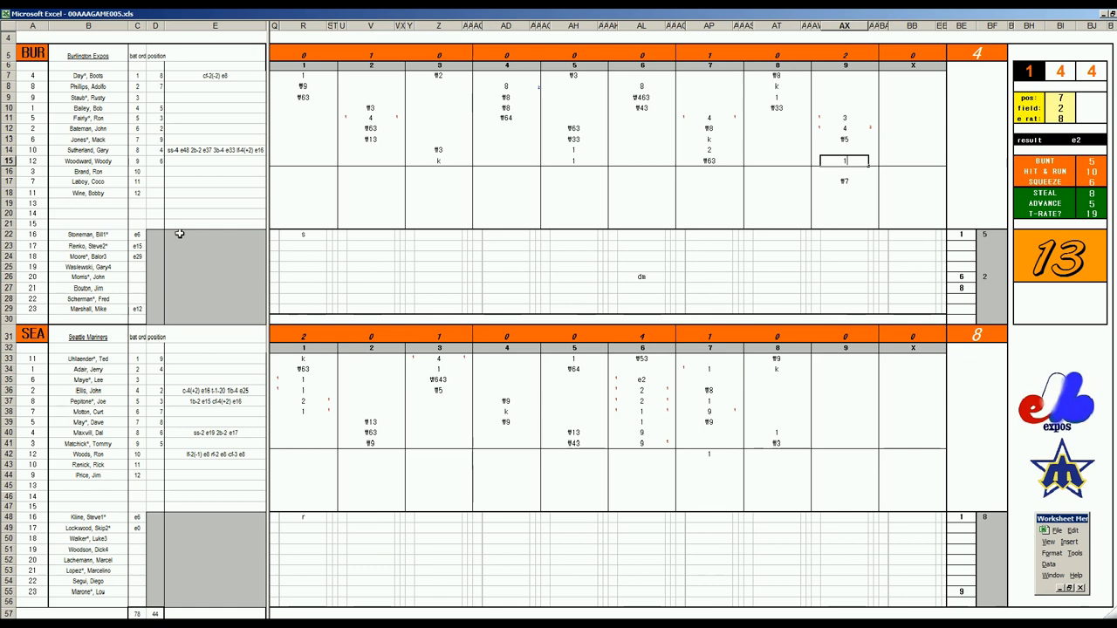
{"action": "mouse_move", "coordinate": [668, 61]}
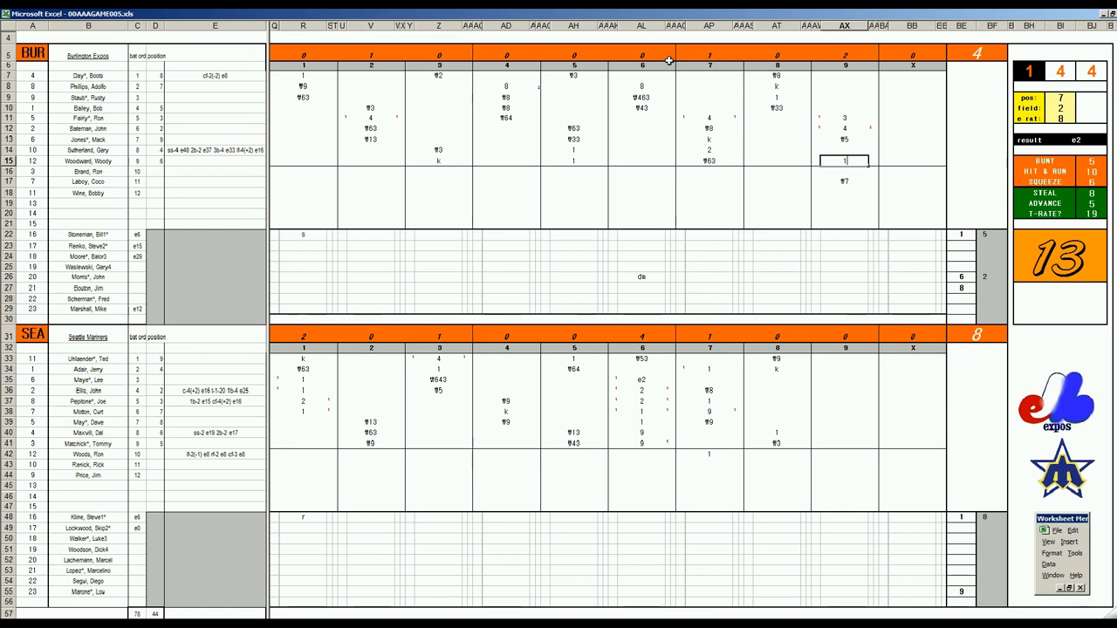
{"action": "mouse_move", "coordinate": [804, 96]}
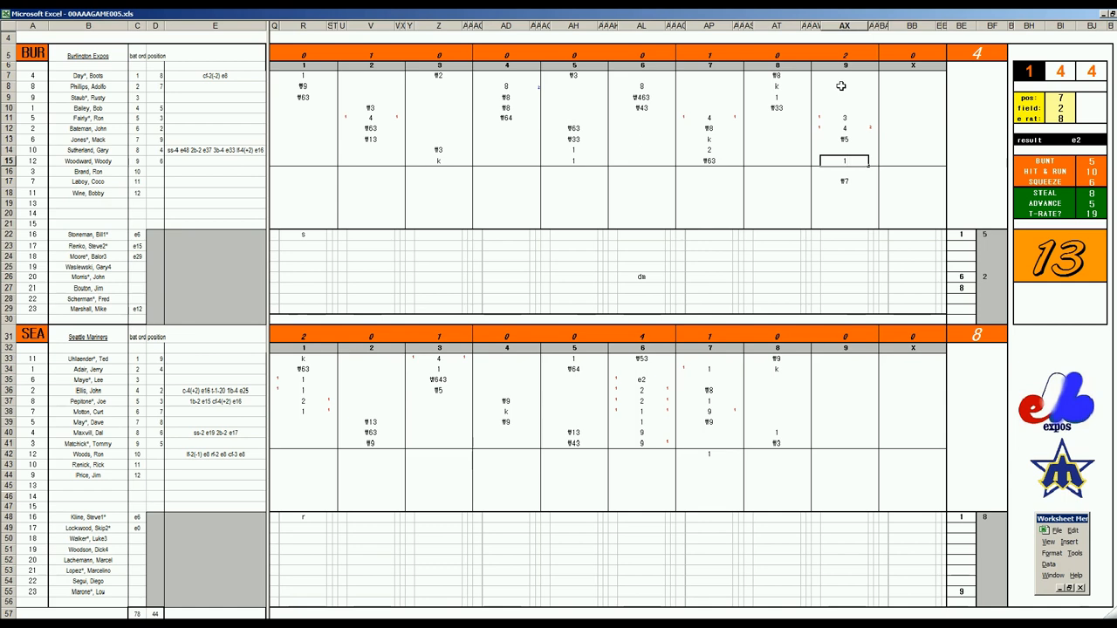
{"action": "mouse_move", "coordinate": [842, 80]}
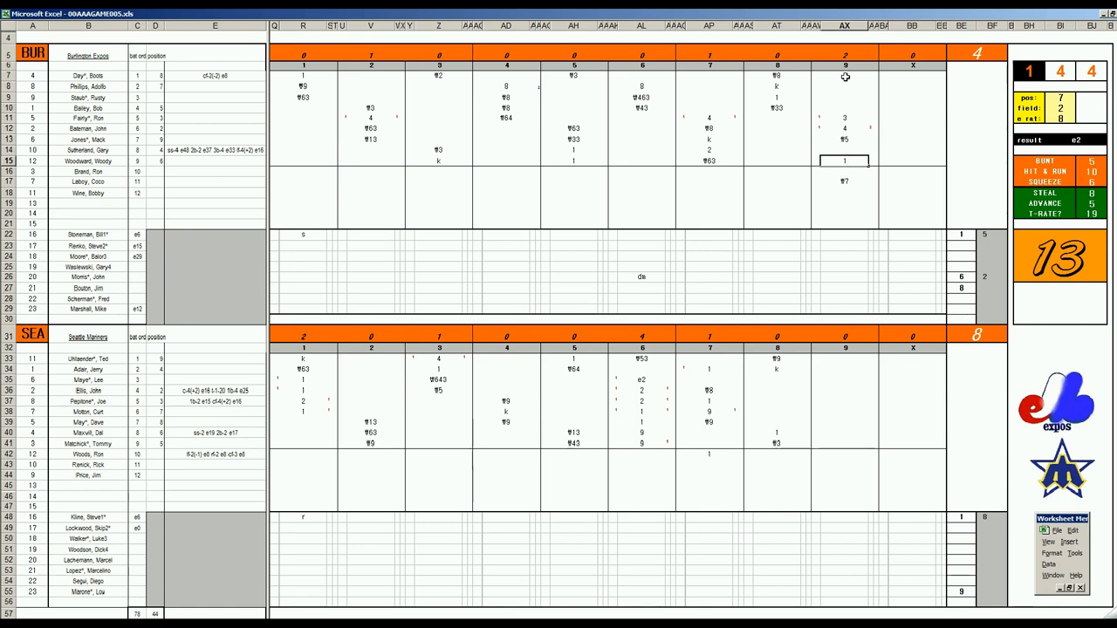
{"action": "left_click", "coordinate": [844, 77]}
{"action": "type", "text": "f9"}
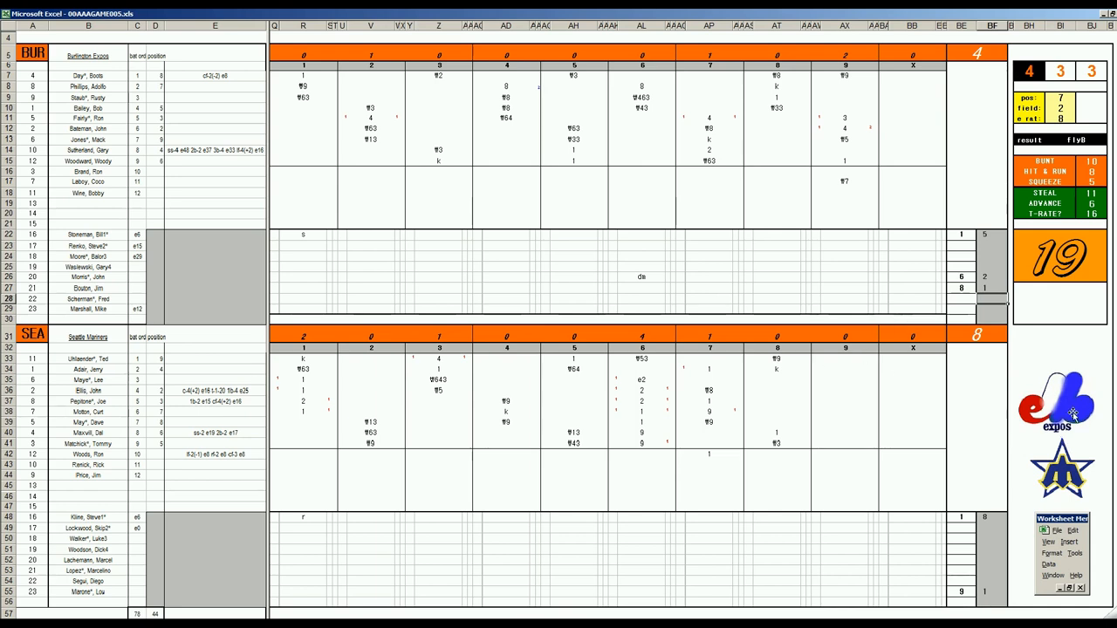
{"action": "mouse_move", "coordinate": [1105, 370]}
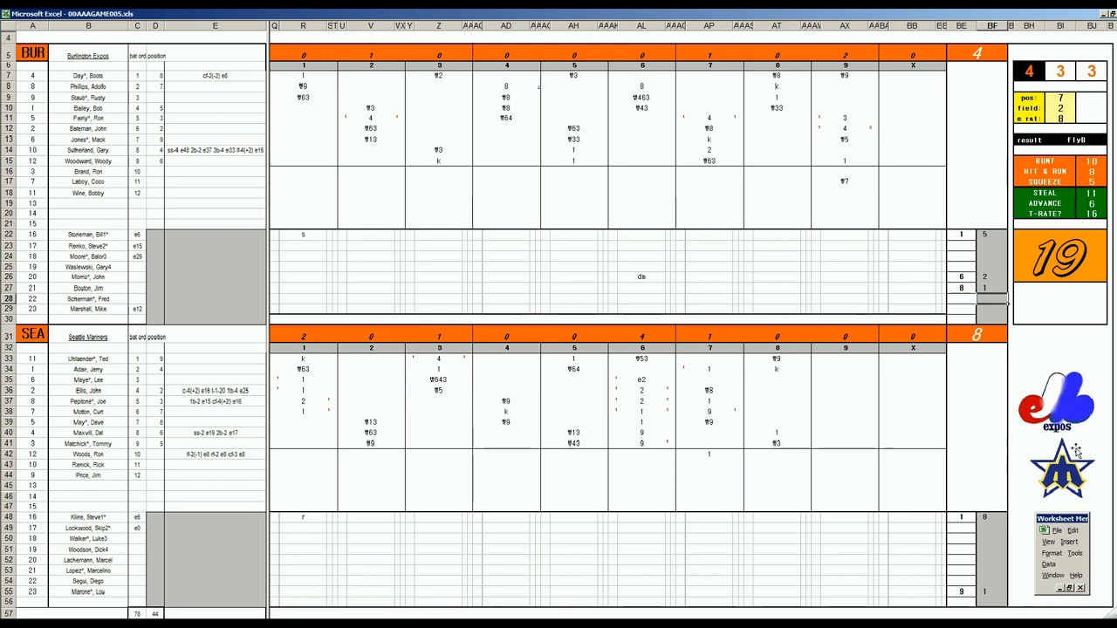
{"action": "mouse_move", "coordinate": [1073, 451]}
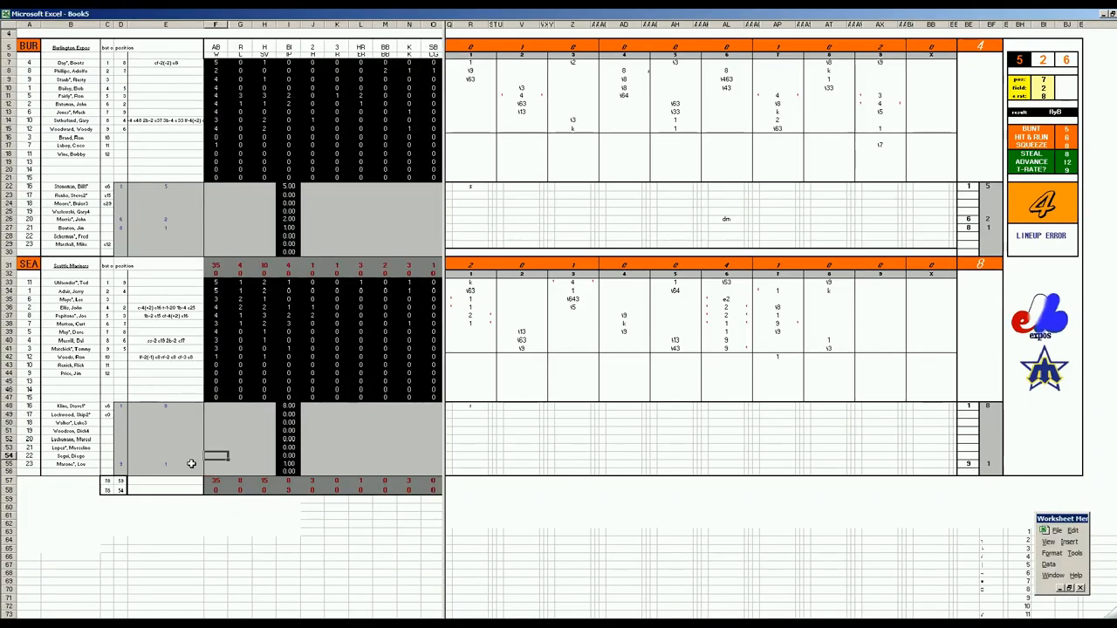
Enter a Seattle pitching figure of 2 in Book3 and move to the Expos pitching cells
{"action": "left_click", "coordinate": [310, 464]}
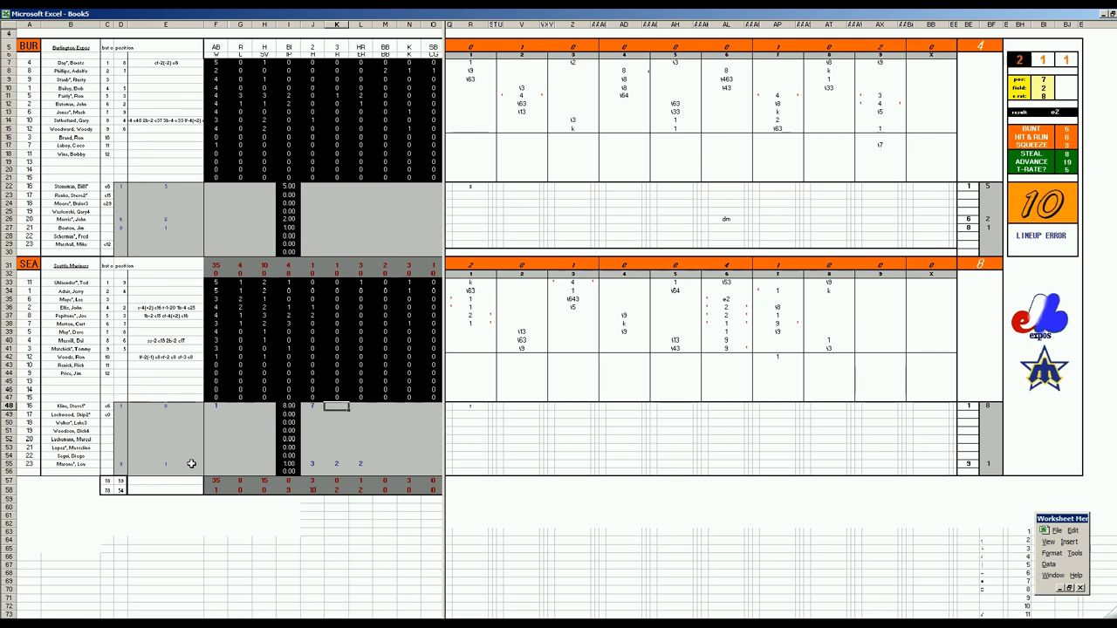
{"action": "type", "text": "2"}
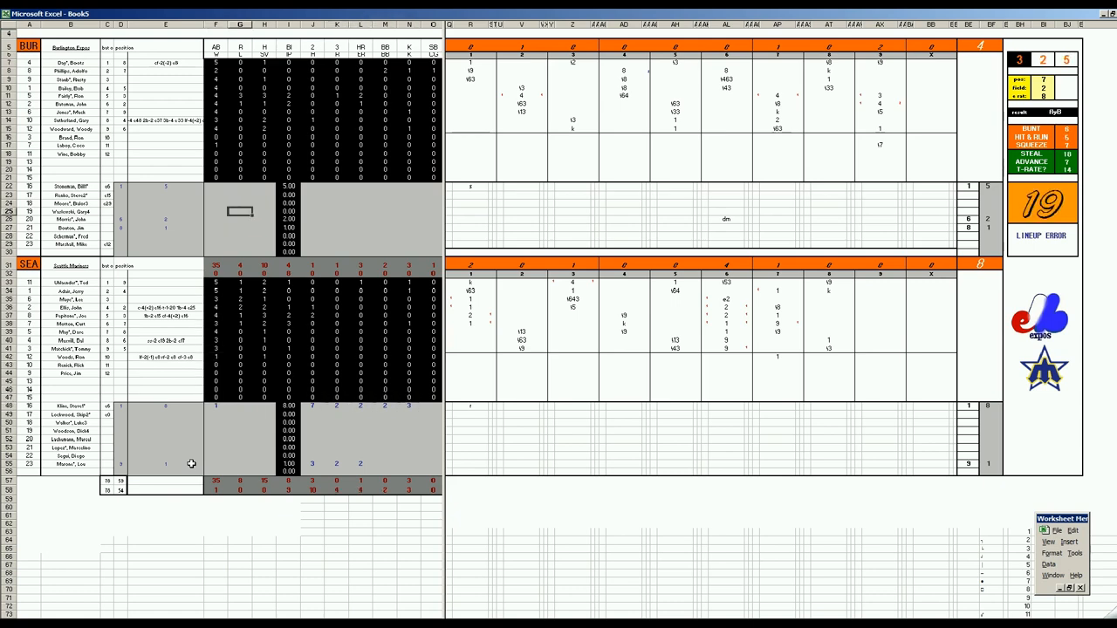
{"action": "left_click", "coordinate": [311, 227]}
{"action": "type", "text": "1"}
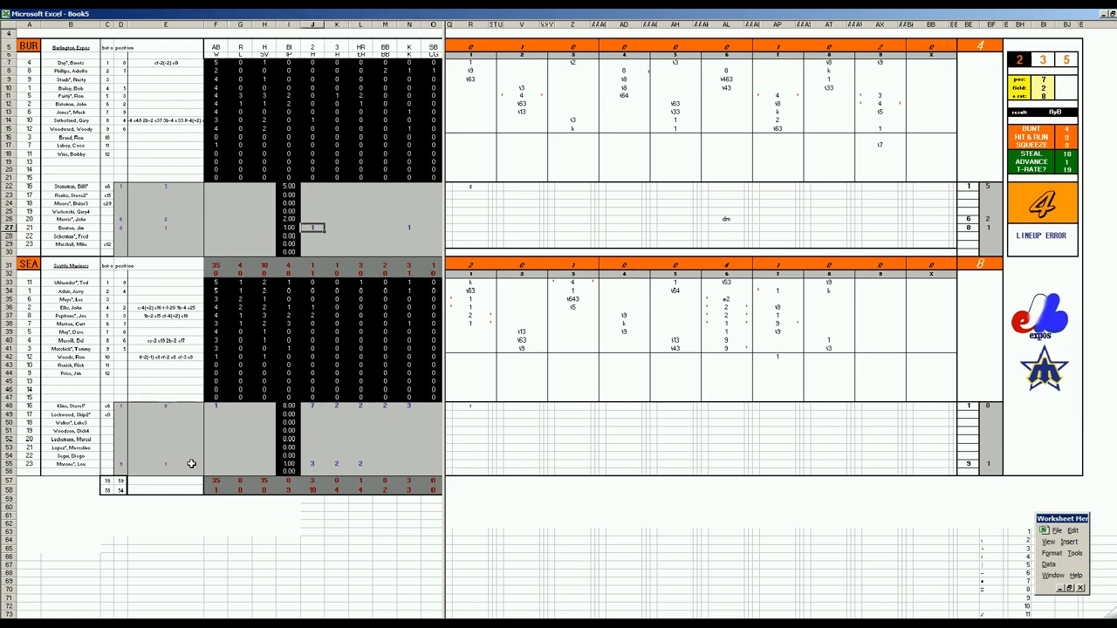
{"action": "left_click", "coordinate": [311, 220]}
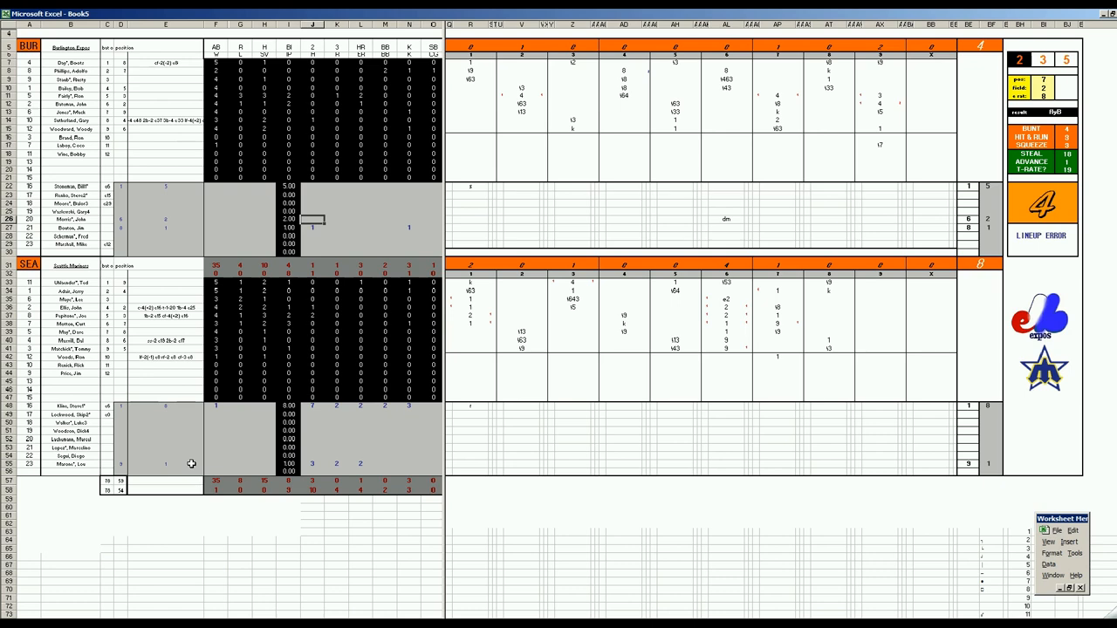
{"action": "mouse_move", "coordinate": [721, 333]}
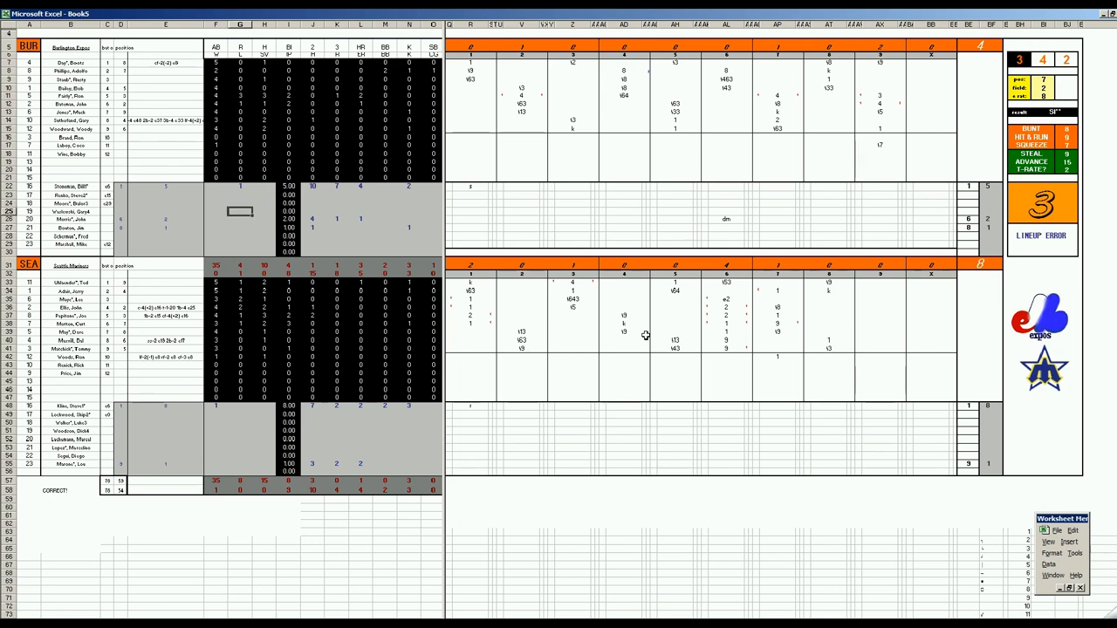
{"action": "key", "text": "ctrl+s"}
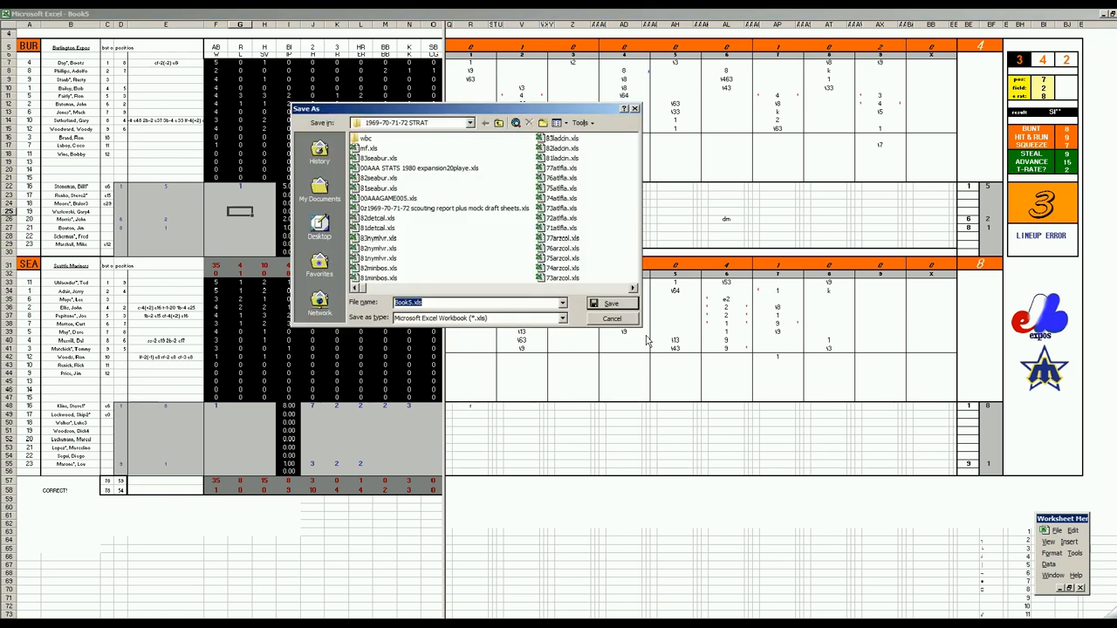
{"action": "left_click", "coordinate": [376, 157]}
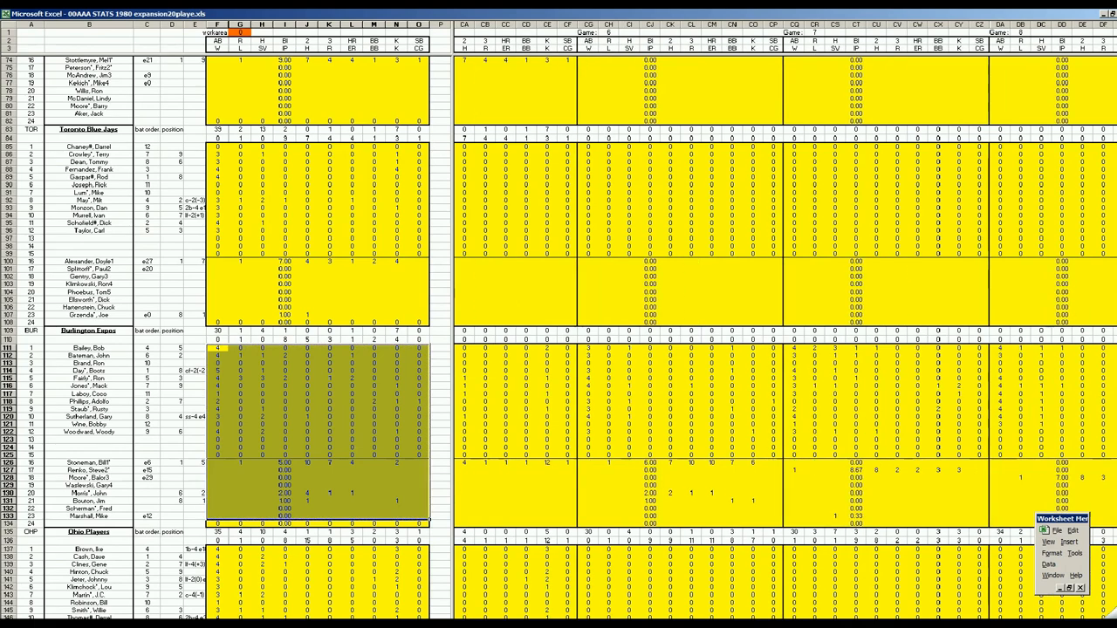
Bring the Burlington Expos batting block into view and select a cell in it
{"action": "scroll", "scroll_direction": "right", "scroll_amount": 3}
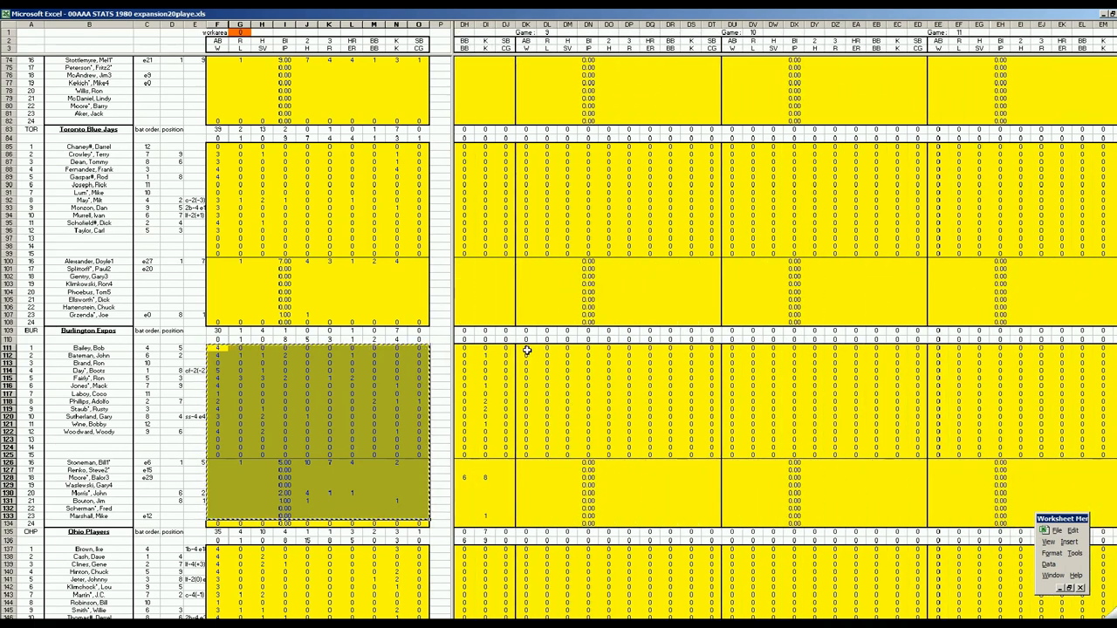
{"action": "left_click", "coordinate": [394, 427]}
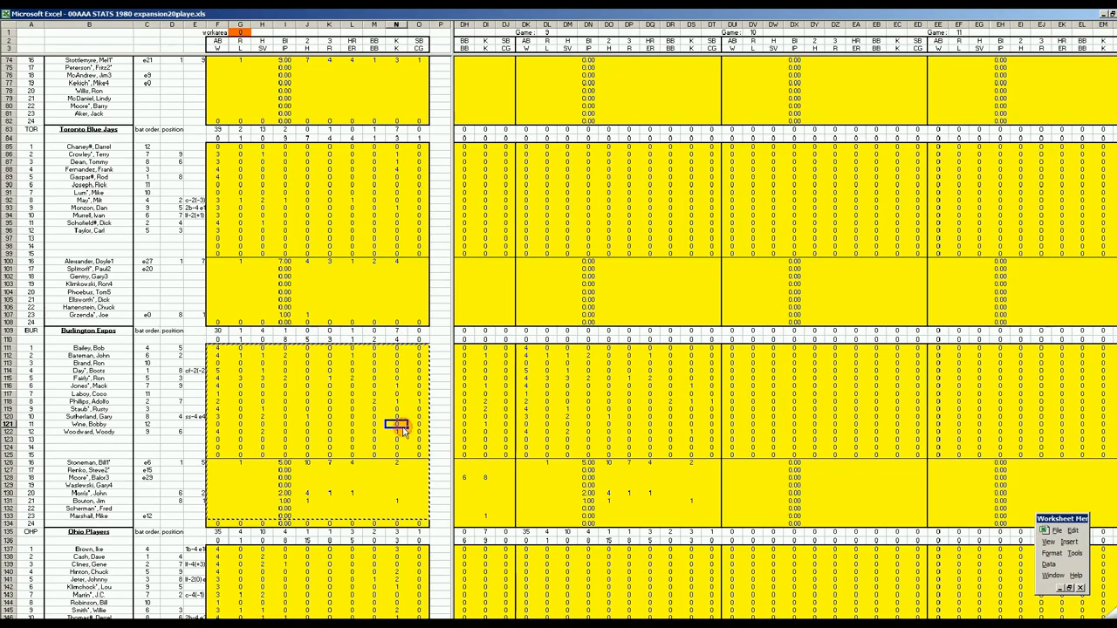
Move down to the Seattle Mariners block and bring up its context menu
{"action": "scroll", "scroll_direction": "down", "scroll_amount": 3}
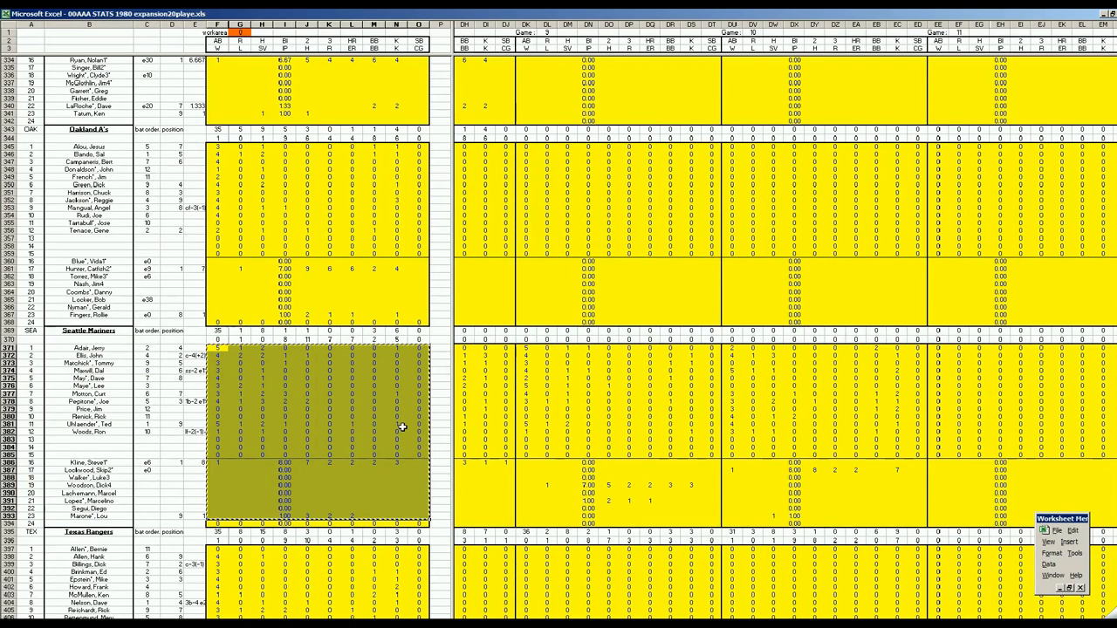
{"action": "mouse_move", "coordinate": [831, 454]}
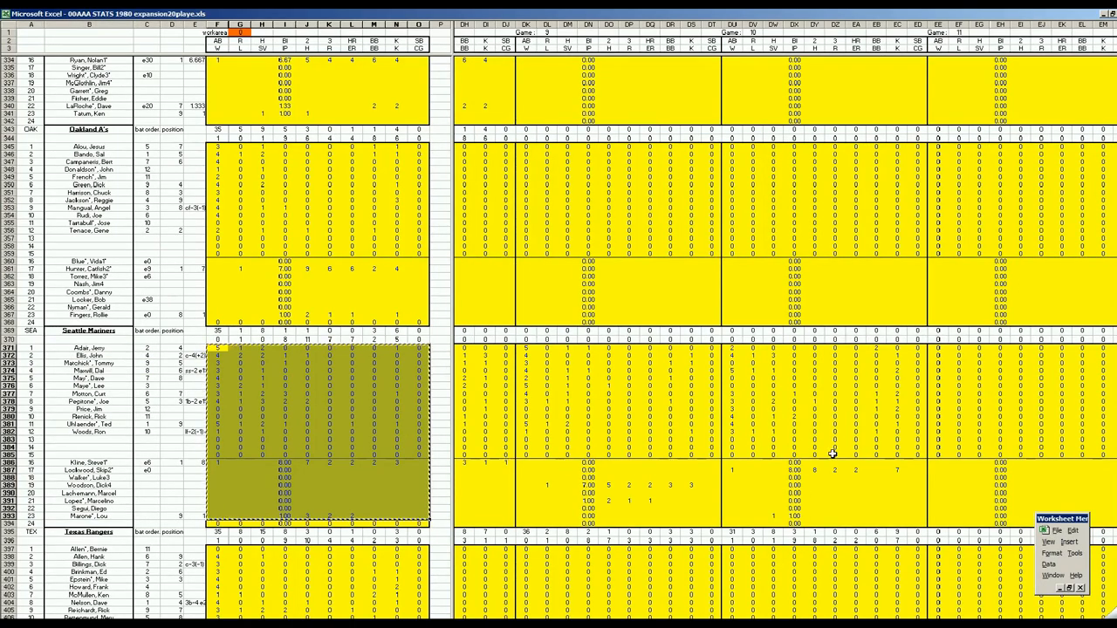
{"action": "mouse_move", "coordinate": [932, 377]}
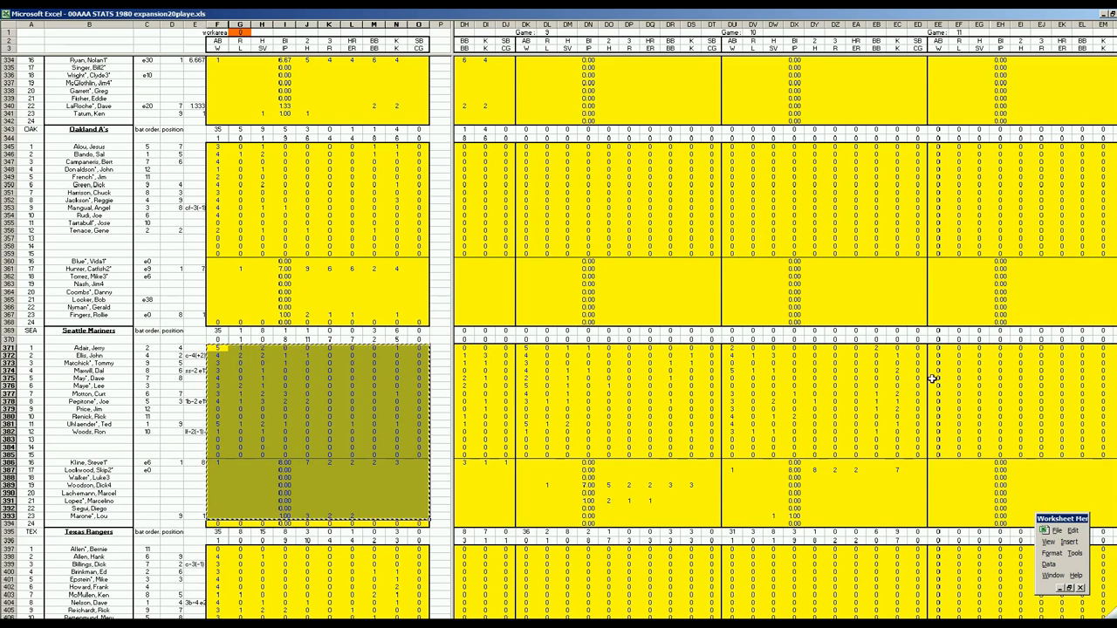
{"action": "right_click", "coordinate": [934, 346]}
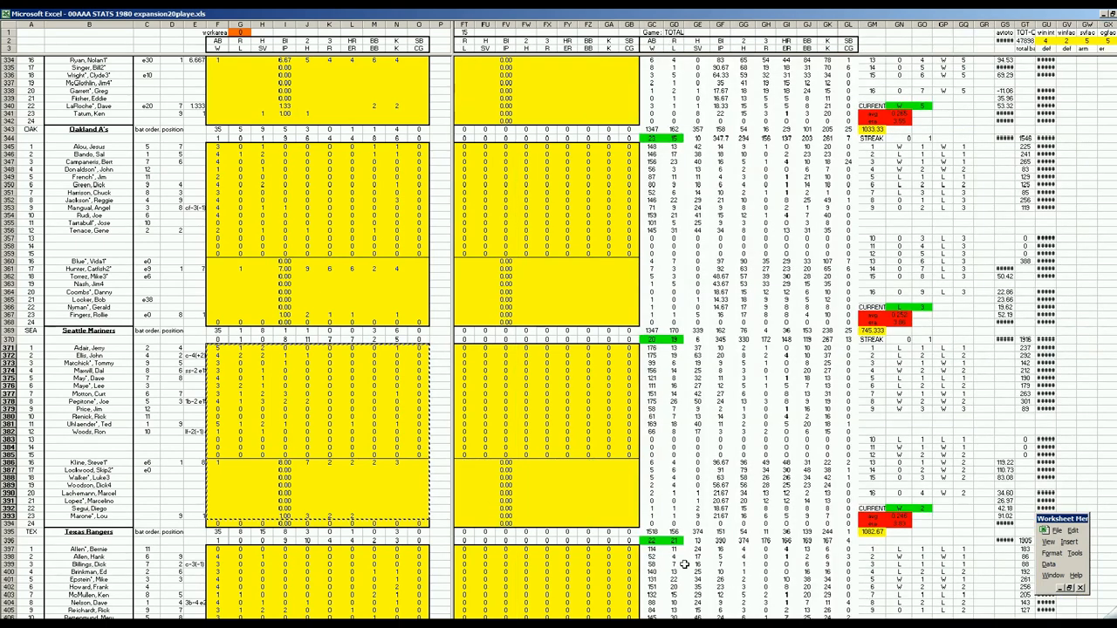
{"action": "left_click", "coordinate": [607, 508]}
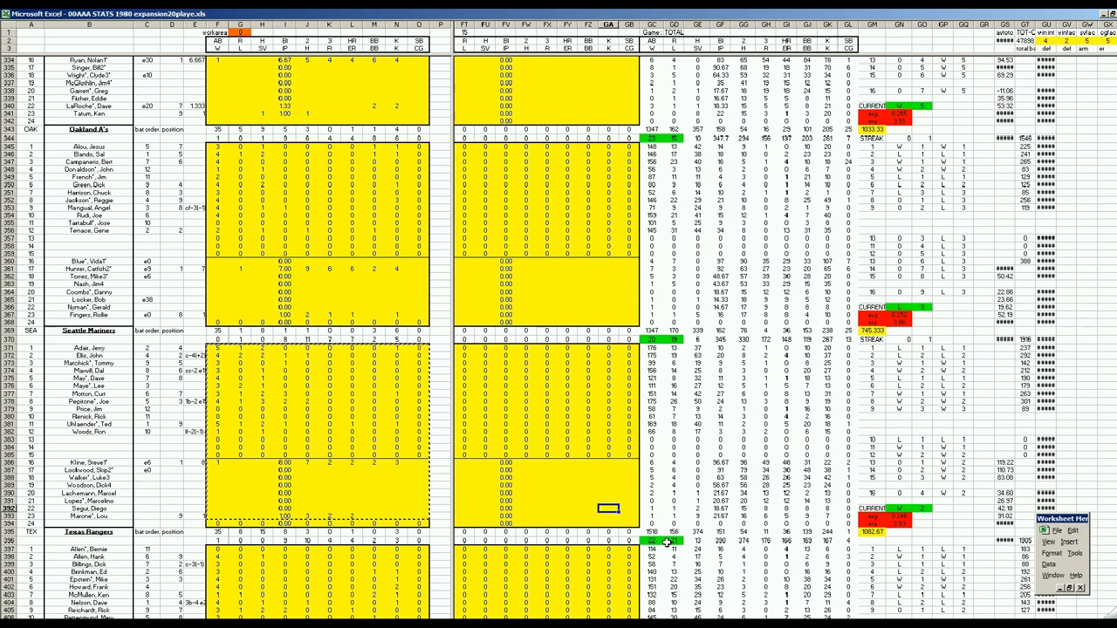
{"action": "mouse_move", "coordinate": [907, 520]}
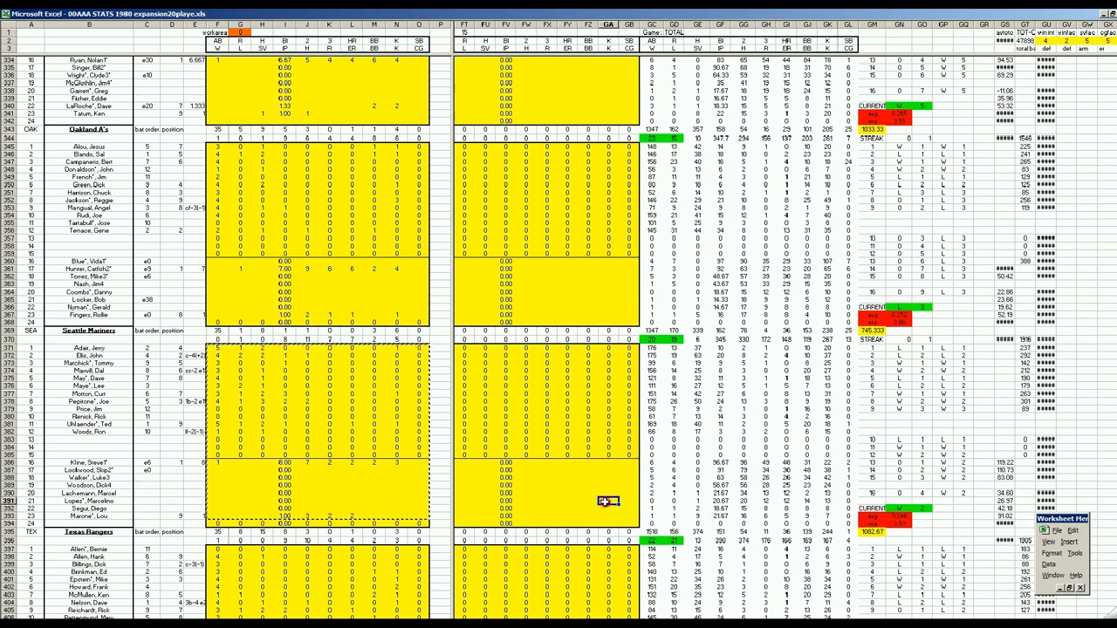
{"action": "scroll", "scroll_direction": "up", "scroll_amount": 3}
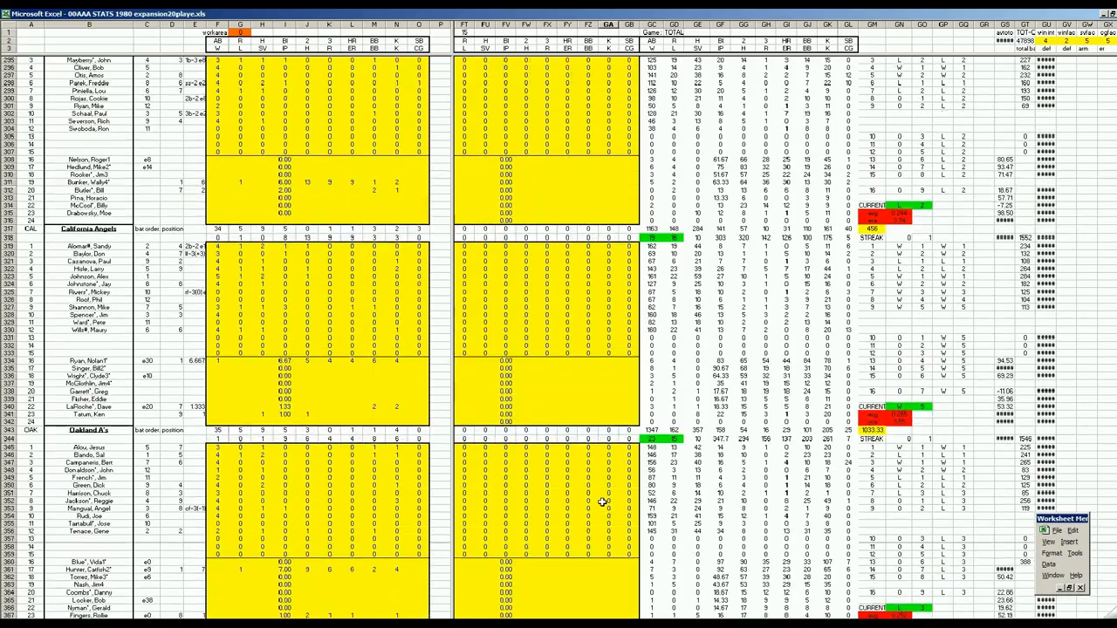
{"action": "scroll", "scroll_direction": "up", "scroll_amount": 3}
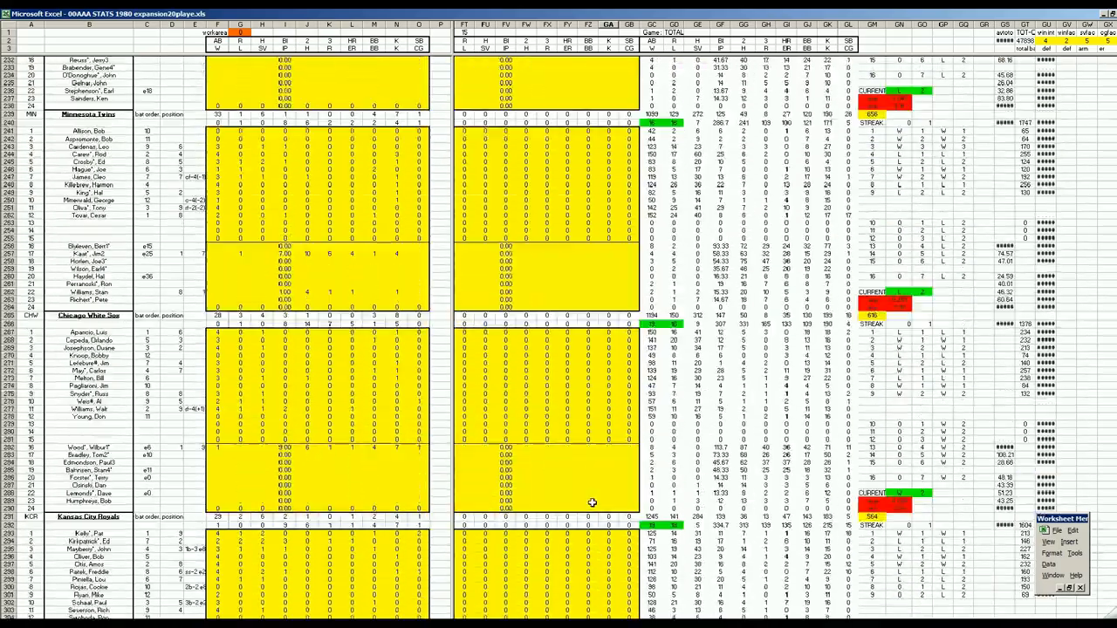
{"action": "scroll", "scroll_direction": "up", "scroll_amount": 3}
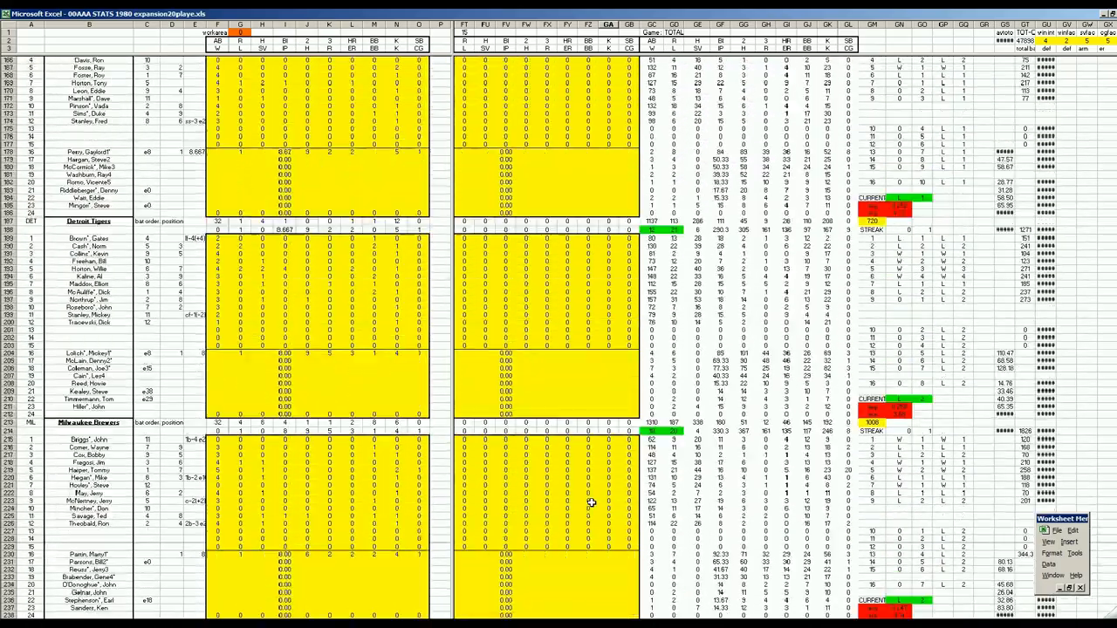
{"action": "scroll", "scroll_direction": "up", "scroll_amount": 3}
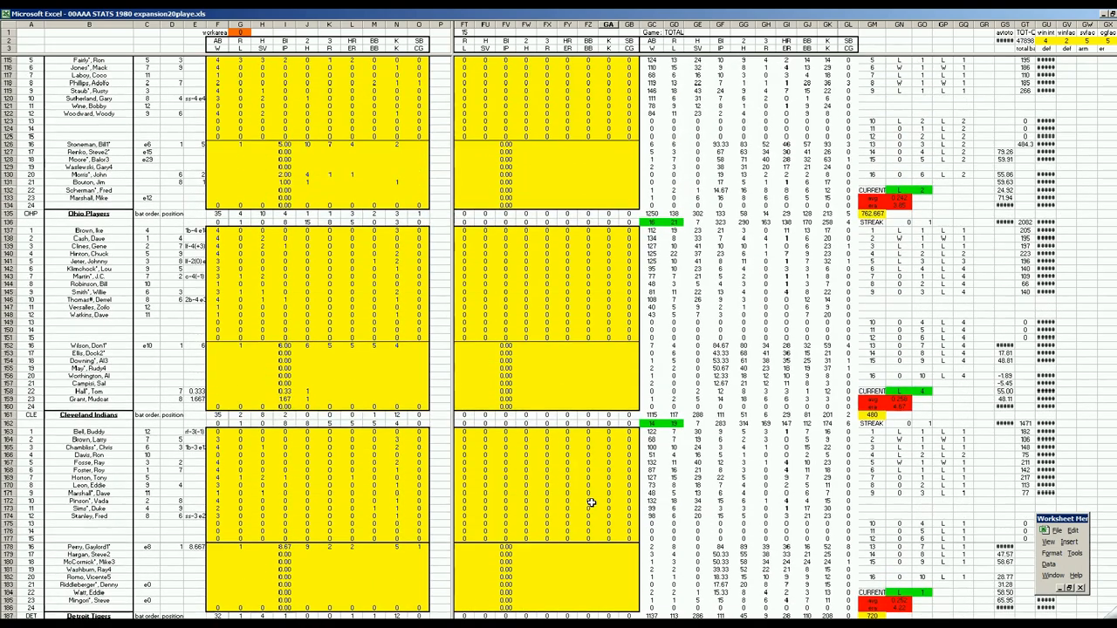
{"action": "scroll", "scroll_direction": "up", "scroll_amount": 3}
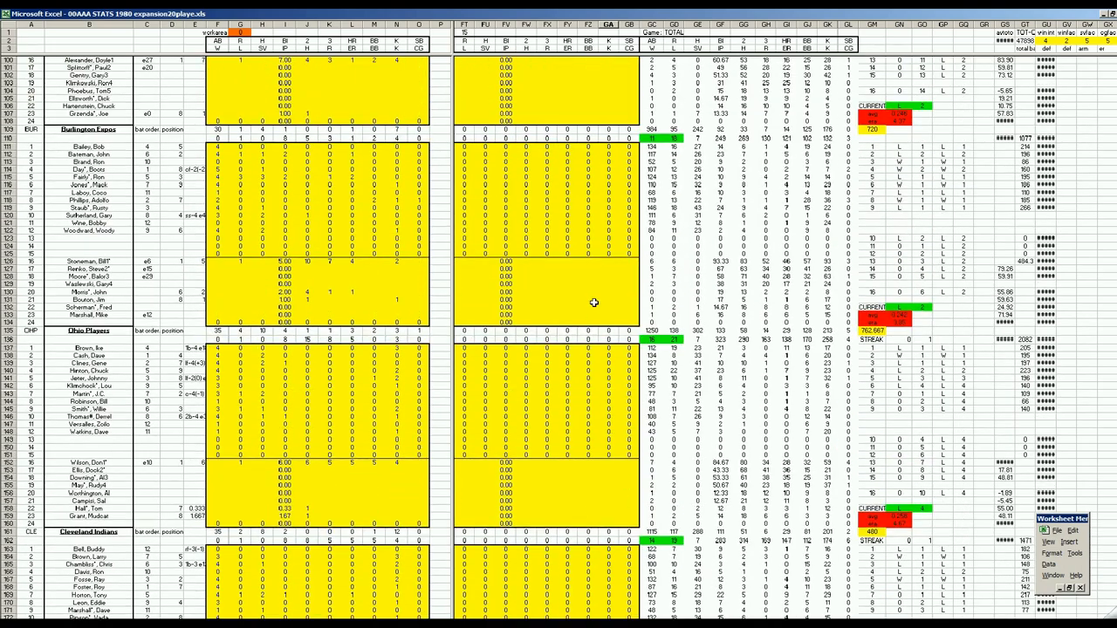
{"action": "scroll", "scroll_direction": "down", "scroll_amount": 3}
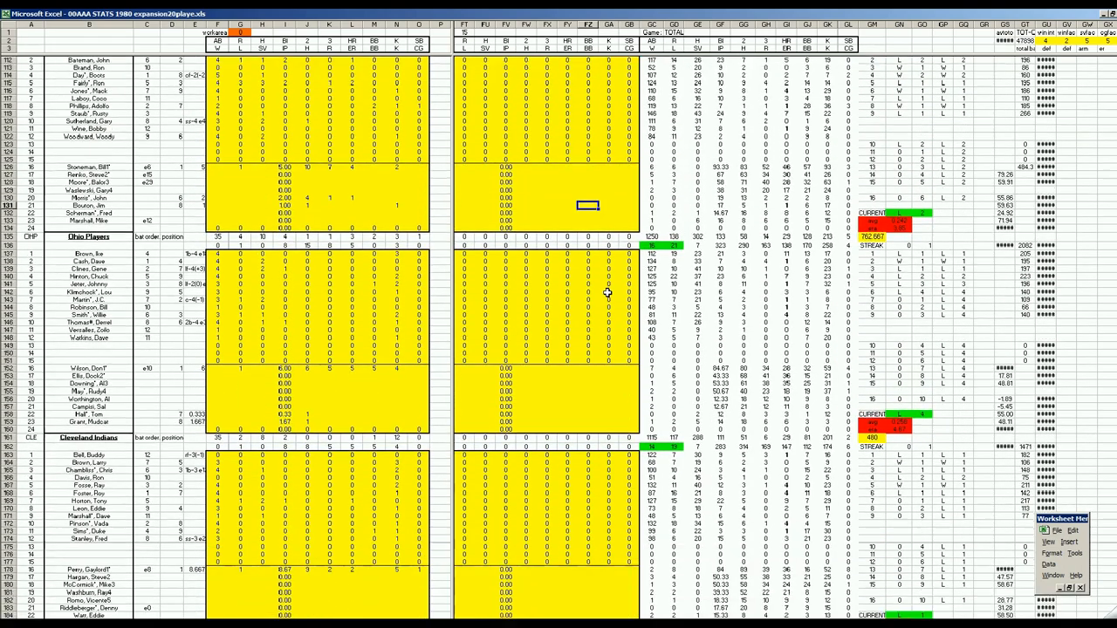
{"action": "scroll", "scroll_direction": "down", "scroll_amount": 3}
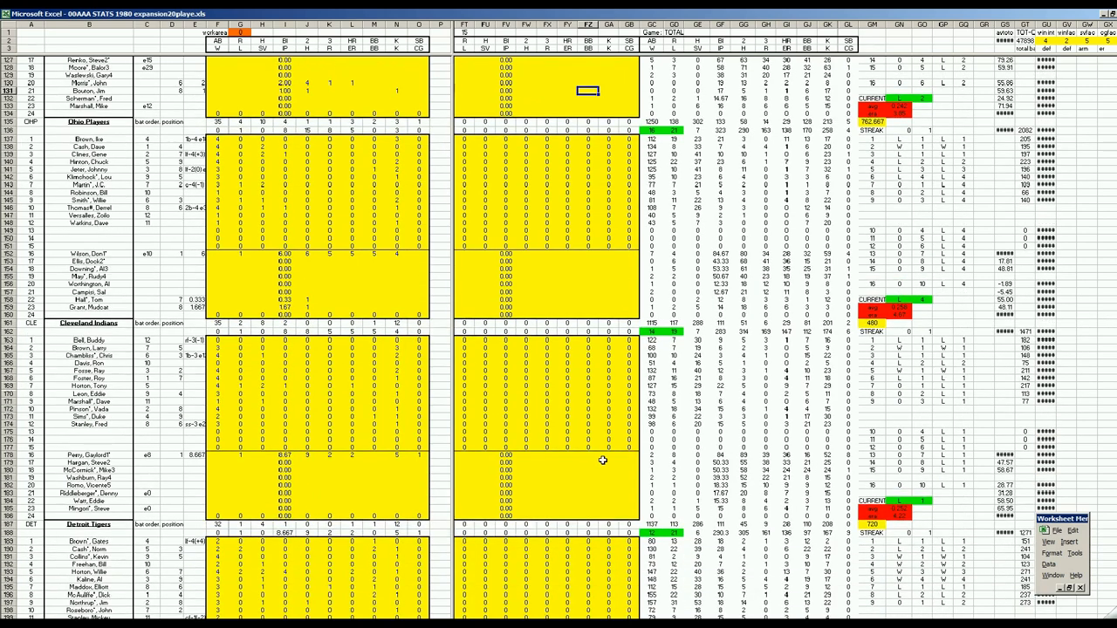
{"action": "mouse_move", "coordinate": [653, 490]}
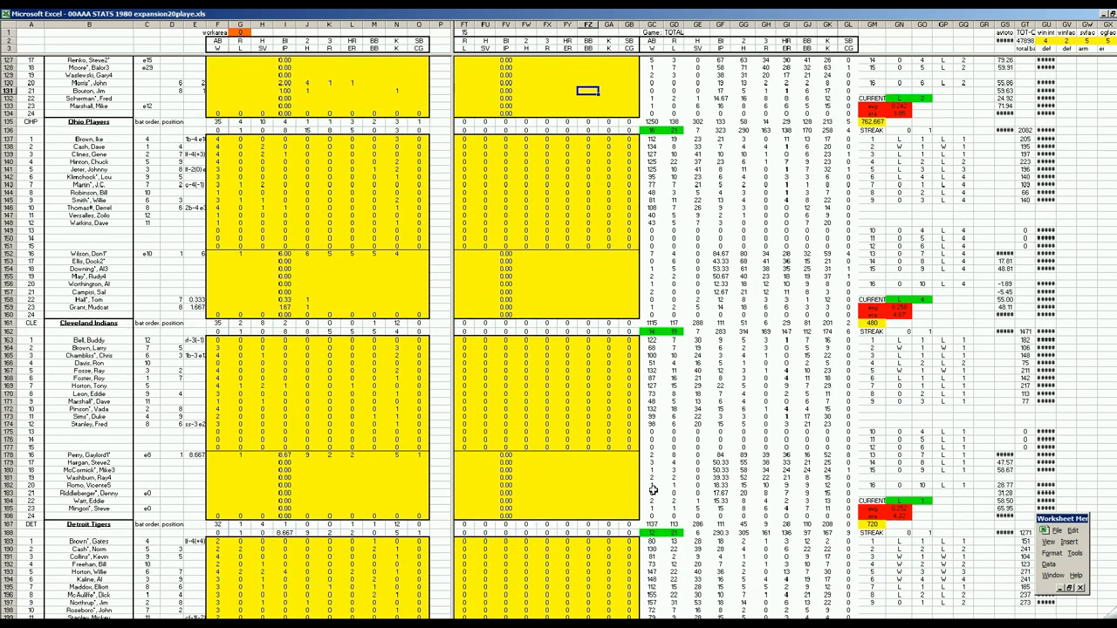
{"action": "mouse_move", "coordinate": [591, 300]}
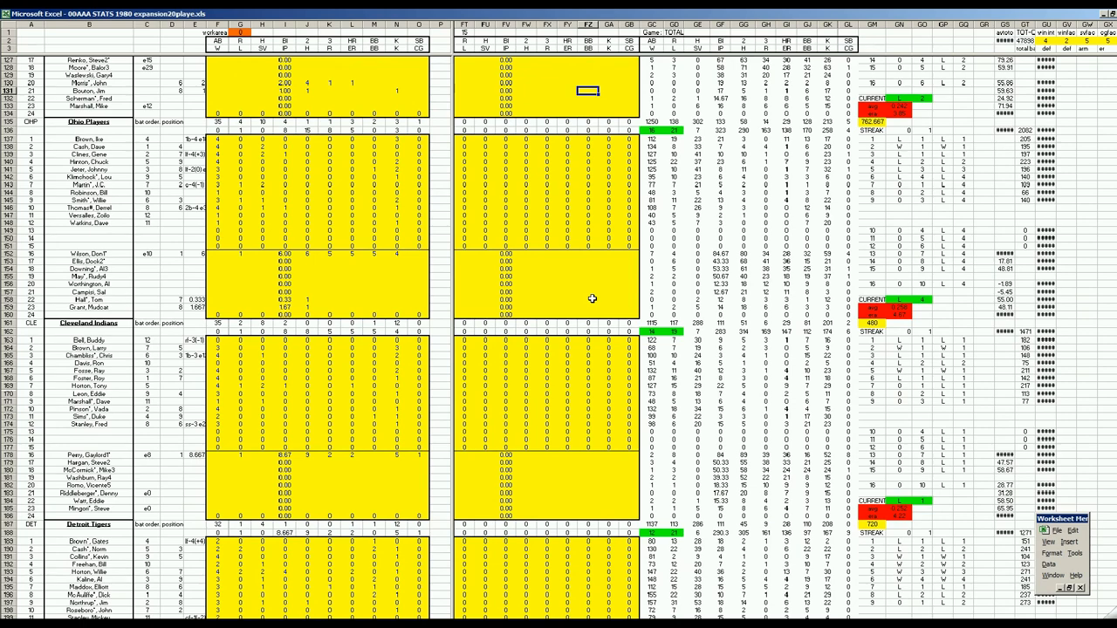
{"action": "left_click", "coordinate": [588, 300]}
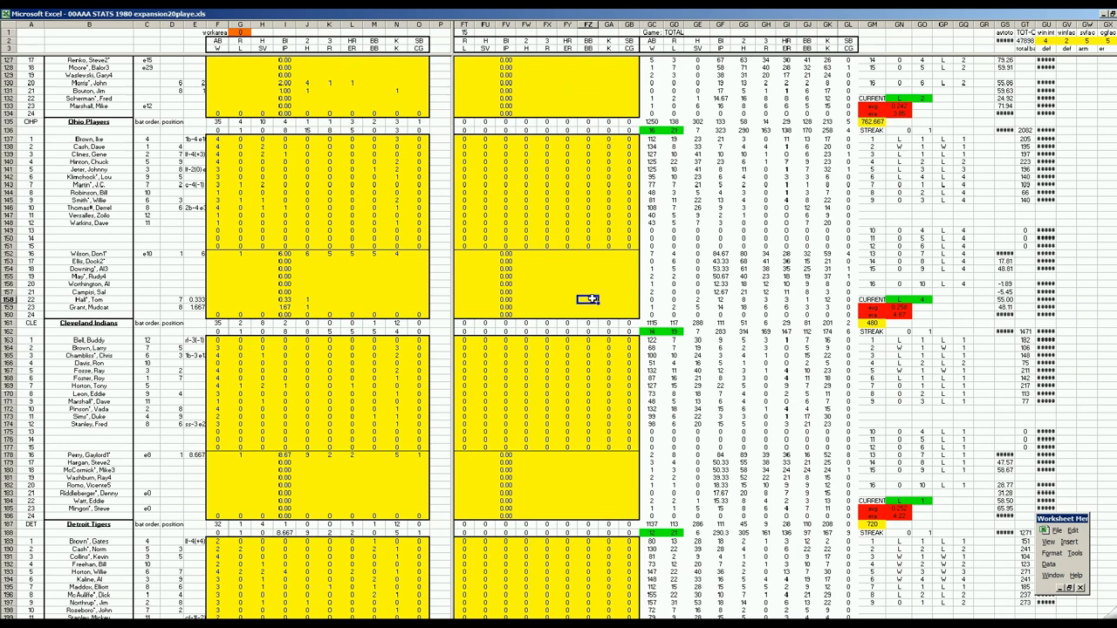
{"action": "scroll", "scroll_direction": "up", "scroll_amount": 3}
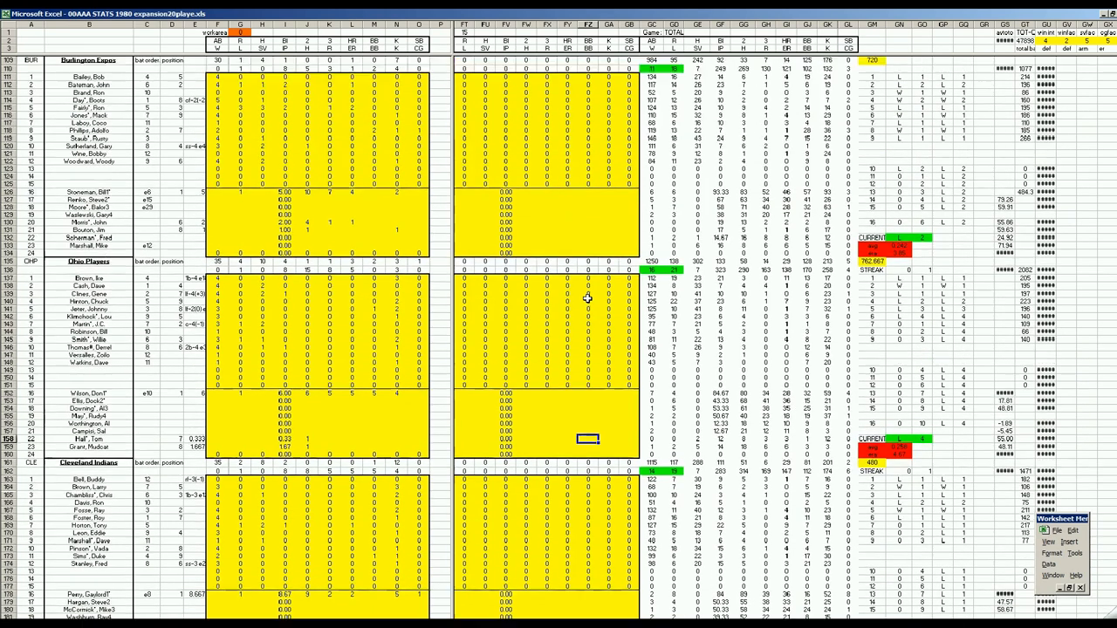
{"action": "left_click", "coordinate": [607, 231]}
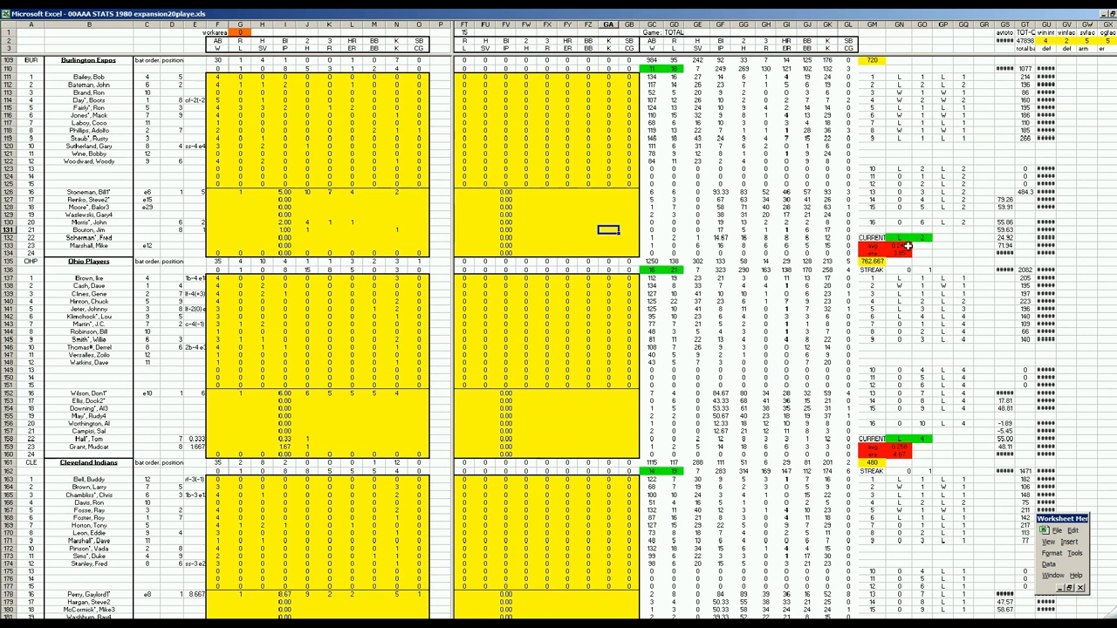
{"action": "mouse_move", "coordinate": [911, 255]}
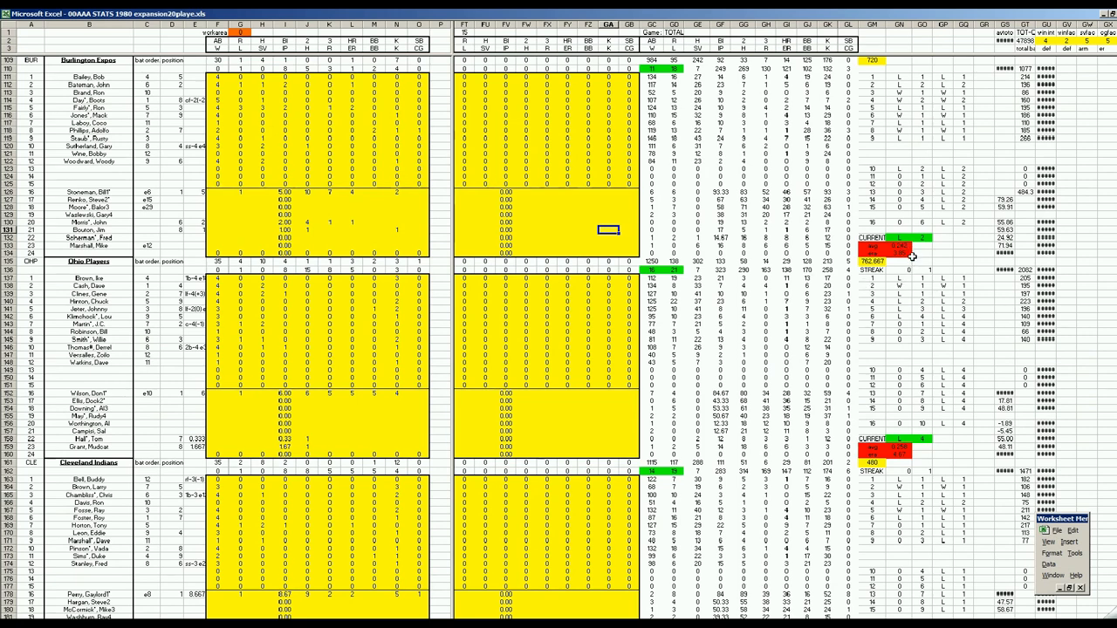
{"action": "mouse_move", "coordinate": [617, 213]}
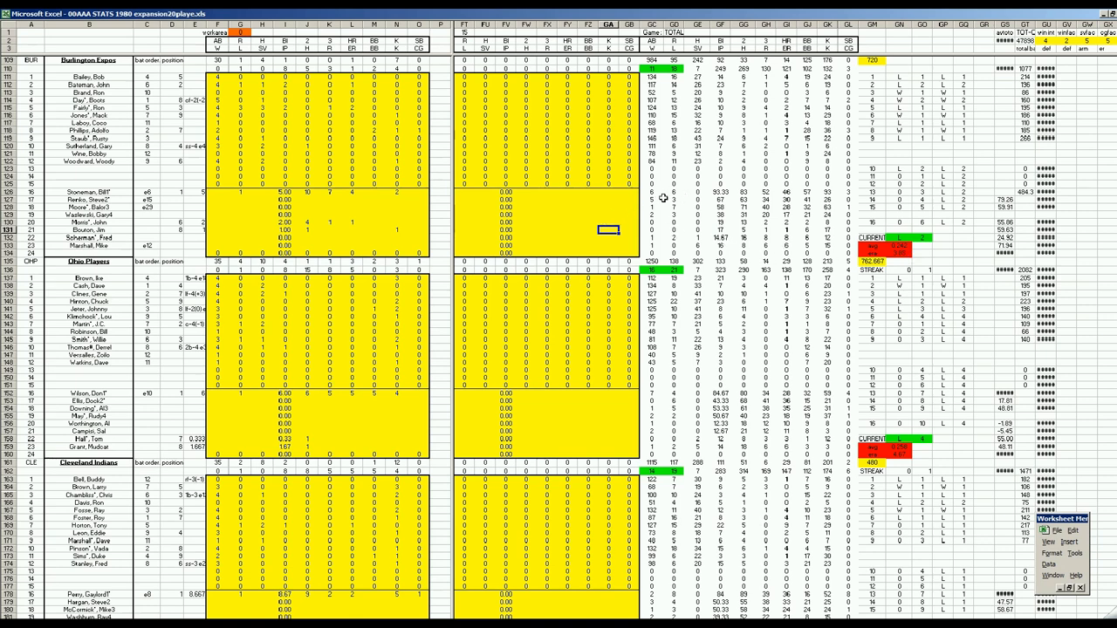
{"action": "mouse_move", "coordinate": [656, 217]}
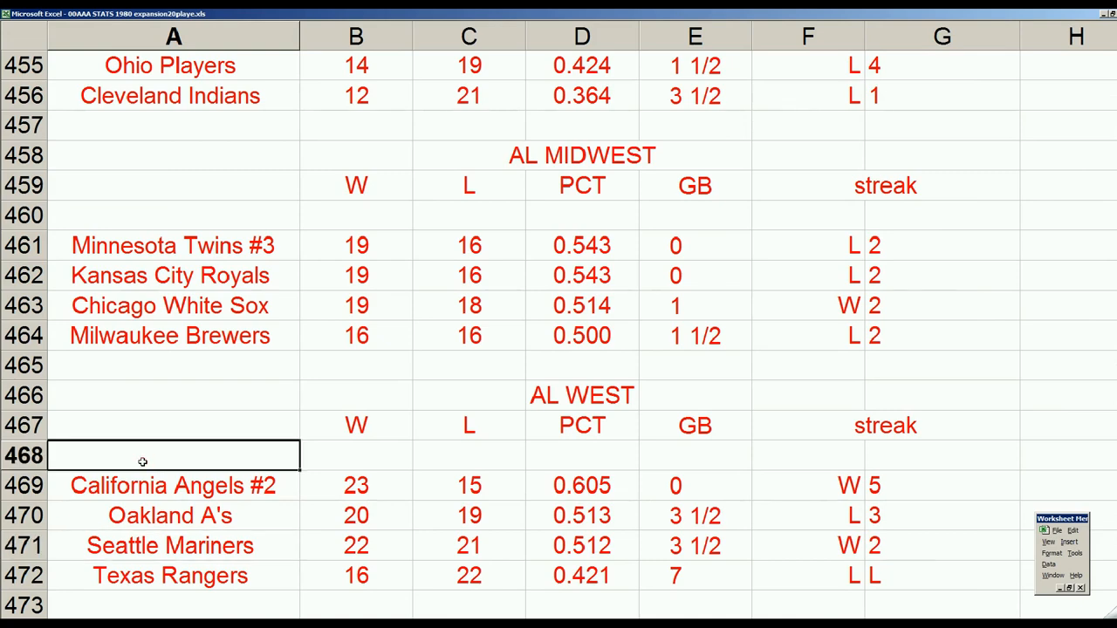
Navigate the sheet to bring the AL standings table into view
{"action": "scroll", "scroll_direction": "up", "scroll_amount": 3}
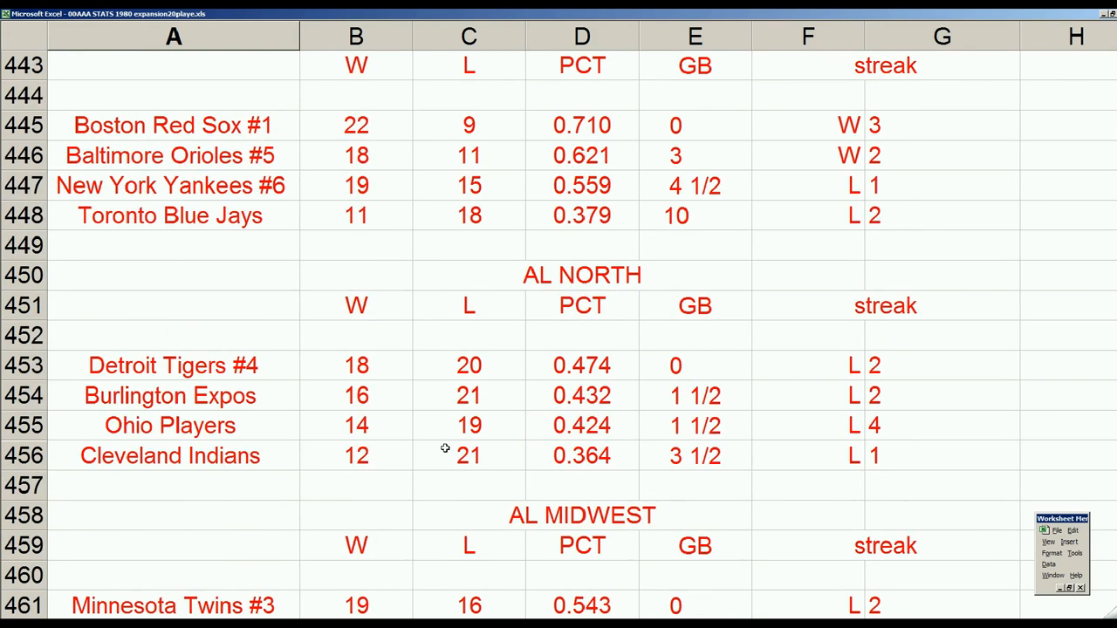
{"action": "left_click", "coordinate": [174, 365]}
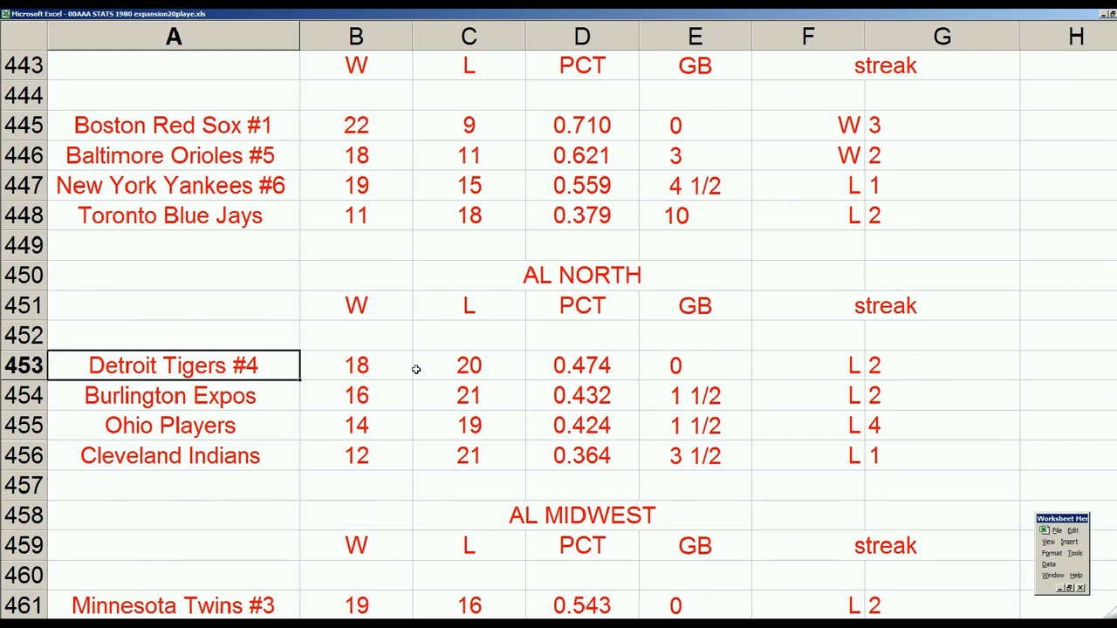
{"action": "mouse_move", "coordinate": [279, 427]}
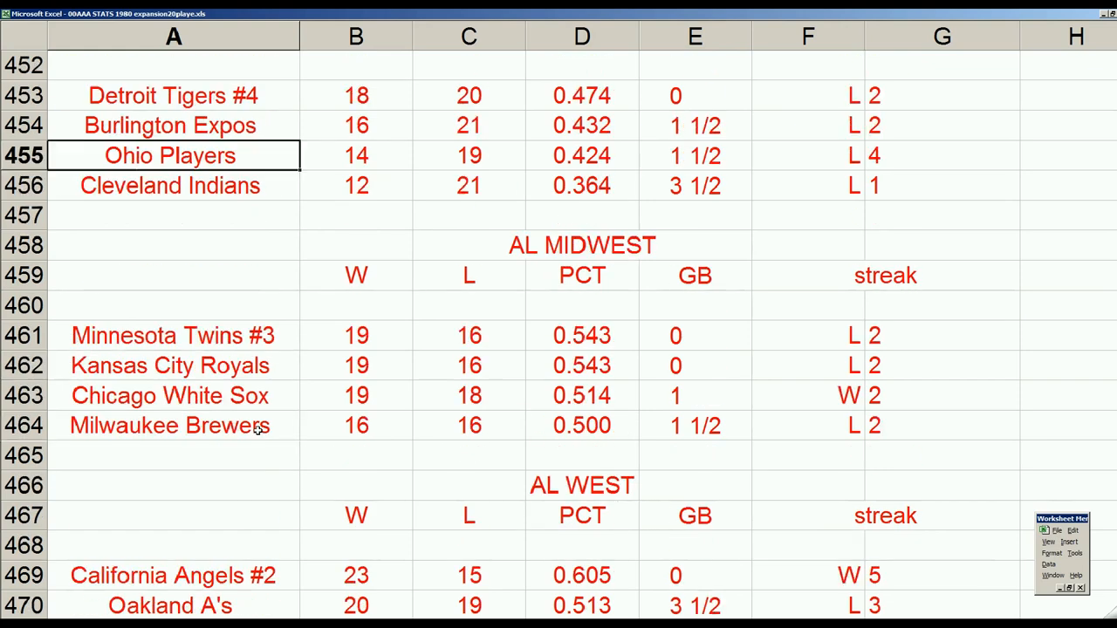
{"action": "scroll", "scroll_direction": "down", "scroll_amount": 3}
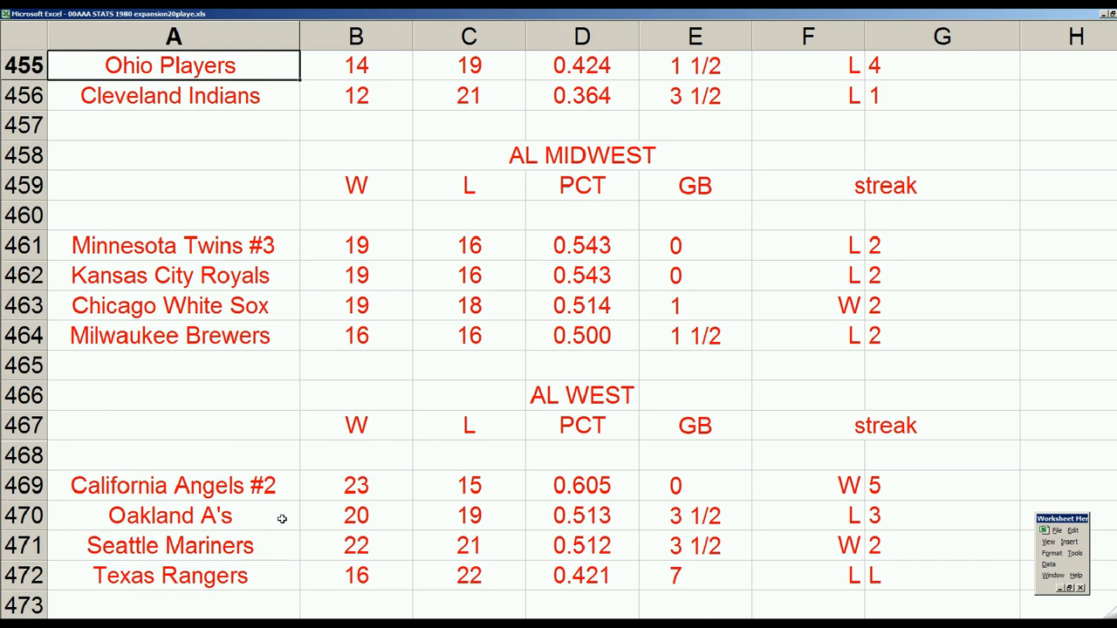
{"action": "scroll", "scroll_direction": "up", "scroll_amount": 3}
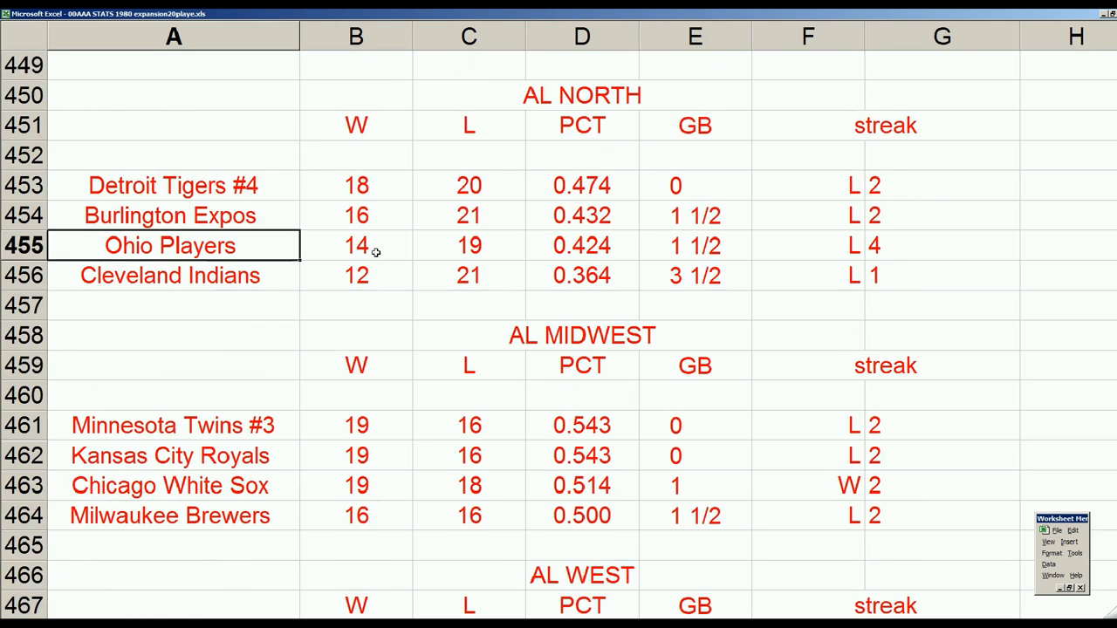
{"action": "mouse_move", "coordinate": [267, 308]}
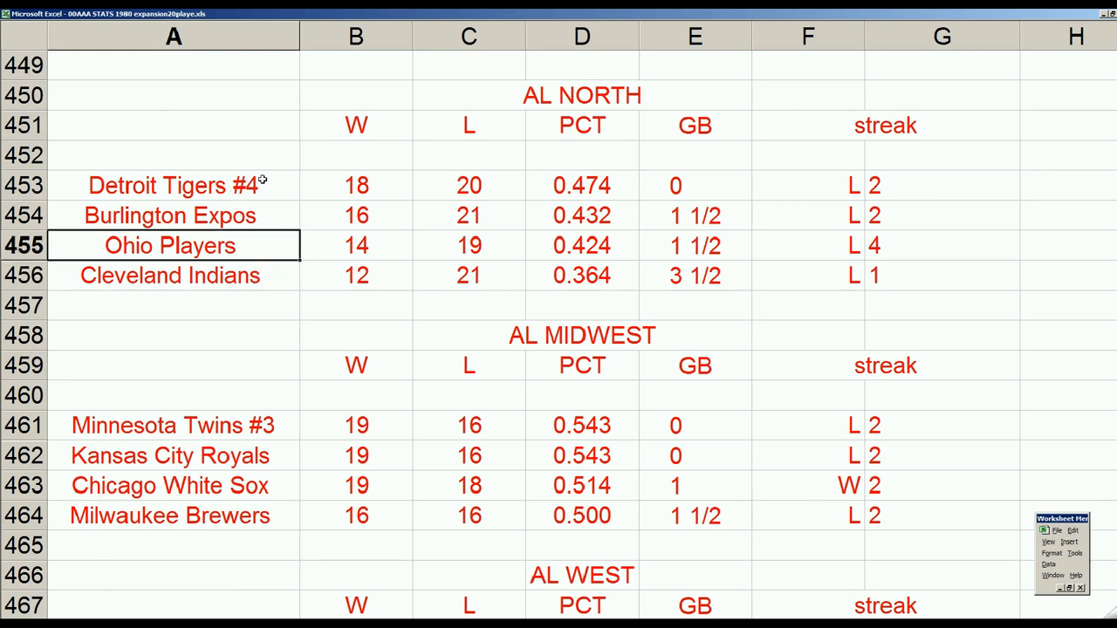
{"action": "scroll", "scroll_direction": "down", "scroll_amount": 3}
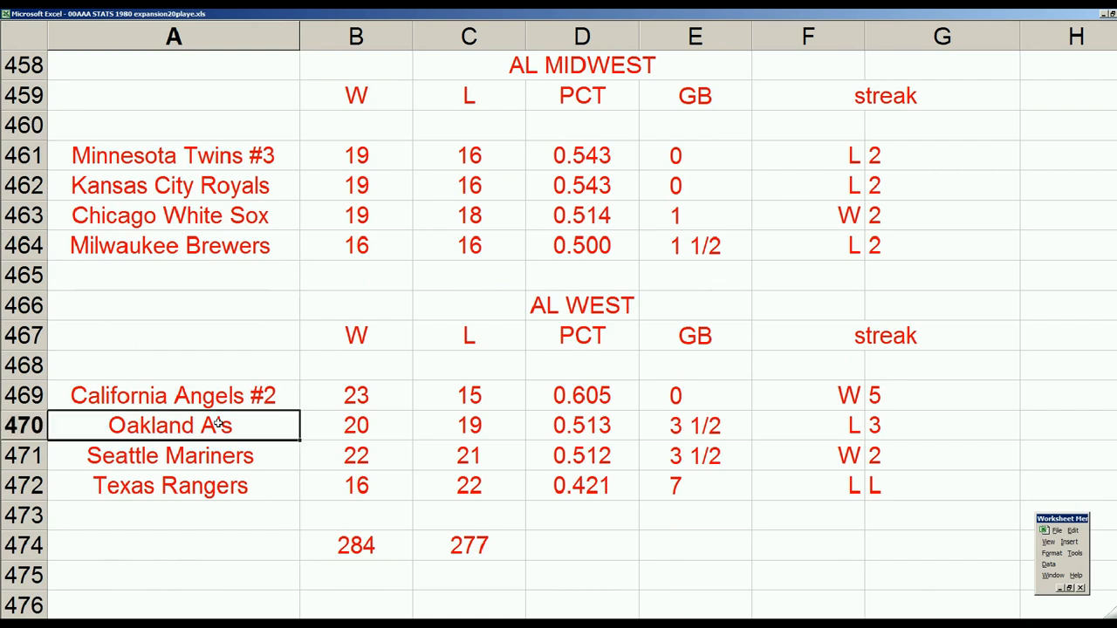
{"action": "mouse_move", "coordinate": [271, 419]}
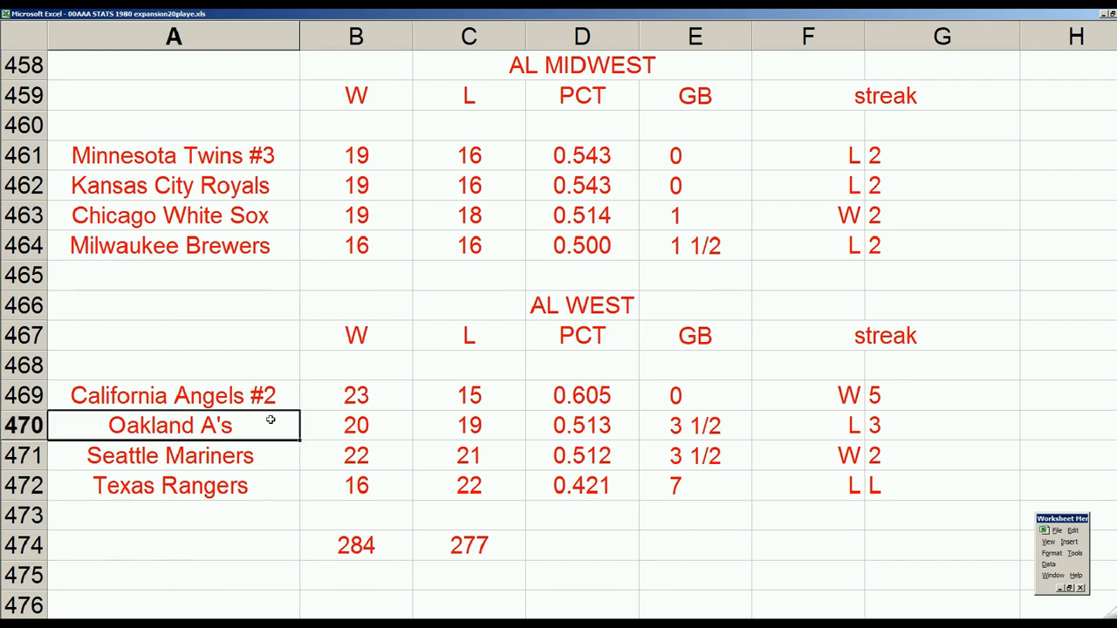
Step through the team name cells in column A of the AL standings
{"action": "left_click", "coordinate": [171, 455]}
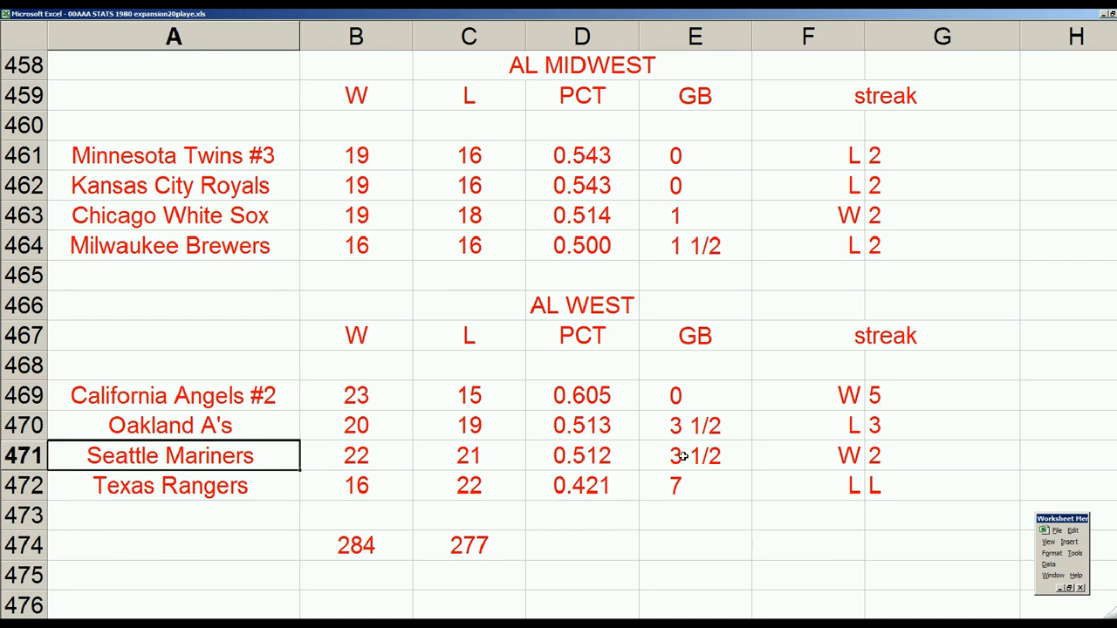
{"action": "left_click", "coordinate": [171, 425]}
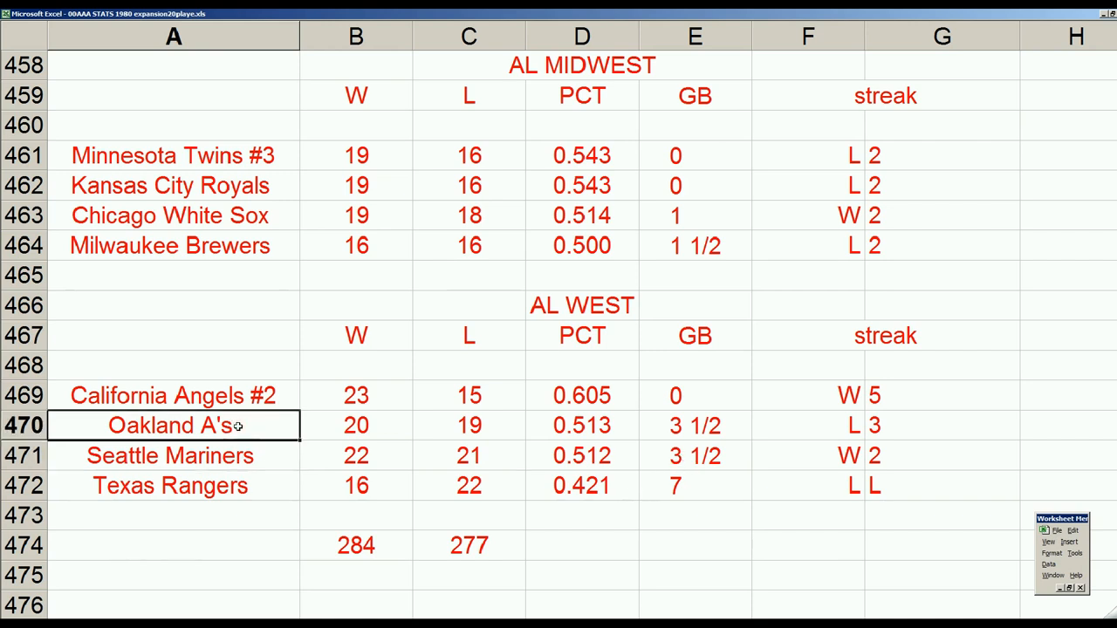
{"action": "mouse_move", "coordinate": [258, 366]}
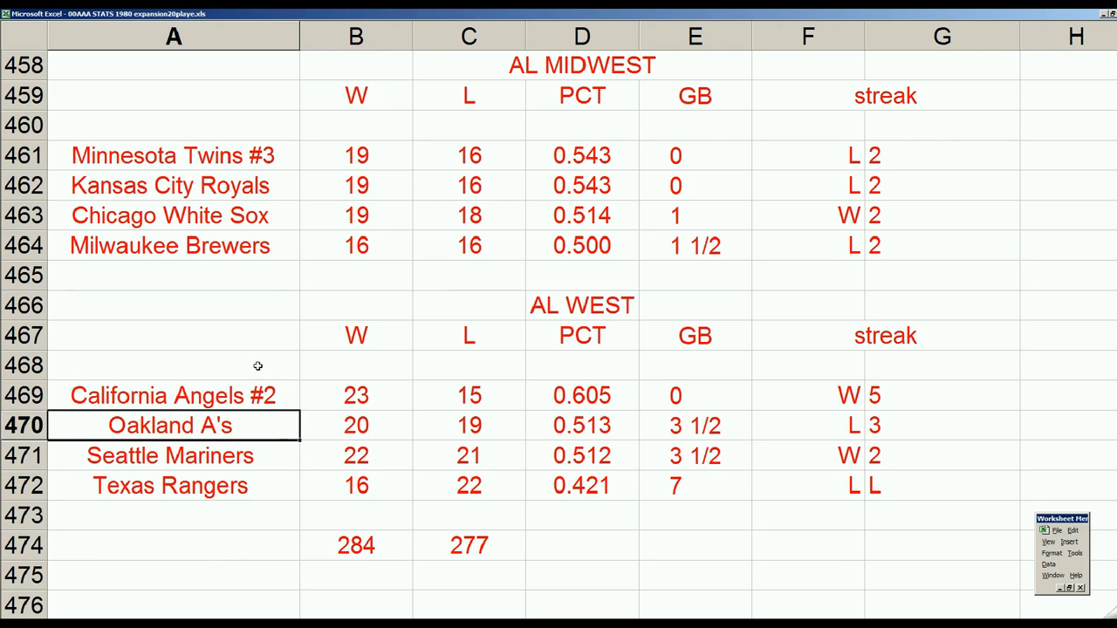
{"action": "left_click", "coordinate": [171, 217]}
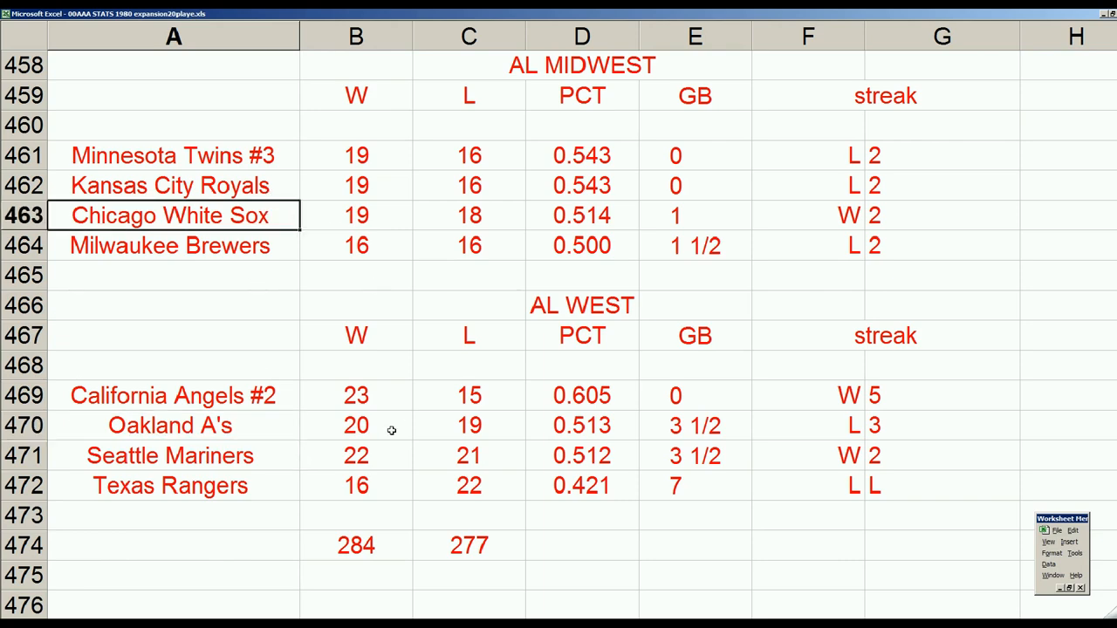
{"action": "left_click", "coordinate": [171, 185]}
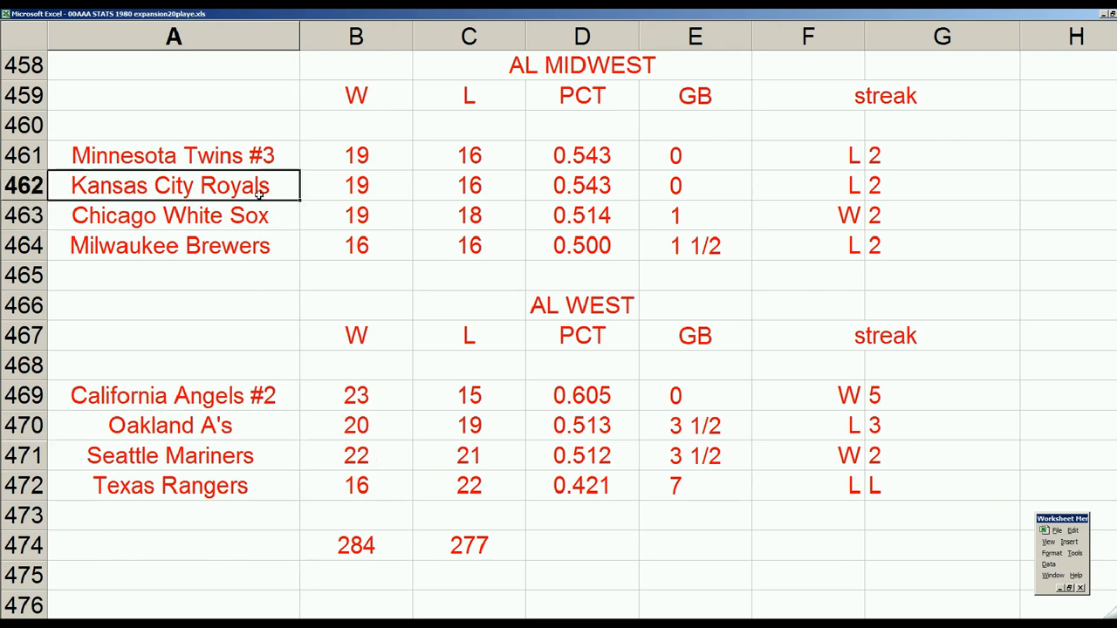
{"action": "scroll", "scroll_direction": "up", "scroll_amount": 3}
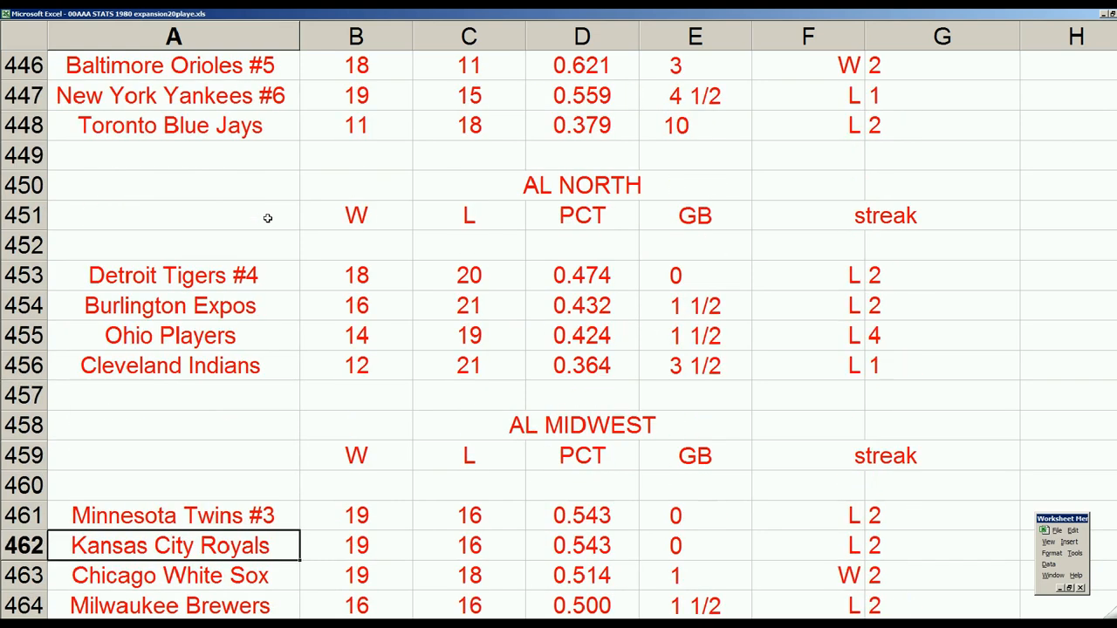
{"action": "scroll", "scroll_direction": "up", "scroll_amount": 3}
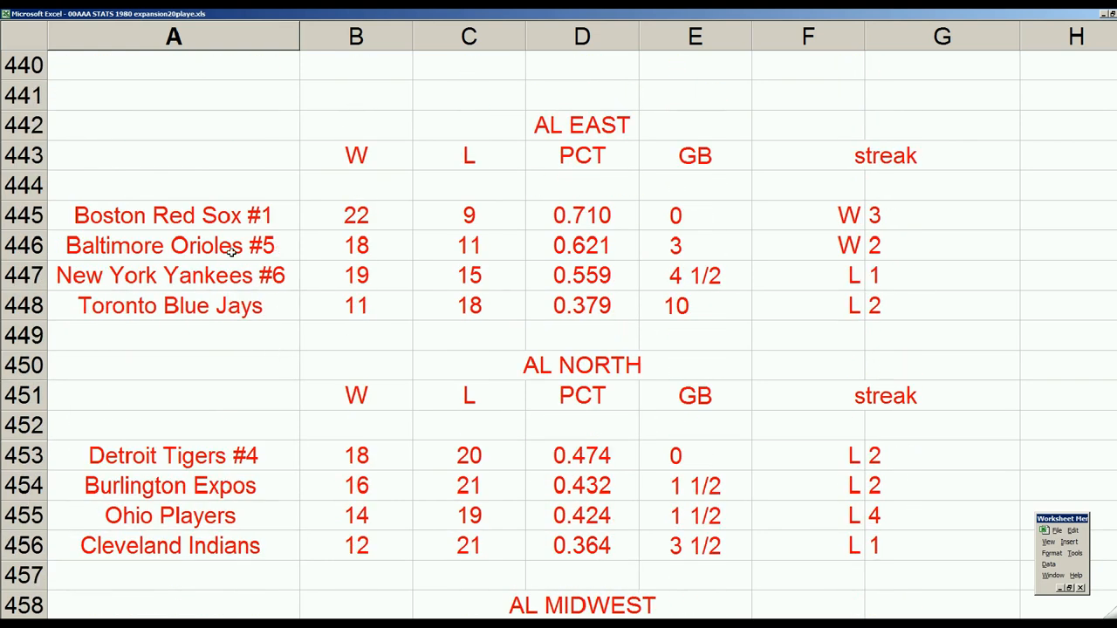
{"action": "left_click", "coordinate": [171, 276]}
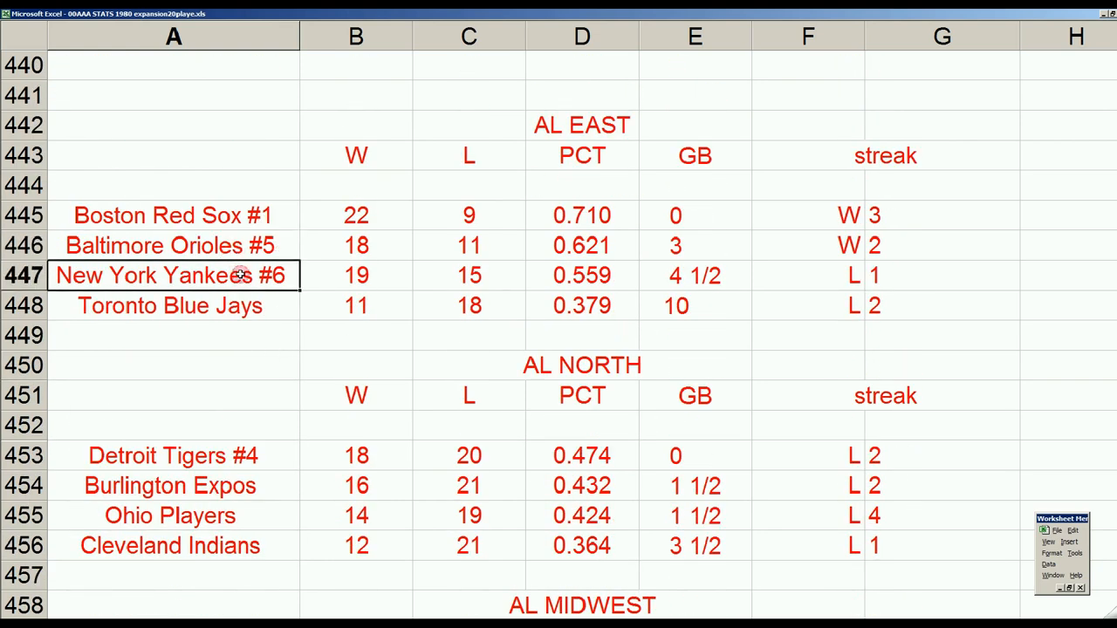
{"action": "scroll", "scroll_direction": "down", "scroll_amount": 3}
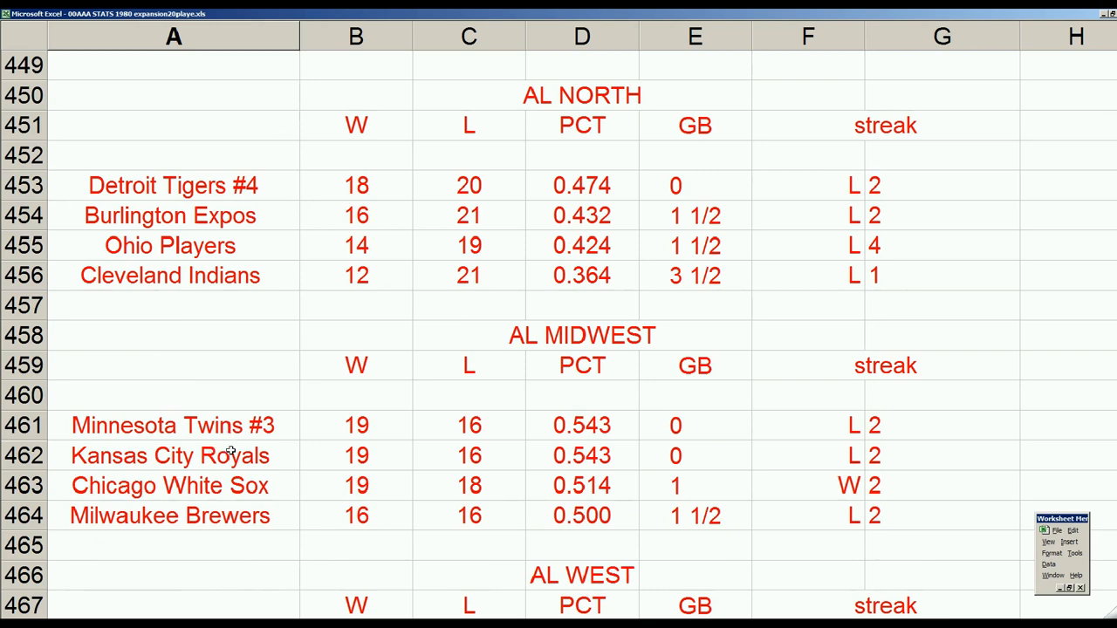
{"action": "left_click", "coordinate": [171, 454]}
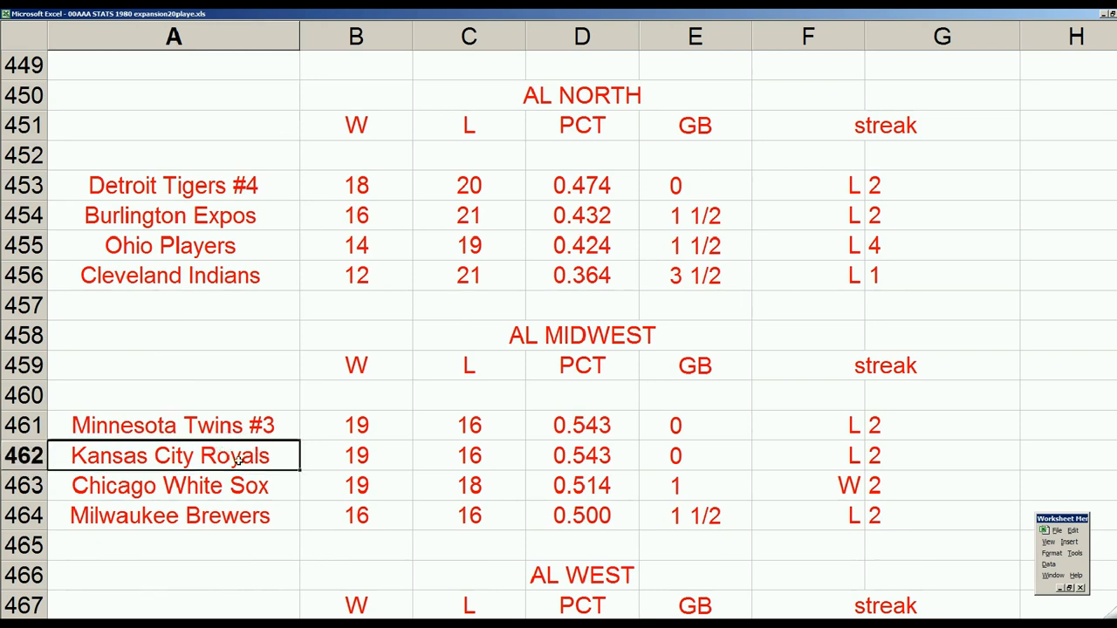
{"action": "scroll", "scroll_direction": "down", "scroll_amount": 3}
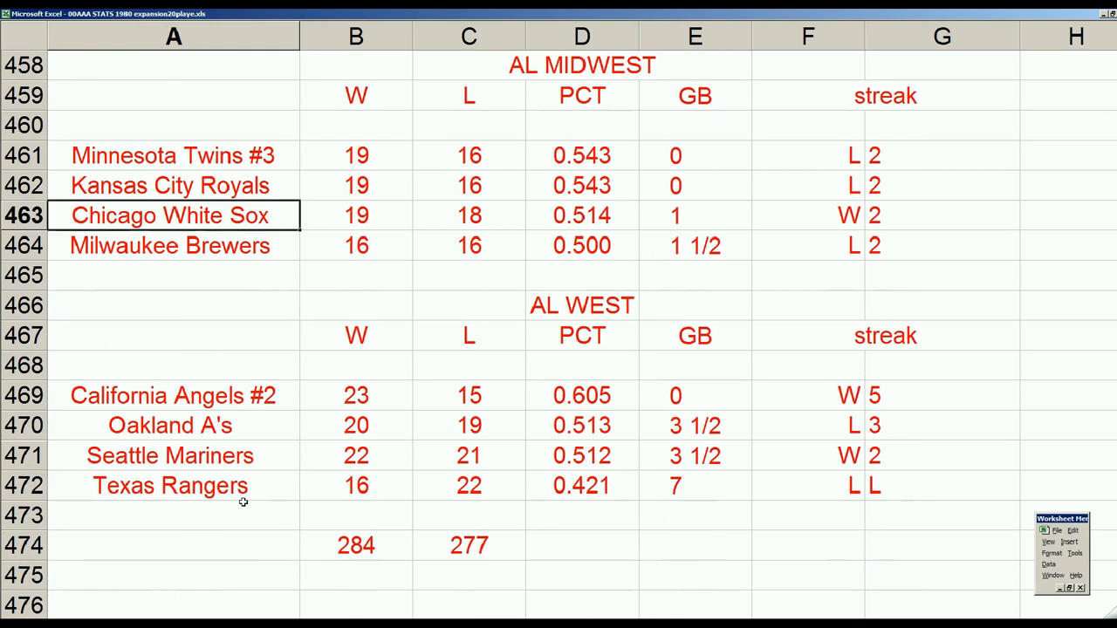
{"action": "left_click", "coordinate": [171, 426]}
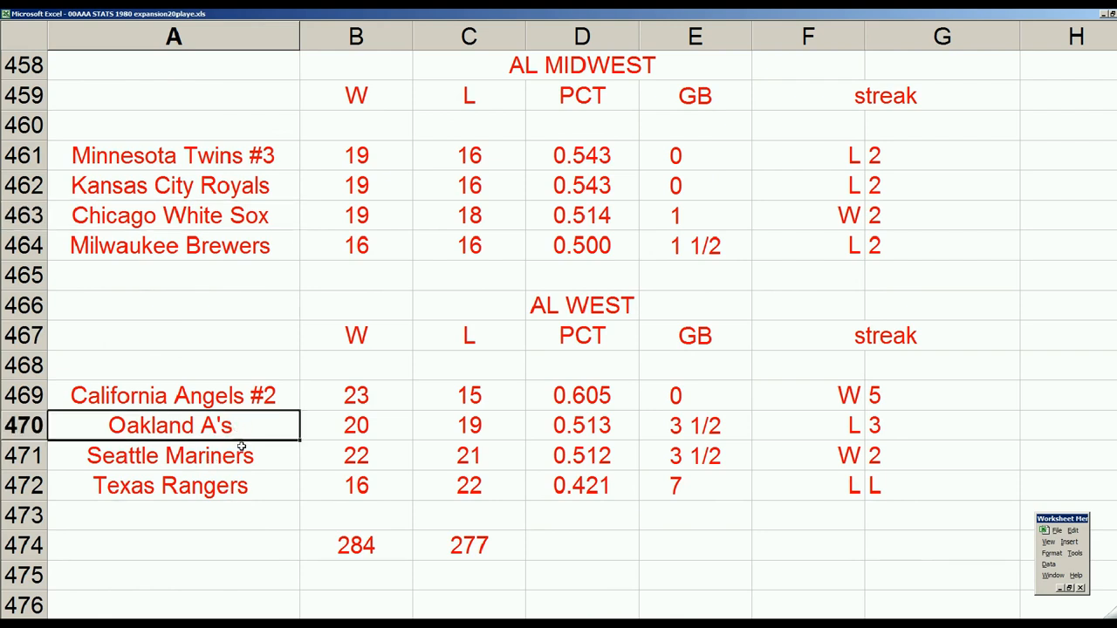
{"action": "mouse_move", "coordinate": [241, 433]}
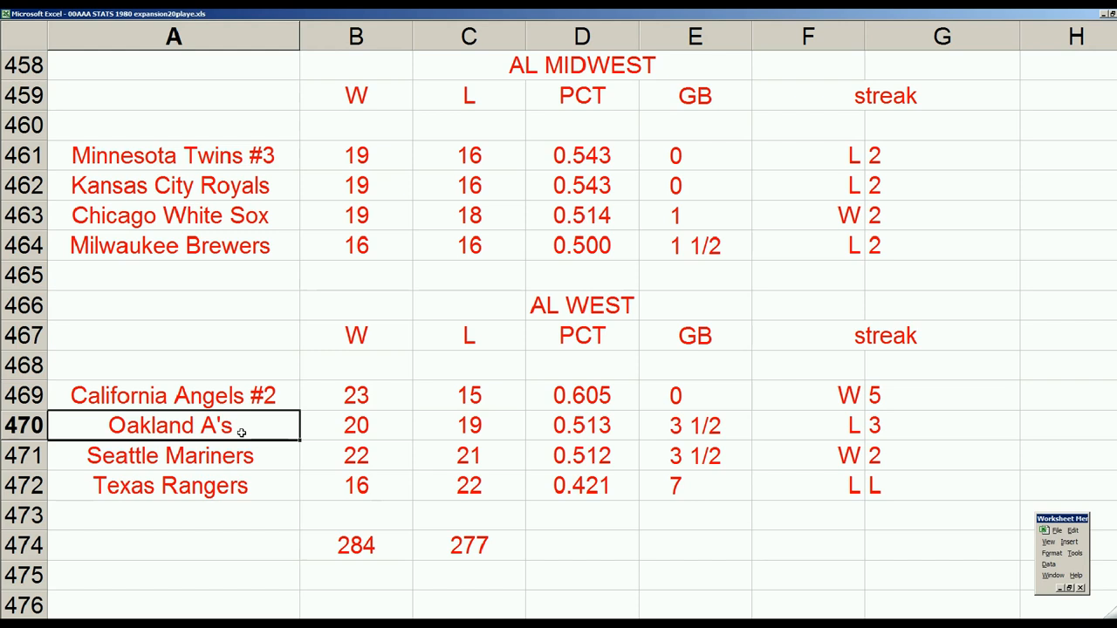
{"action": "mouse_move", "coordinate": [241, 455]}
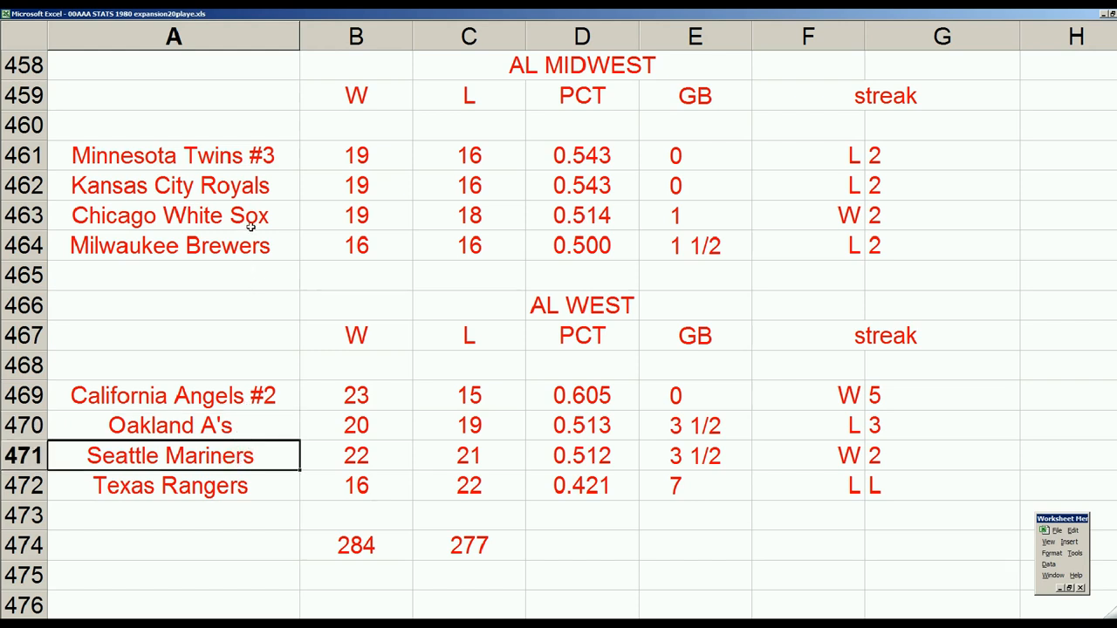
{"action": "left_click", "coordinate": [171, 216]}
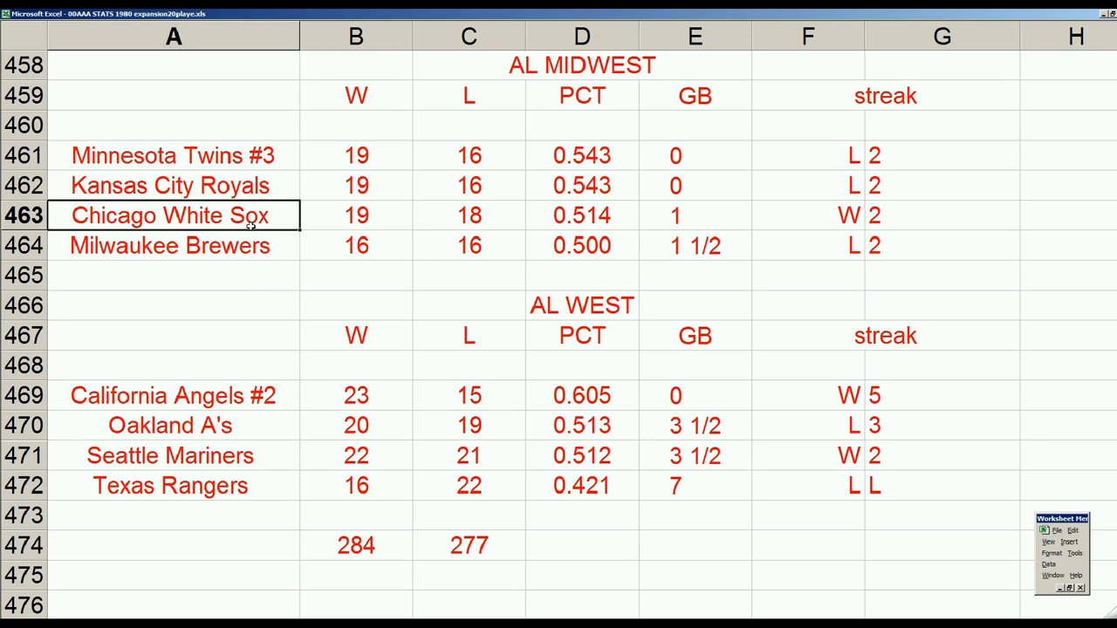
{"action": "scroll", "scroll_direction": "up", "scroll_amount": 3}
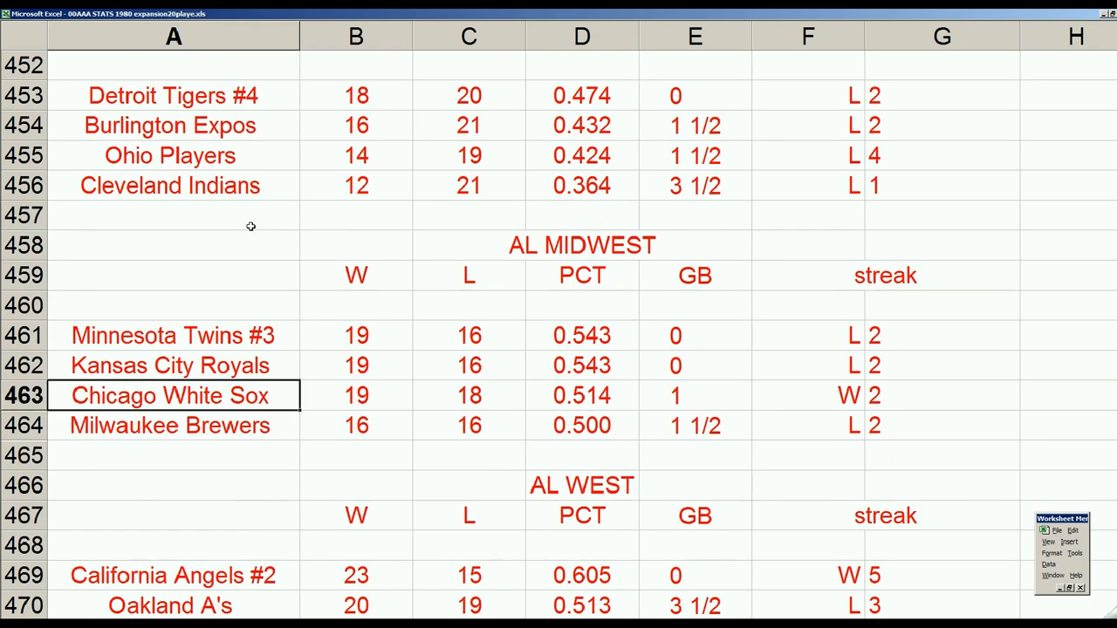